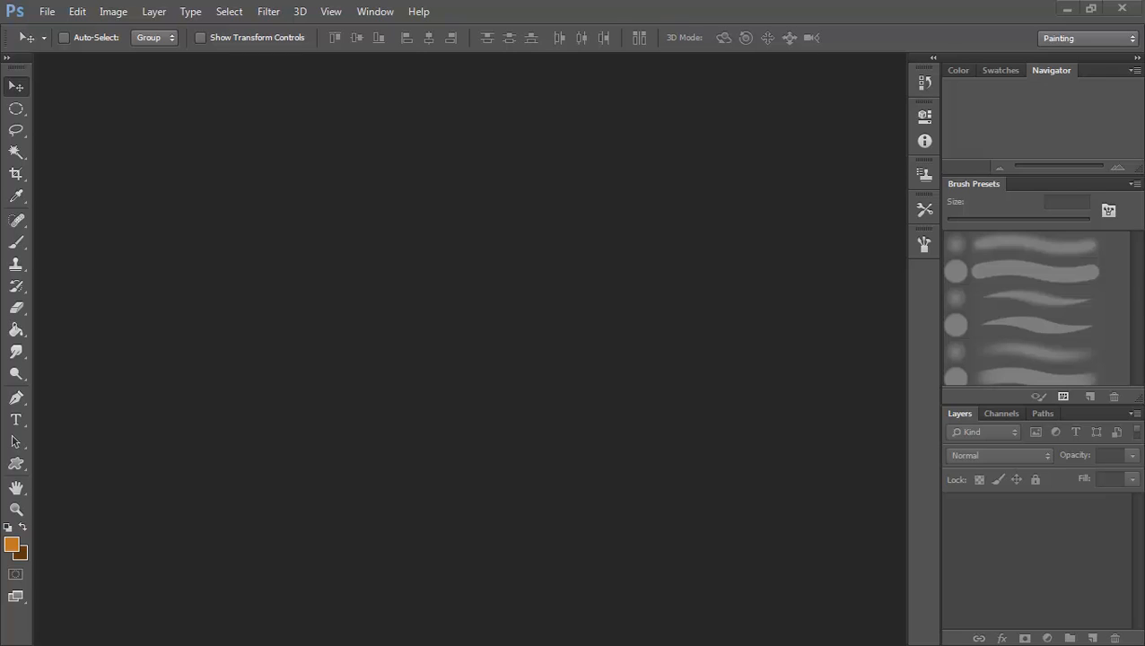
mouse_move(199, 343)
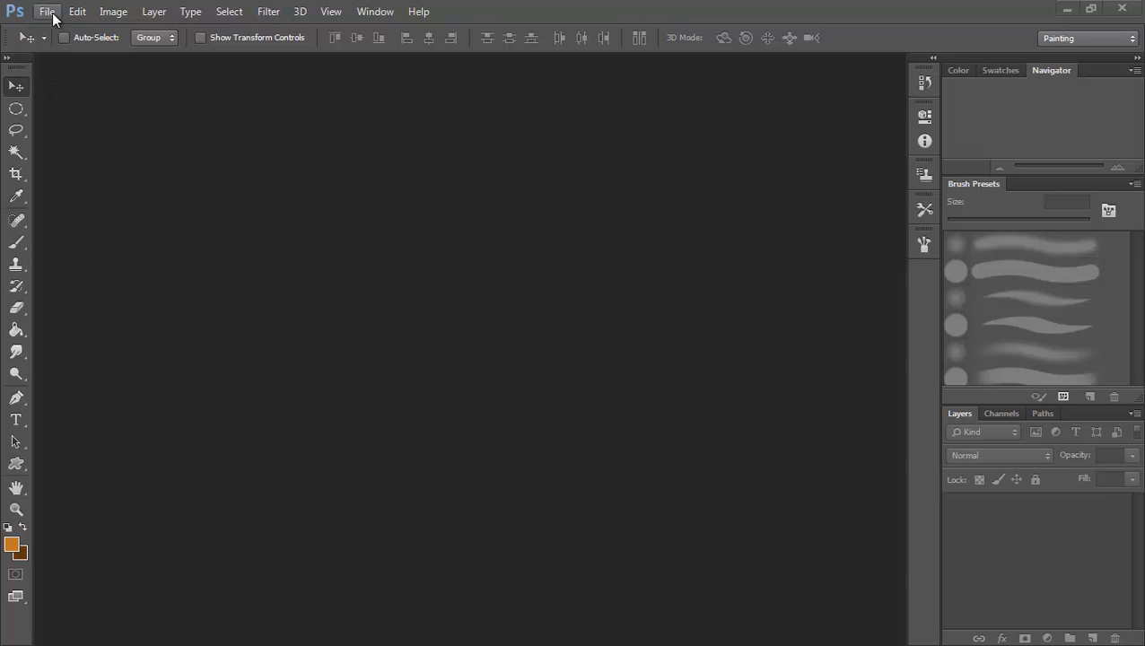
Create a new 1024×1024 pixel document with a transparent background
click(46, 10)
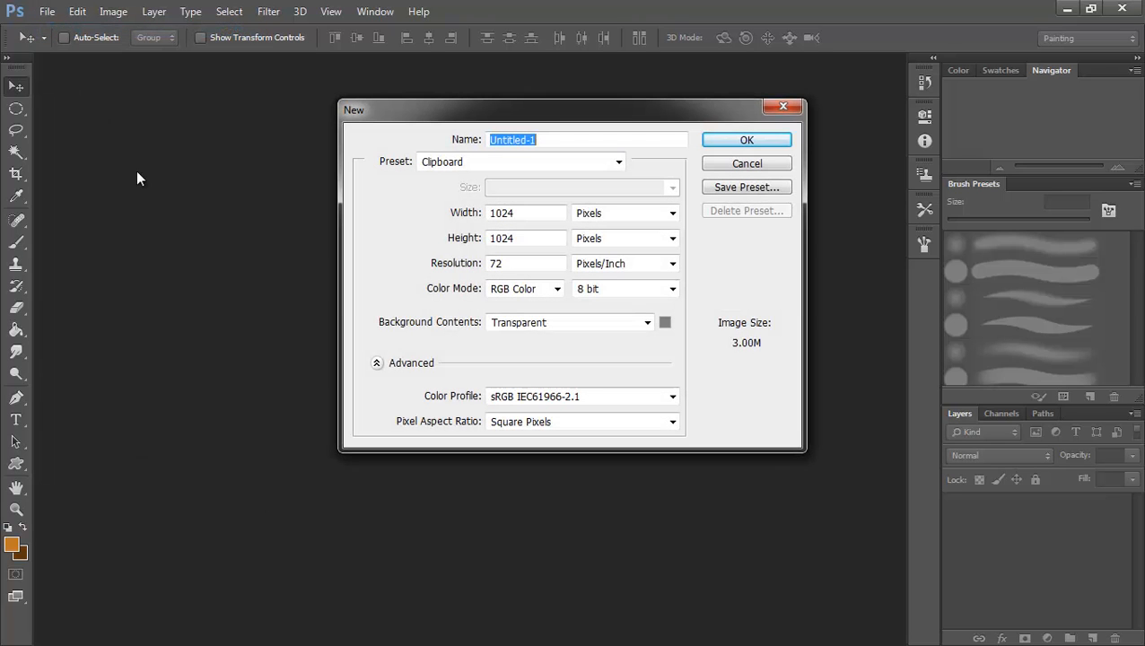
mouse_move(747, 140)
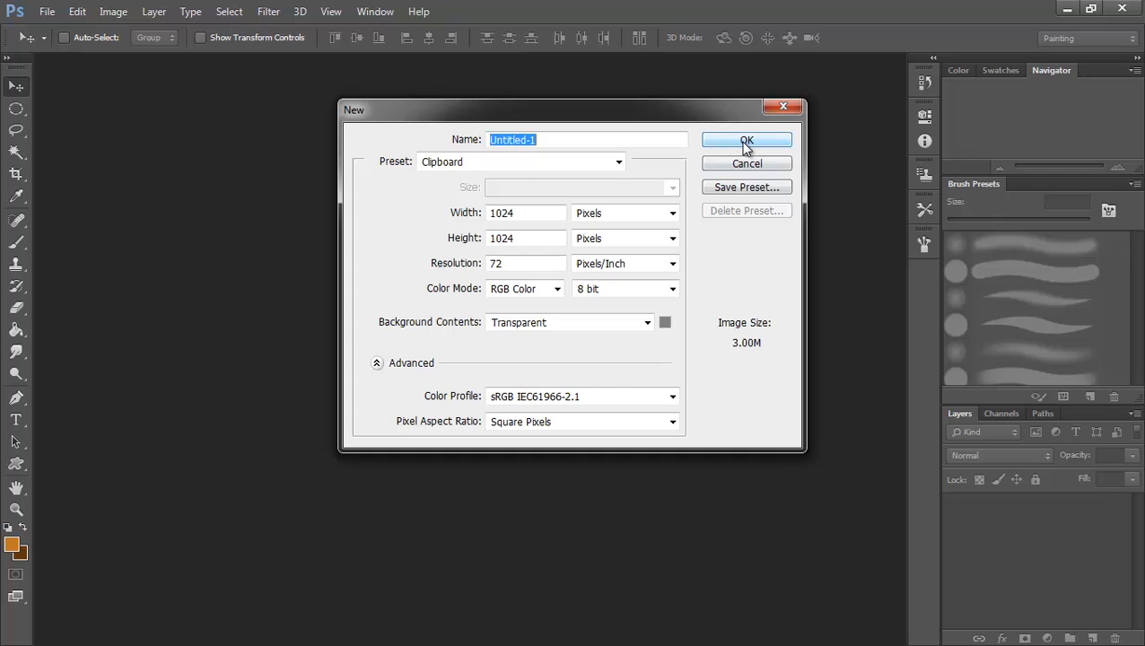
click(747, 142)
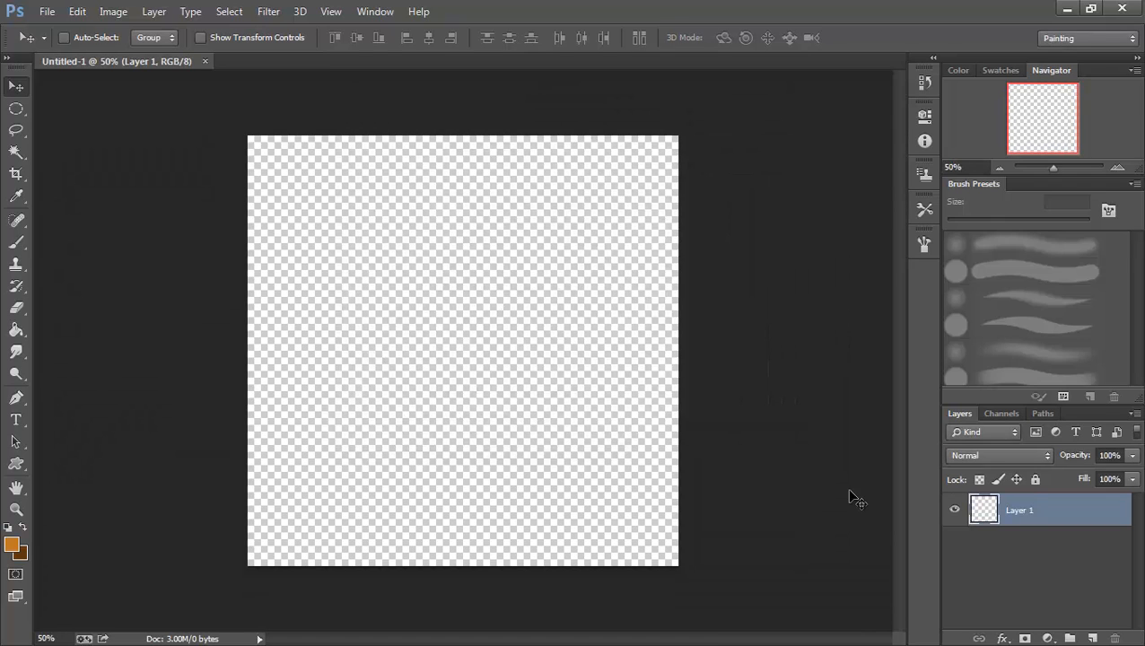
Add an empty Layer 2 above Layer 1, then work the left toolbar controls
click(1093, 638)
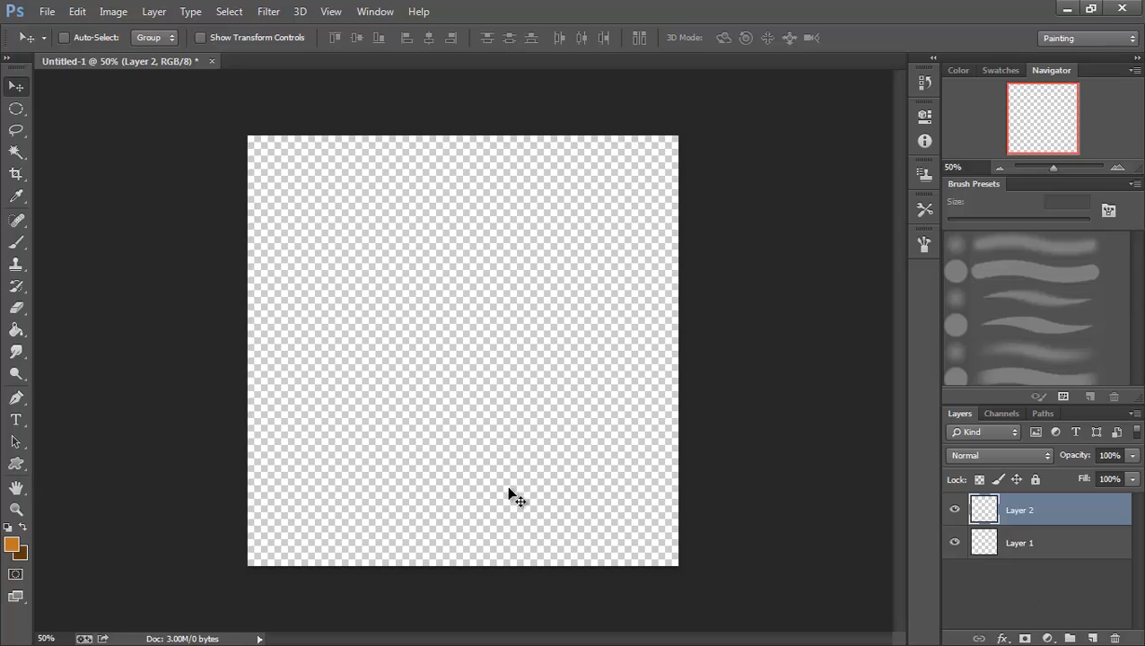
mouse_move(528, 470)
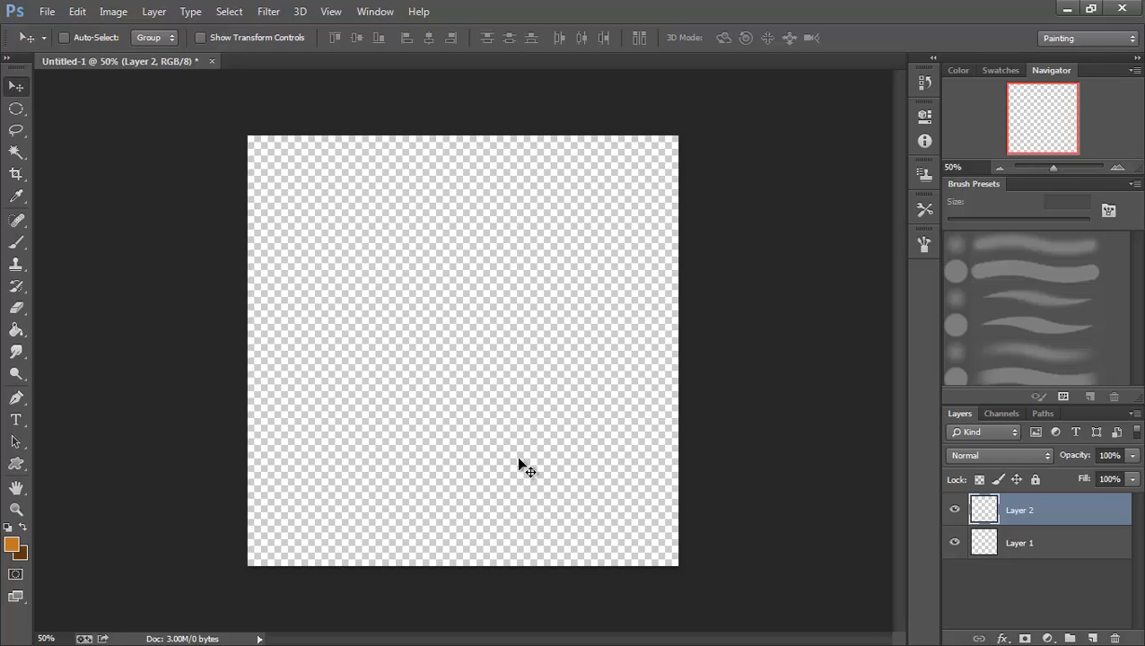
mouse_move(509, 446)
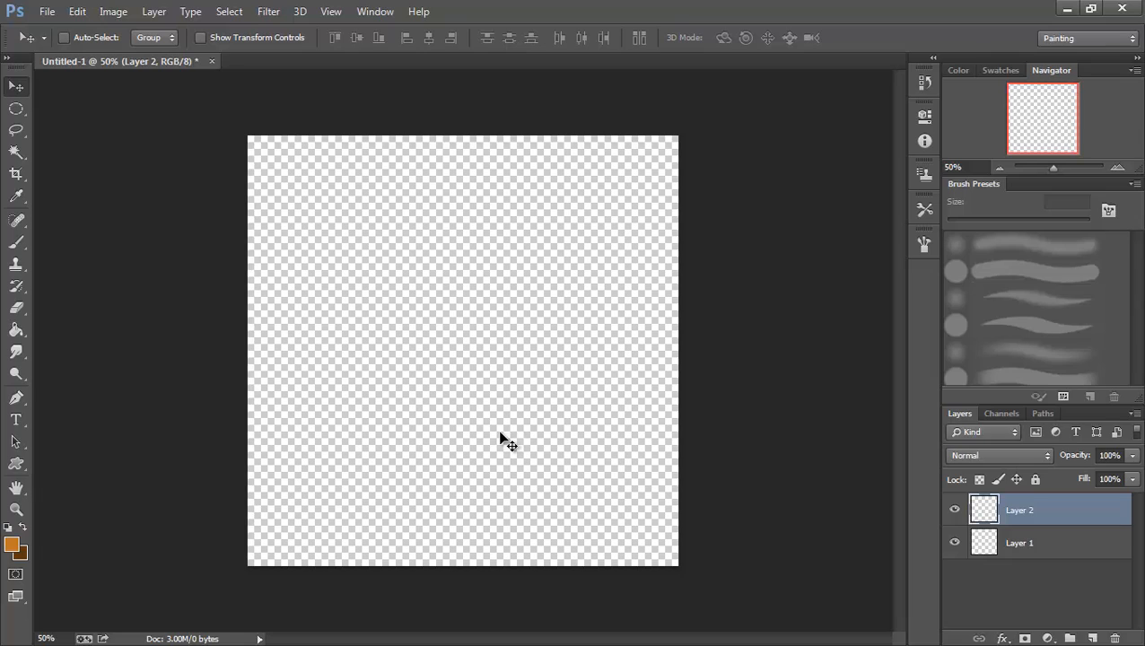
mouse_move(474, 461)
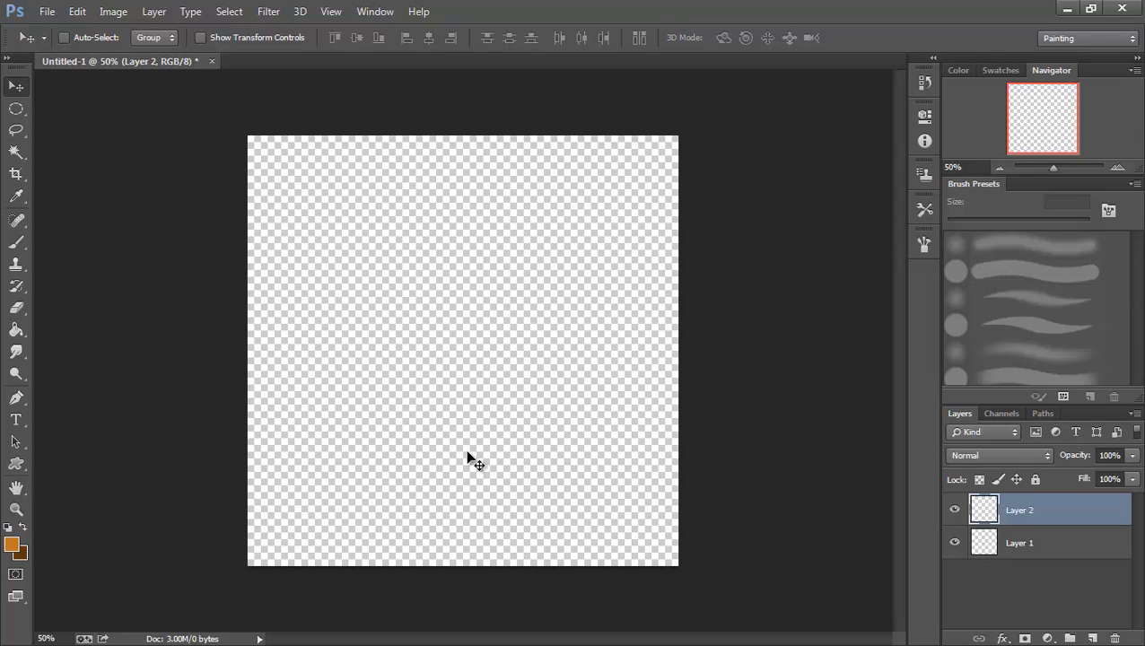
click(16, 196)
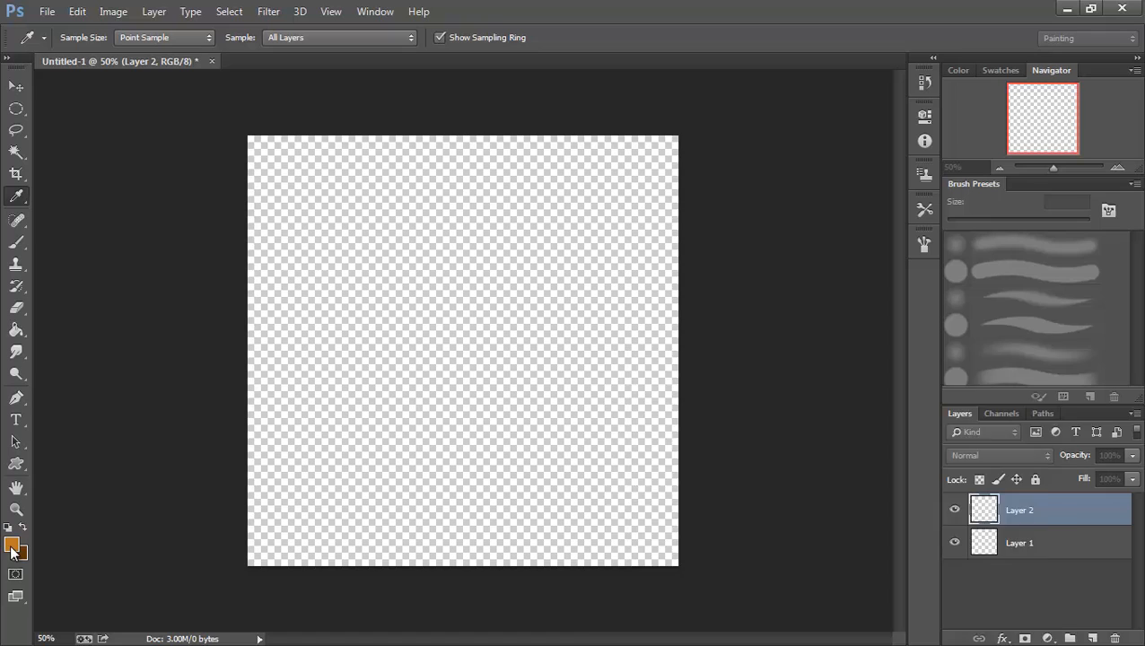
click(13, 547)
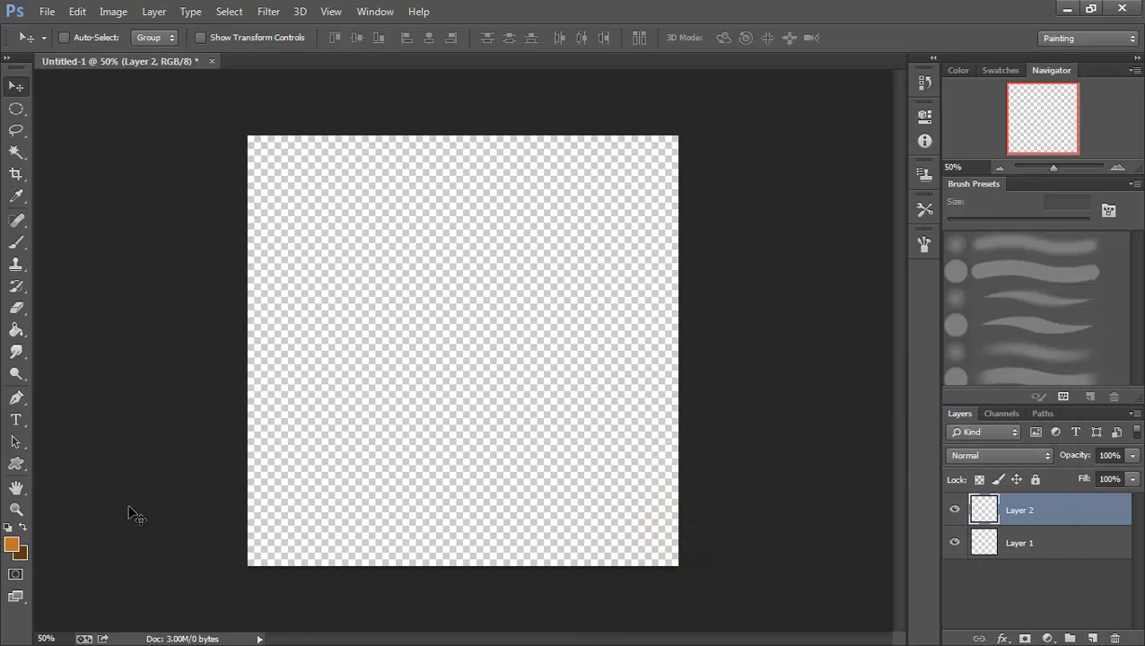
click(24, 554)
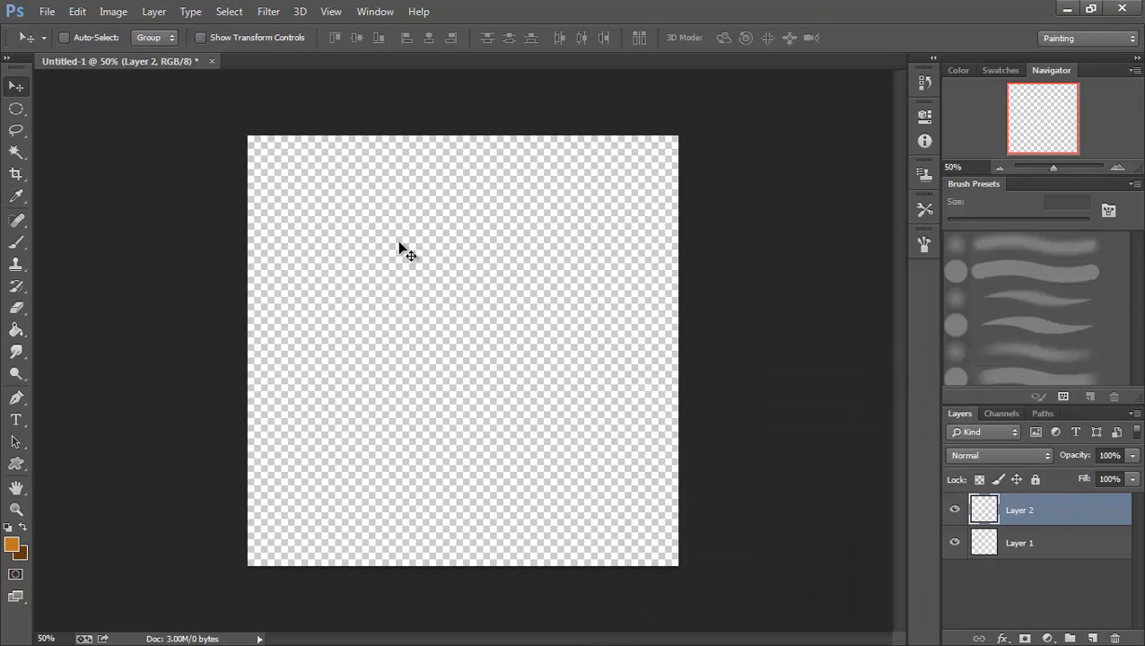
Fill Layer 2 with Render > Clouds in orange and dark brown
click(268, 12)
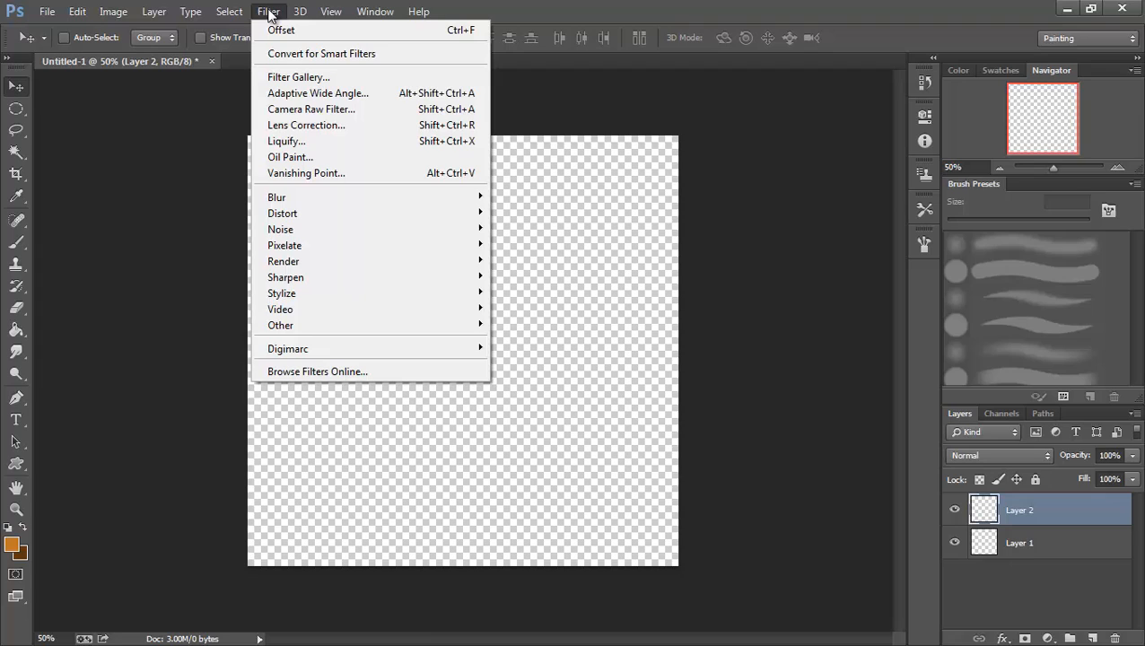
mouse_move(300, 261)
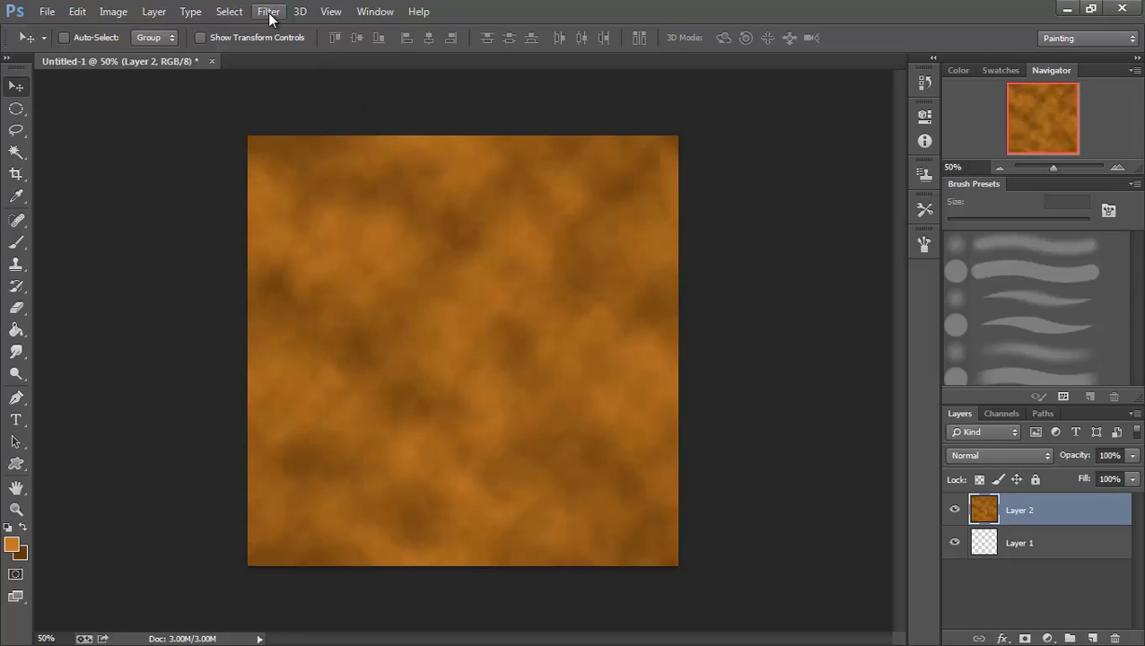
click(269, 10)
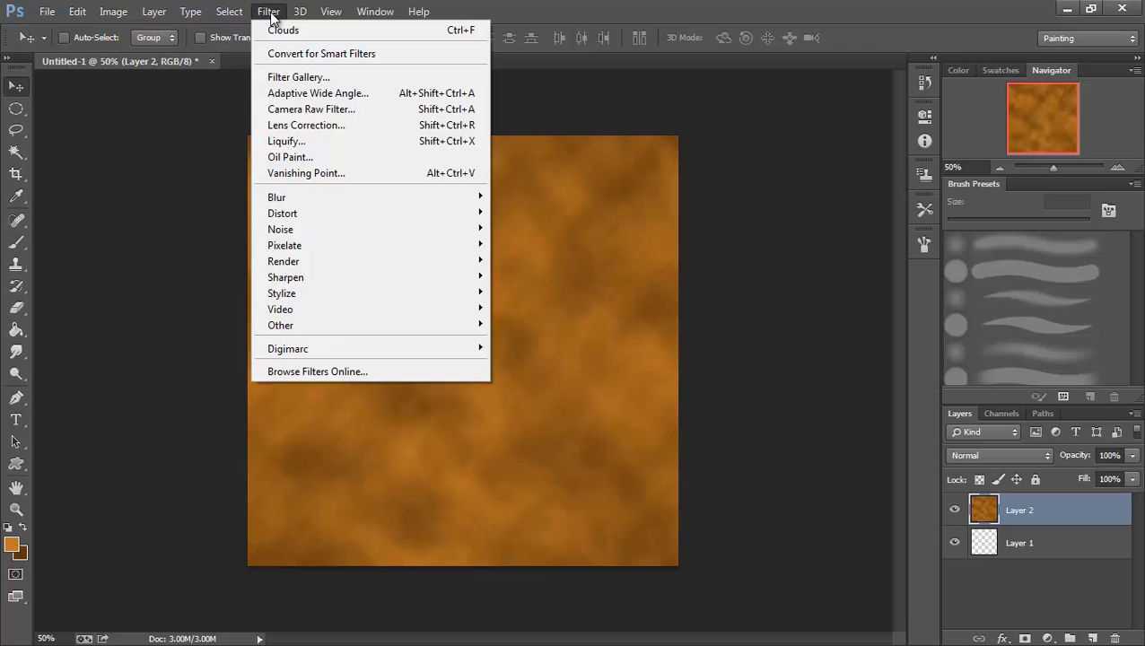
mouse_move(296, 76)
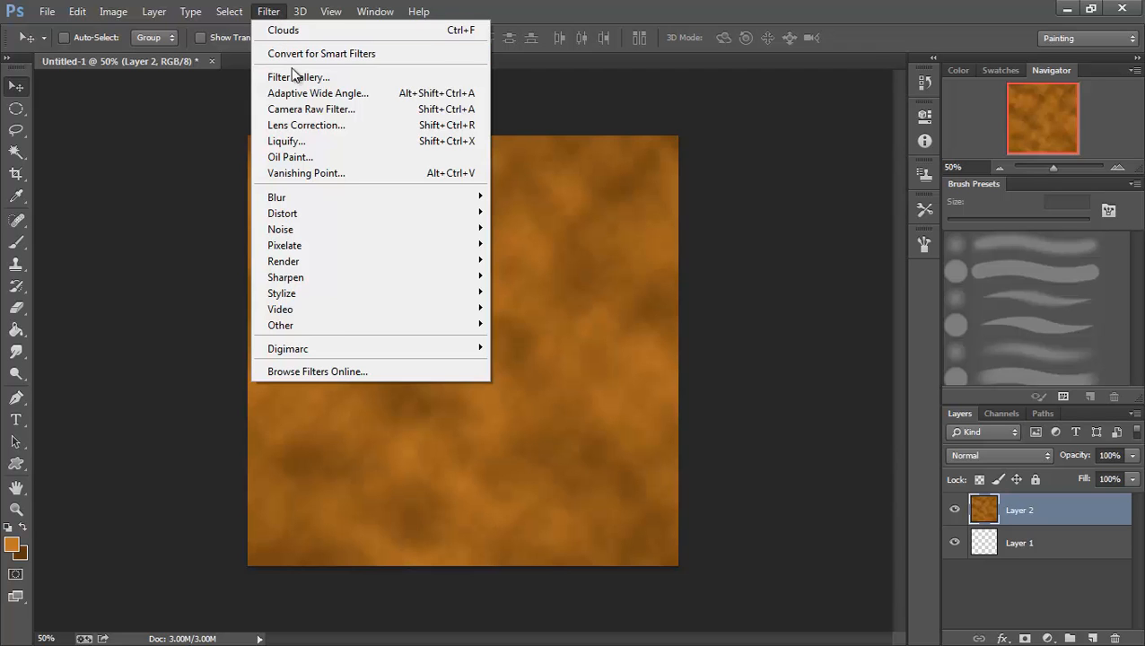
Preview Stained Glass with cell size 47, border thickness 11, light intensity 0
click(299, 76)
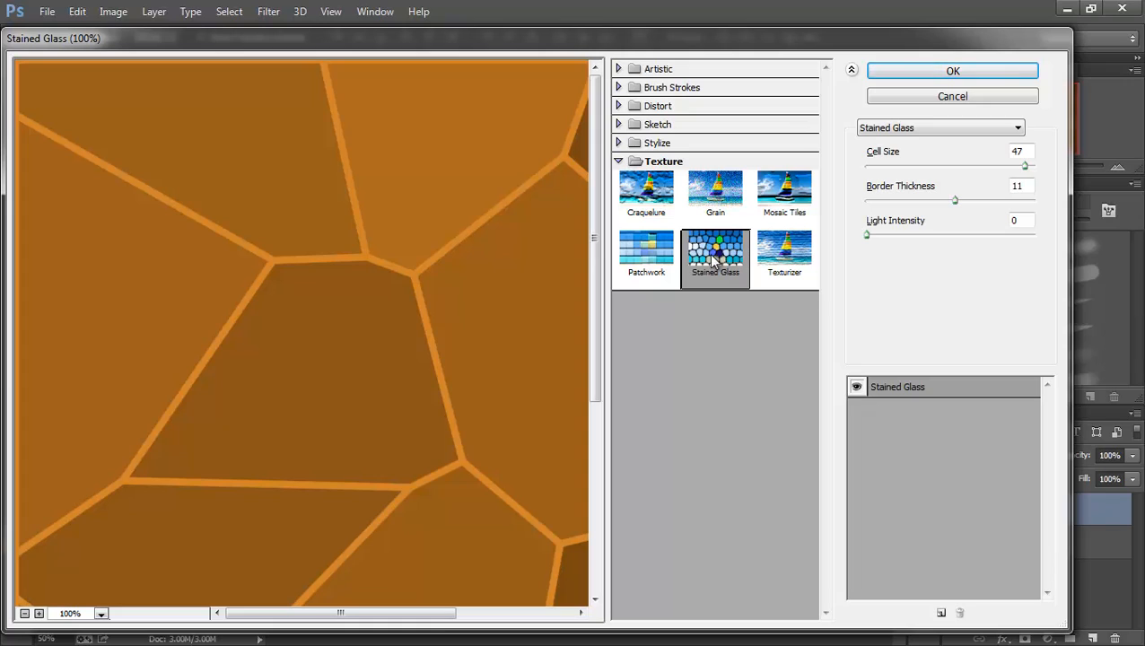
mouse_move(990, 305)
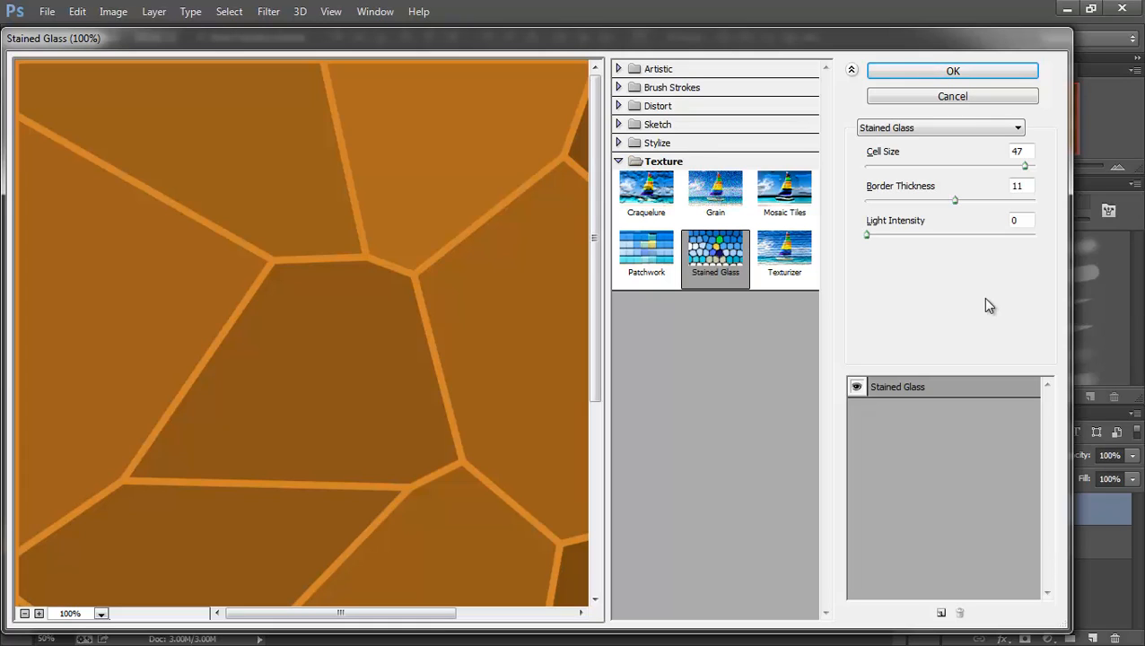
mouse_move(1019, 171)
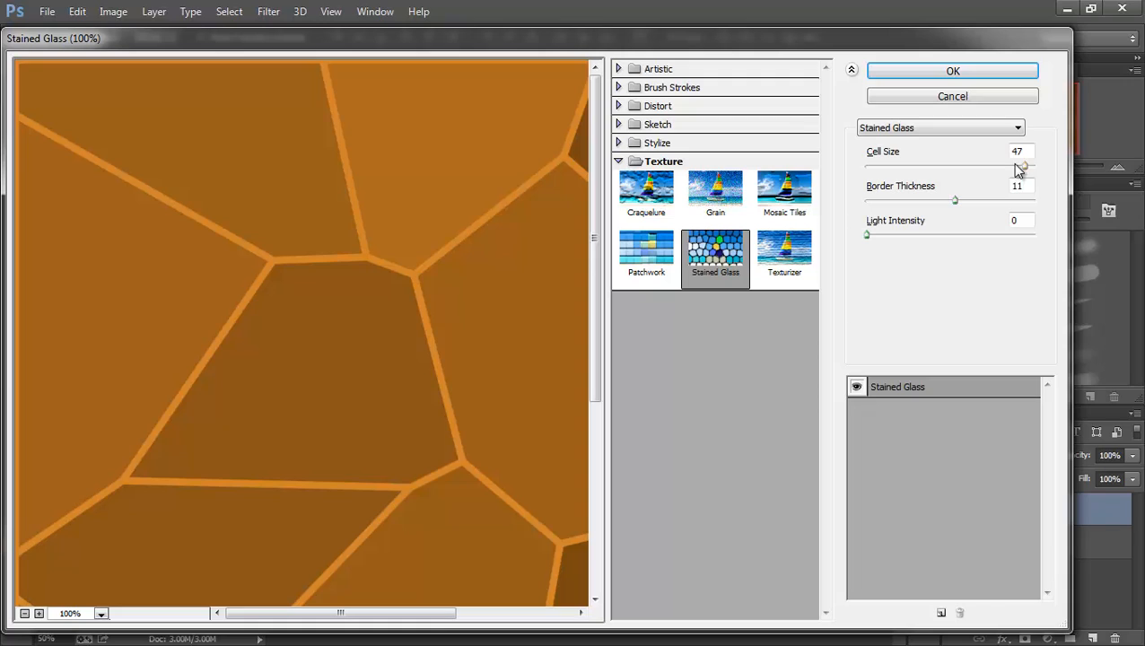
click(1019, 151)
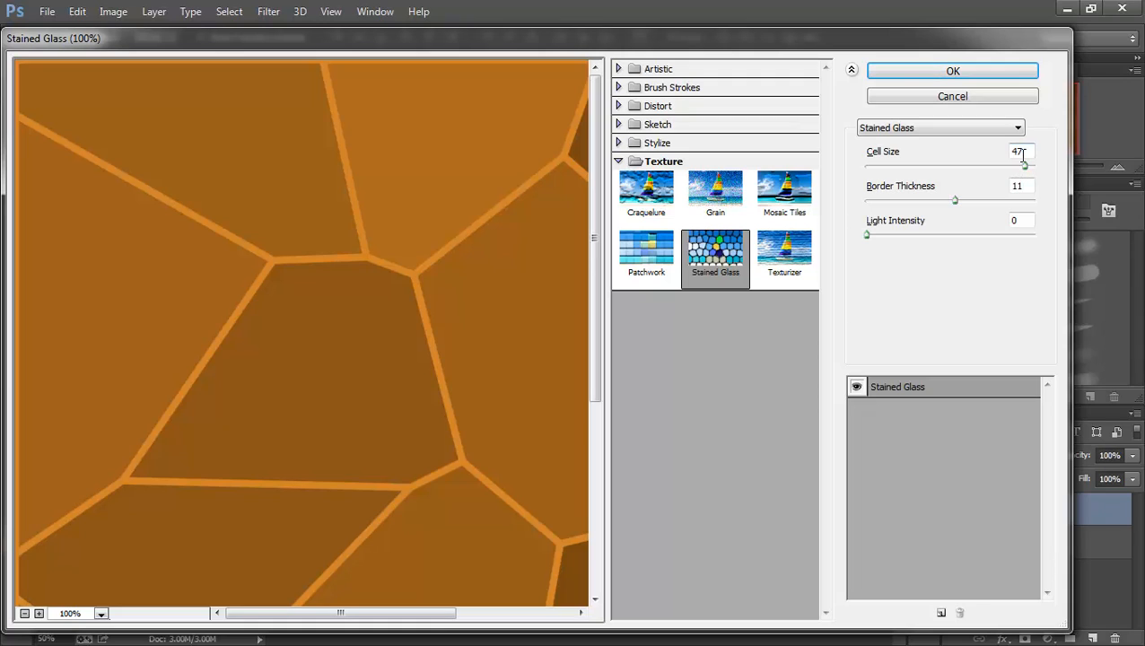
mouse_move(1001, 194)
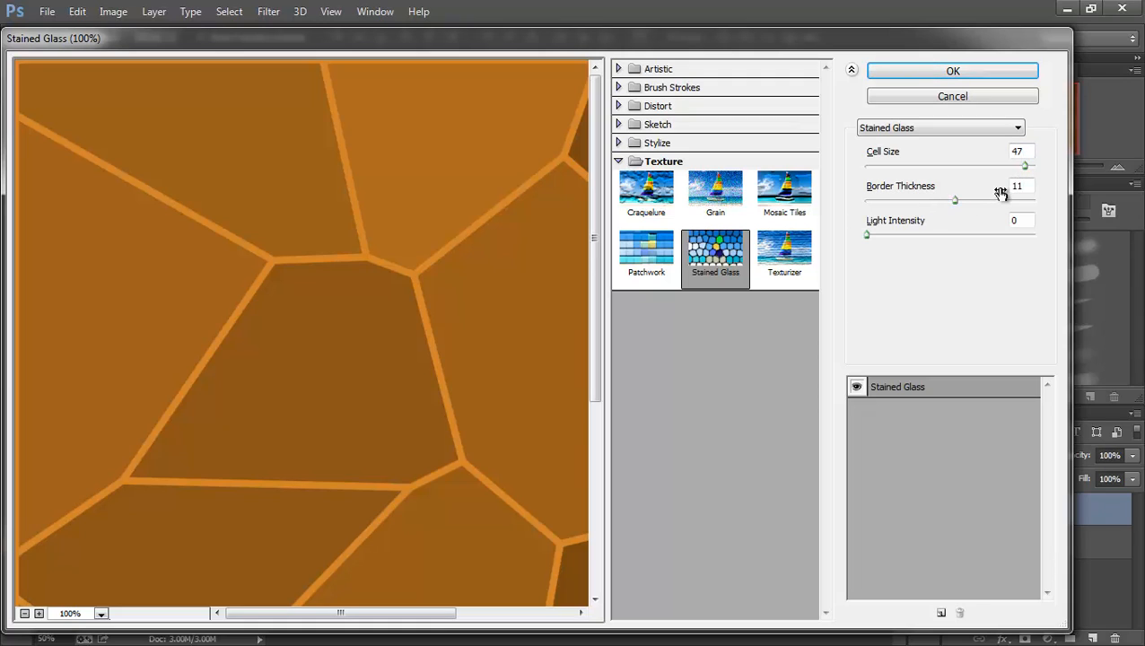
mouse_move(824, 245)
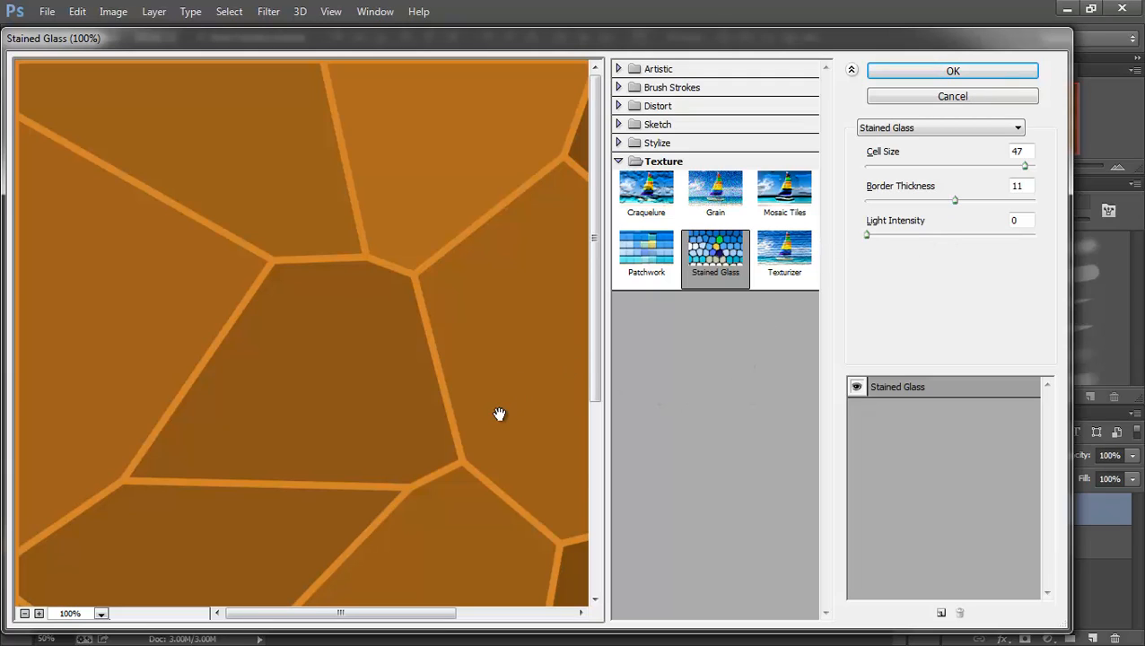
mouse_move(436, 387)
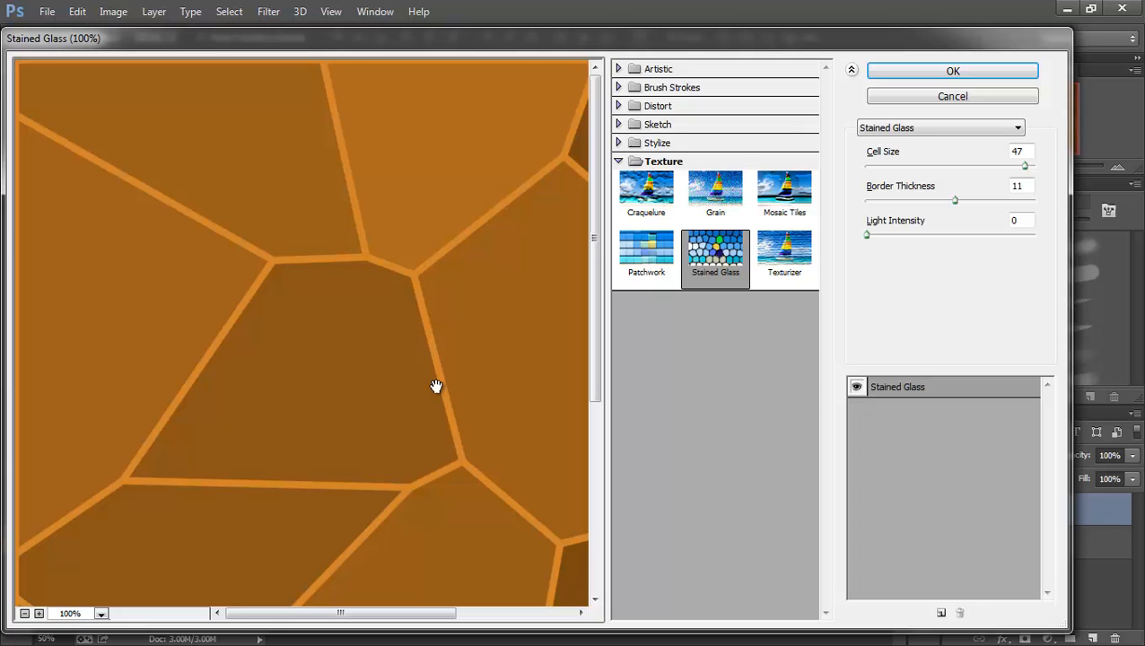
mouse_move(931, 222)
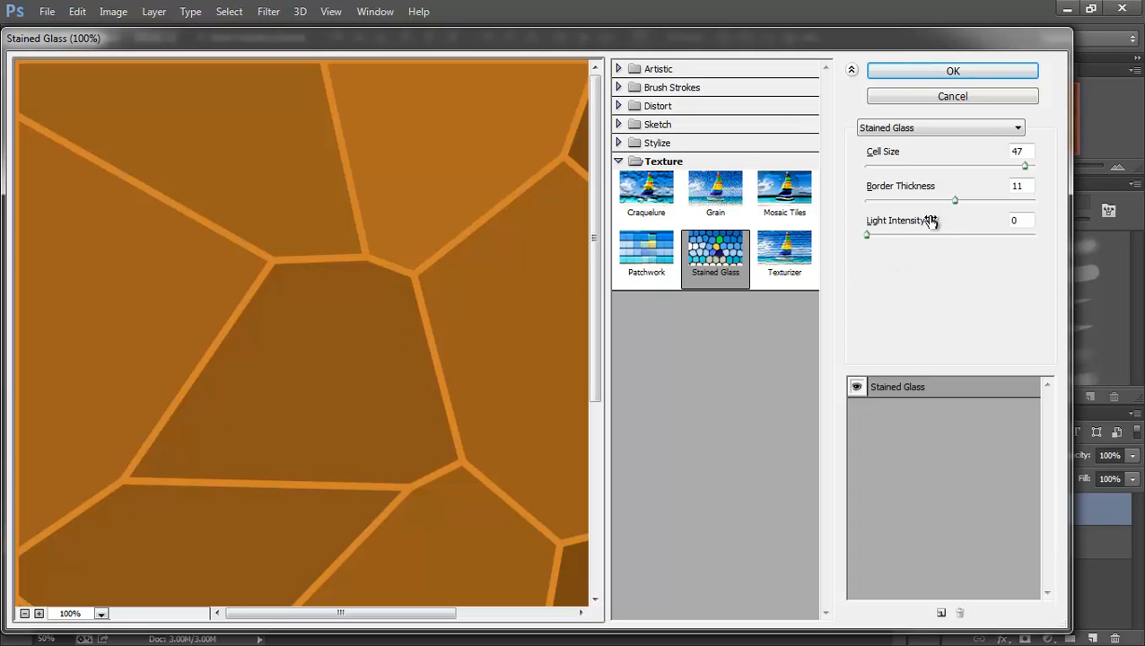
click(953, 71)
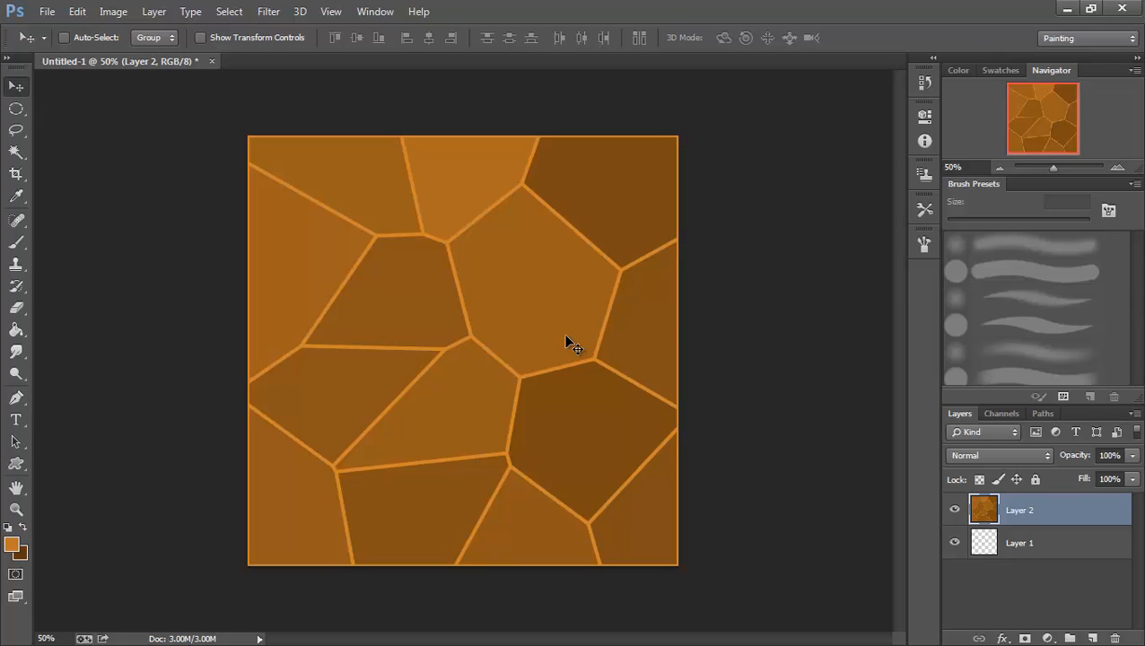
mouse_move(565, 371)
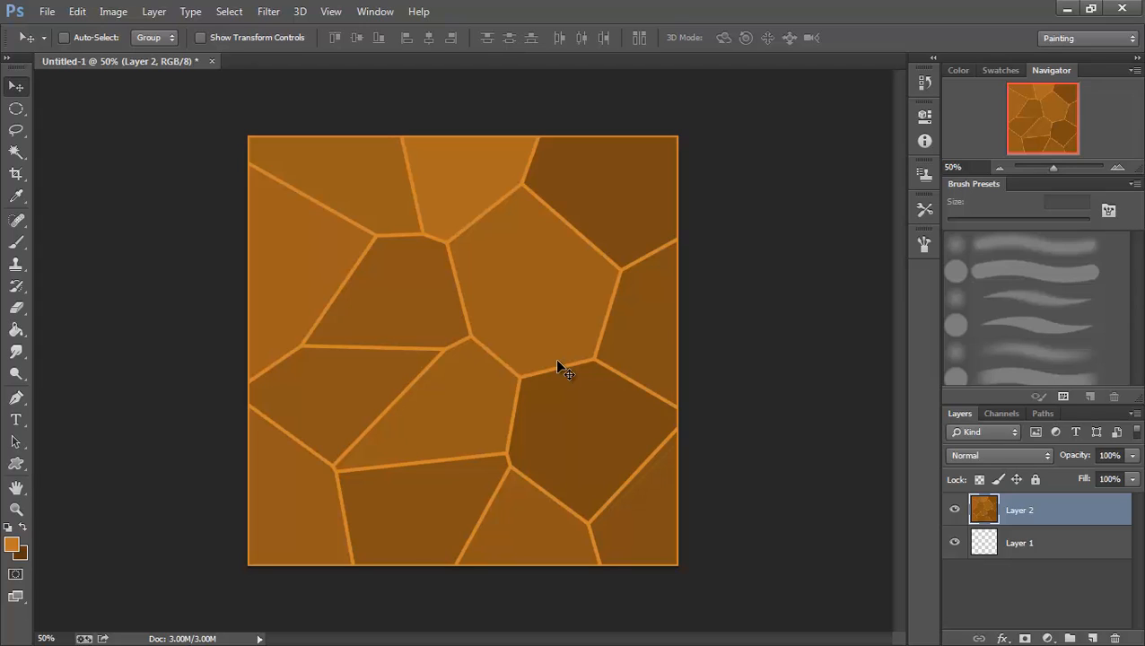
mouse_move(549, 364)
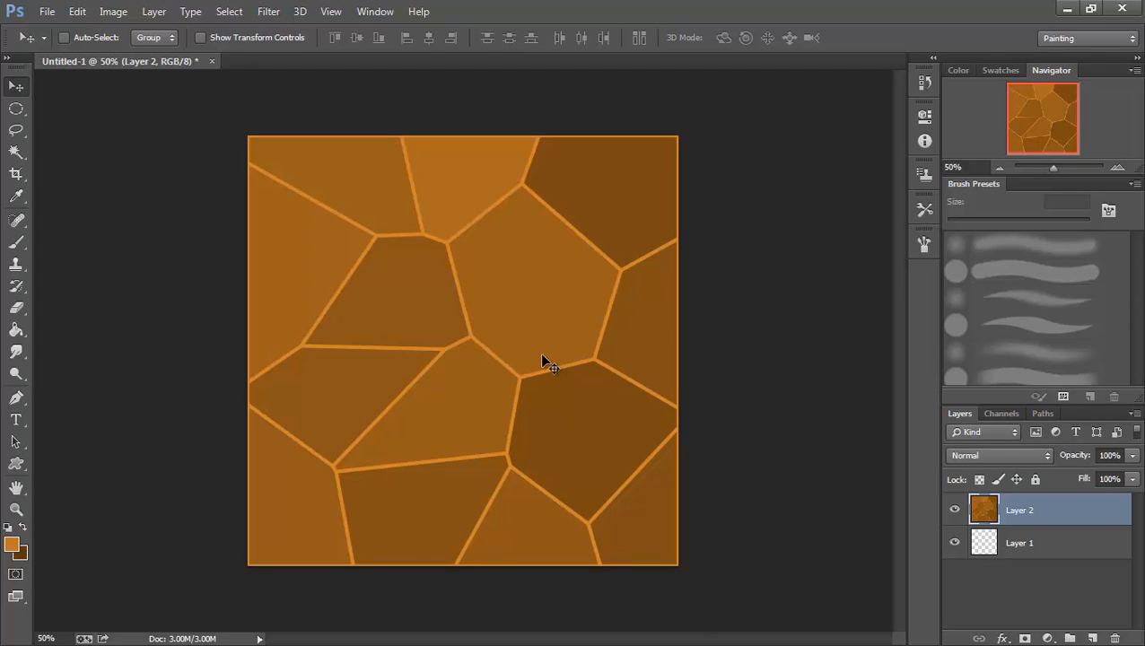
mouse_move(559, 339)
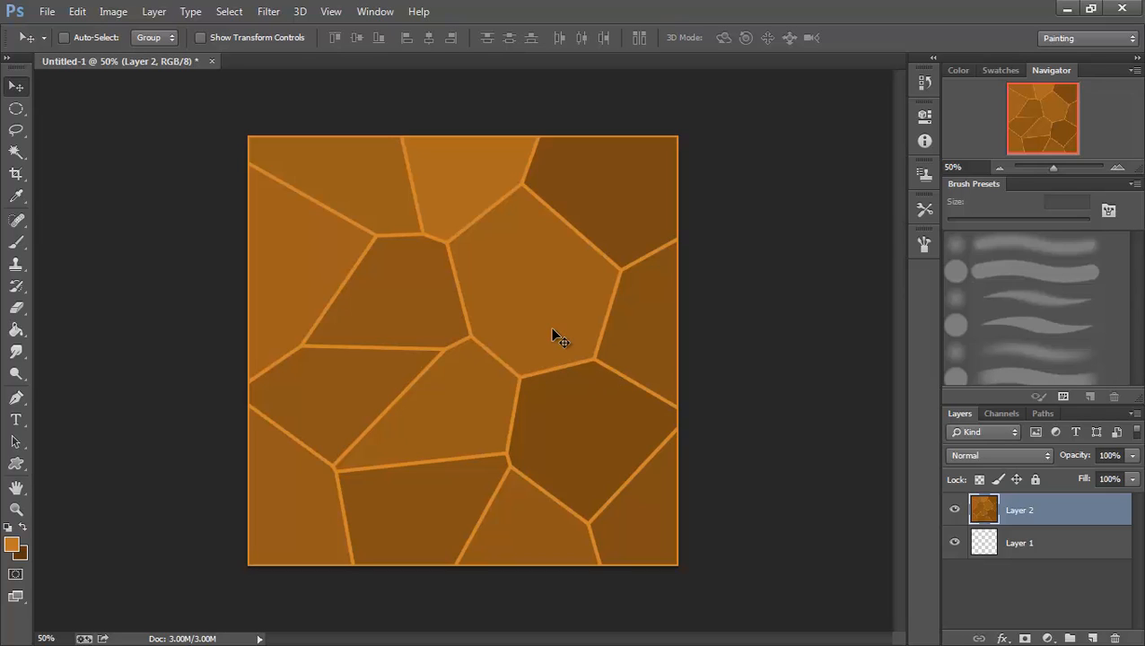
mouse_move(565, 148)
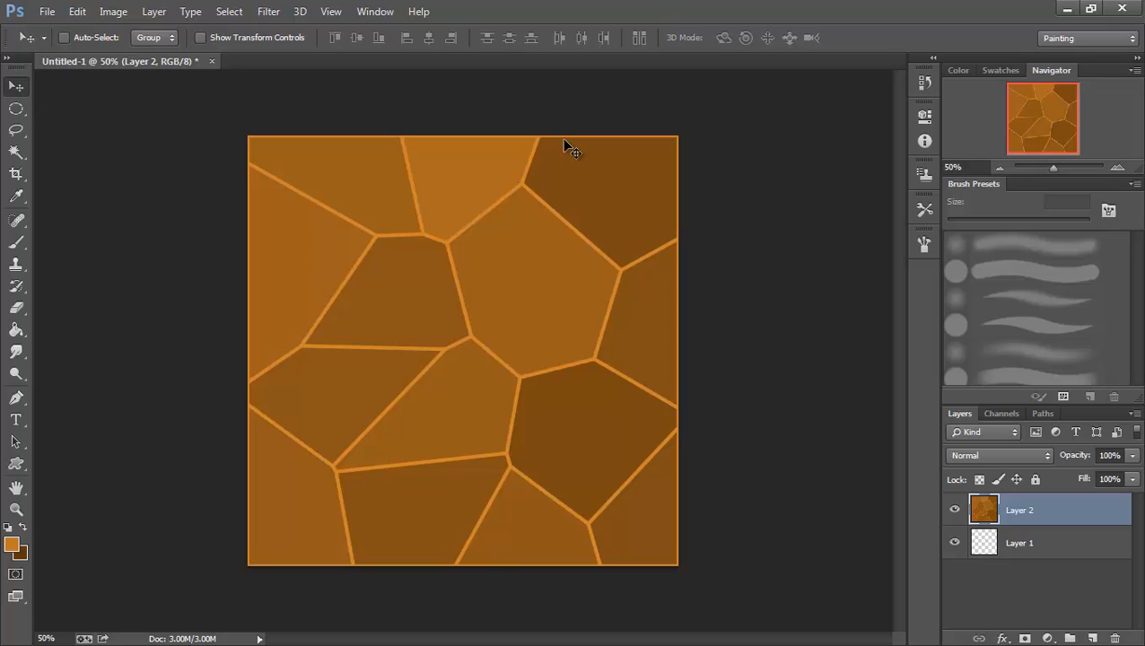
mouse_move(453, 270)
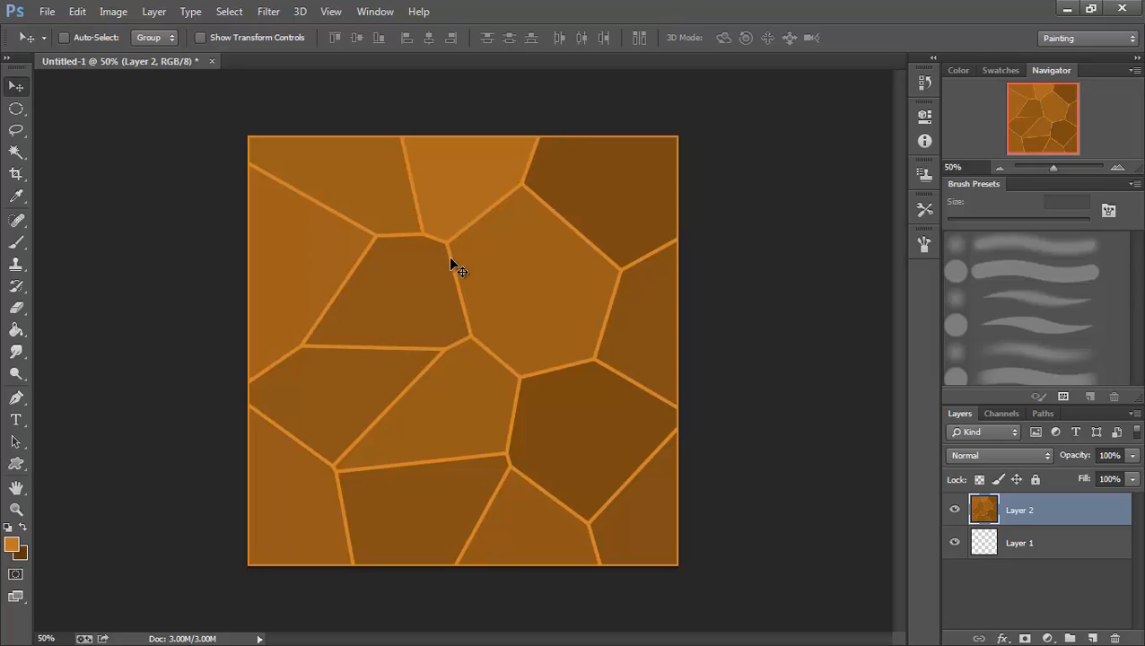
mouse_move(424, 148)
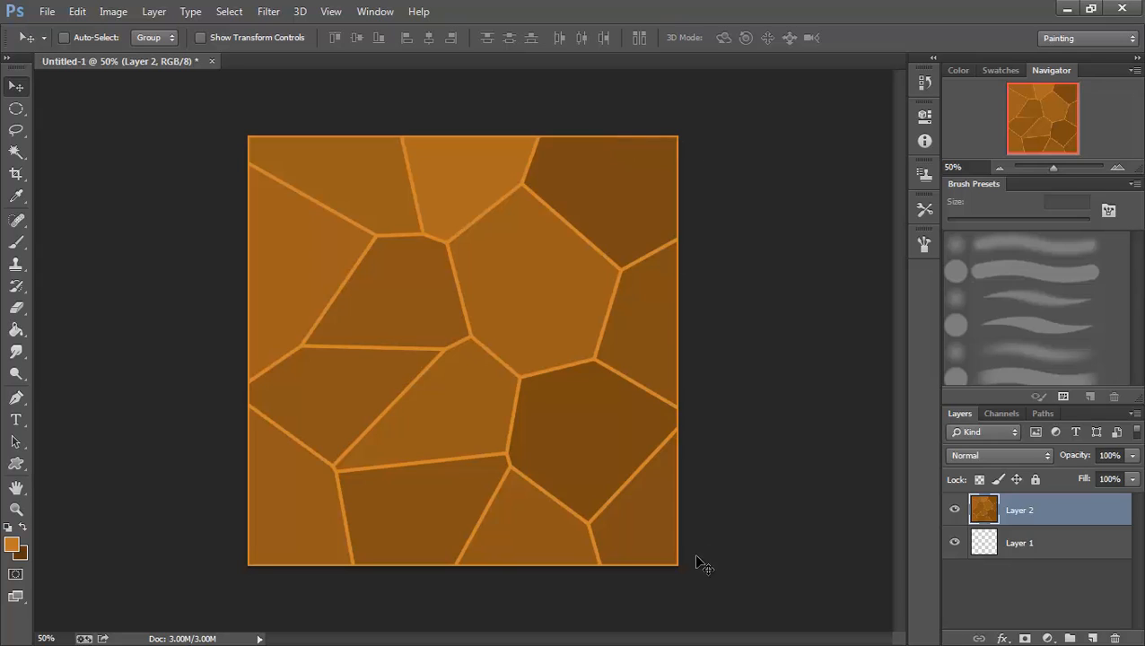
mouse_move(597, 368)
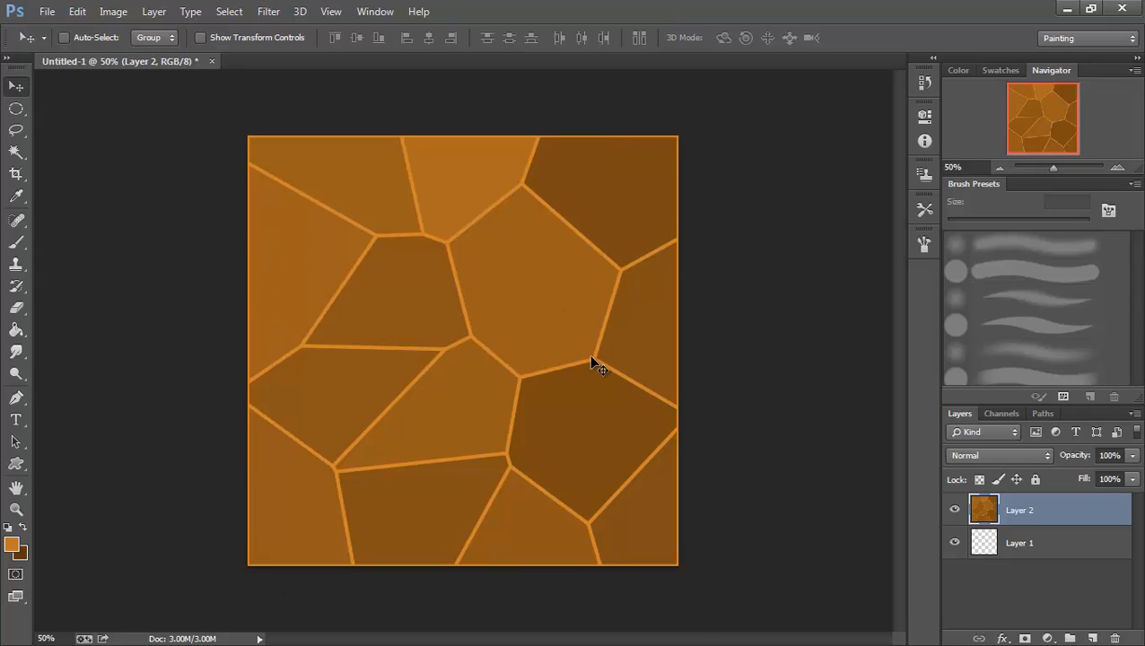
mouse_move(525, 379)
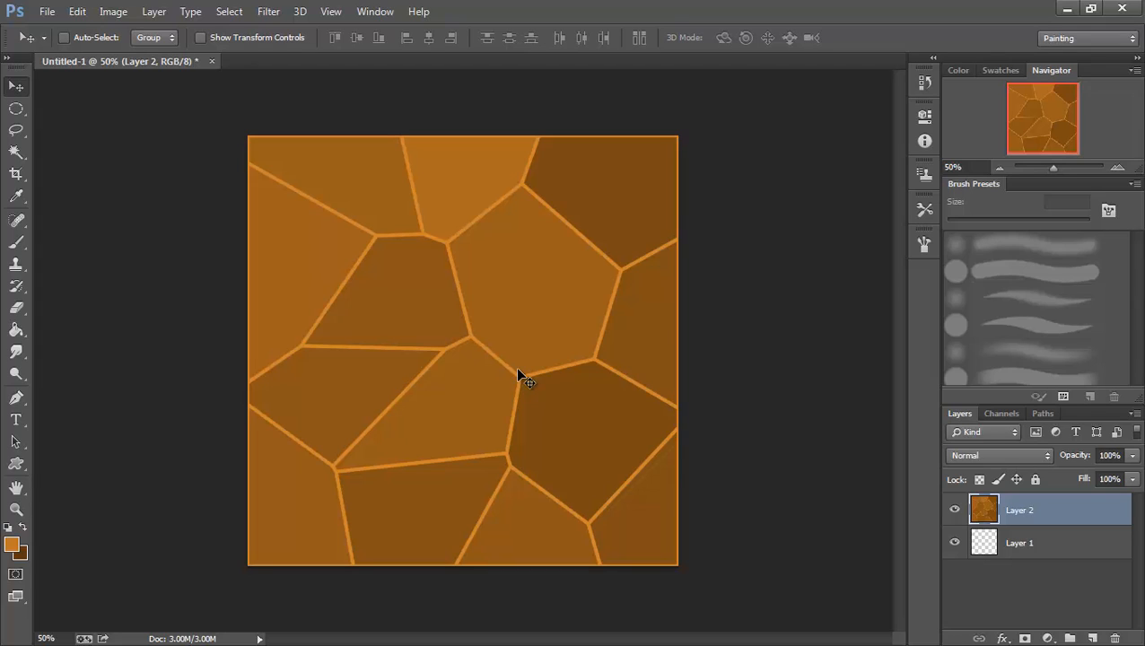
mouse_move(527, 377)
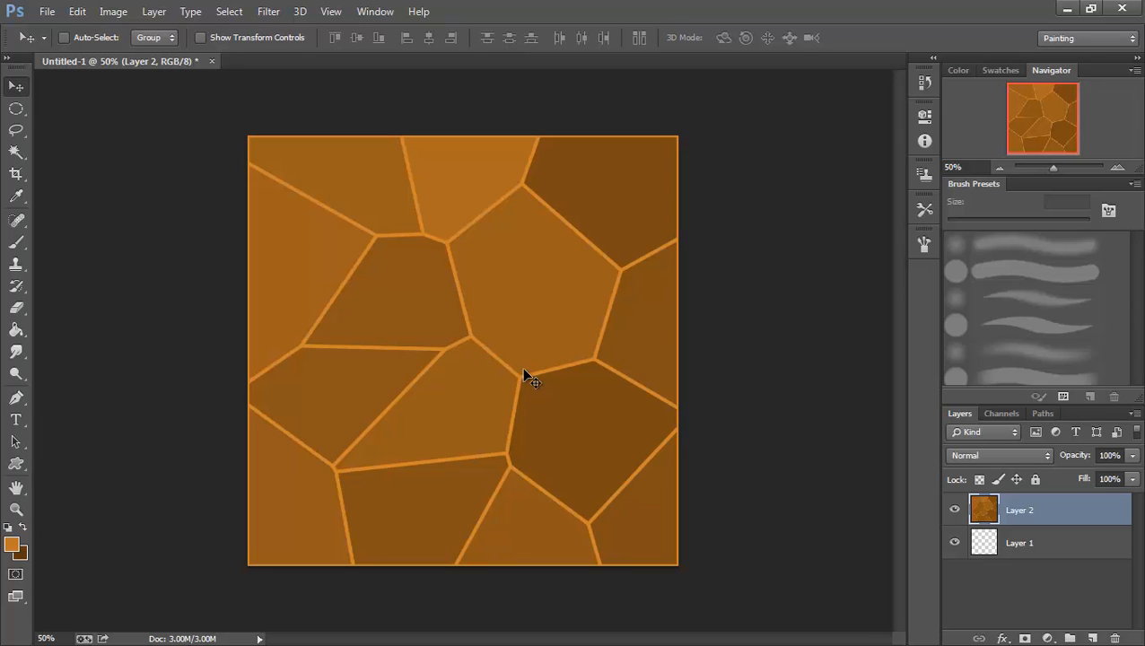
mouse_move(505, 380)
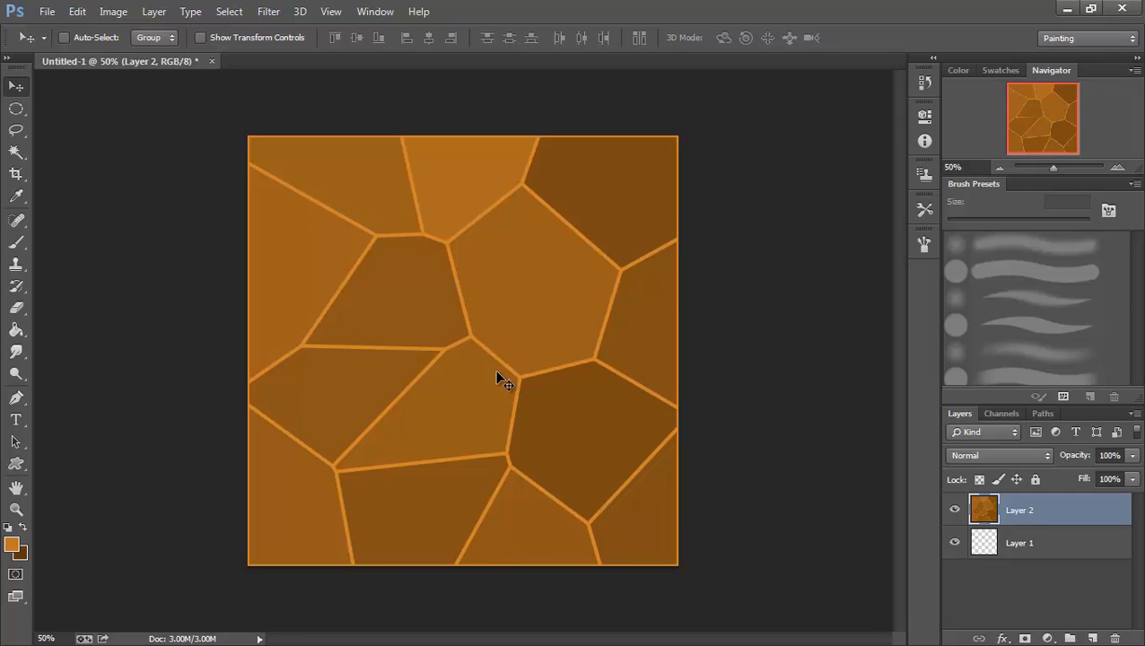
mouse_move(359, 253)
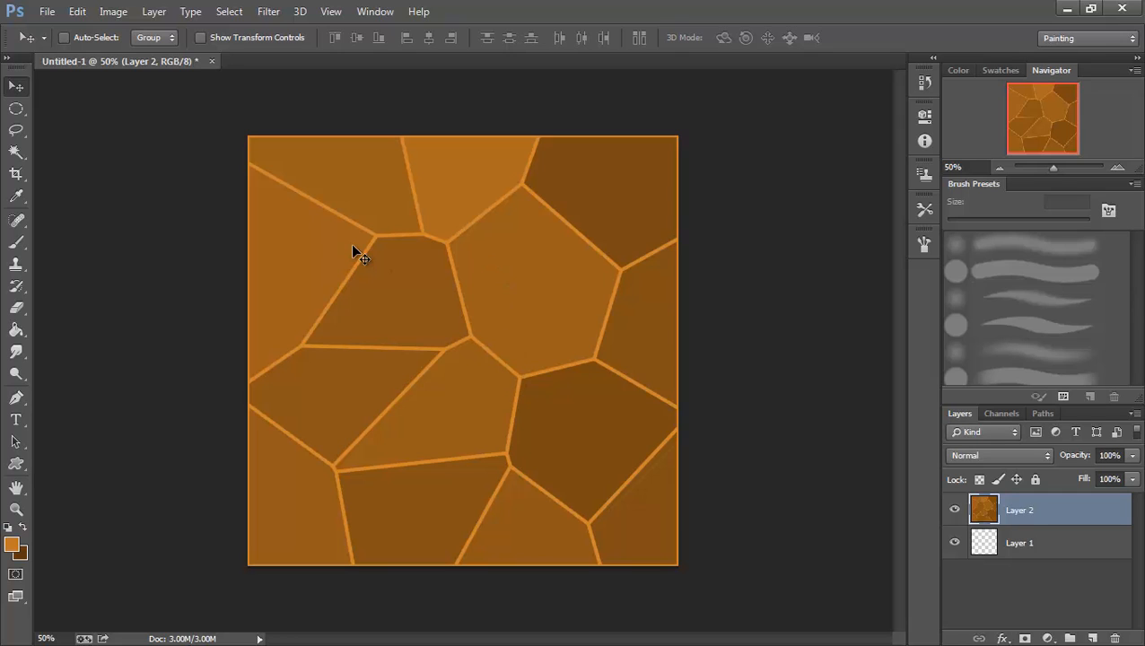
Create a second transparent document 2048 pixels wide and switch to it
click(47, 12)
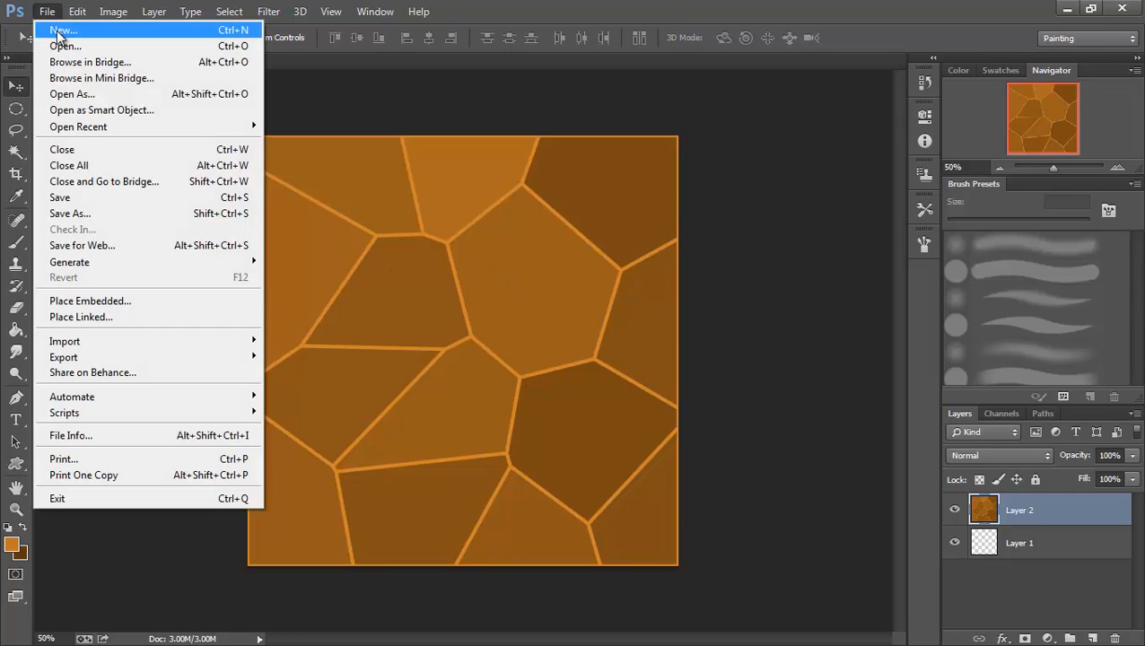
click(62, 30)
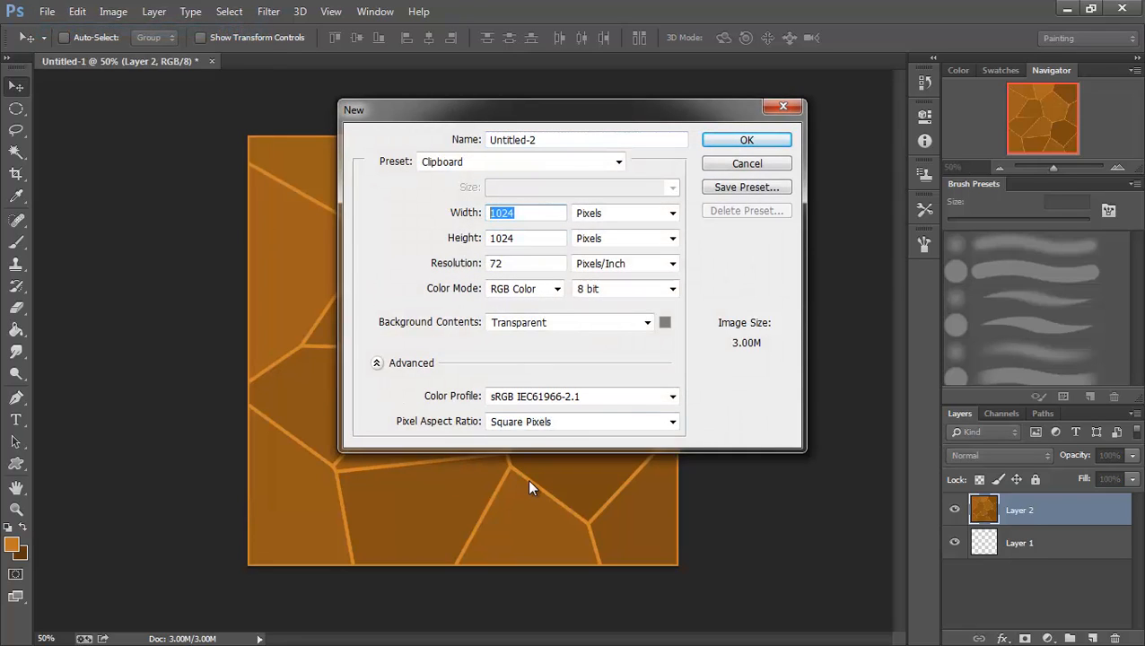
text(2048)
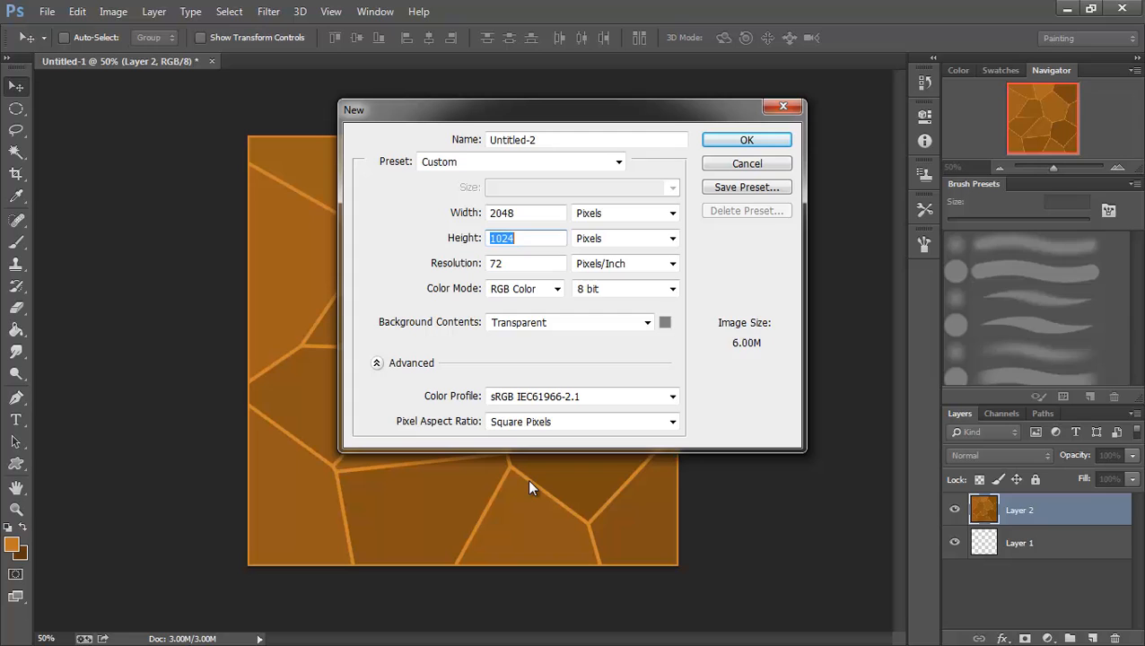
click(746, 139)
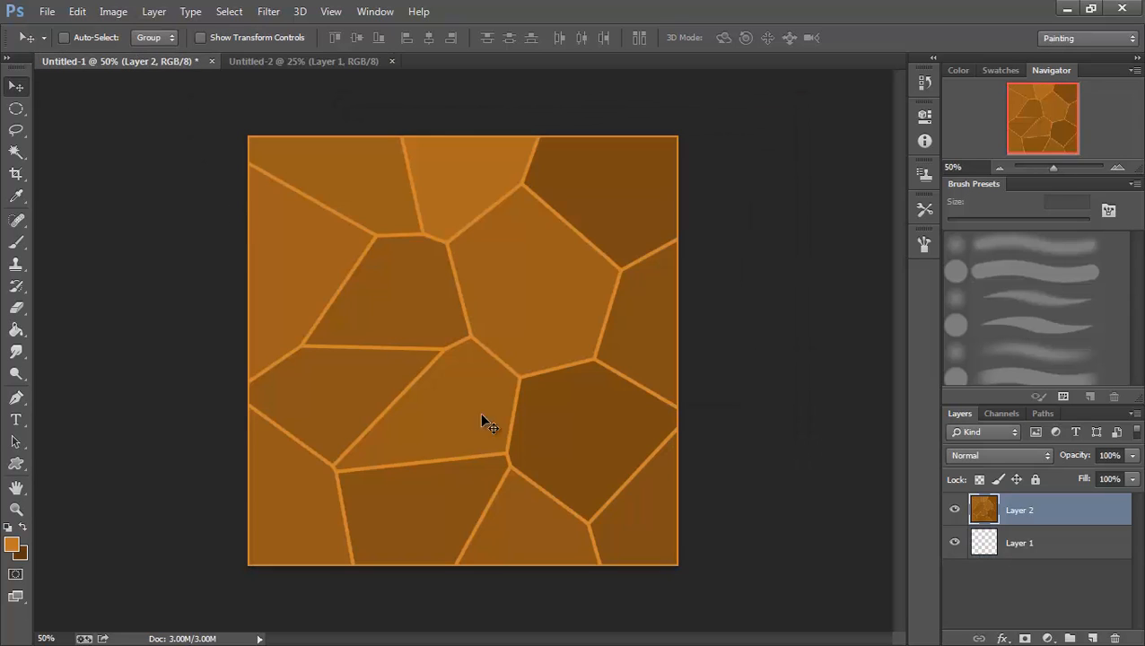
mouse_move(498, 440)
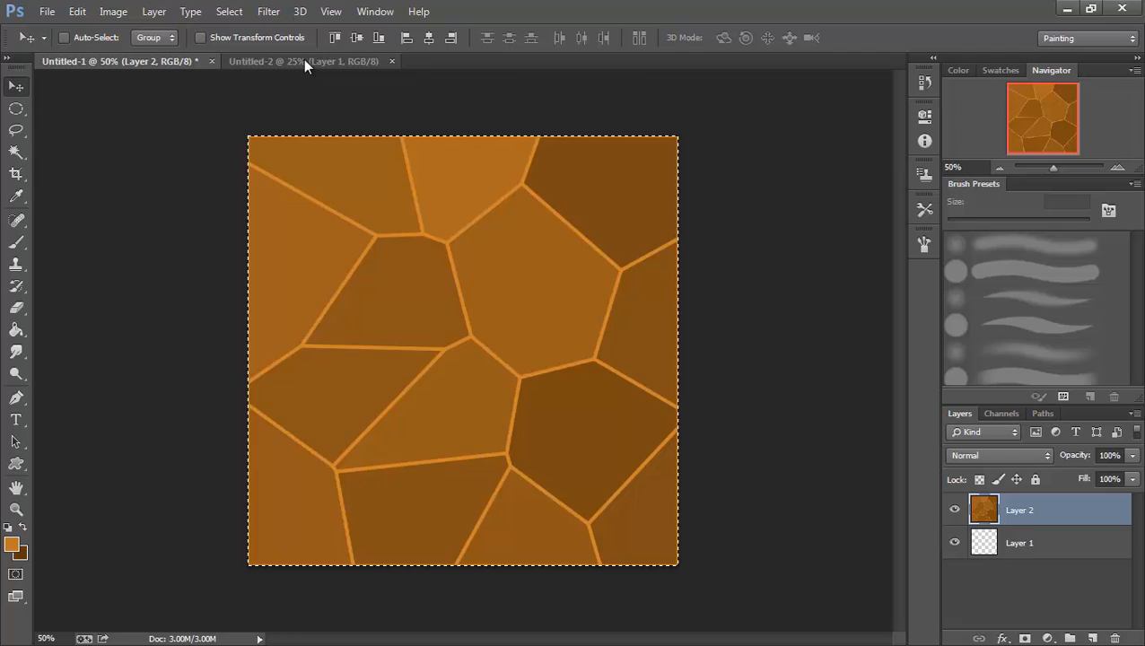
click(305, 61)
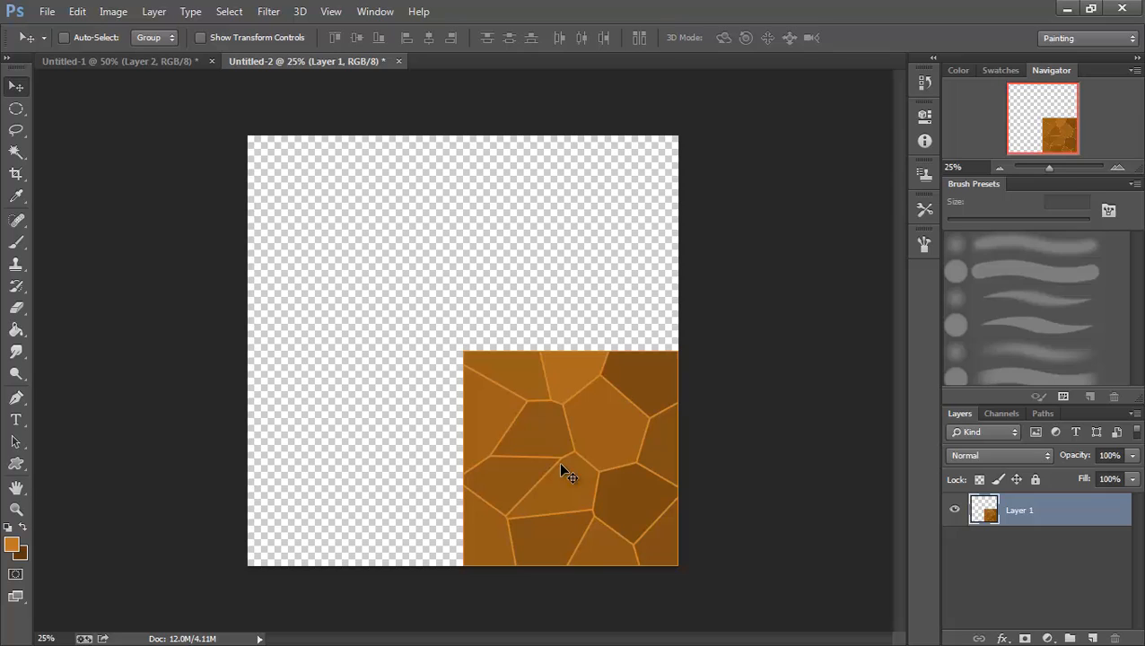
mouse_move(579, 493)
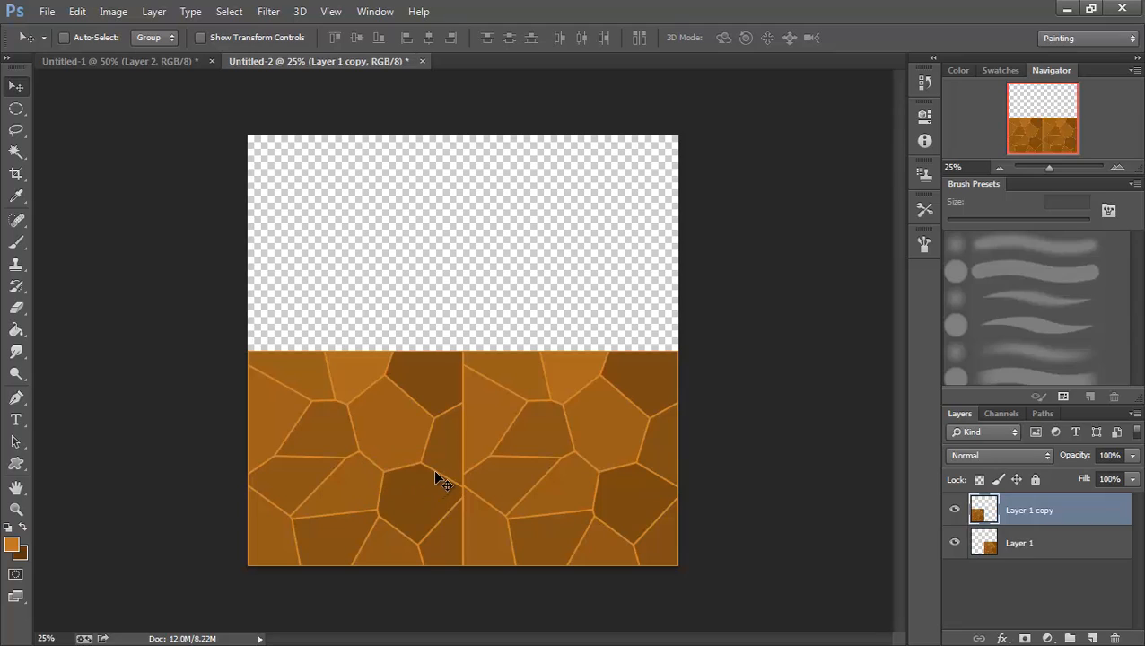
mouse_move(437, 483)
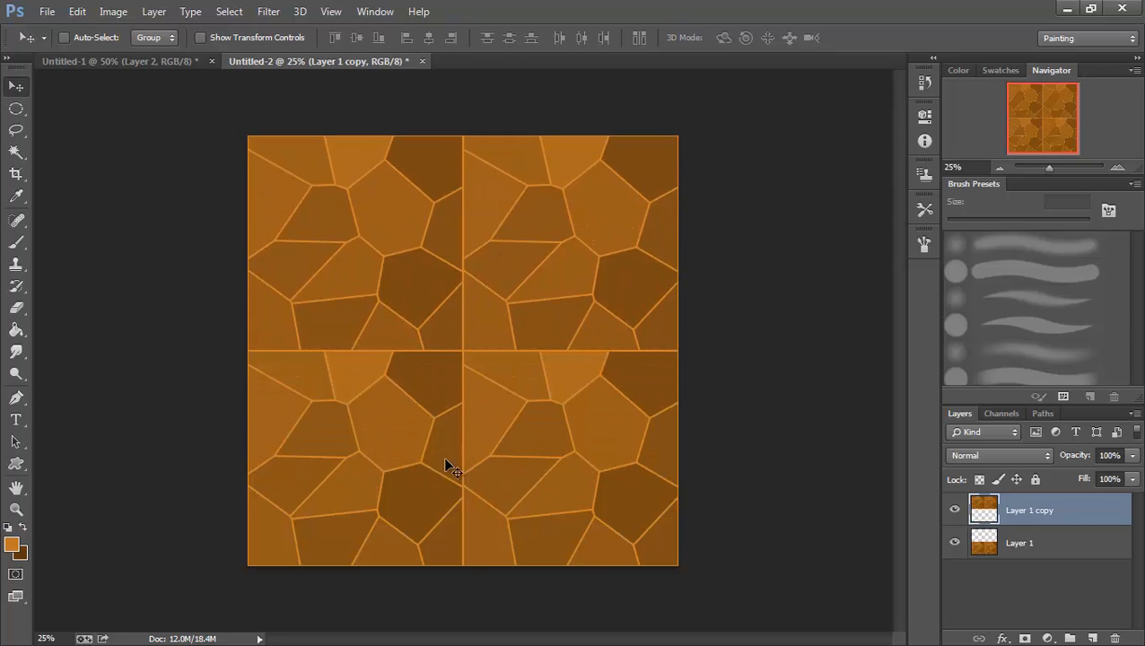
mouse_move(395, 355)
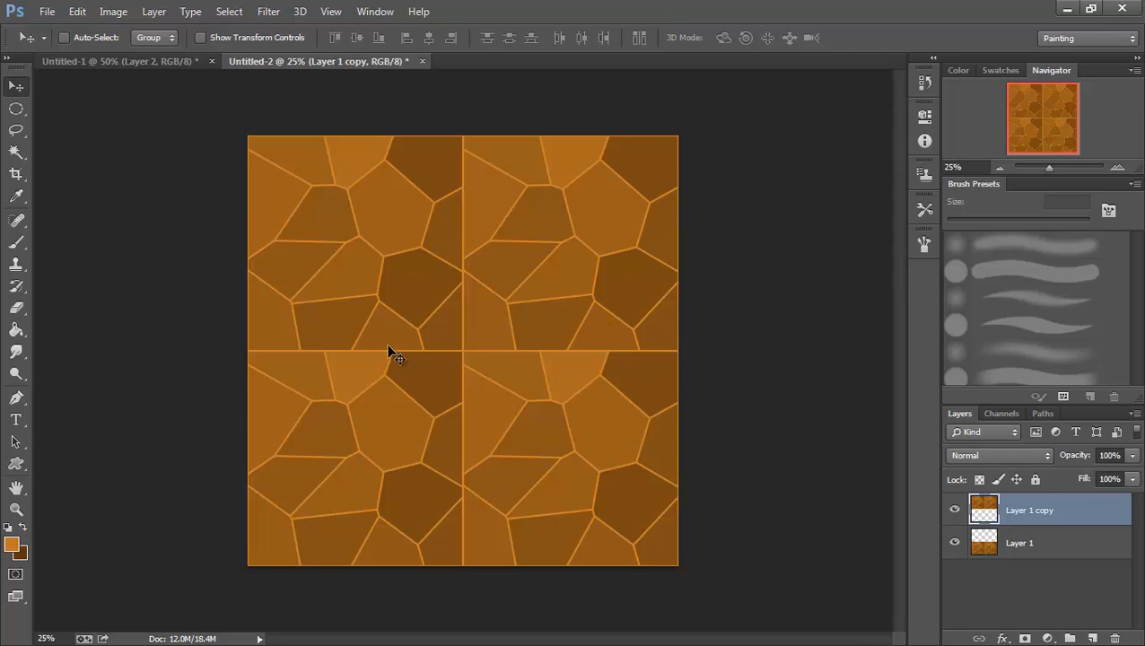
mouse_move(552, 391)
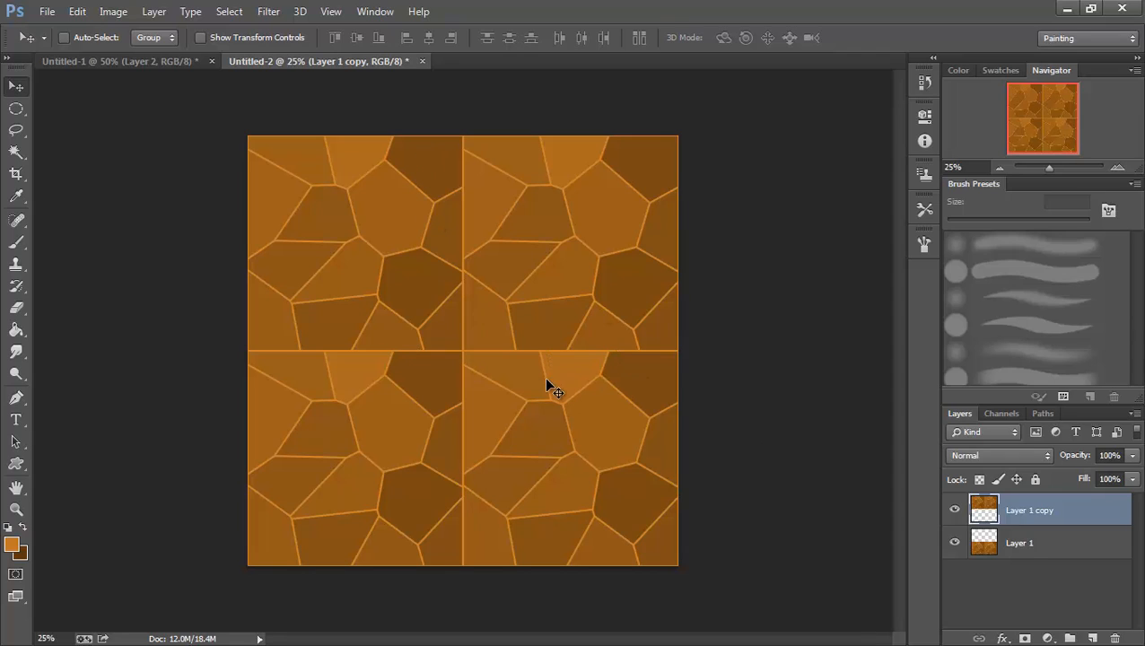
mouse_move(601, 383)
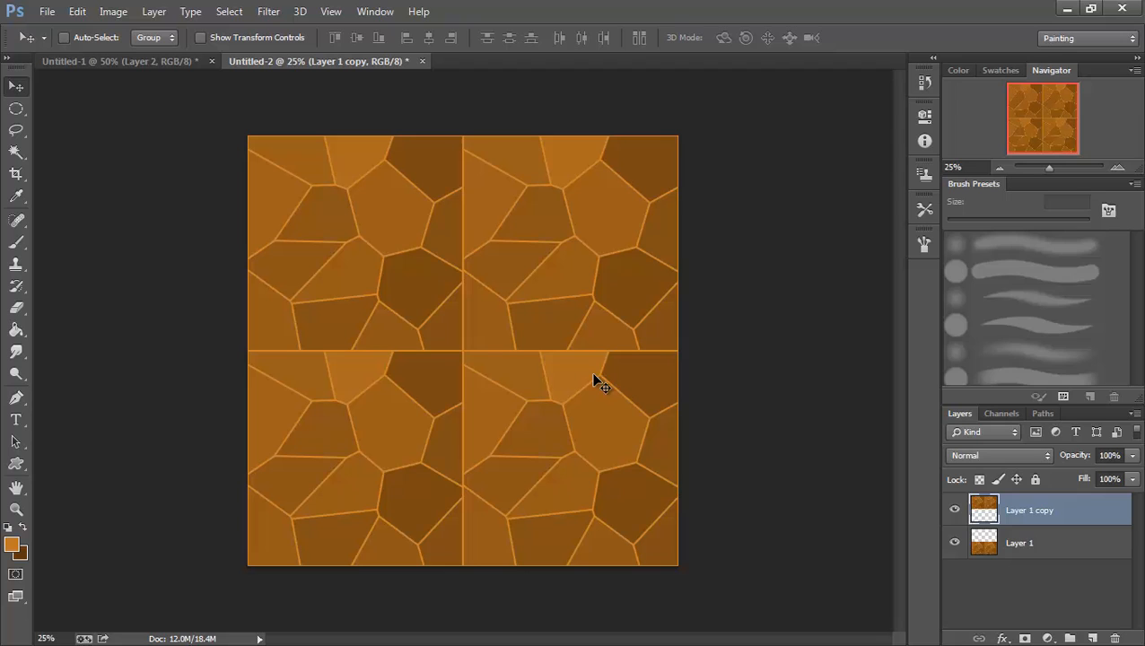
mouse_move(546, 366)
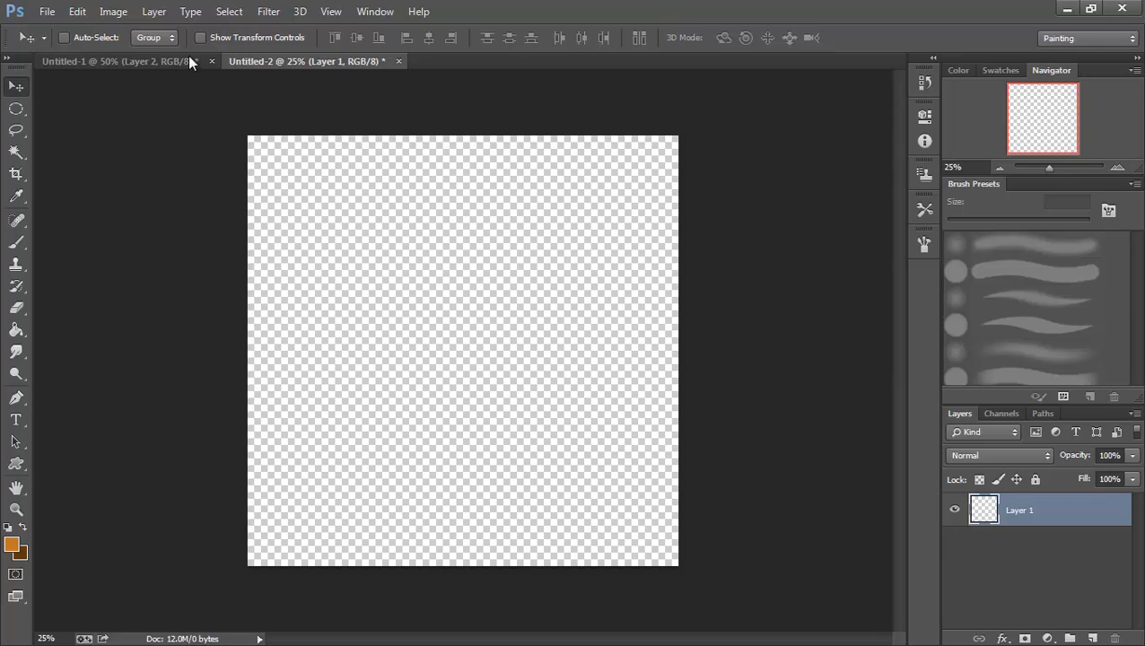
Return to the original Untitled-1 stone texture document
click(117, 61)
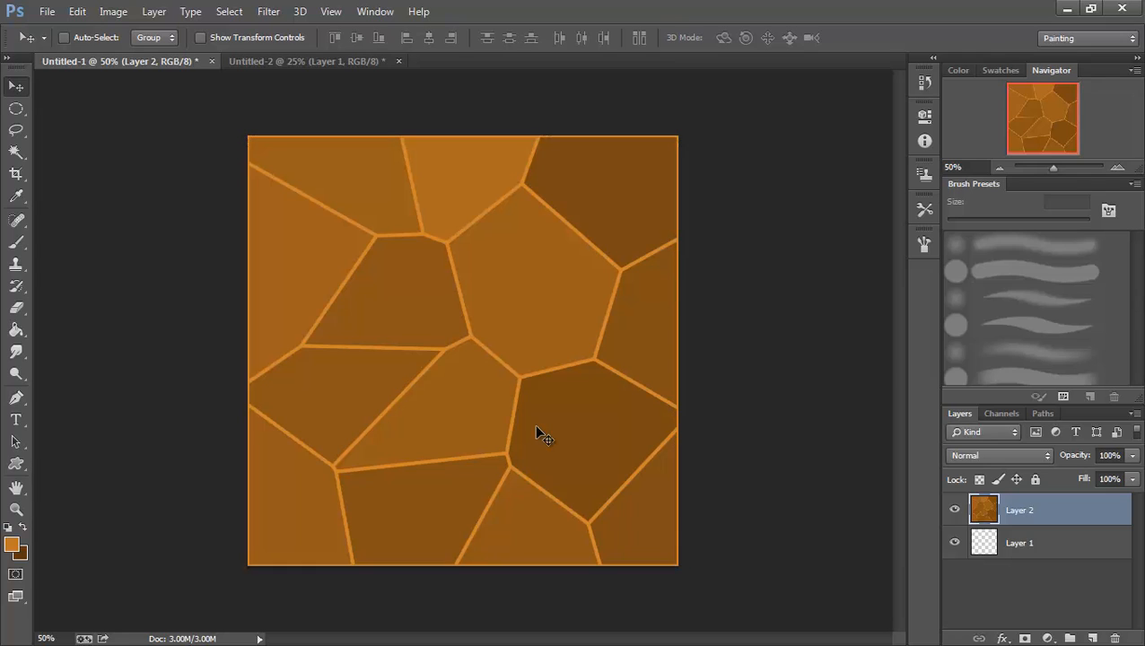
mouse_move(556, 349)
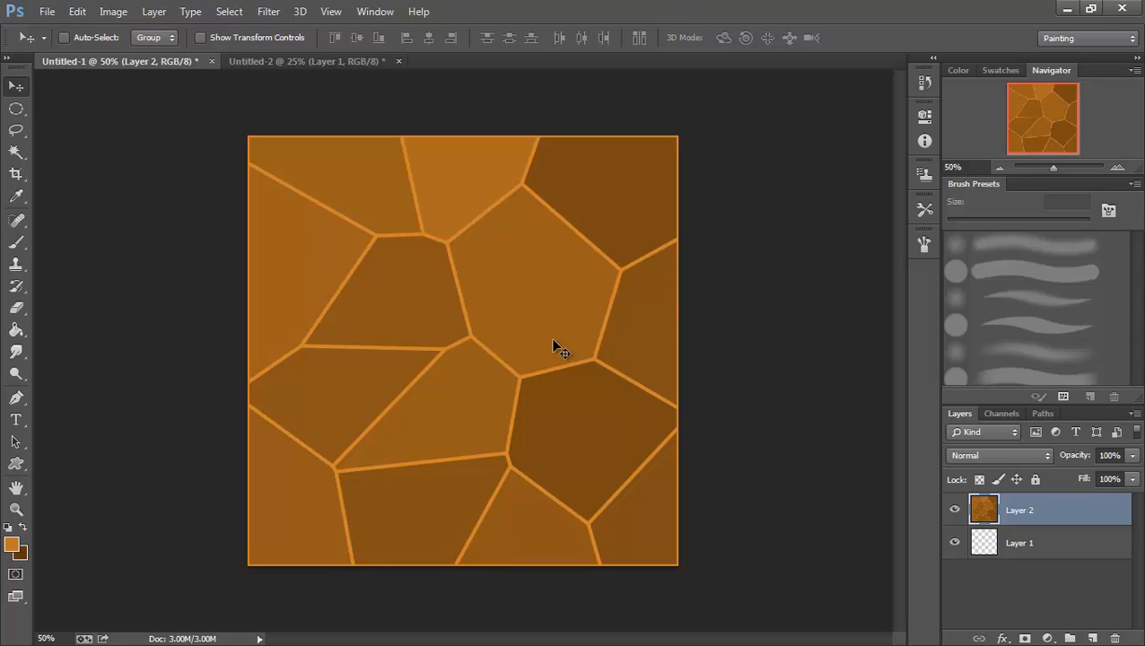
mouse_move(681, 582)
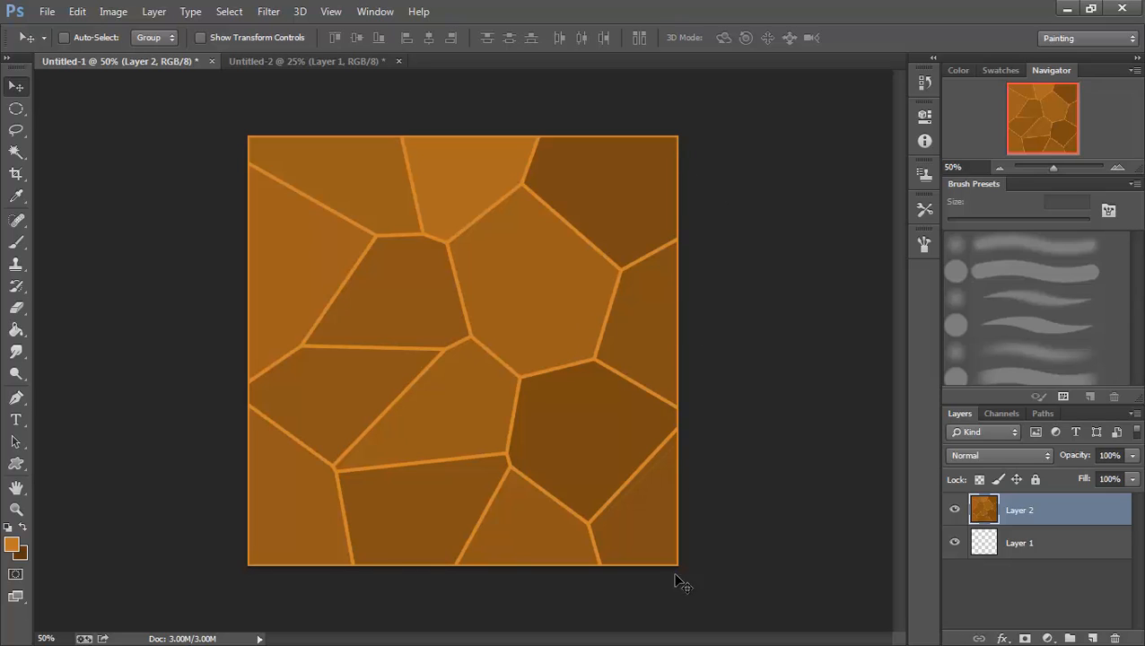
mouse_move(736, 153)
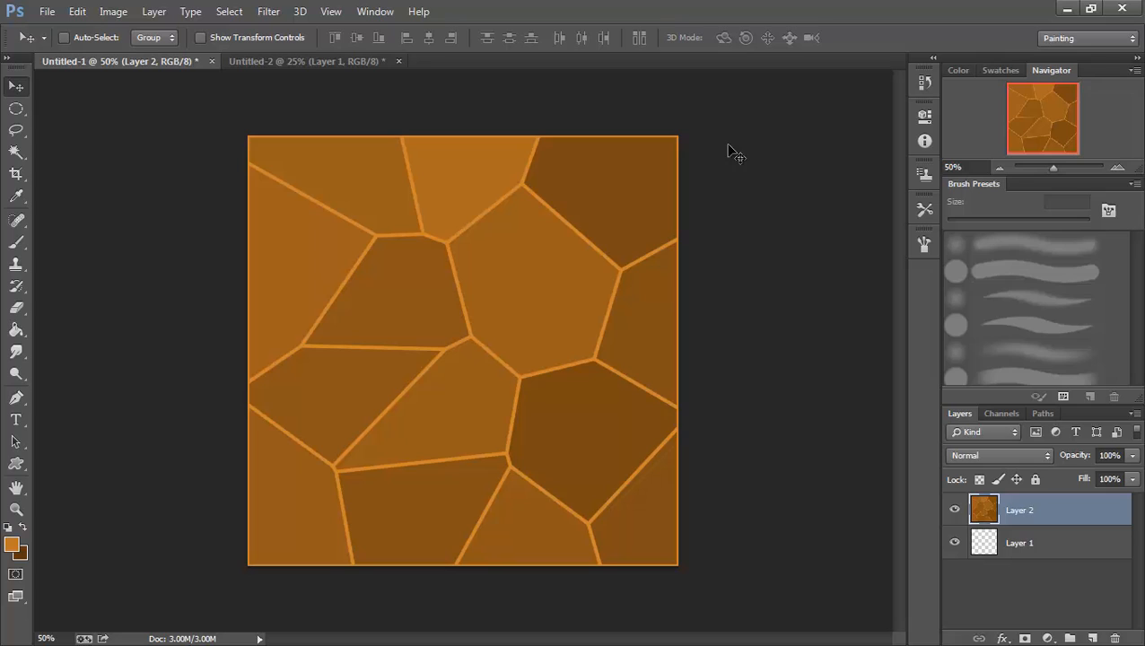
mouse_move(655, 339)
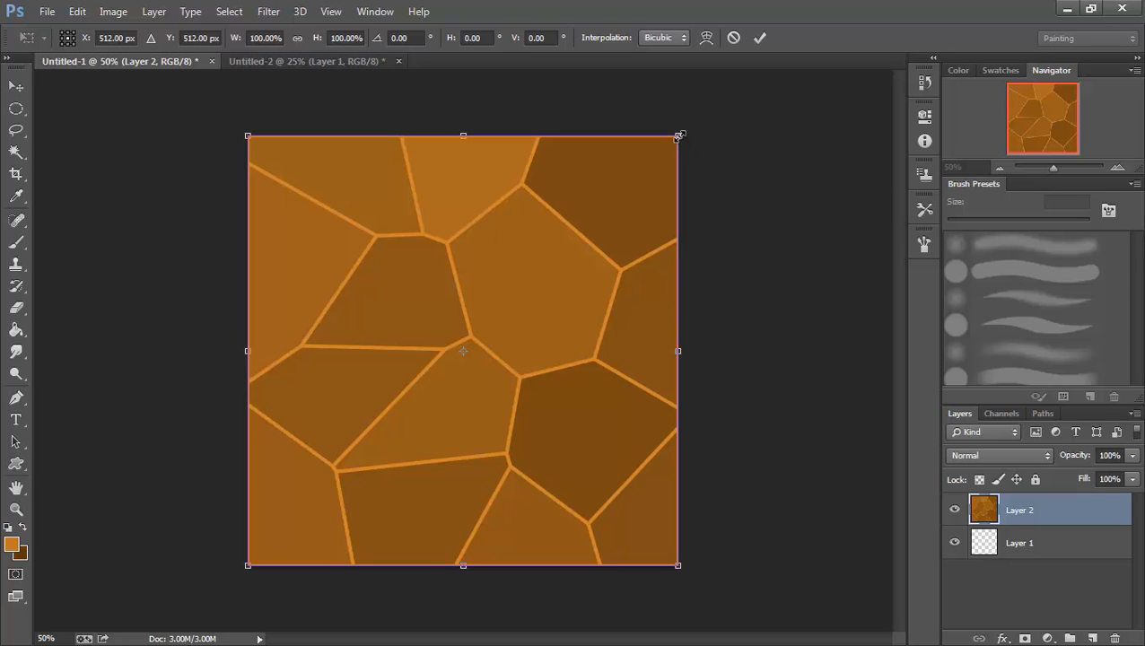
Scale the stone layer up about 110% and shift it so larger cells fill the tile
drag(681, 135, 710, 107)
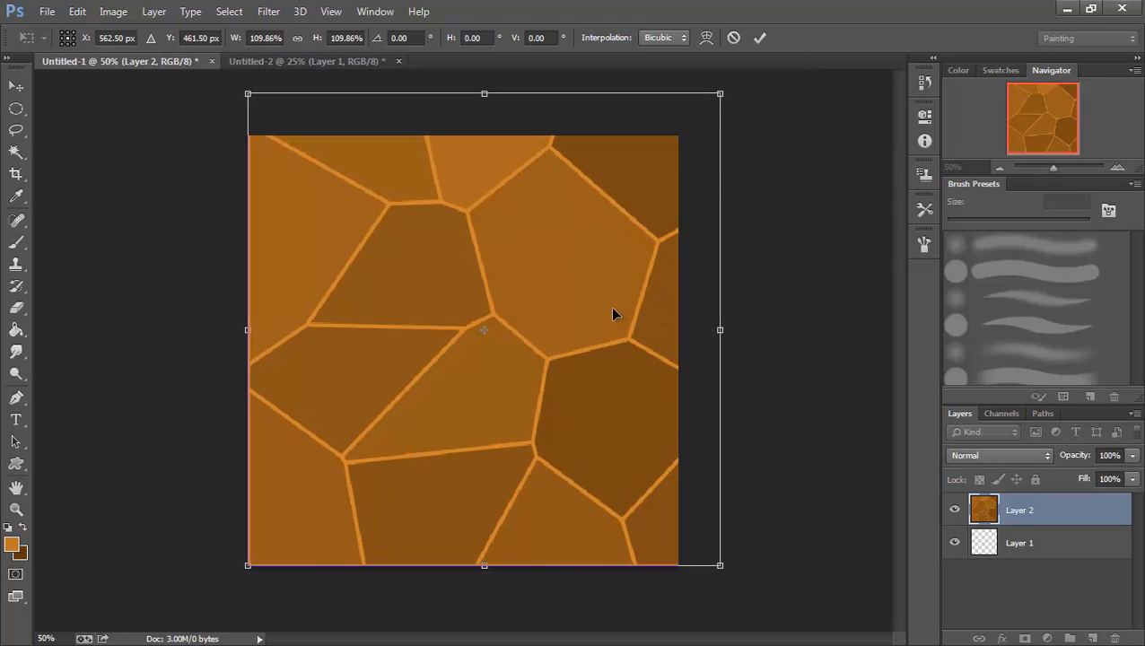
drag(616, 315, 588, 351)
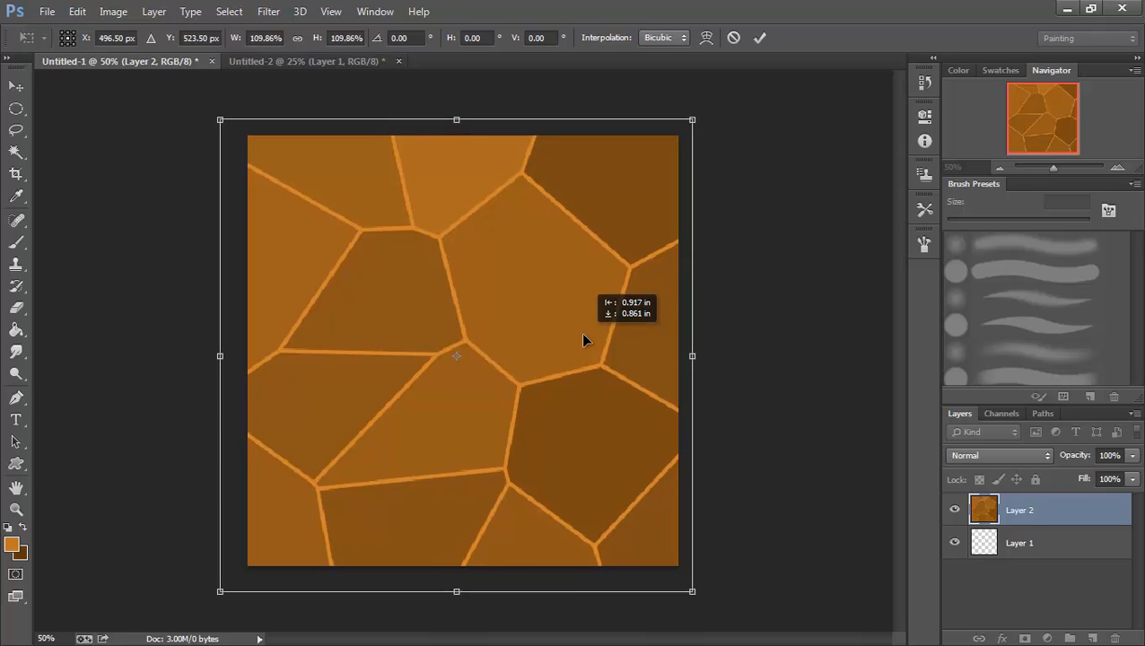
drag(584, 340, 599, 332)
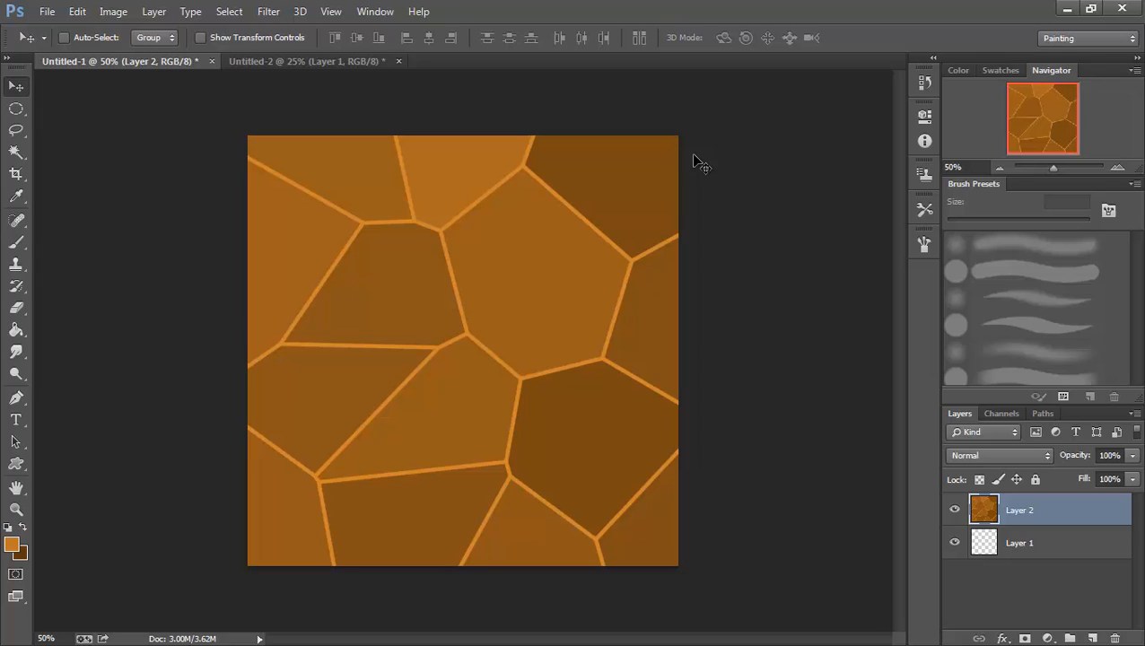
mouse_move(552, 379)
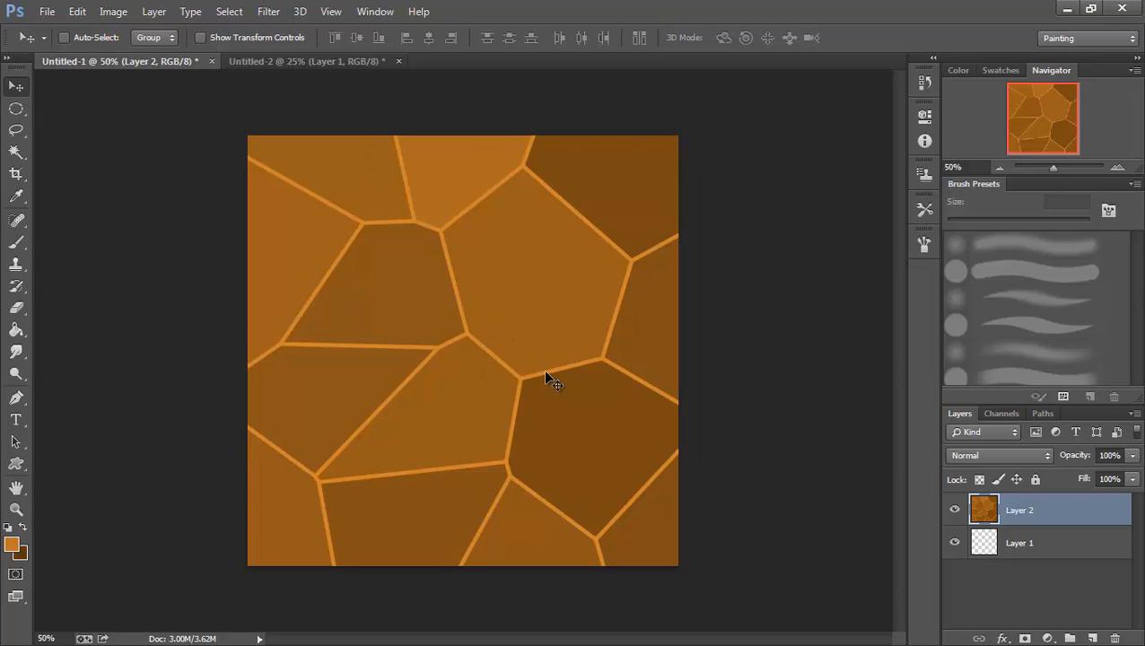
mouse_move(709, 251)
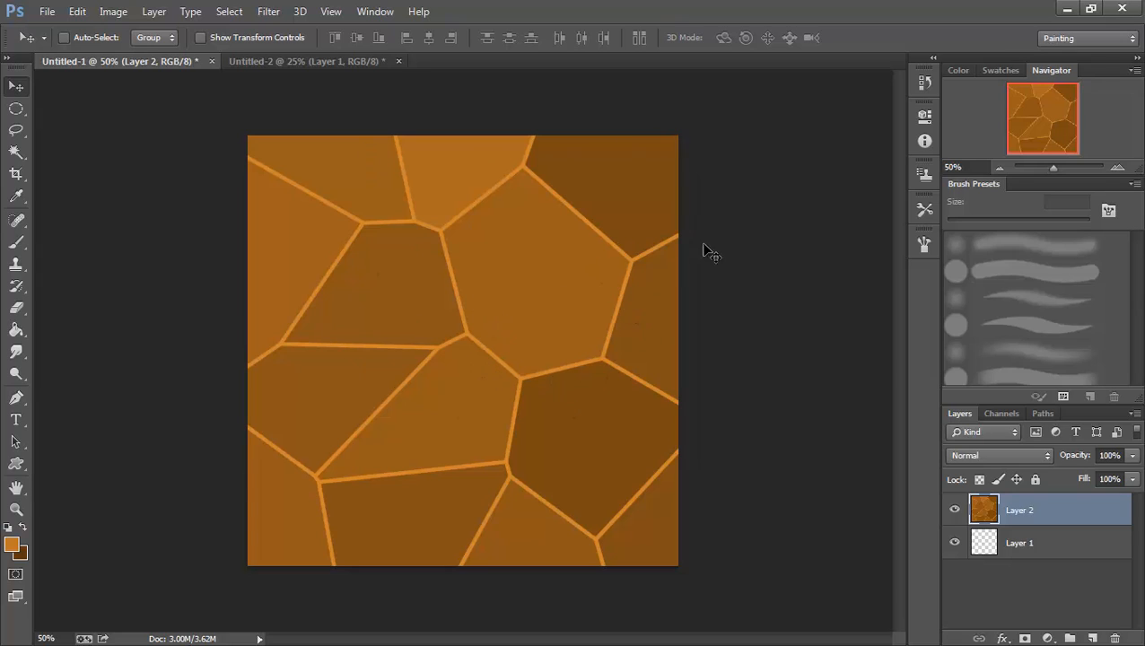
mouse_move(287, 106)
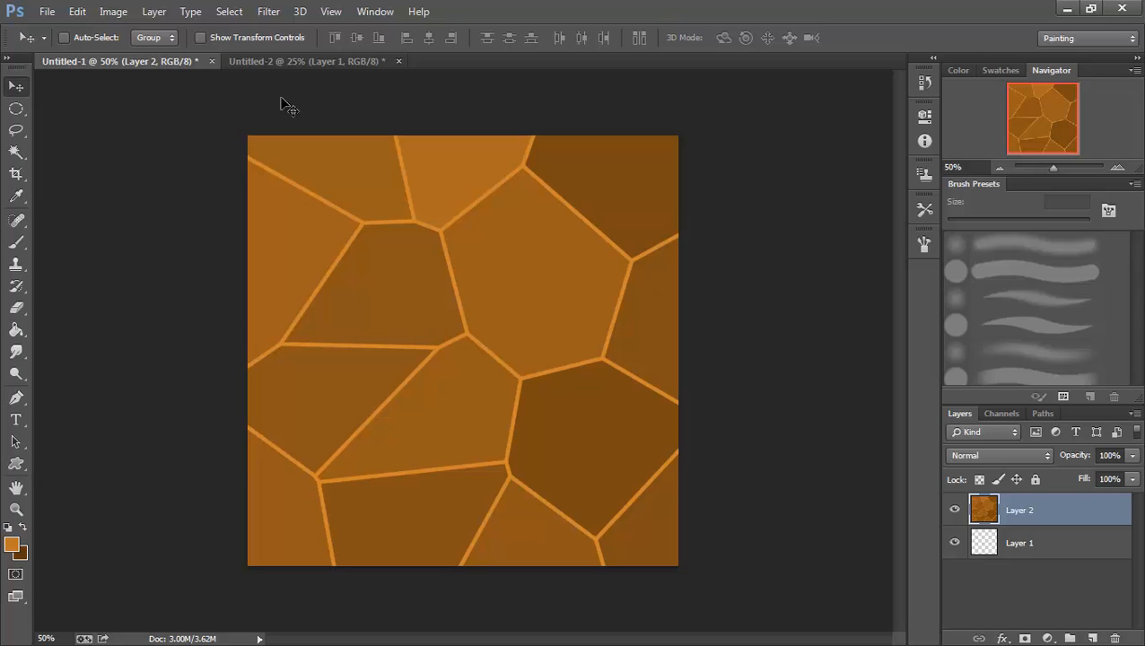
mouse_move(434, 269)
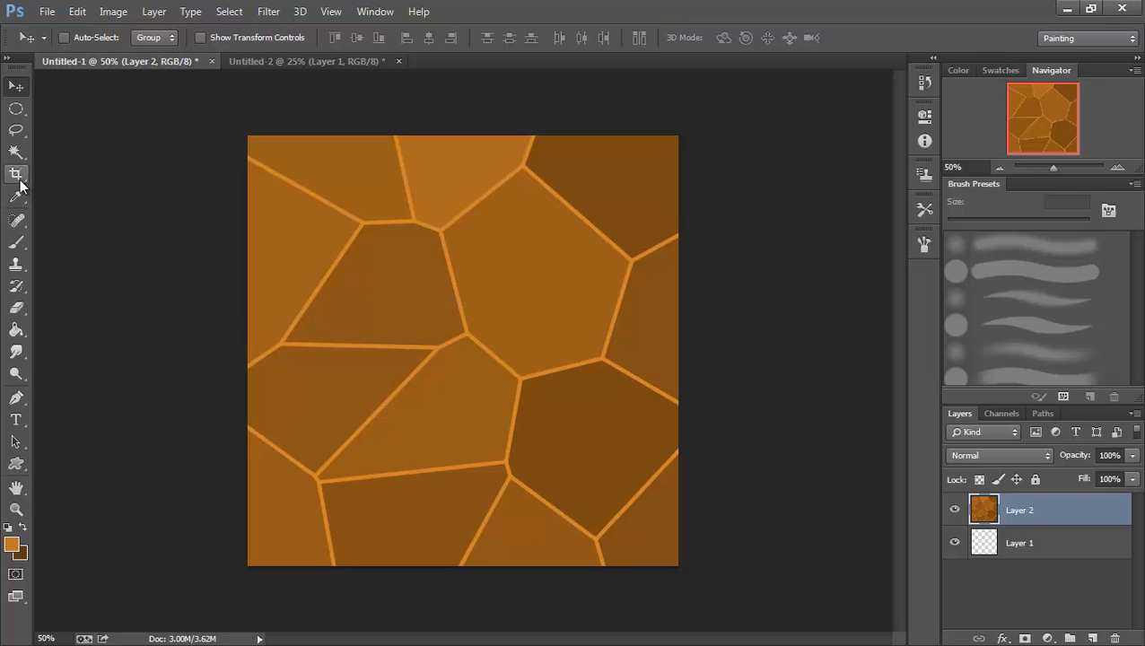
Crop to the 1024×1024 canvas square, discarding the overflowing stone pixels
click(16, 173)
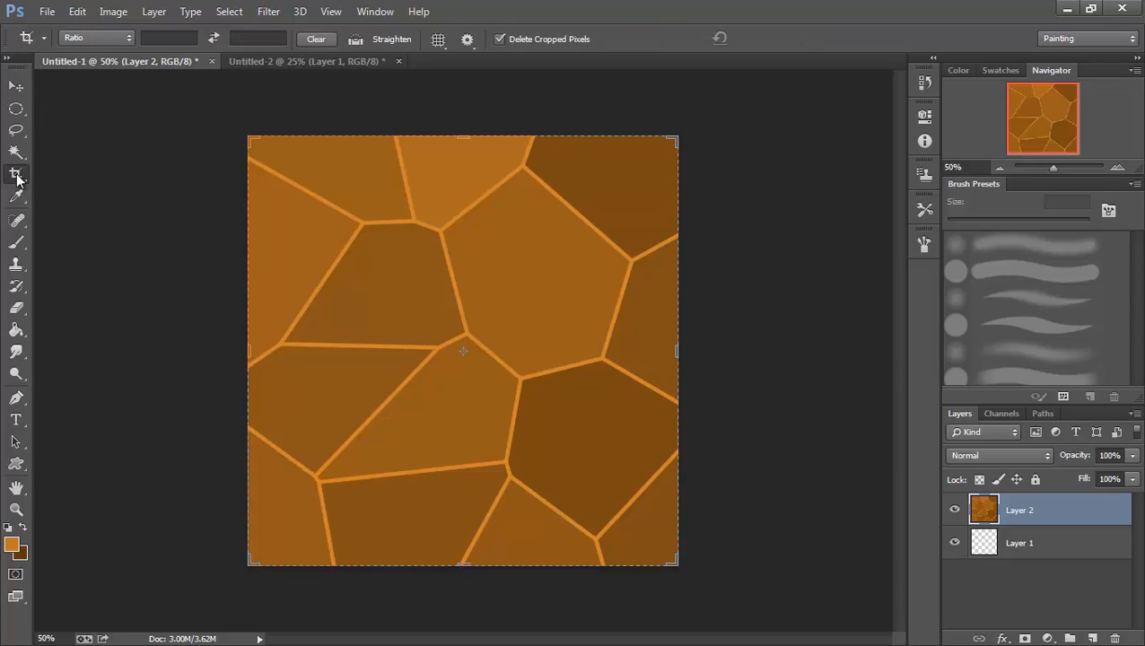
mouse_move(671, 155)
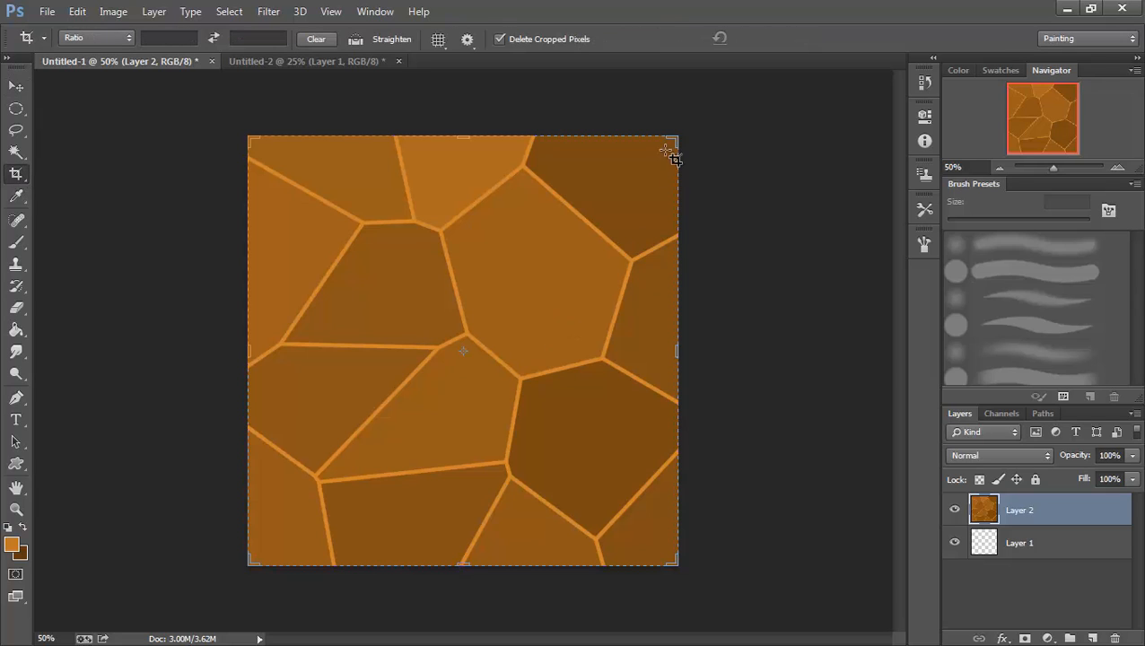
mouse_move(582, 509)
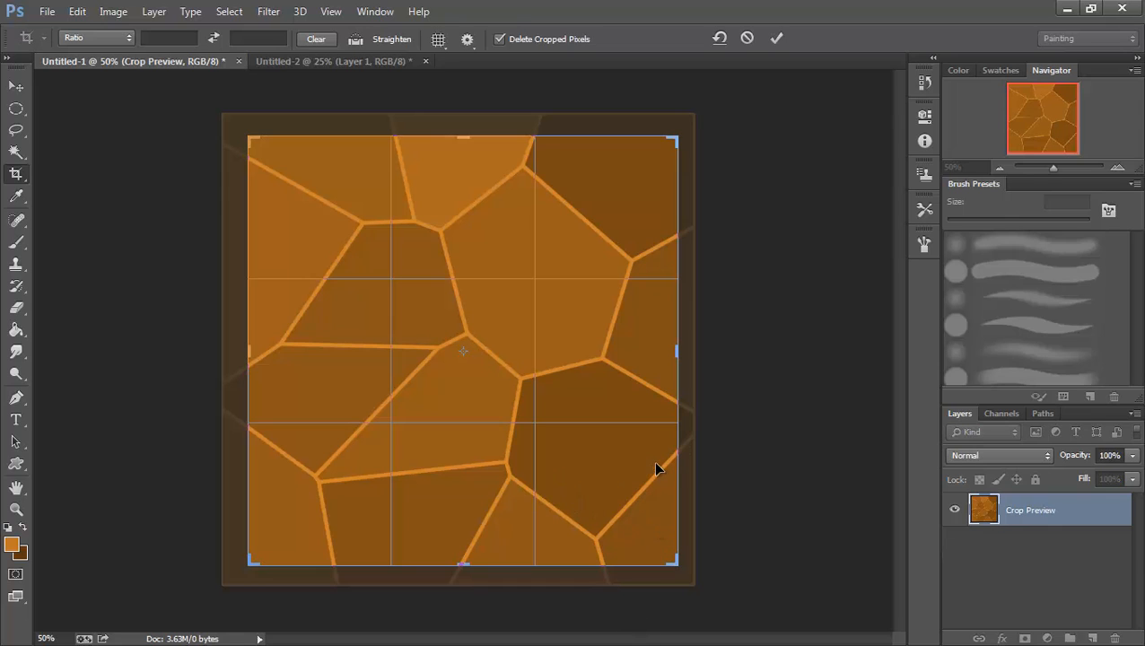
mouse_move(476, 380)
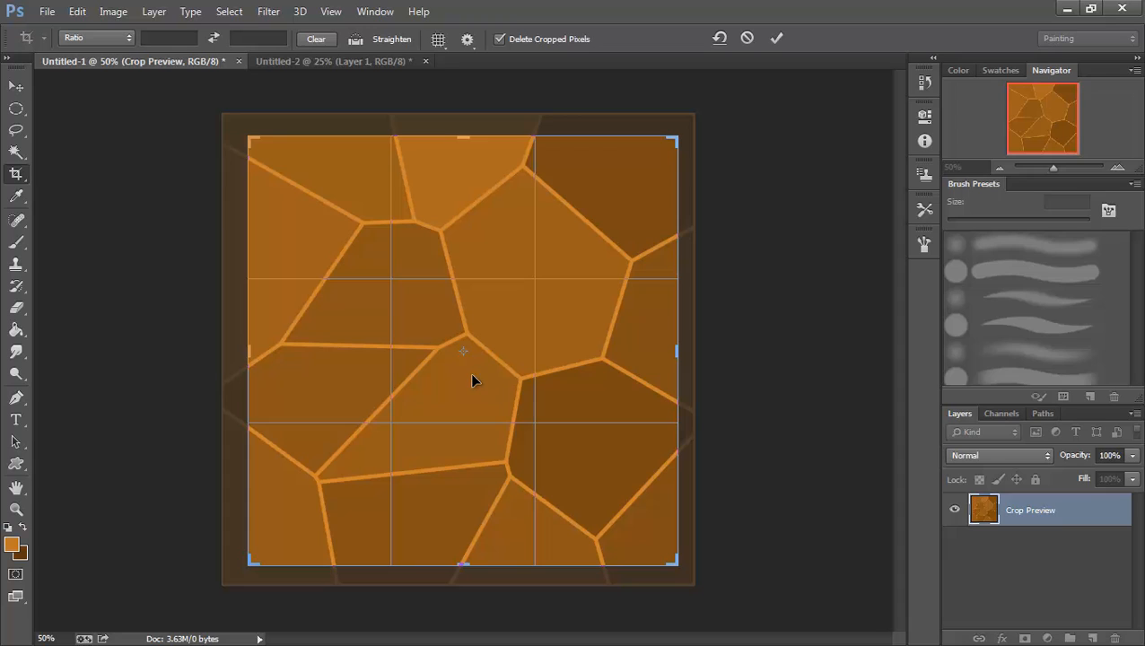
click(777, 38)
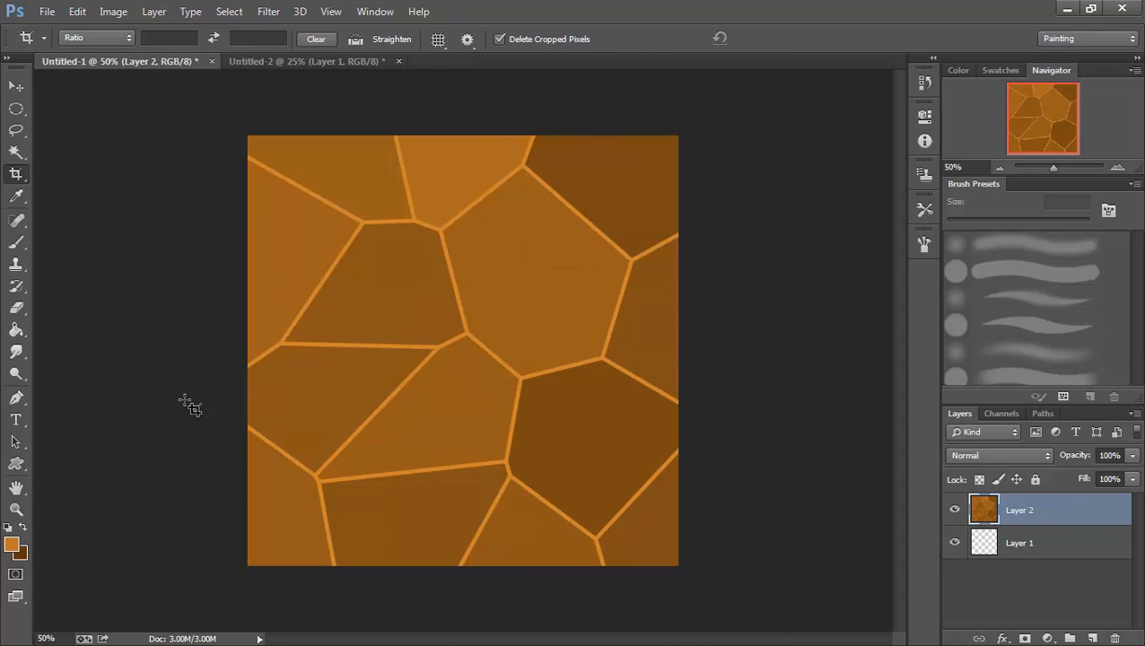
mouse_move(546, 447)
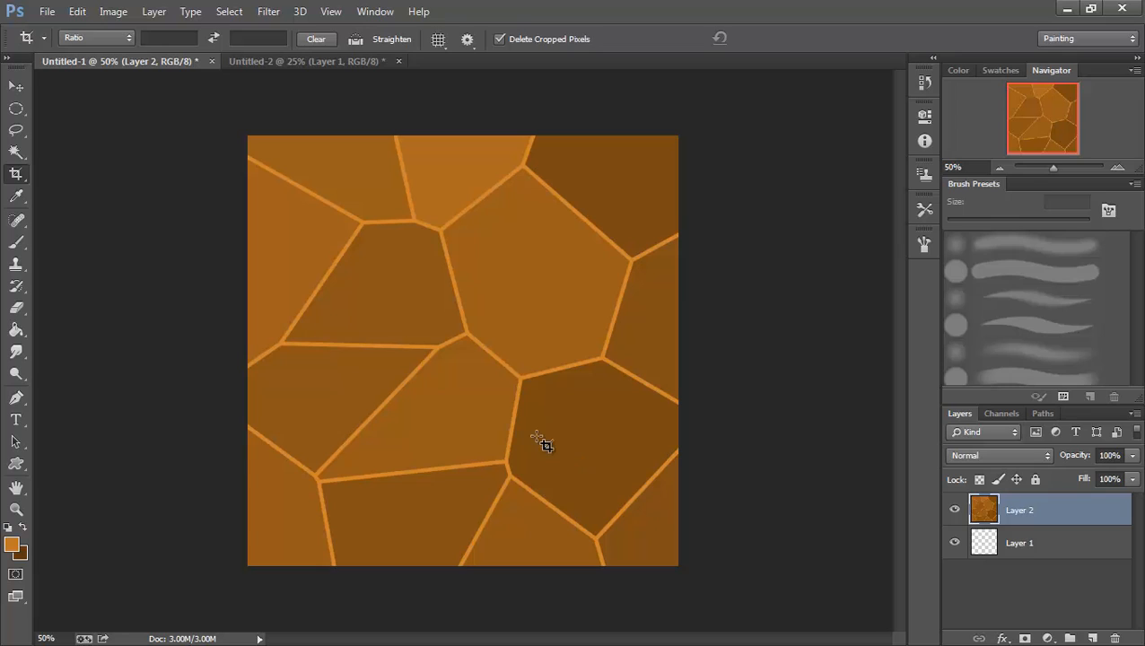
mouse_move(45, 189)
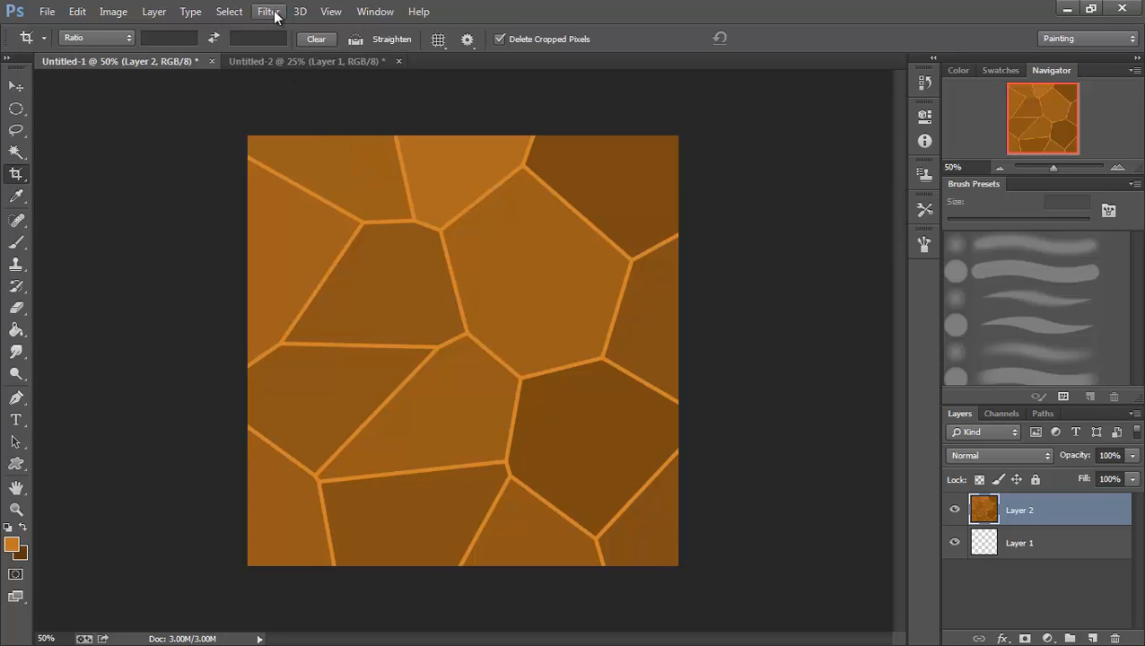
Preview Offset at +512 horizontal and +512 vertical with Wrap Around
click(269, 12)
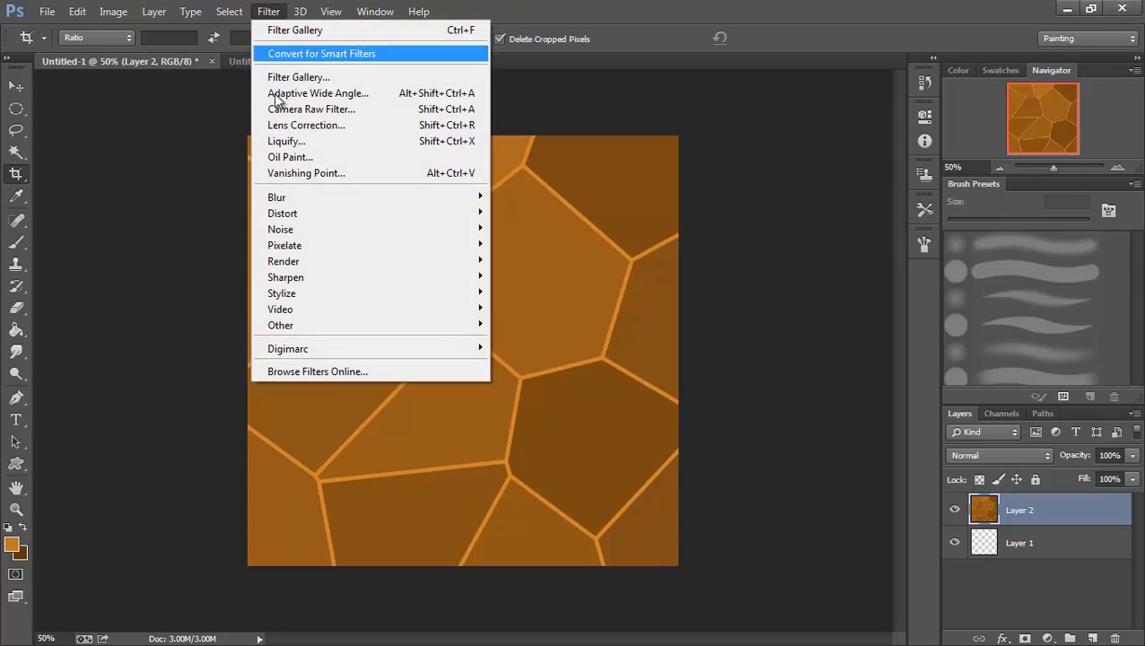
mouse_move(281, 325)
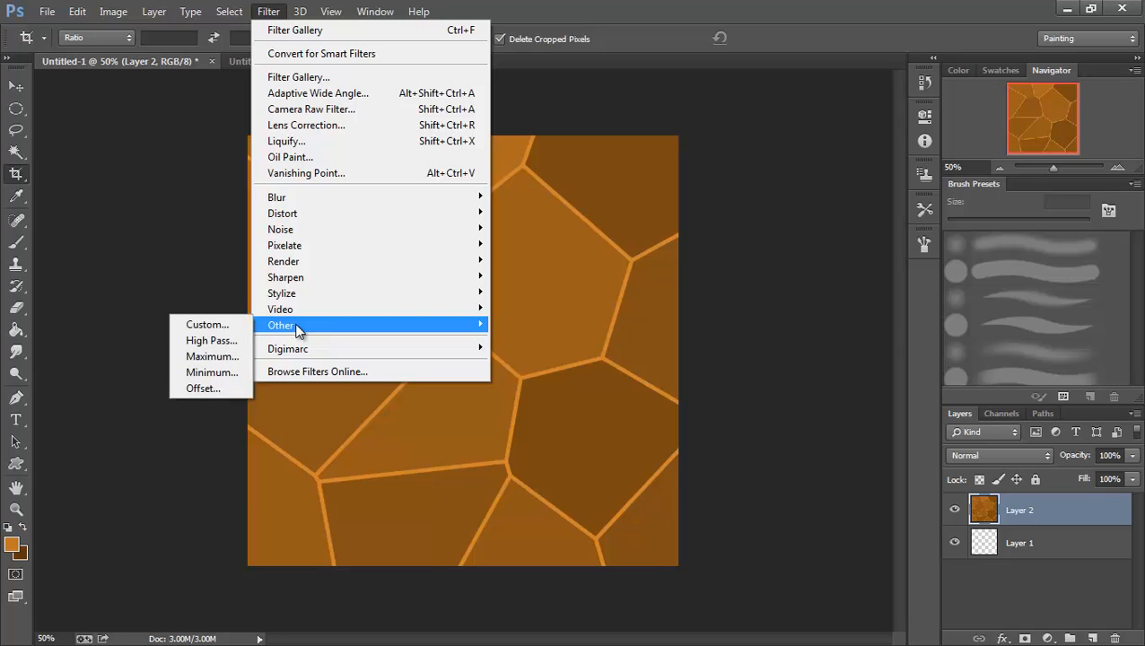
mouse_move(203, 389)
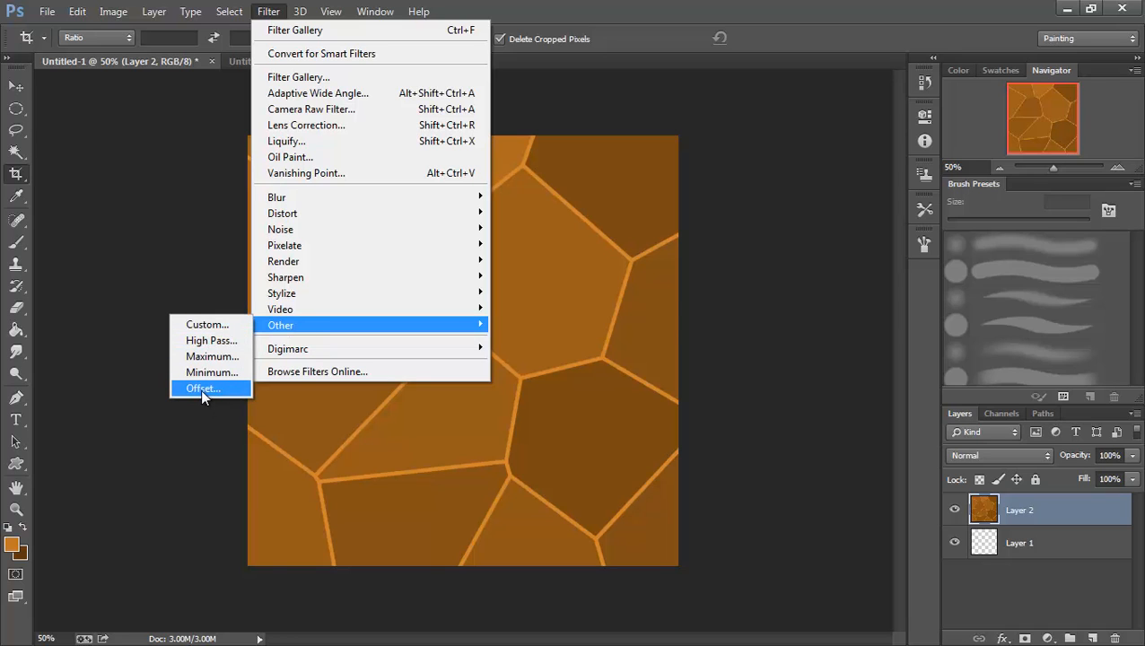
click(203, 389)
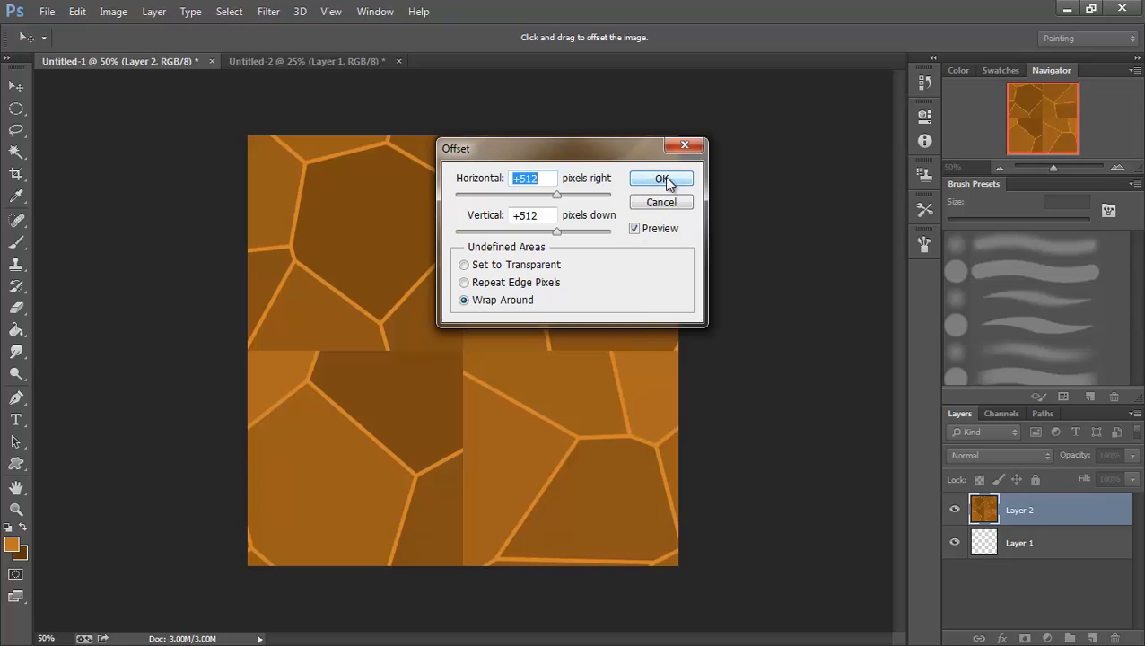
Apply the +512 wrap-around offset, exposing seams across the tile centre
click(662, 178)
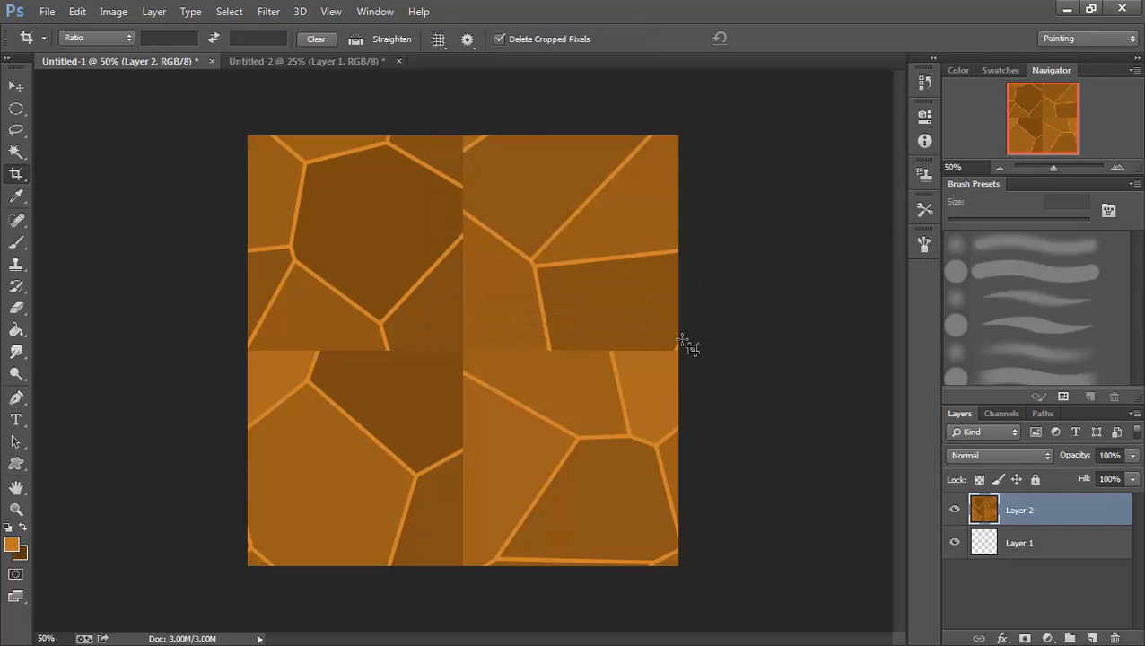
mouse_move(717, 336)
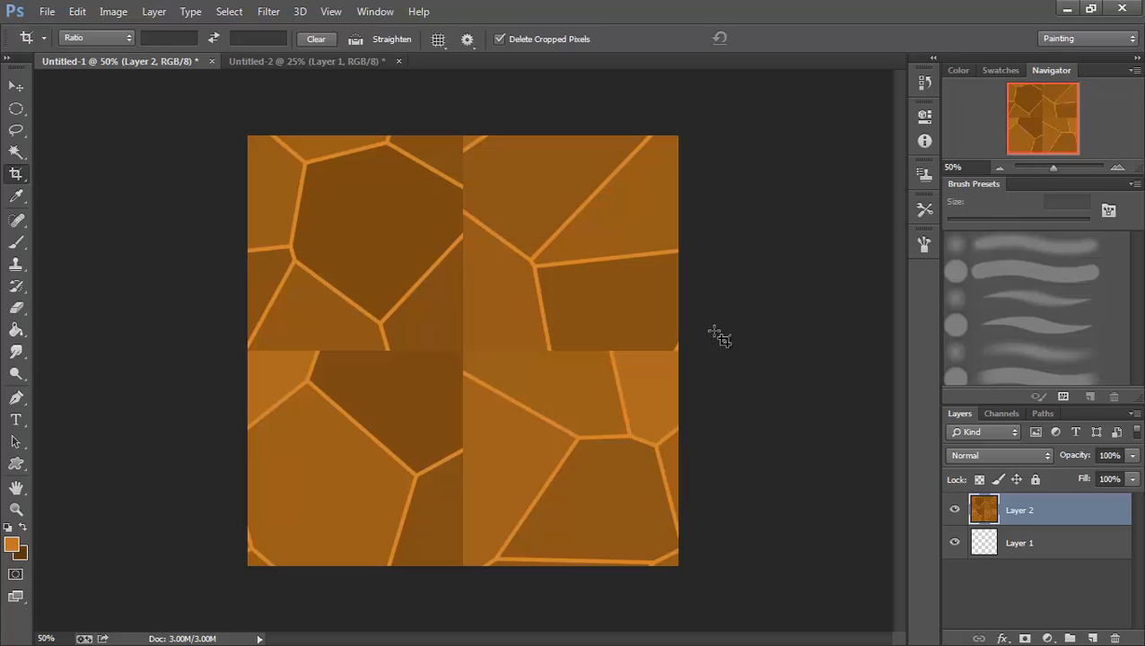
mouse_move(660, 252)
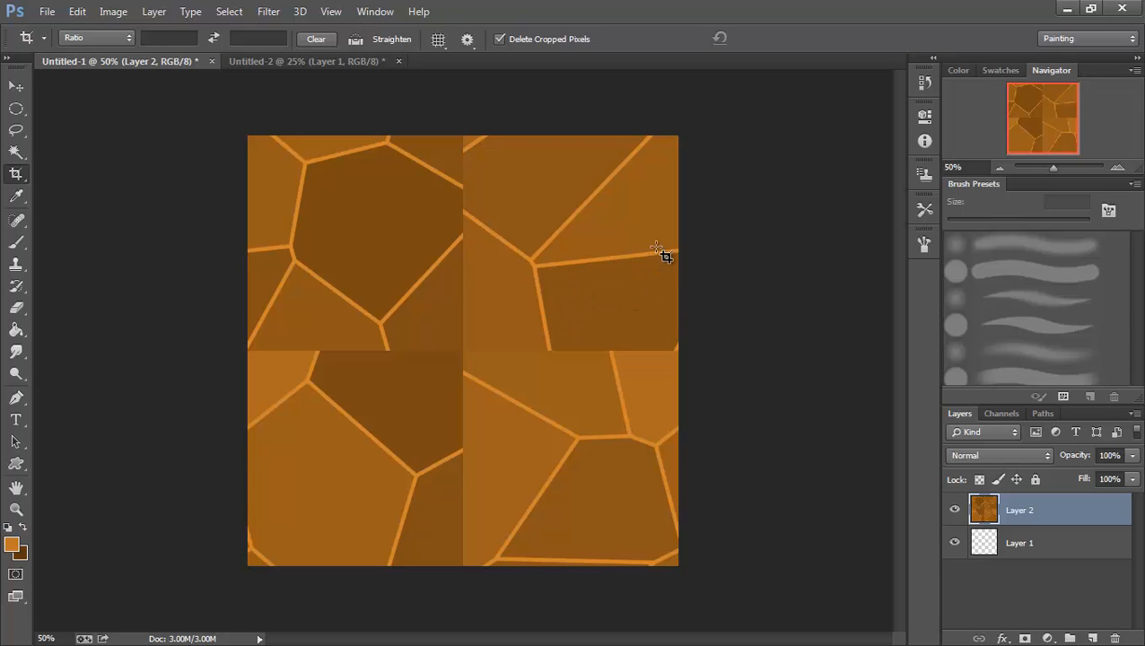
mouse_move(600, 269)
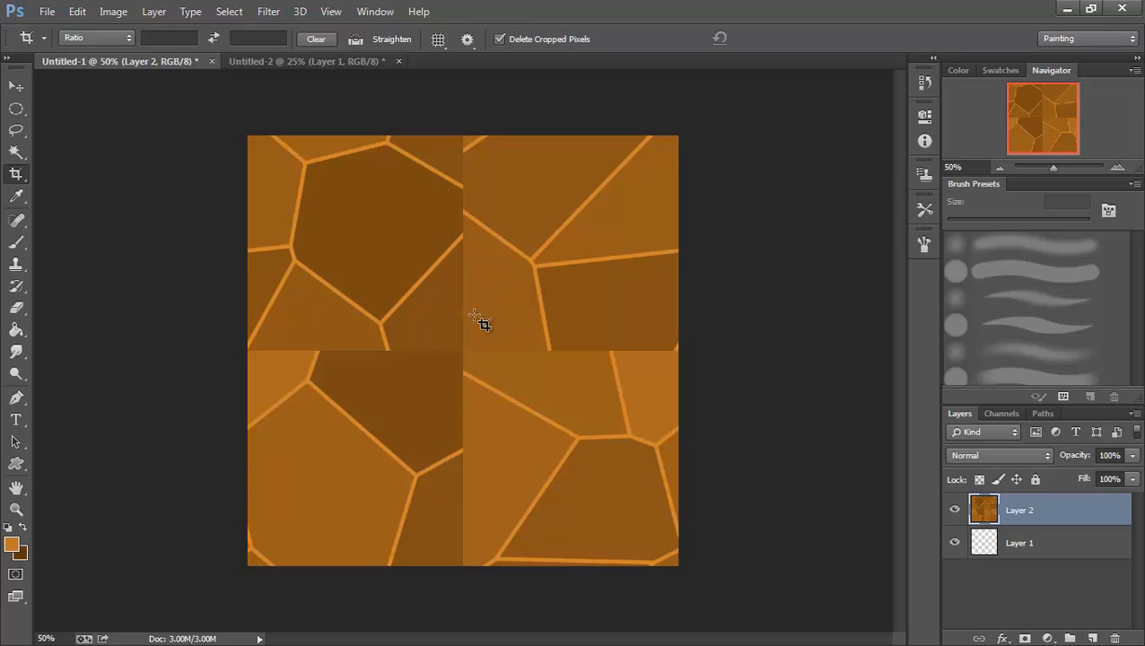
mouse_move(169, 190)
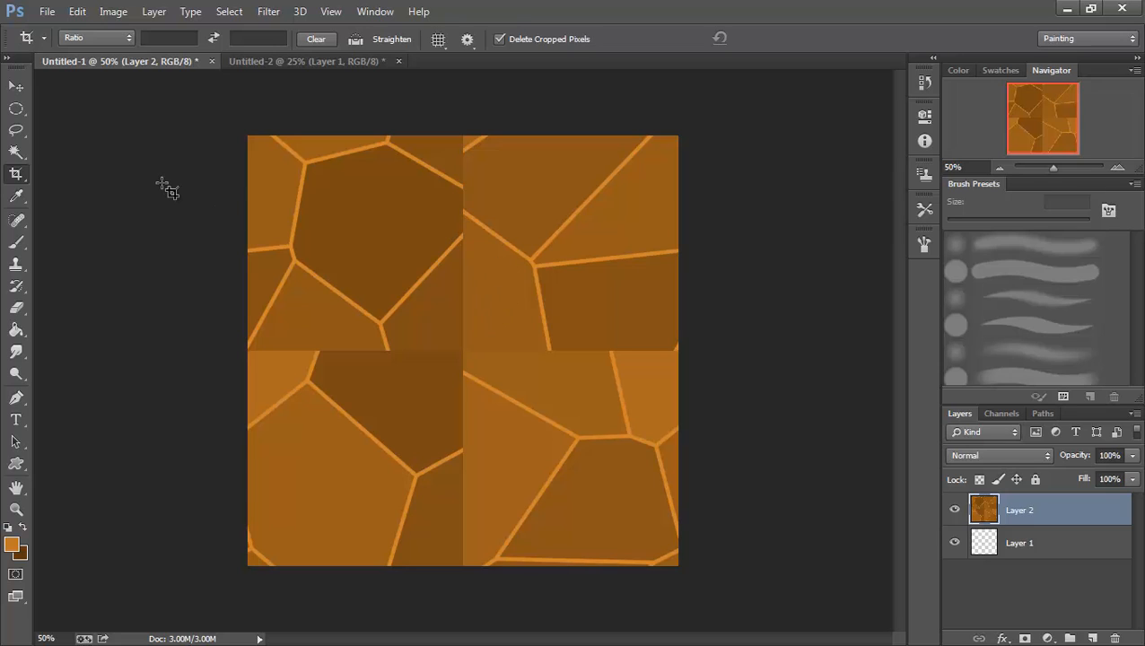
mouse_move(476, 373)
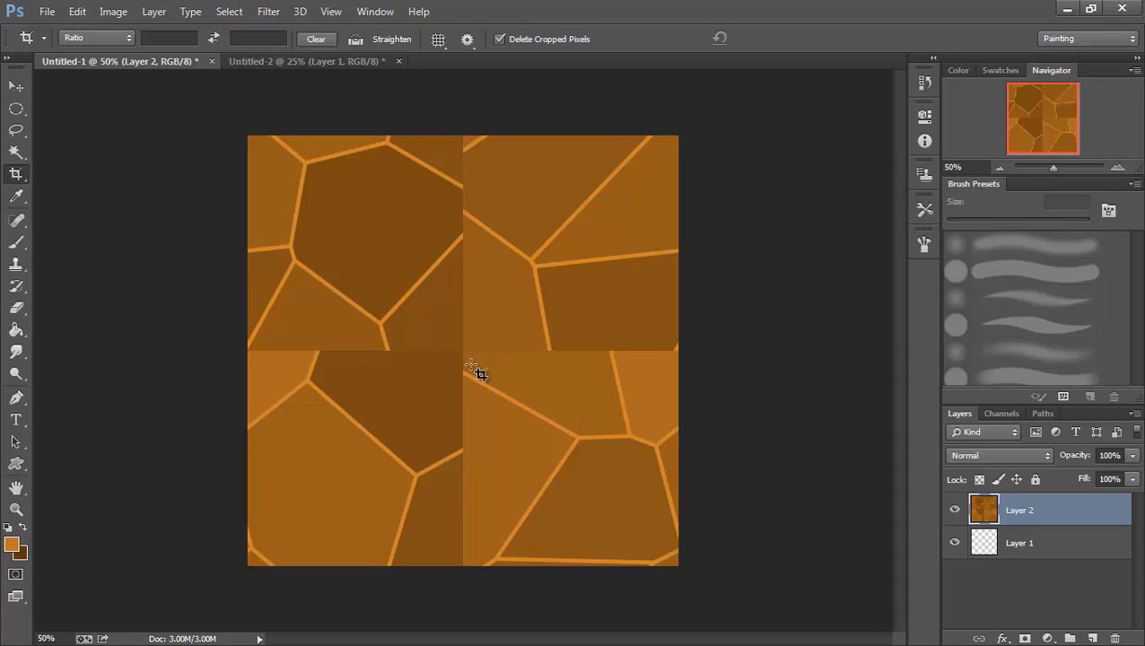
mouse_move(466, 246)
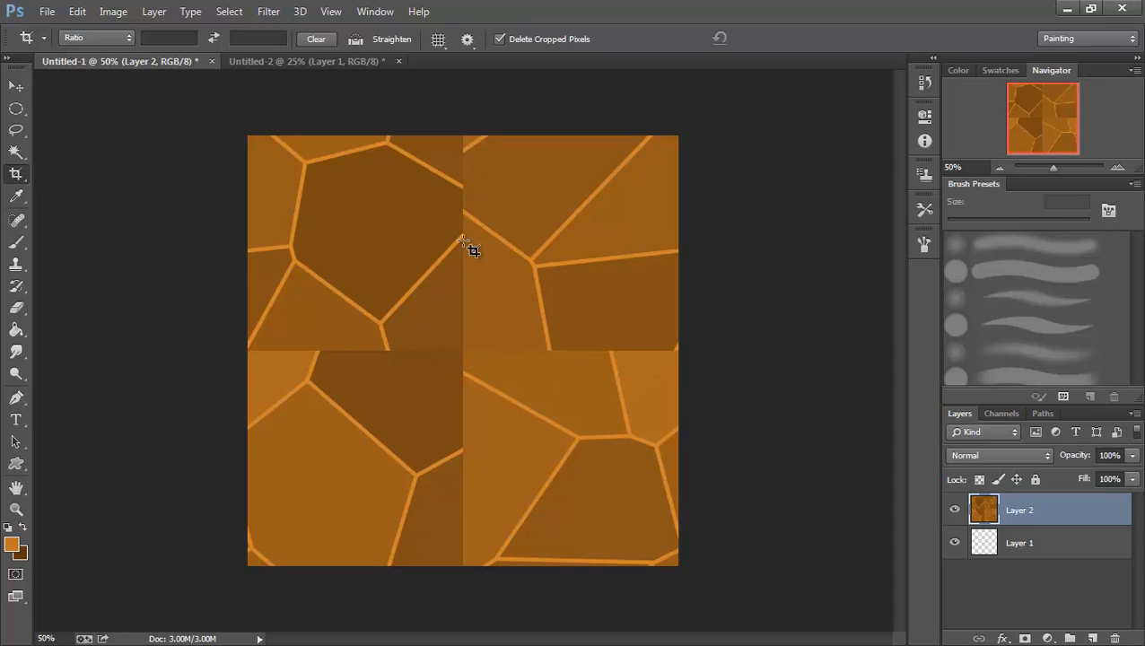
mouse_move(472, 552)
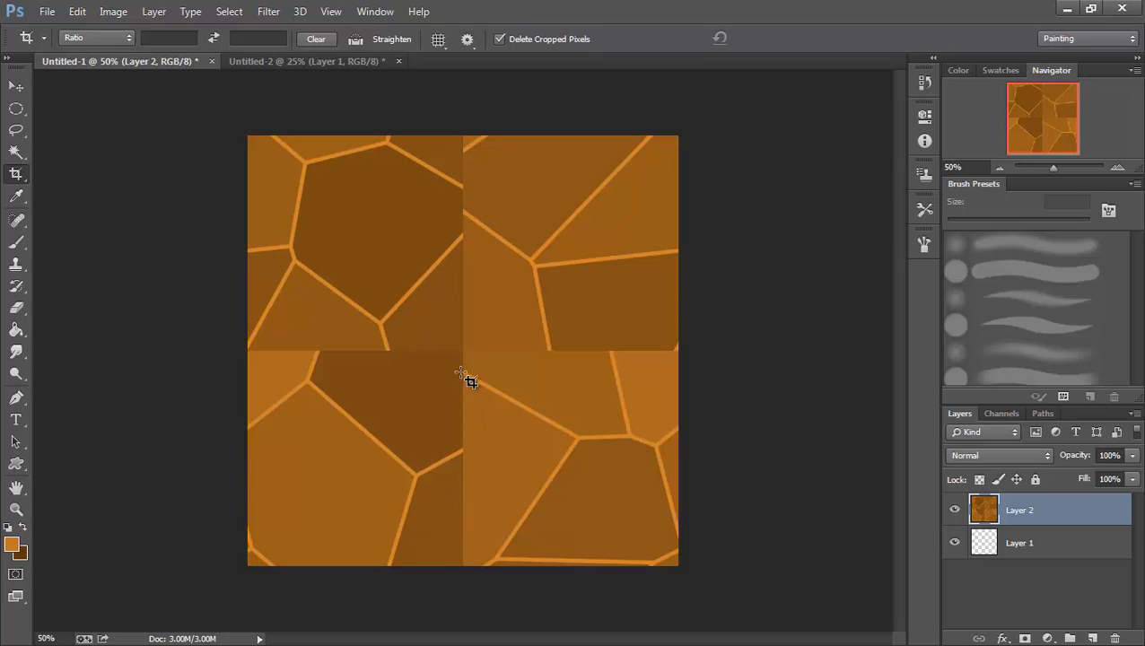
mouse_move(465, 215)
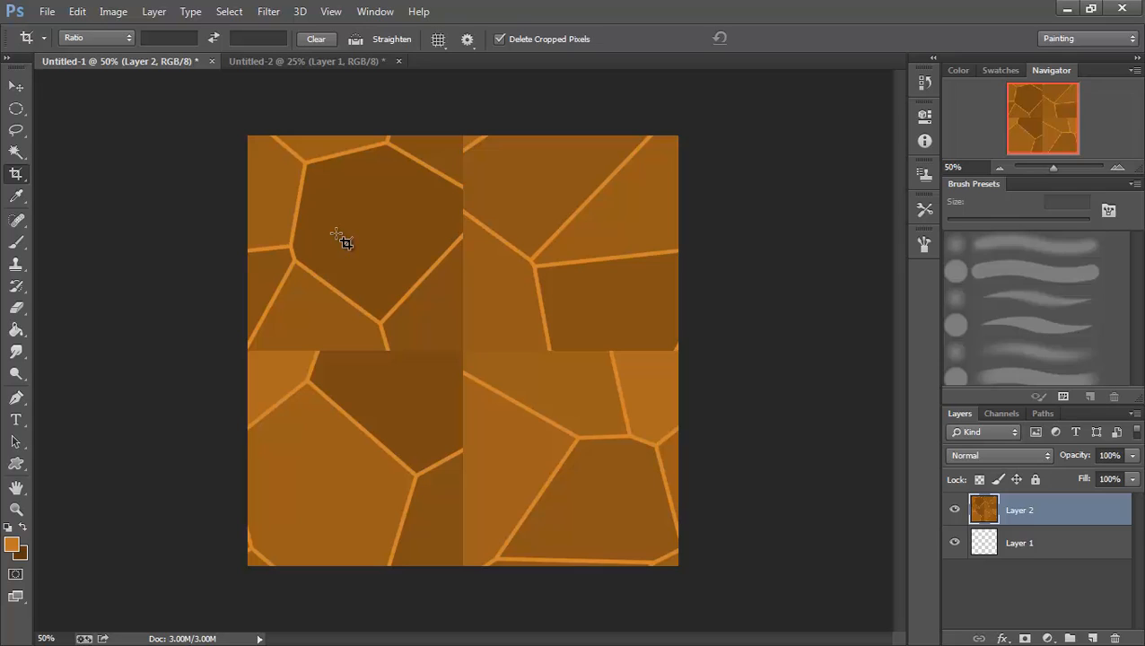
mouse_move(610, 299)
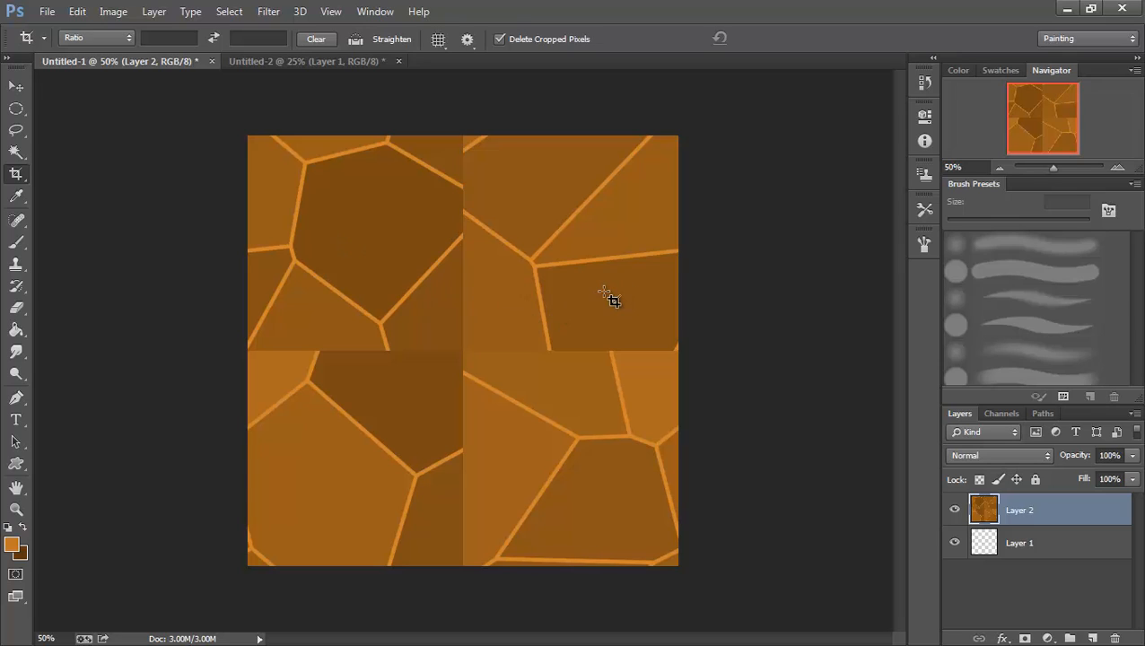
mouse_move(602, 306)
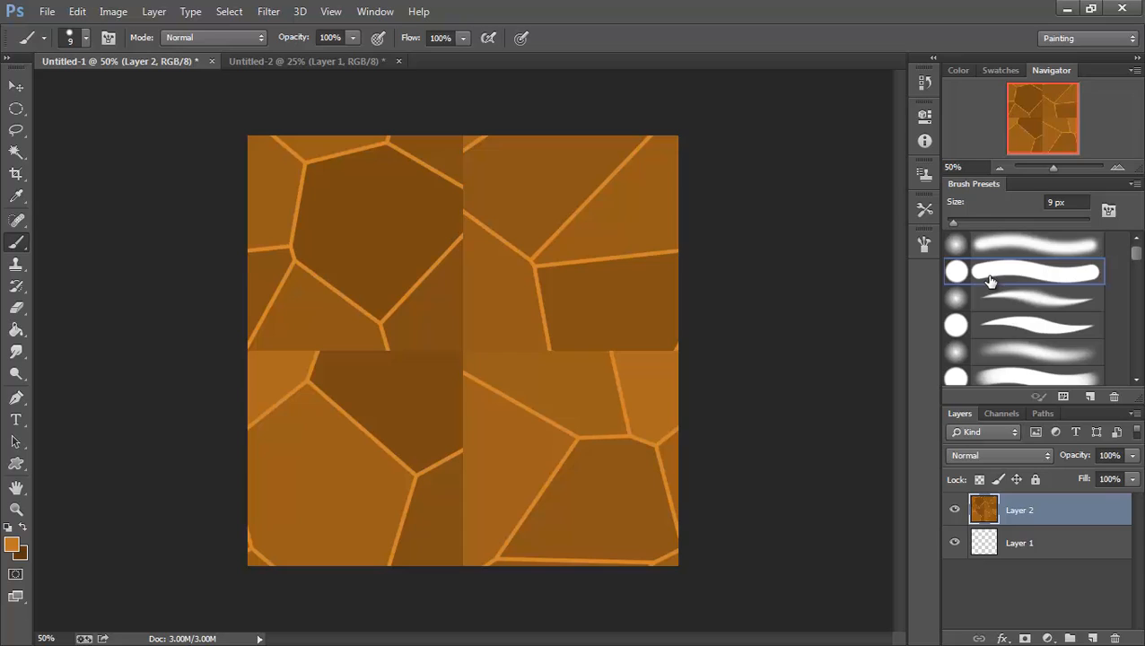
mouse_move(438, 261)
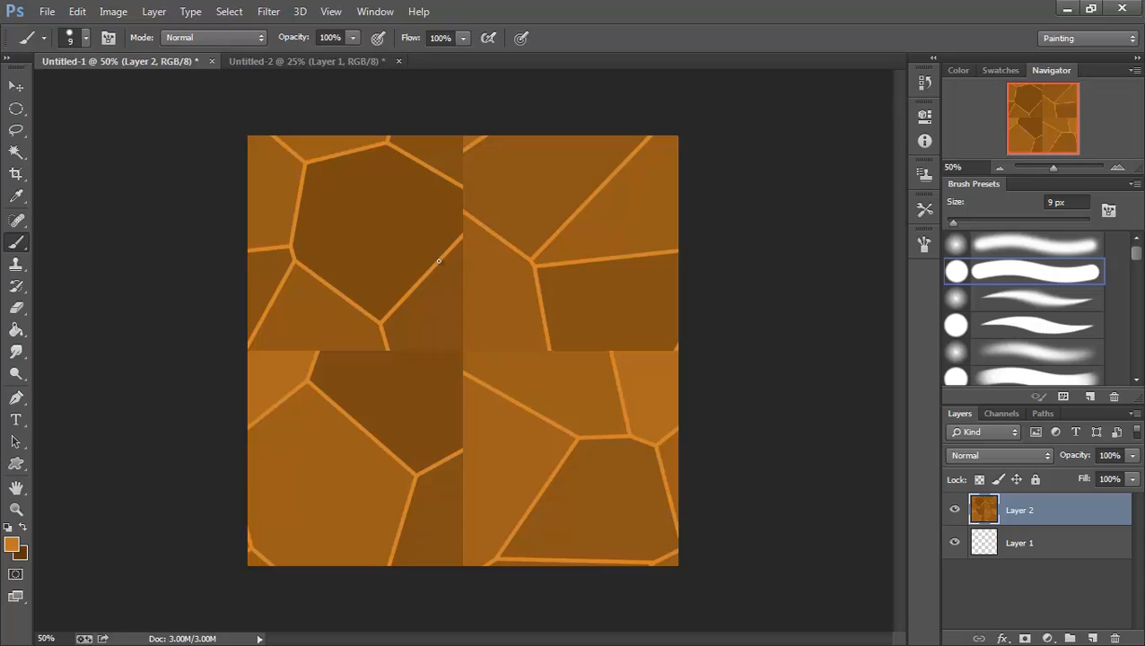
mouse_move(446, 253)
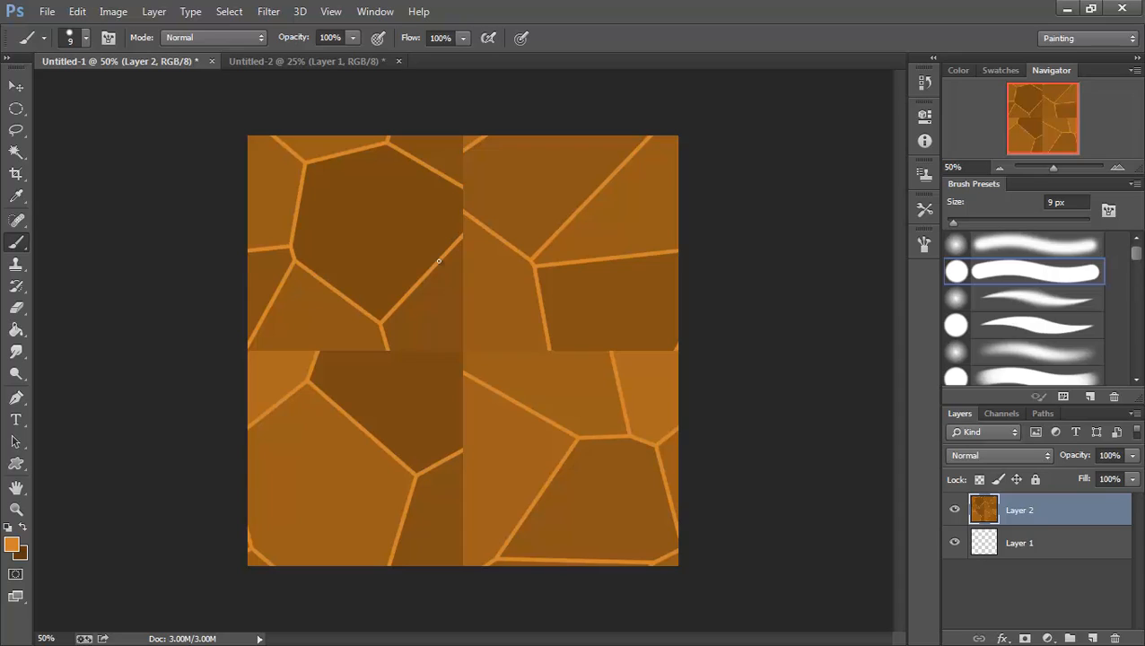
mouse_move(548, 285)
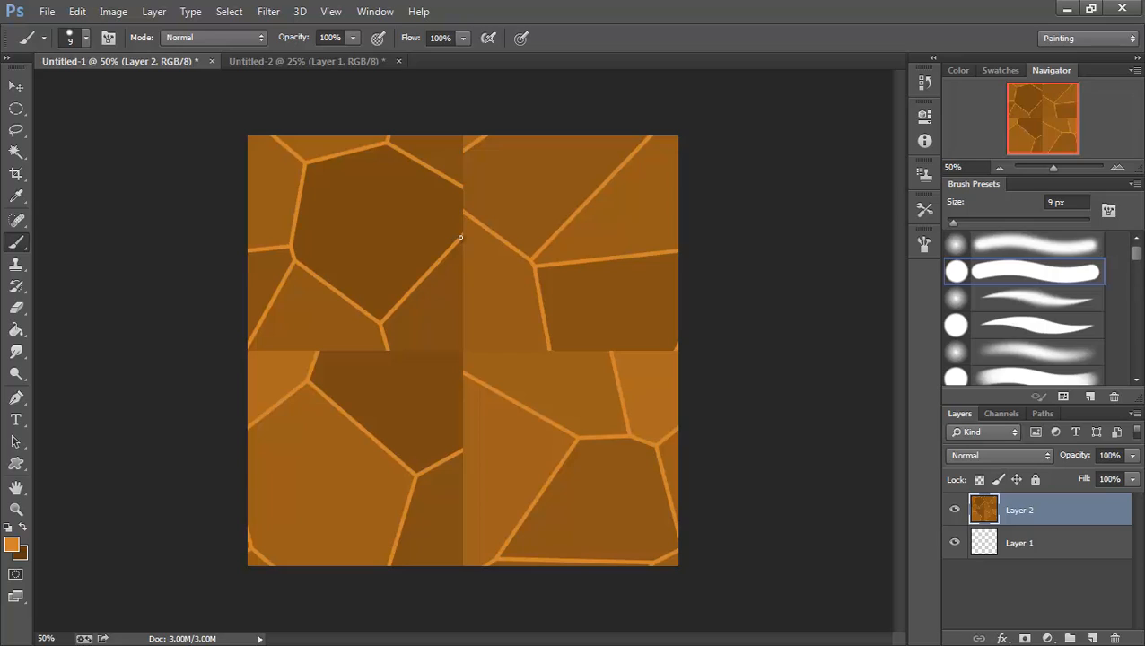
mouse_move(474, 226)
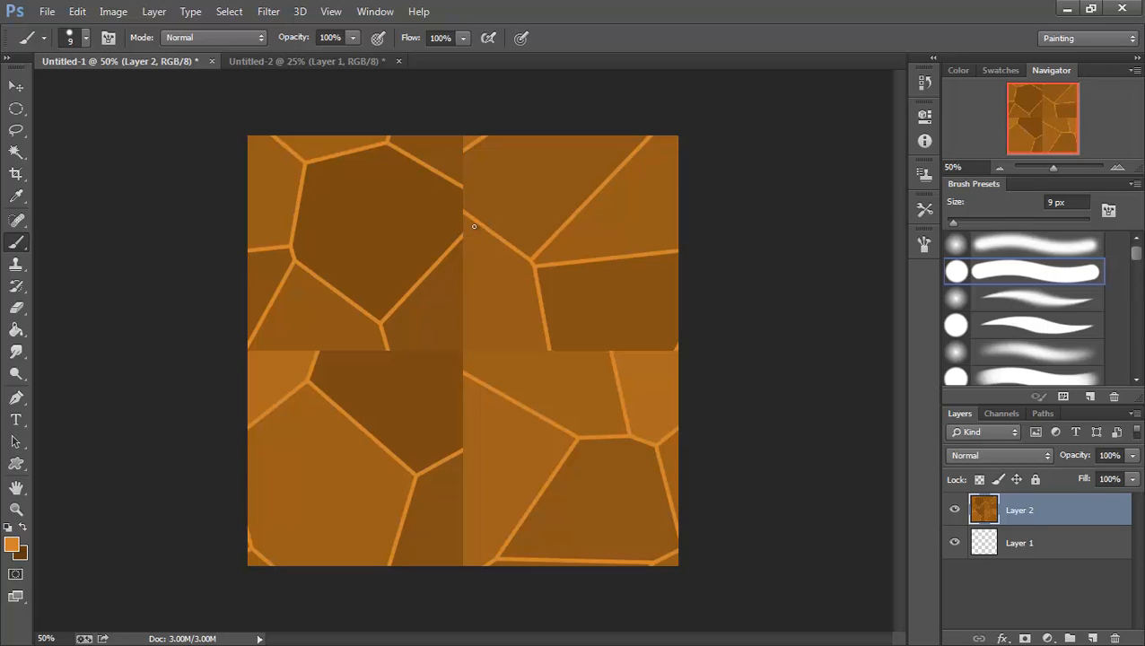
mouse_move(477, 222)
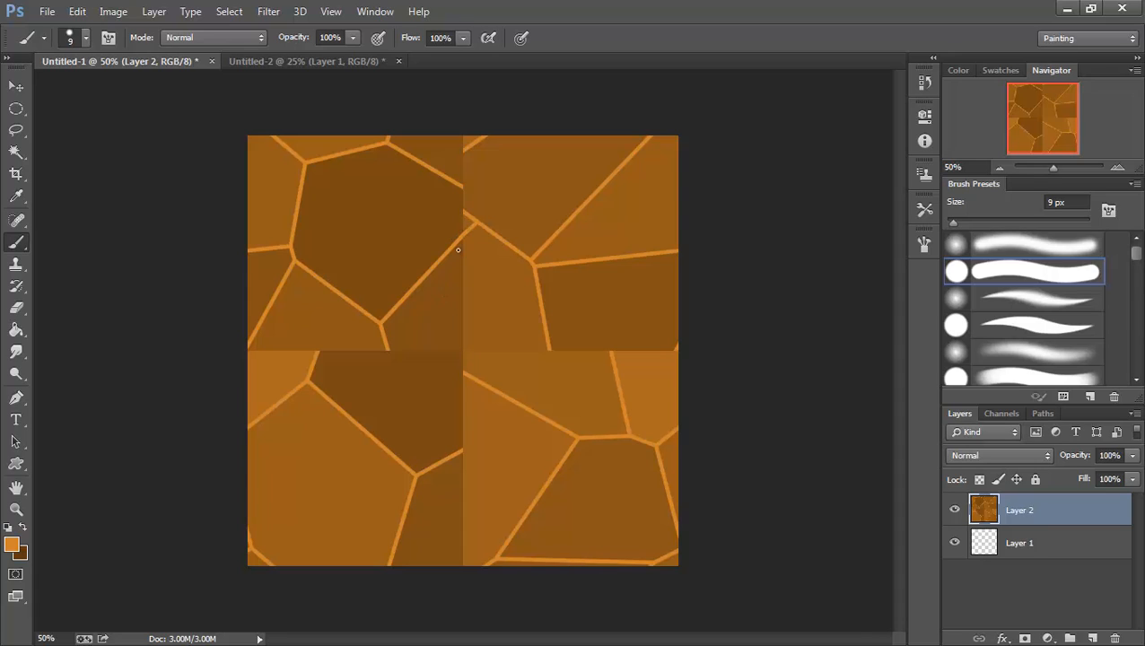
mouse_move(504, 247)
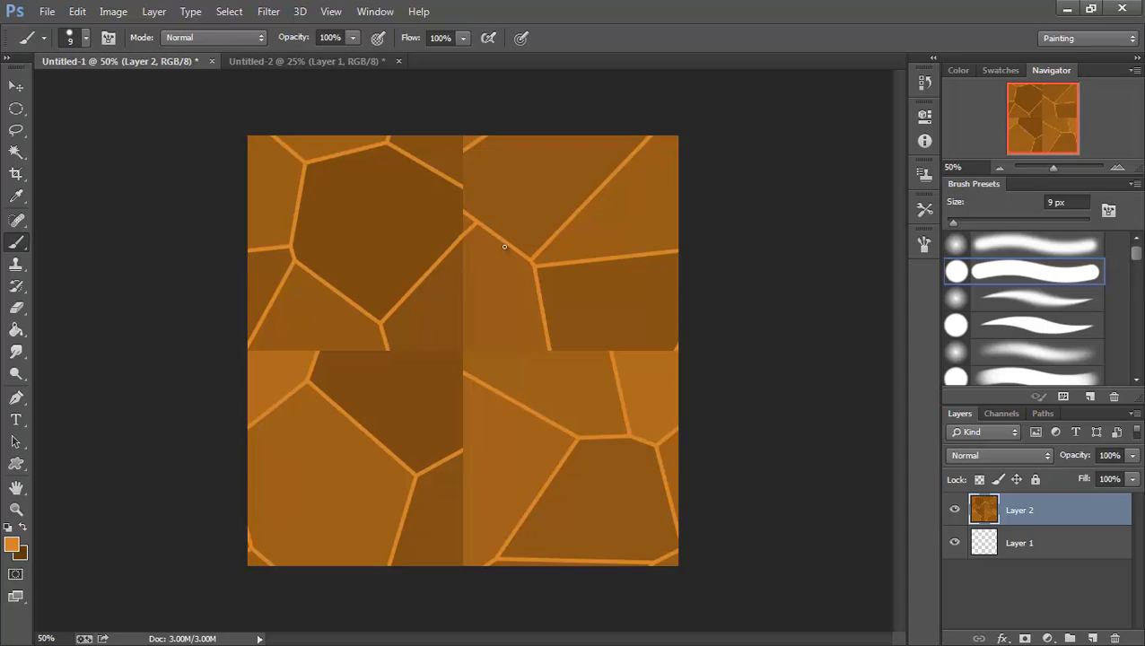
mouse_move(463, 184)
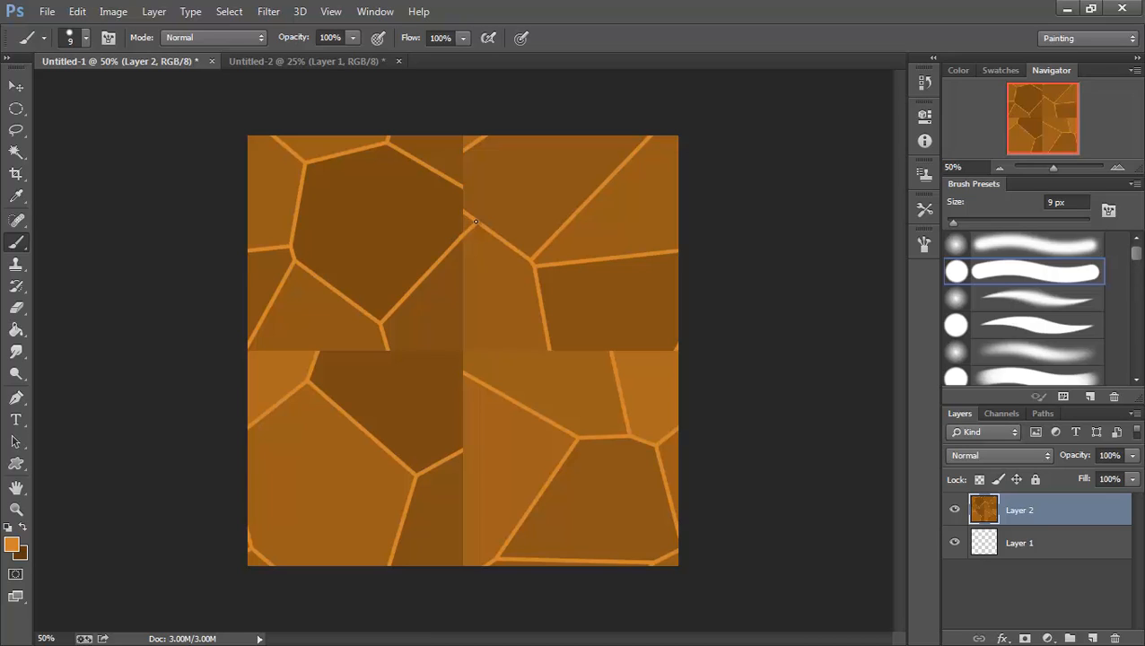
mouse_move(467, 215)
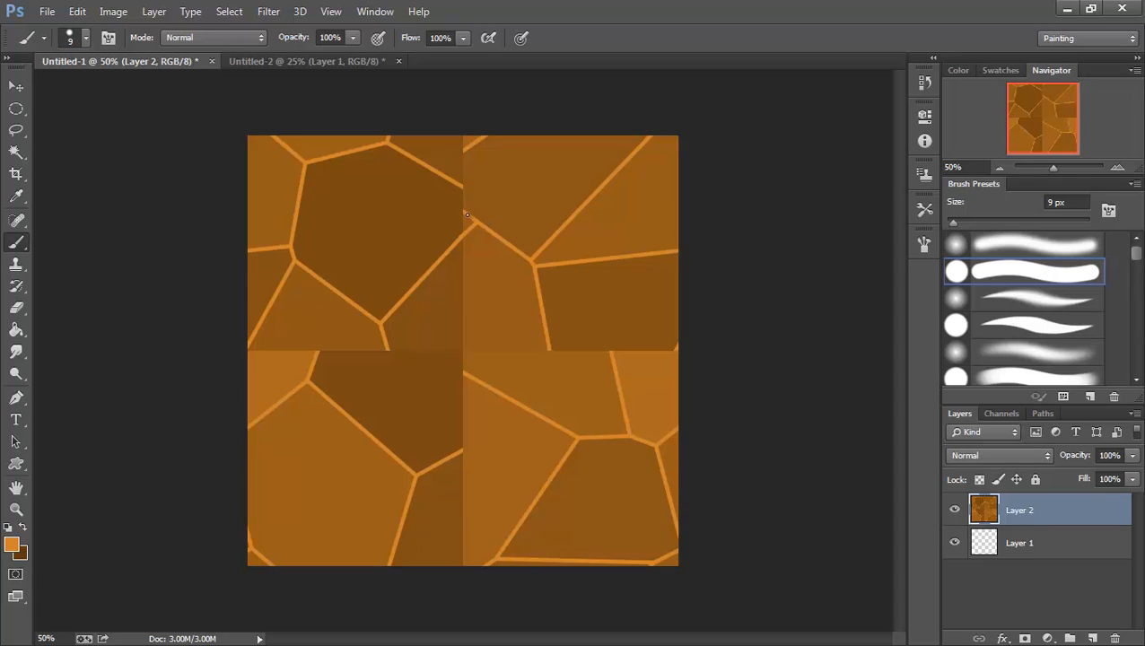
mouse_move(464, 213)
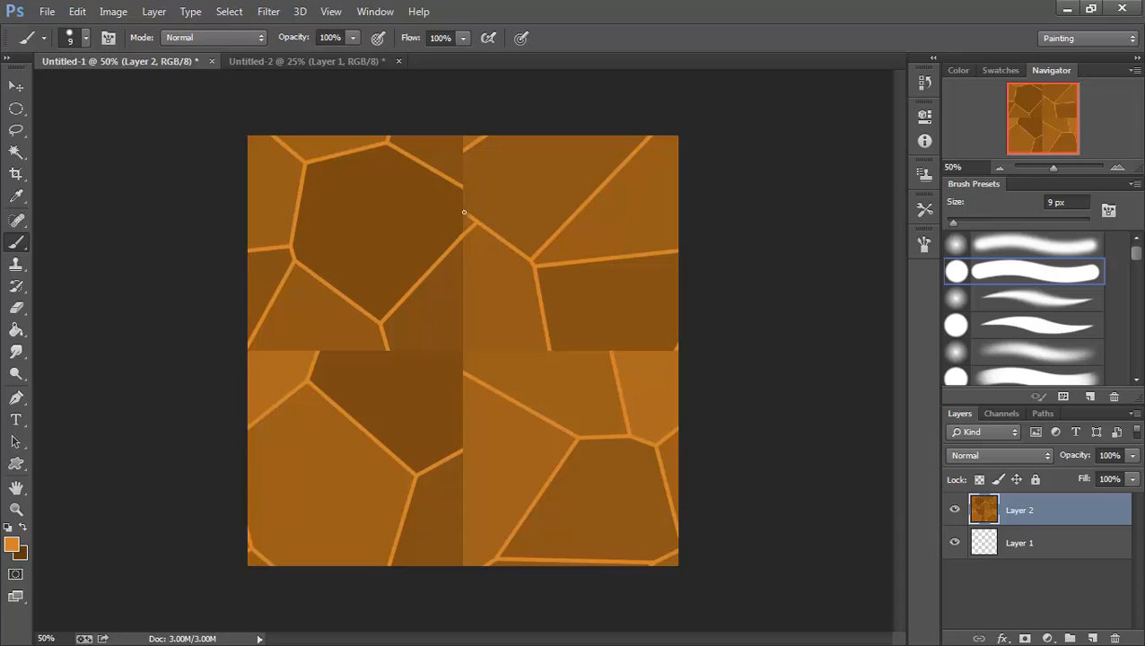
mouse_move(461, 188)
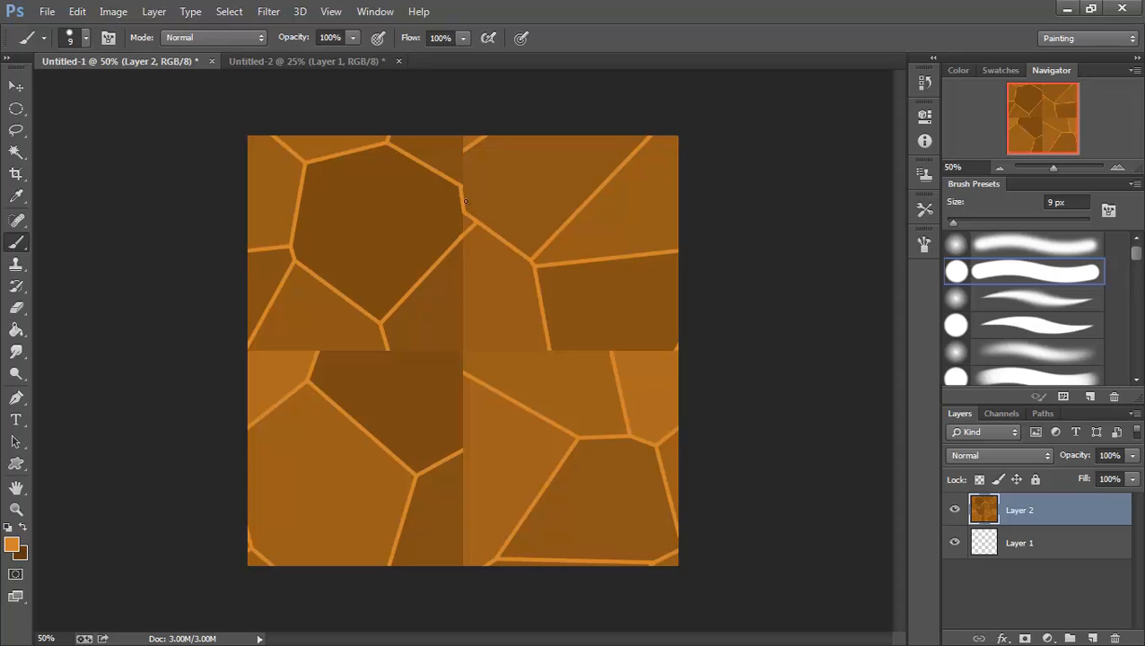
mouse_move(486, 165)
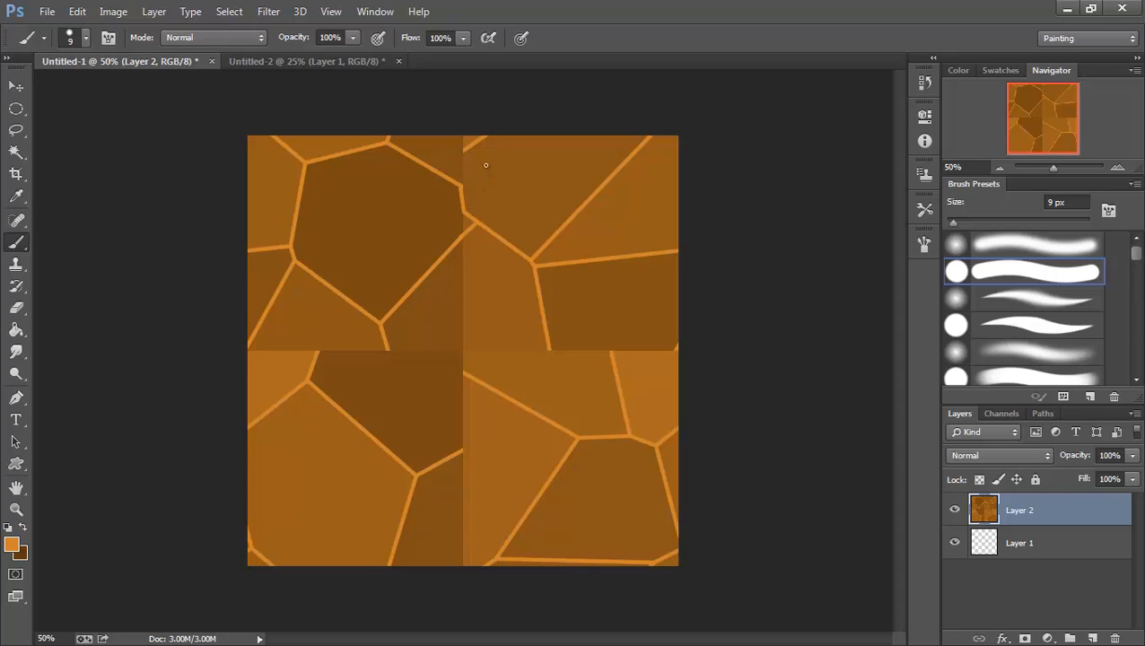
mouse_move(460, 185)
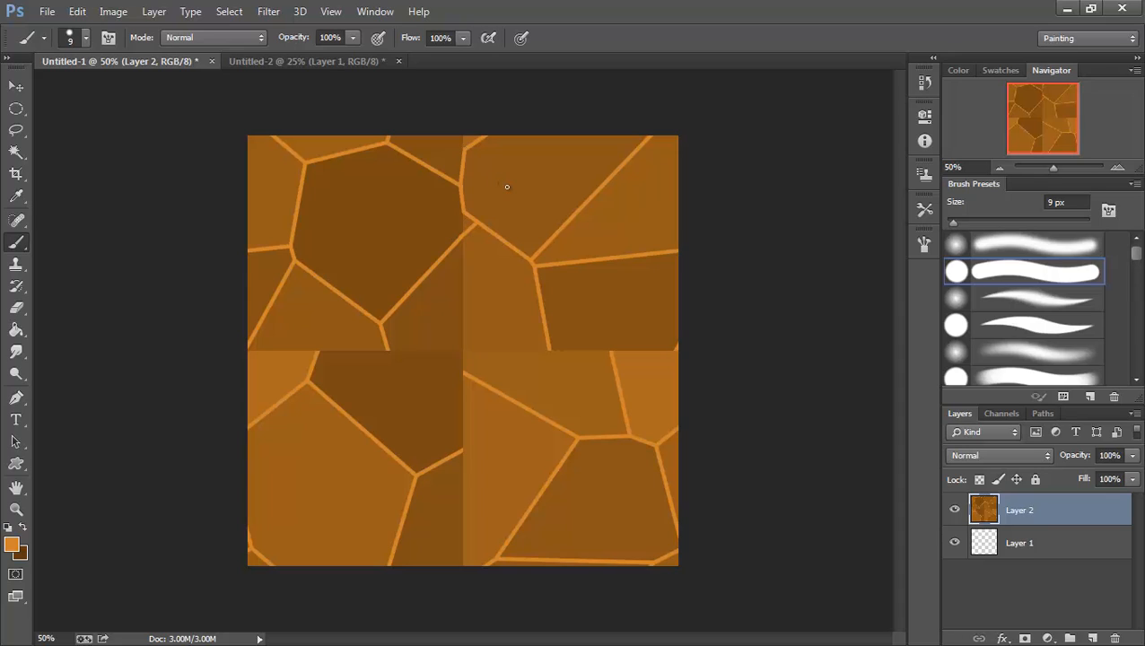
mouse_move(529, 186)
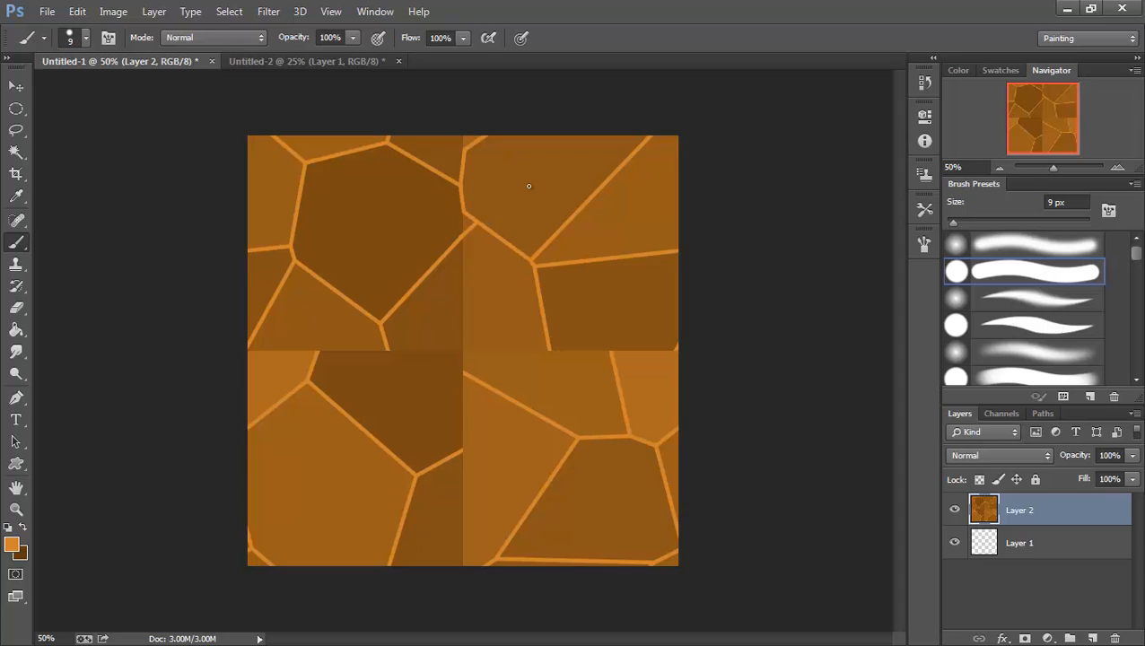
mouse_move(463, 150)
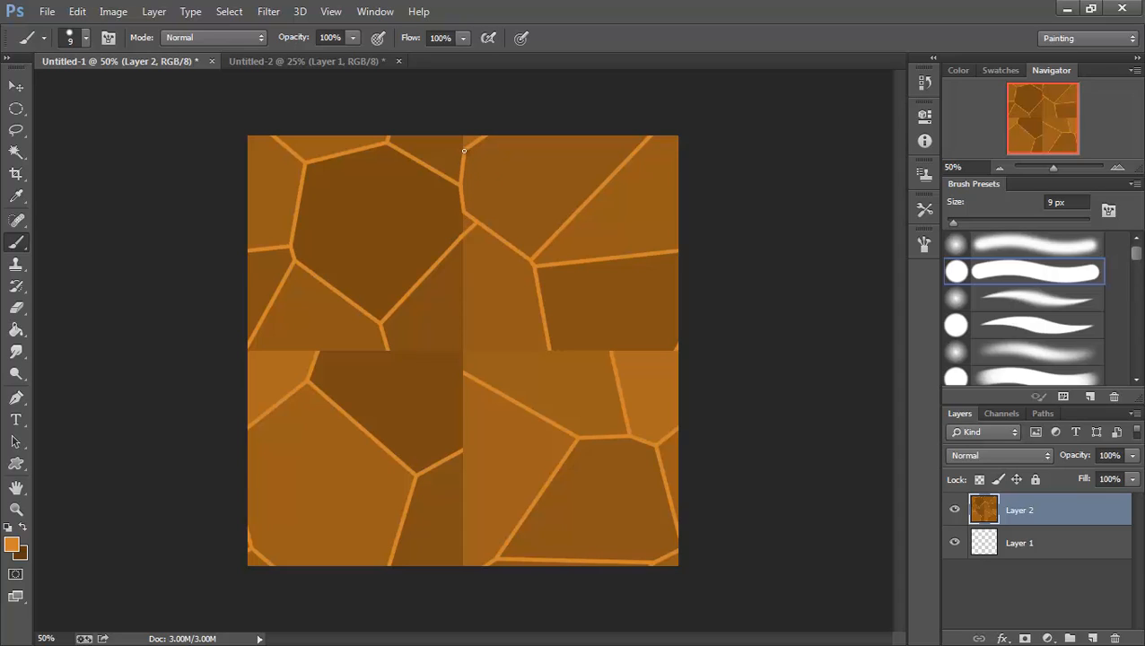
mouse_move(388, 140)
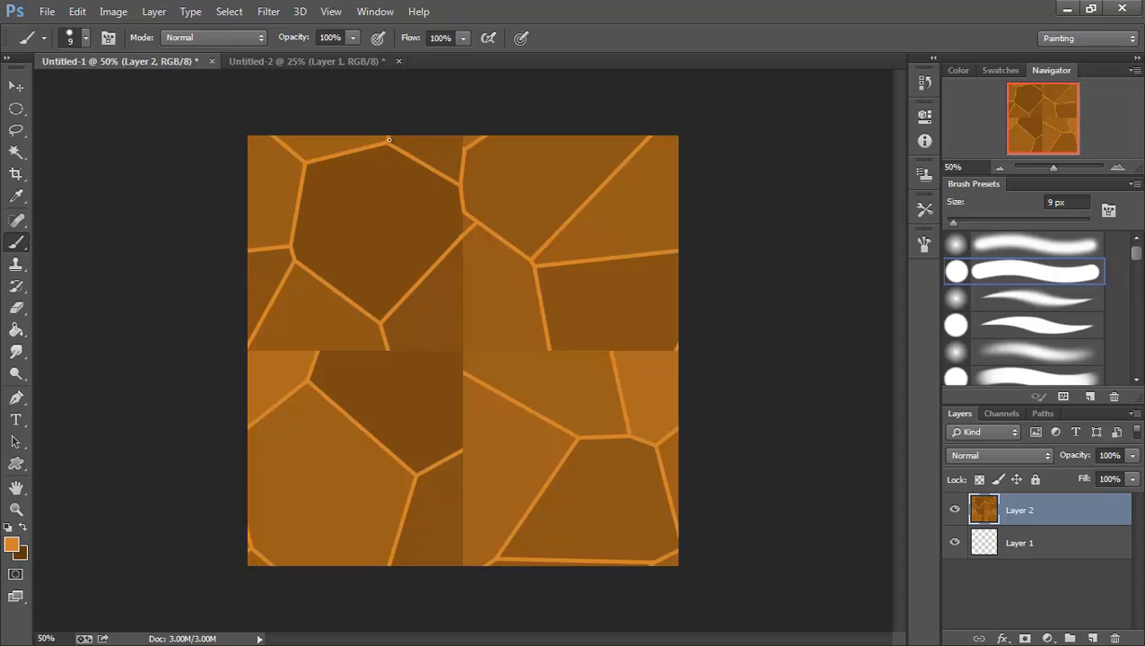
mouse_move(387, 139)
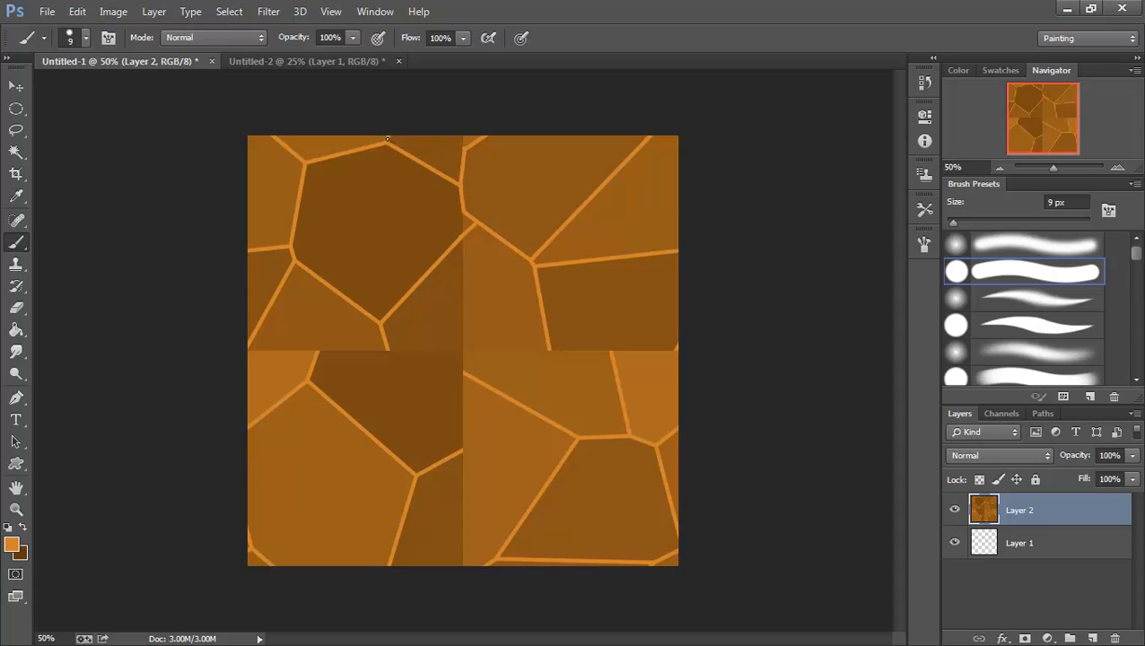
Brush a crack line along the top edge across the vertical seam near centre
drag(386, 140, 466, 143)
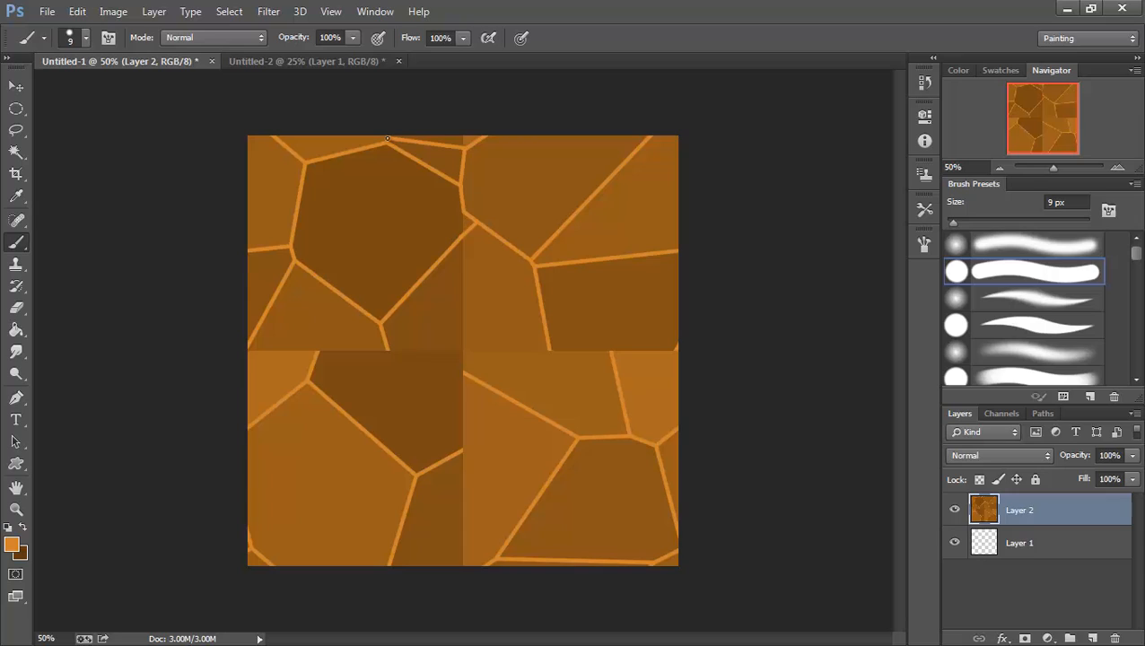
mouse_move(427, 311)
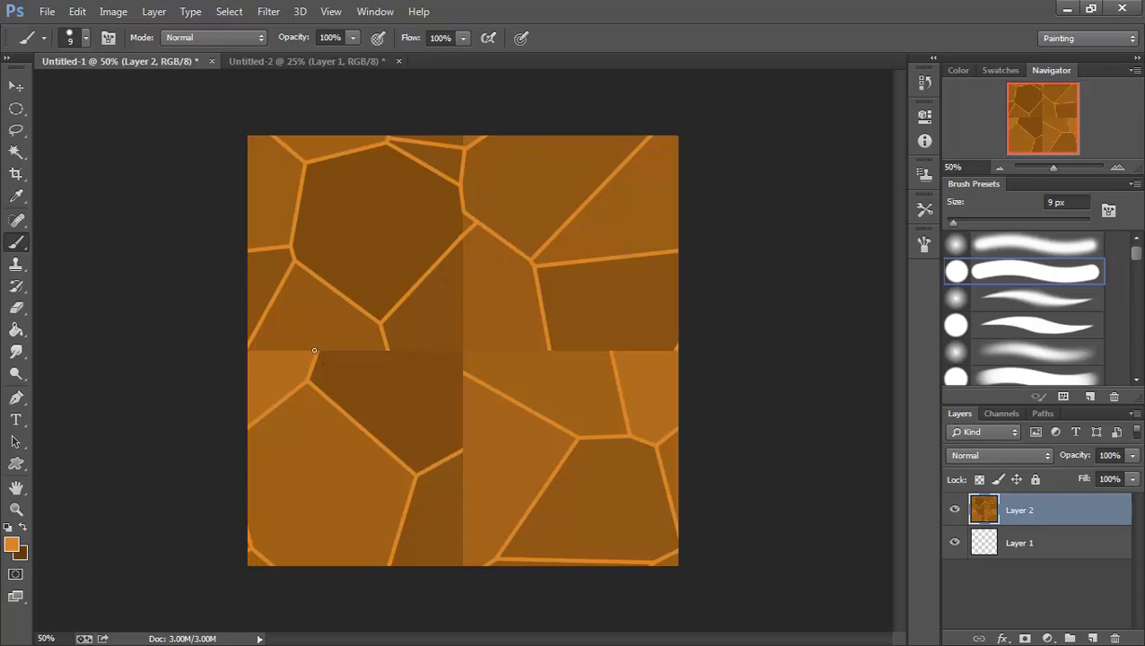
mouse_move(336, 299)
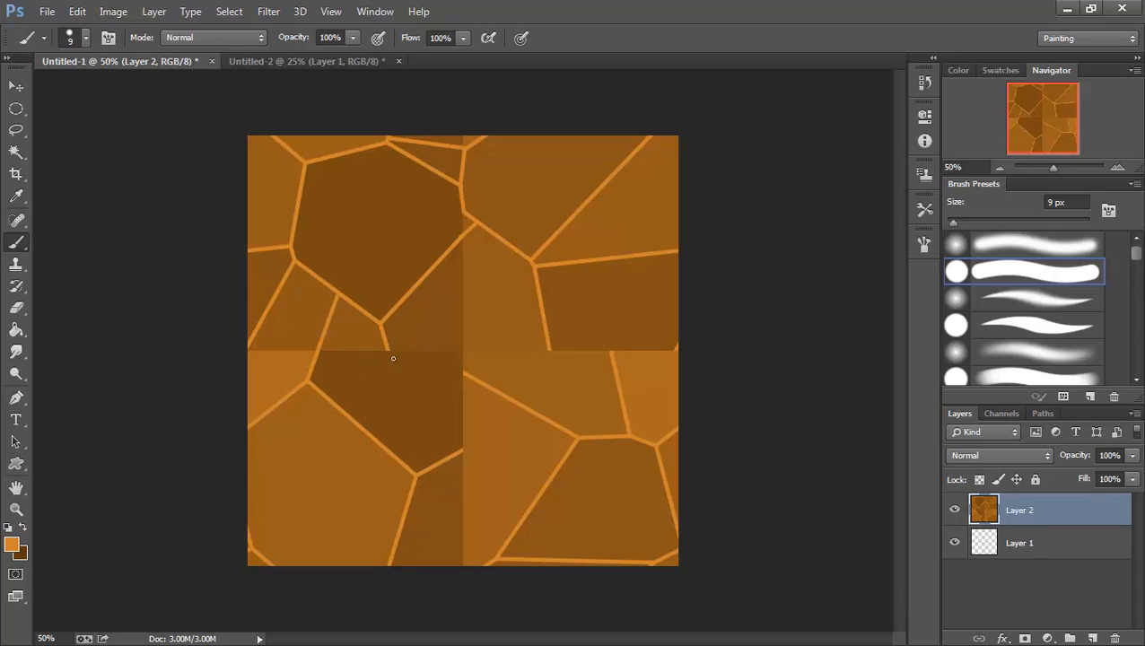
mouse_move(388, 350)
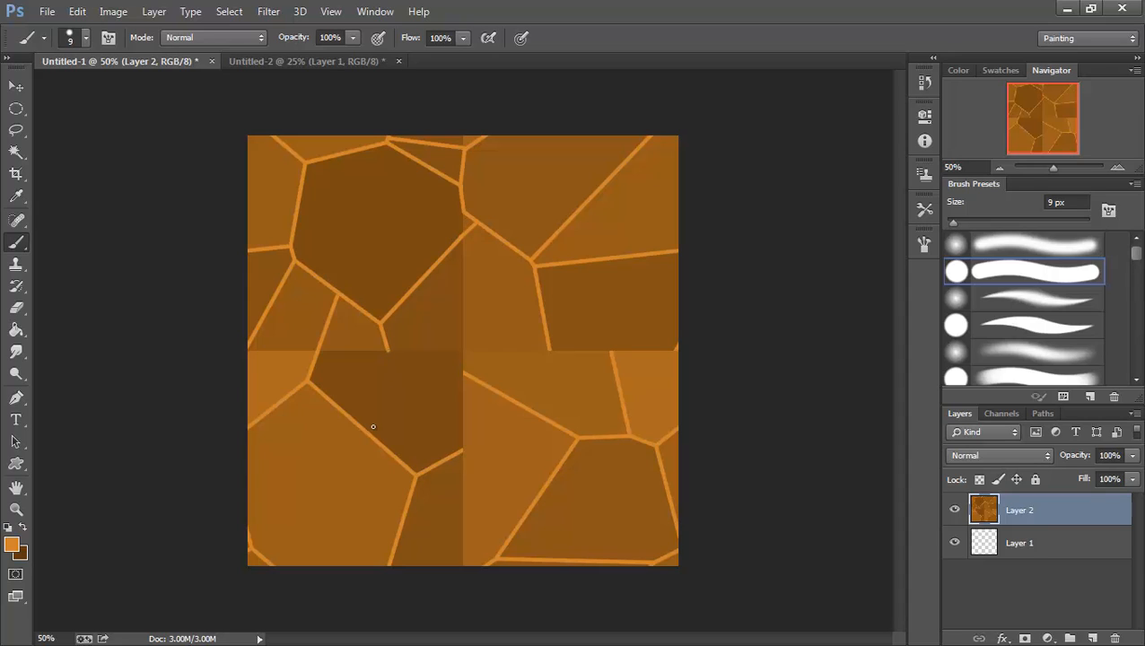
mouse_move(375, 439)
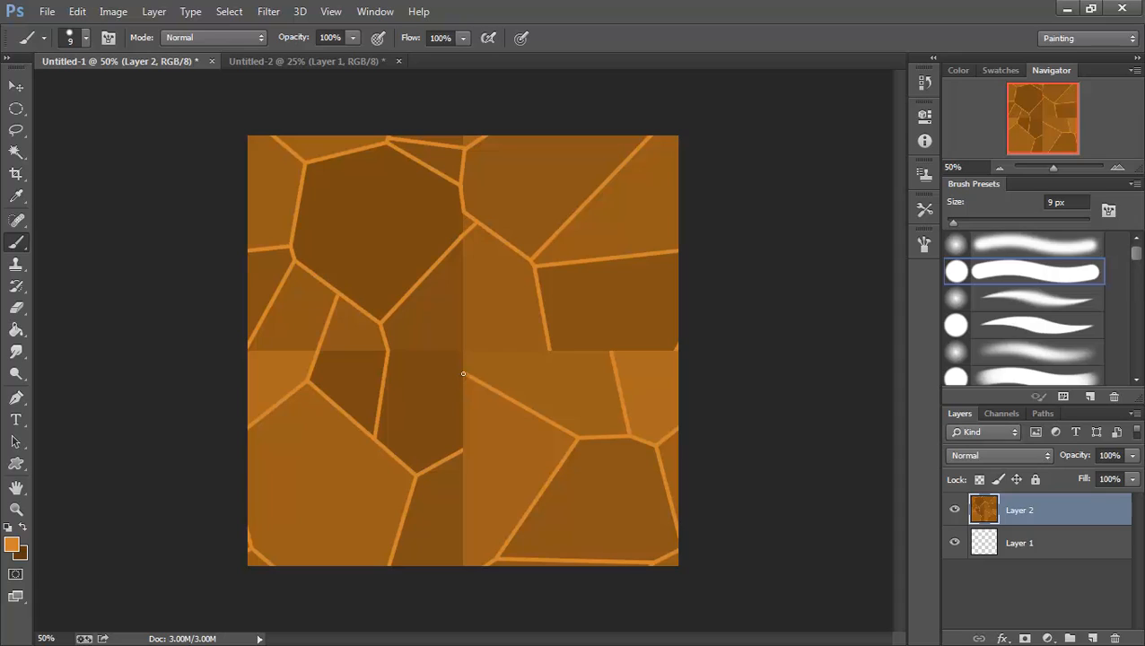
mouse_move(388, 347)
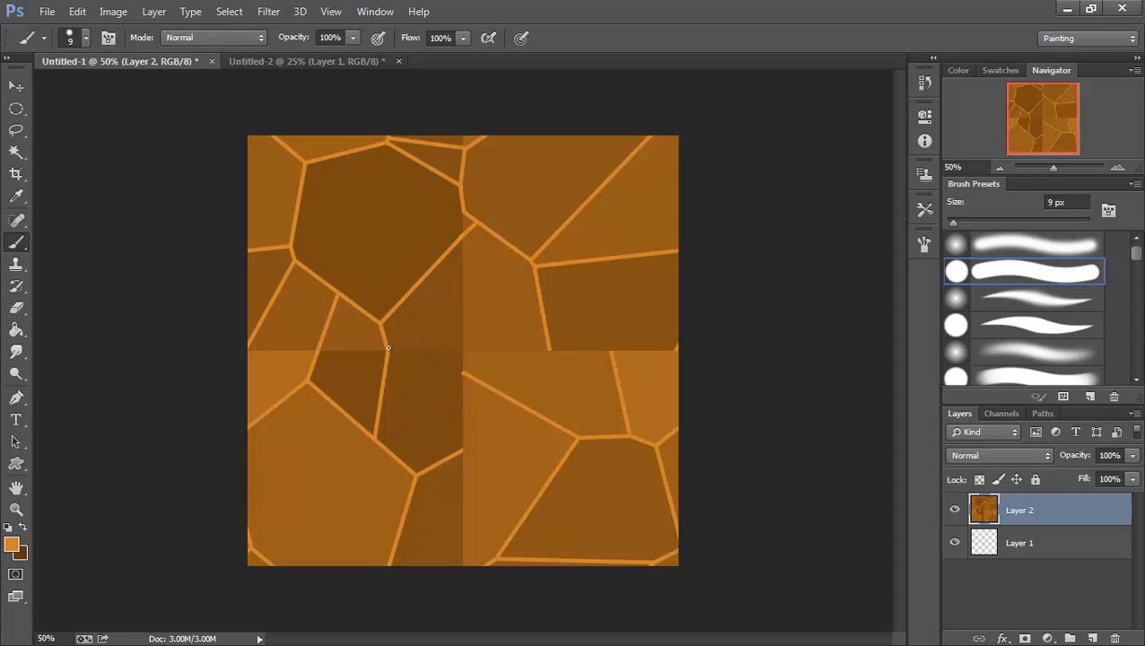
Brush orange cracks across the central horizontal seam, extending right toward the edge
drag(387, 349, 461, 376)
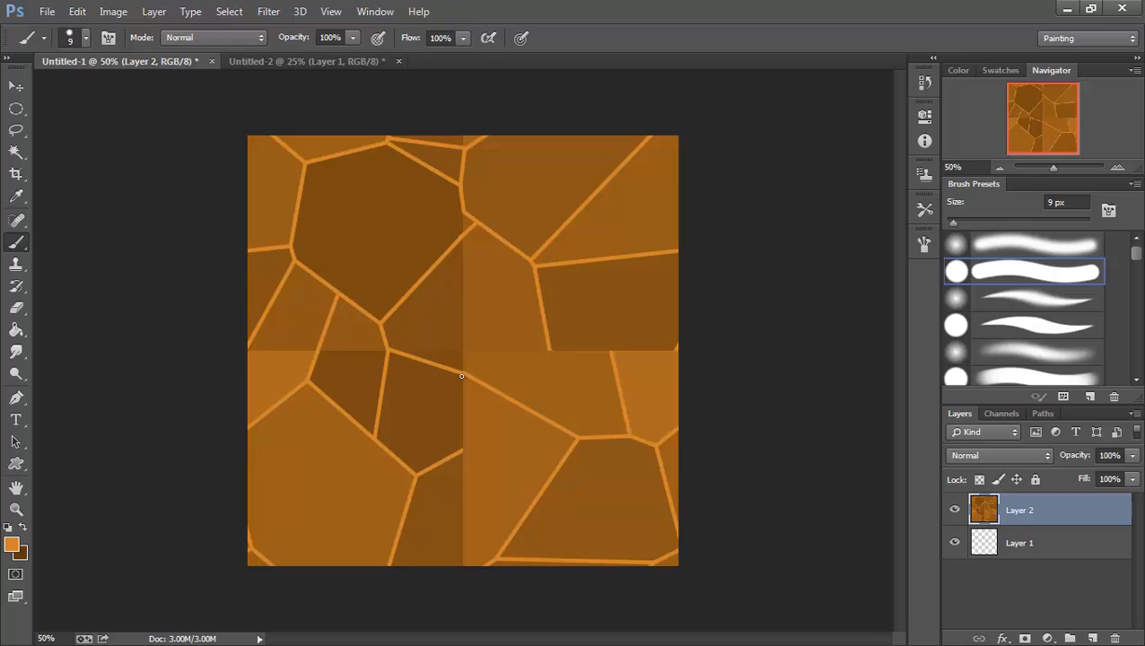
mouse_move(551, 351)
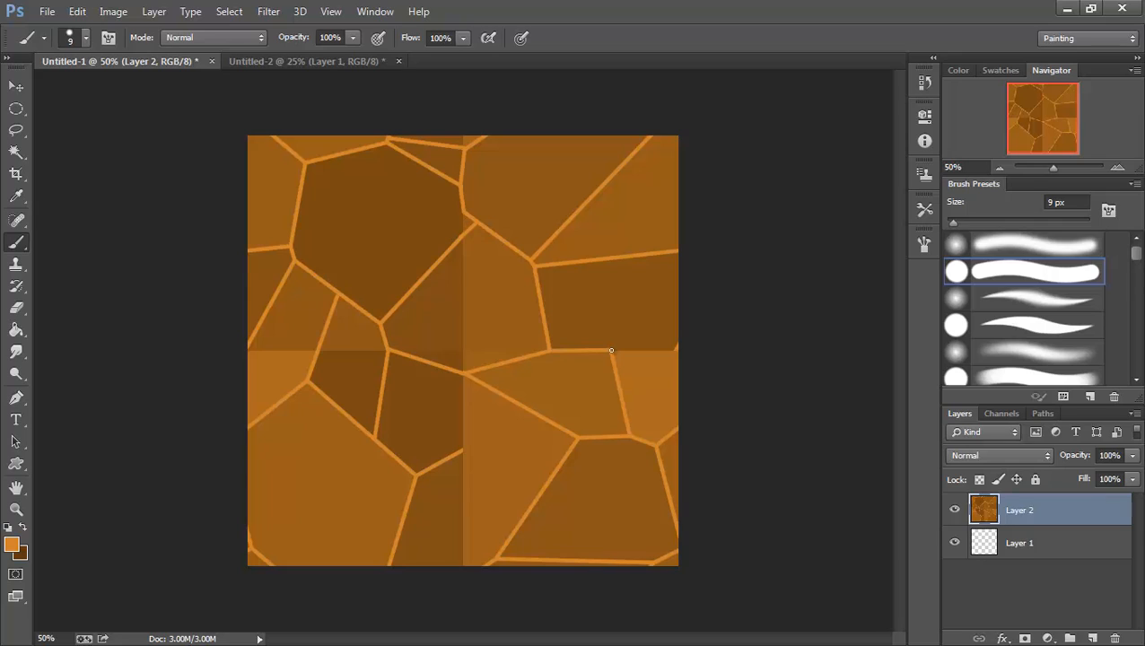
mouse_move(614, 354)
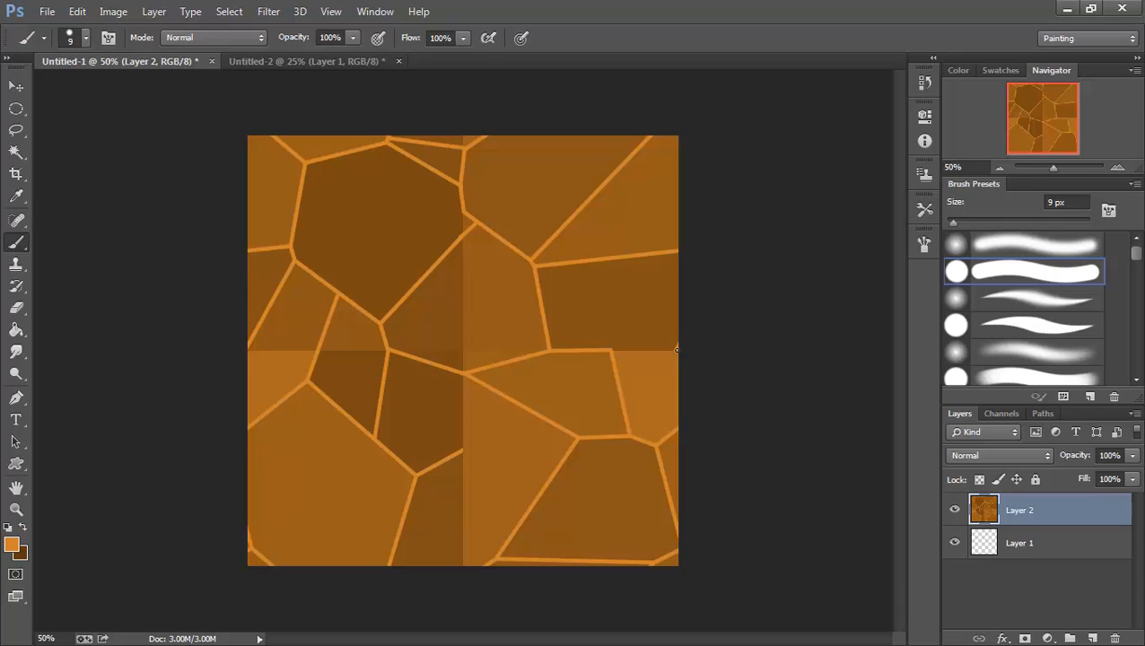
drag(613, 349, 676, 349)
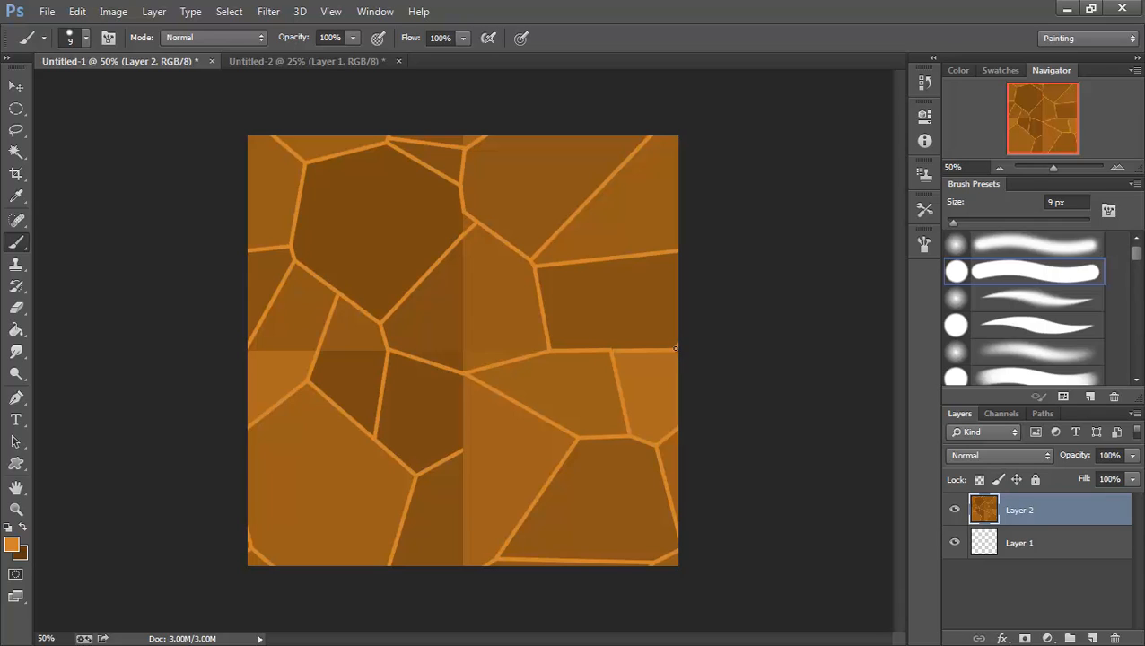
mouse_move(698, 351)
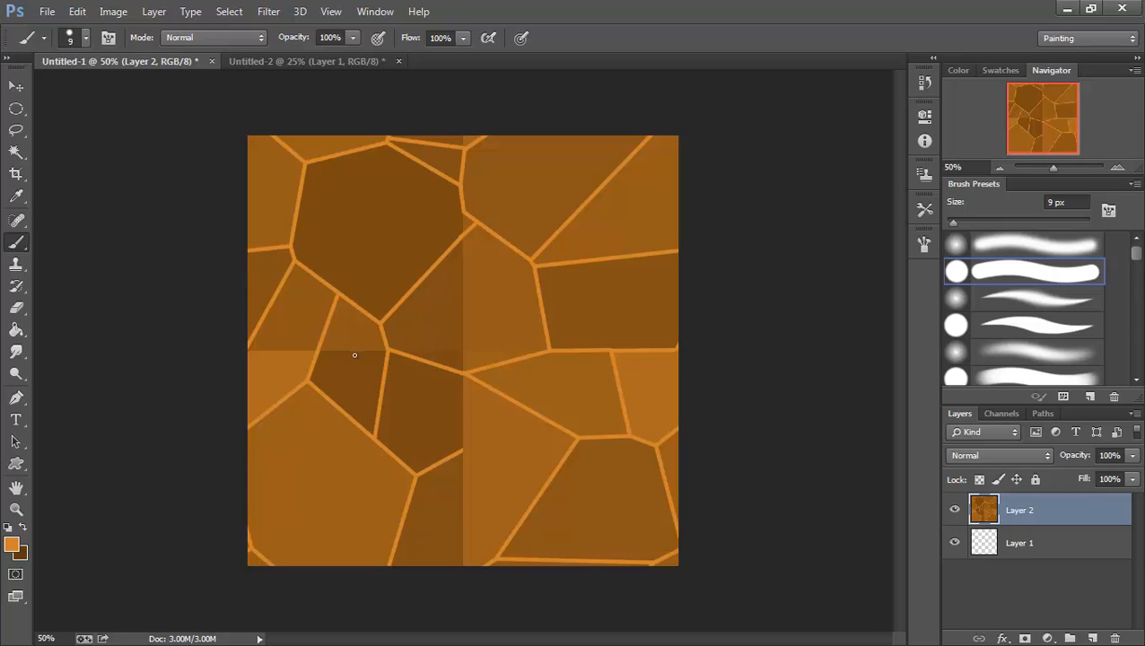
mouse_move(315, 351)
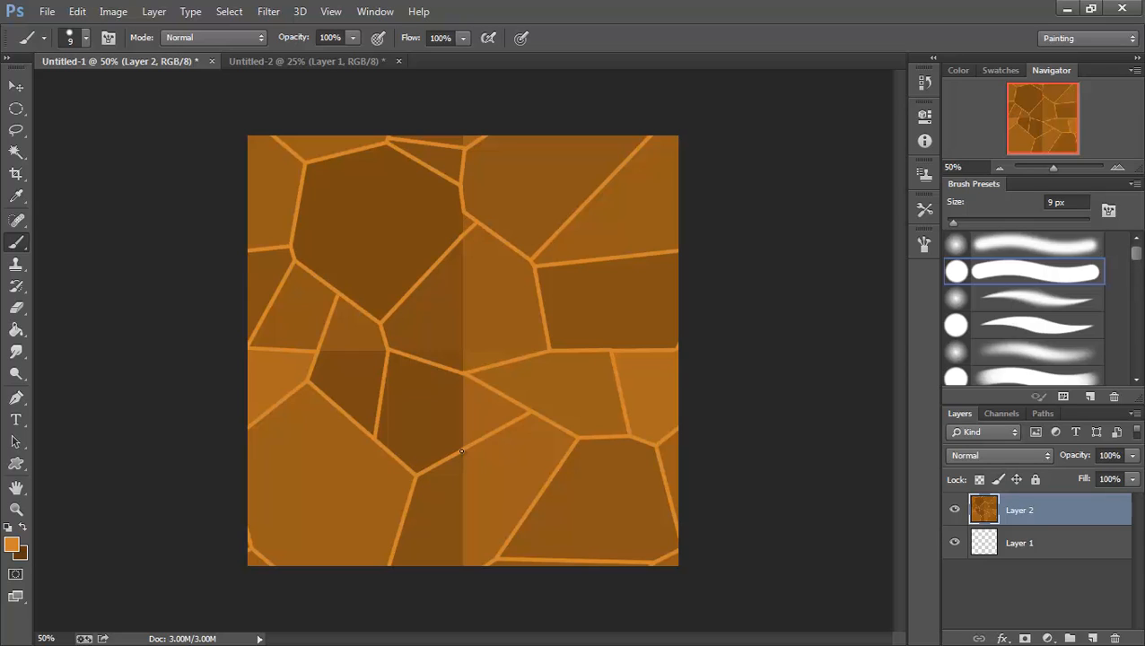
Brush a crack from below centre across the lower vertical seam toward the bottom
drag(460, 451, 486, 561)
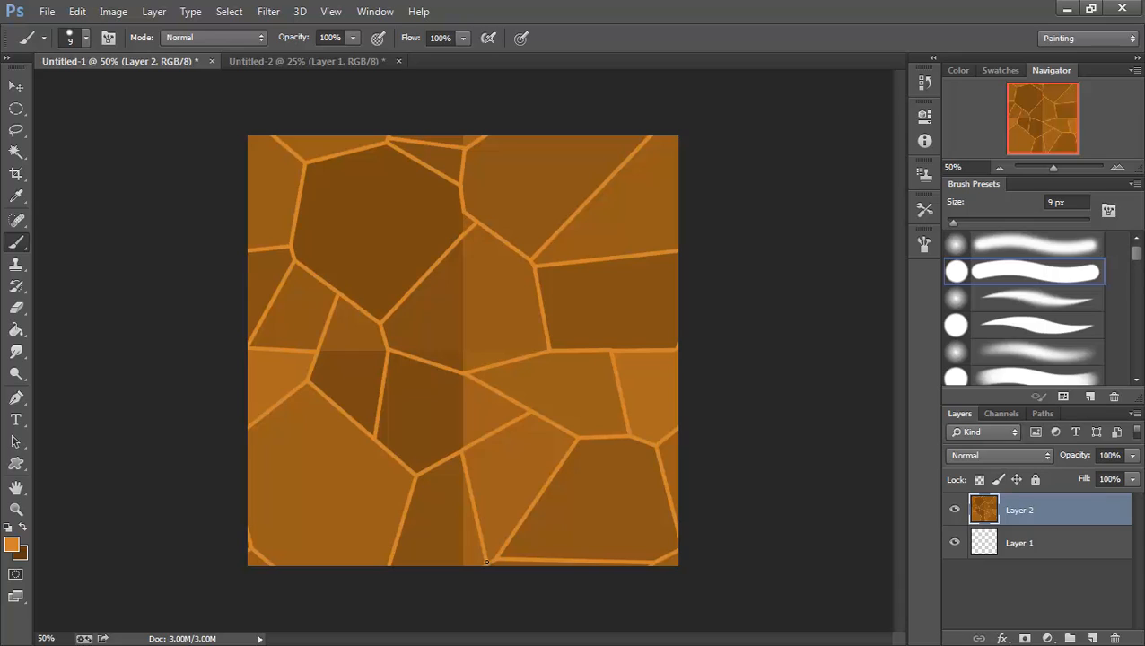
mouse_move(563, 476)
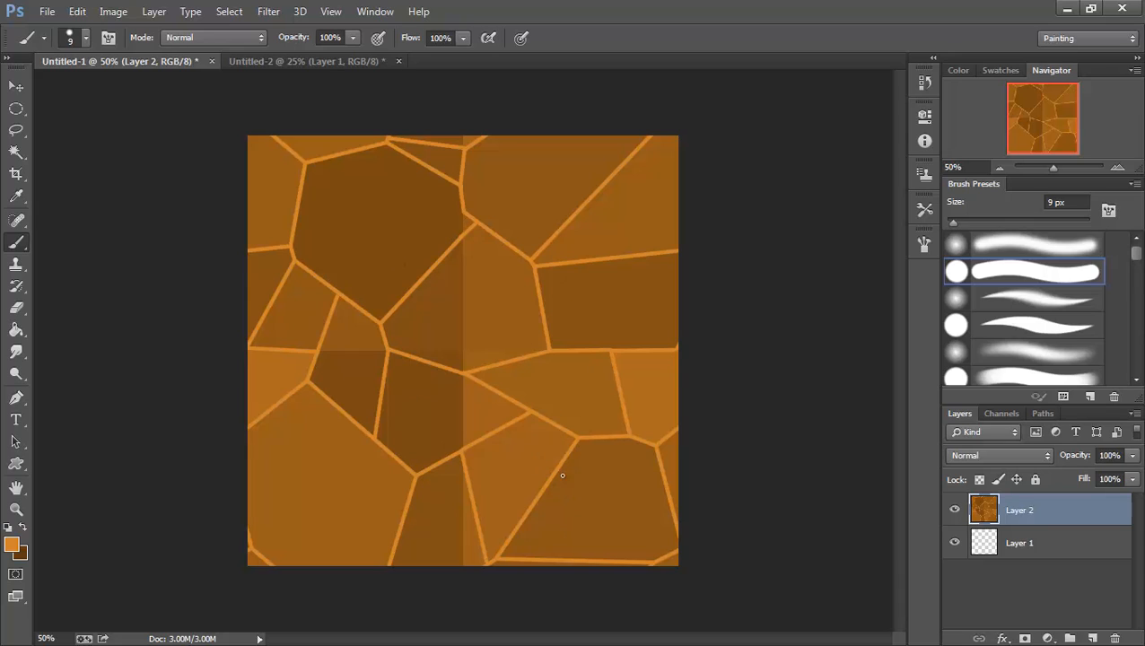
mouse_move(552, 353)
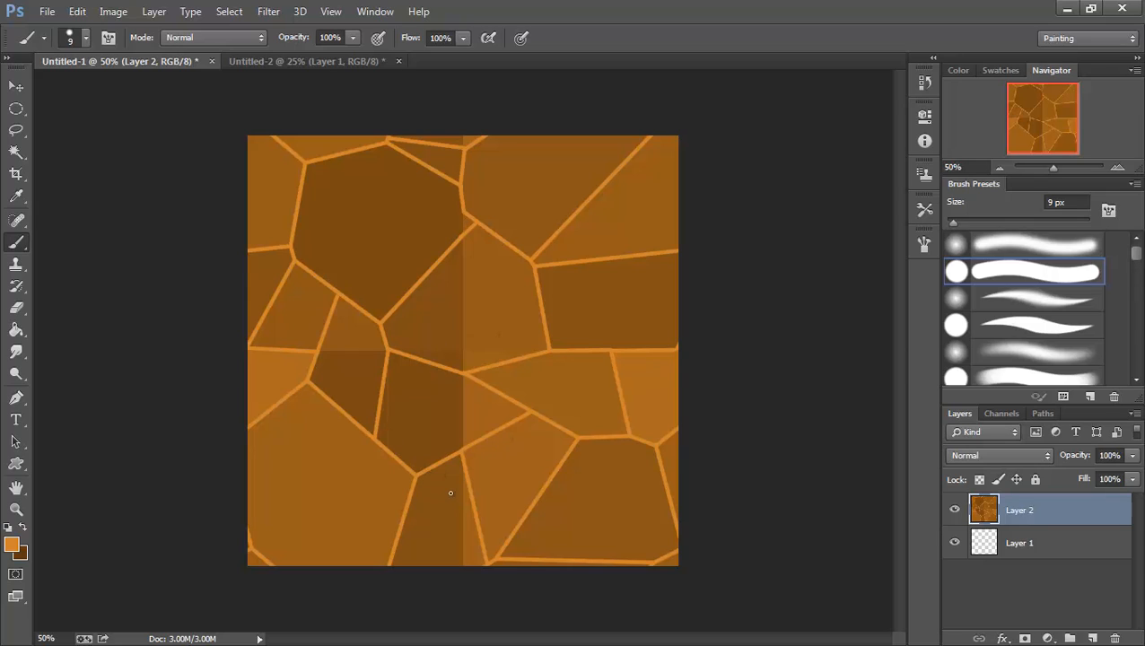
mouse_move(489, 349)
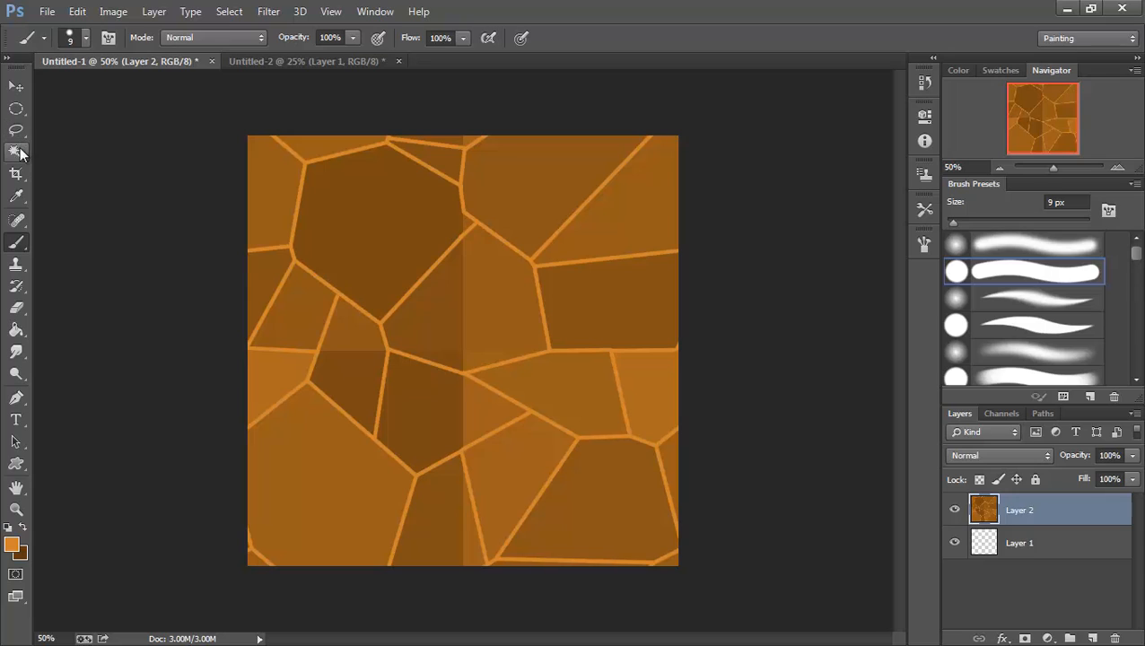
Magic Wand the central stone straddling the vertical seam
click(16, 152)
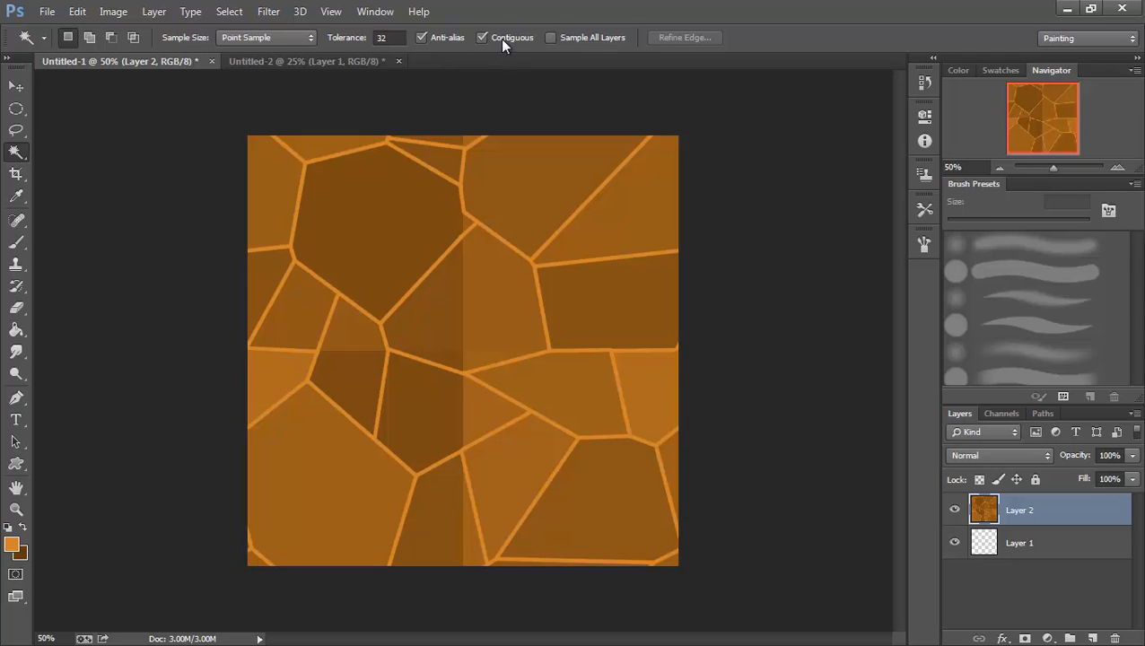
mouse_move(512, 38)
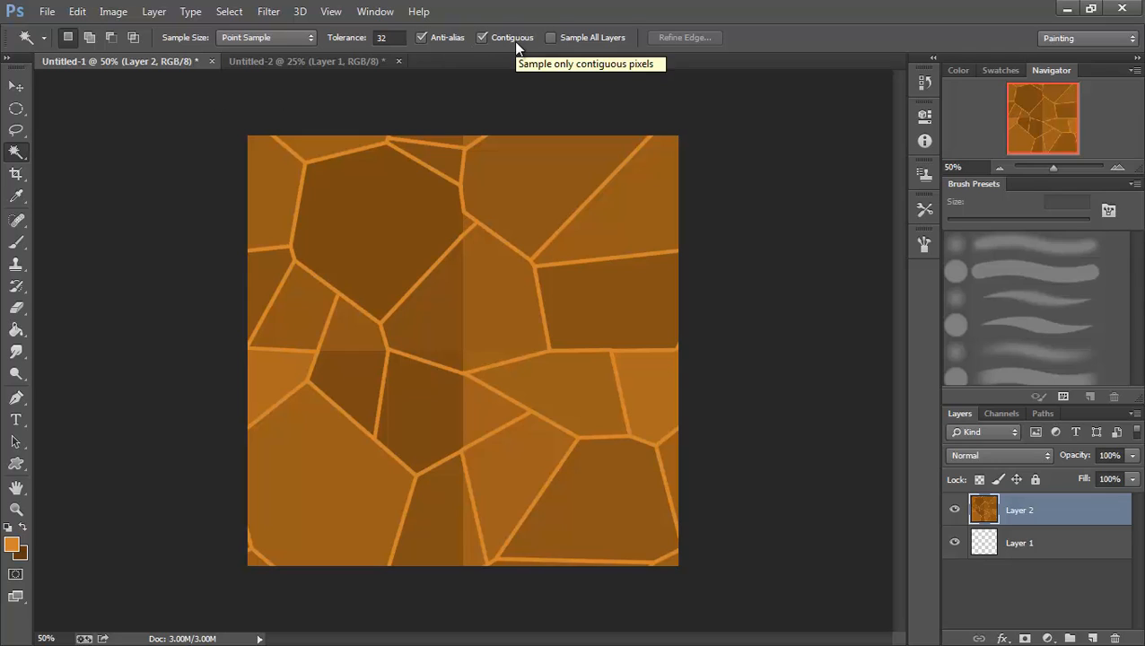
mouse_move(588, 138)
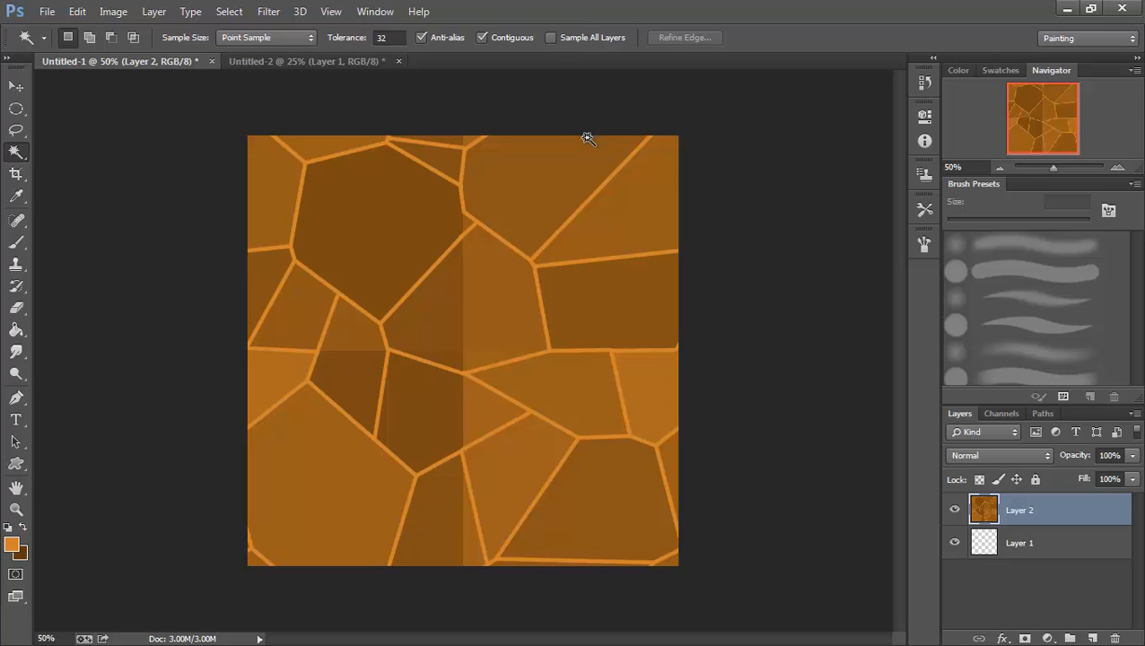
click(492, 301)
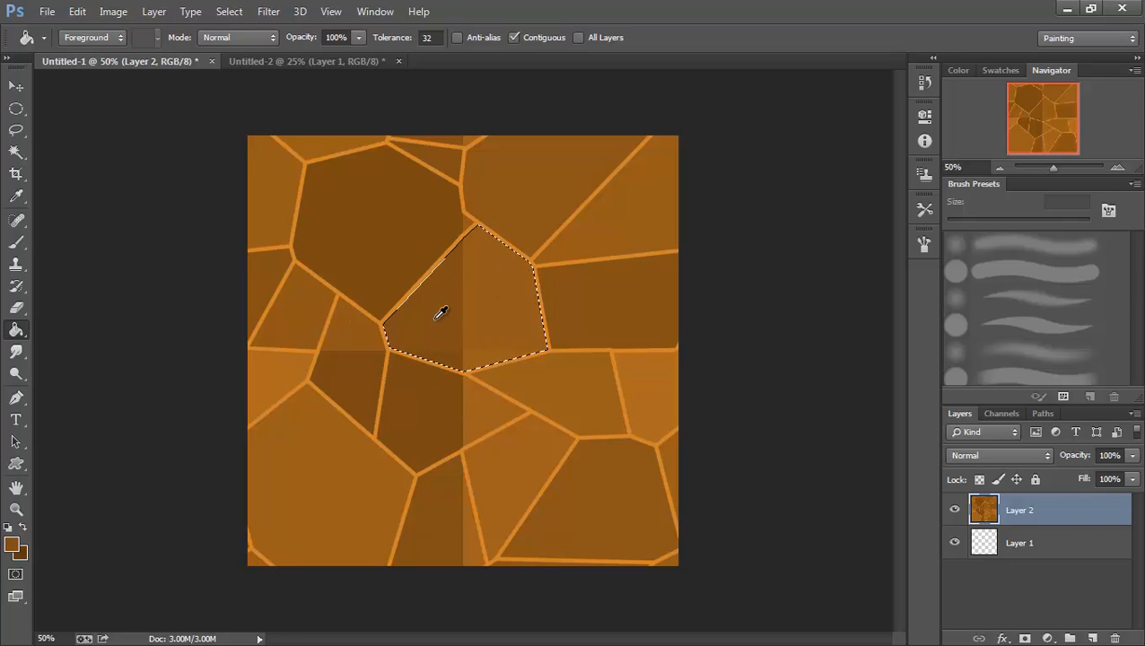
Fill the central stone dark brown, then select and fill the bottom seam-crossing stone
click(440, 314)
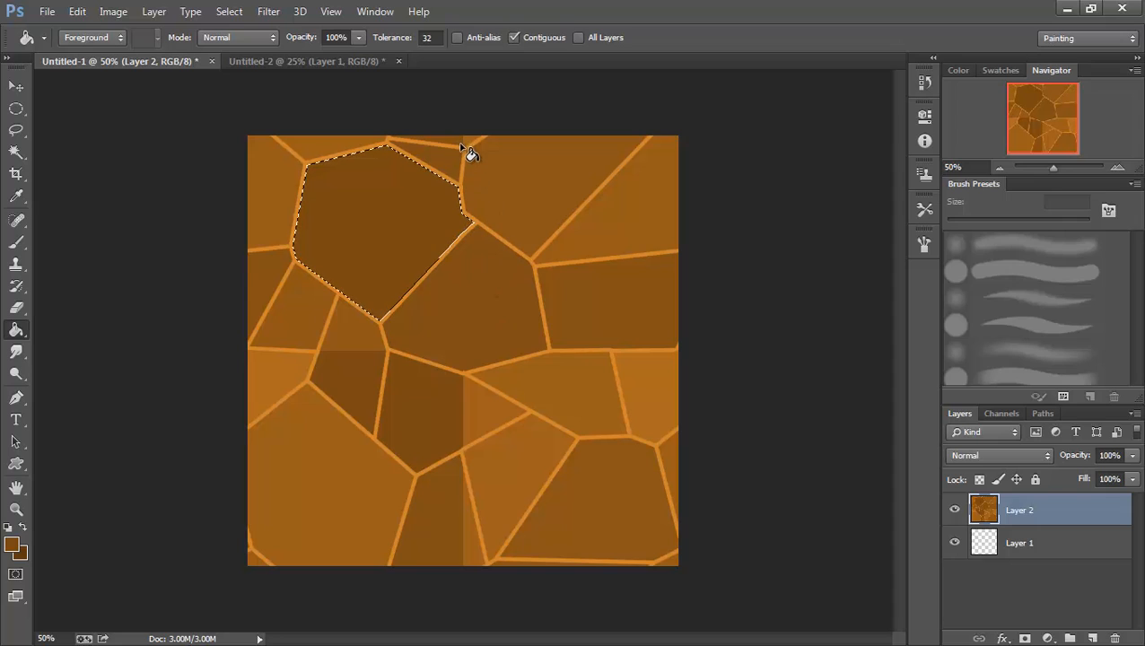
mouse_move(49, 177)
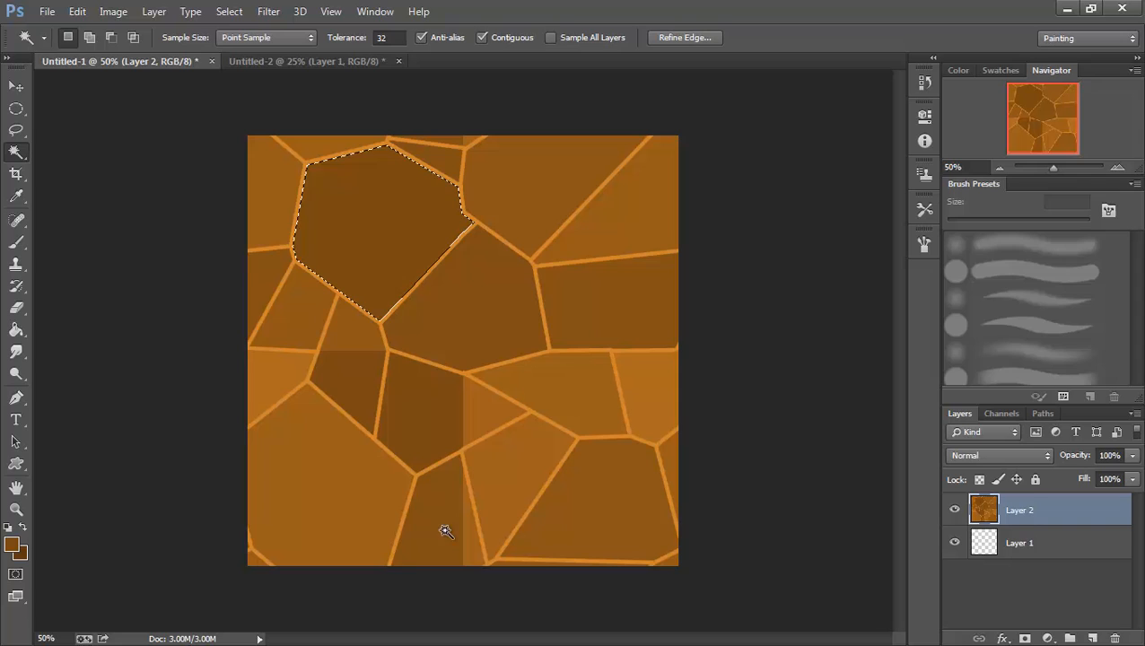
click(447, 532)
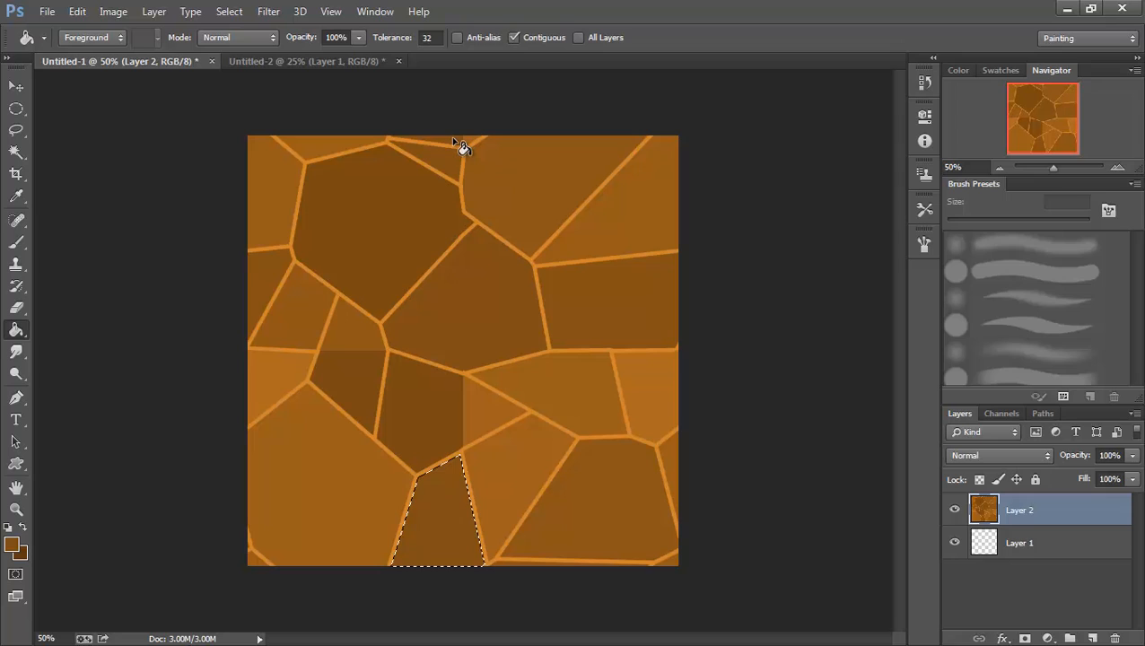
click(16, 151)
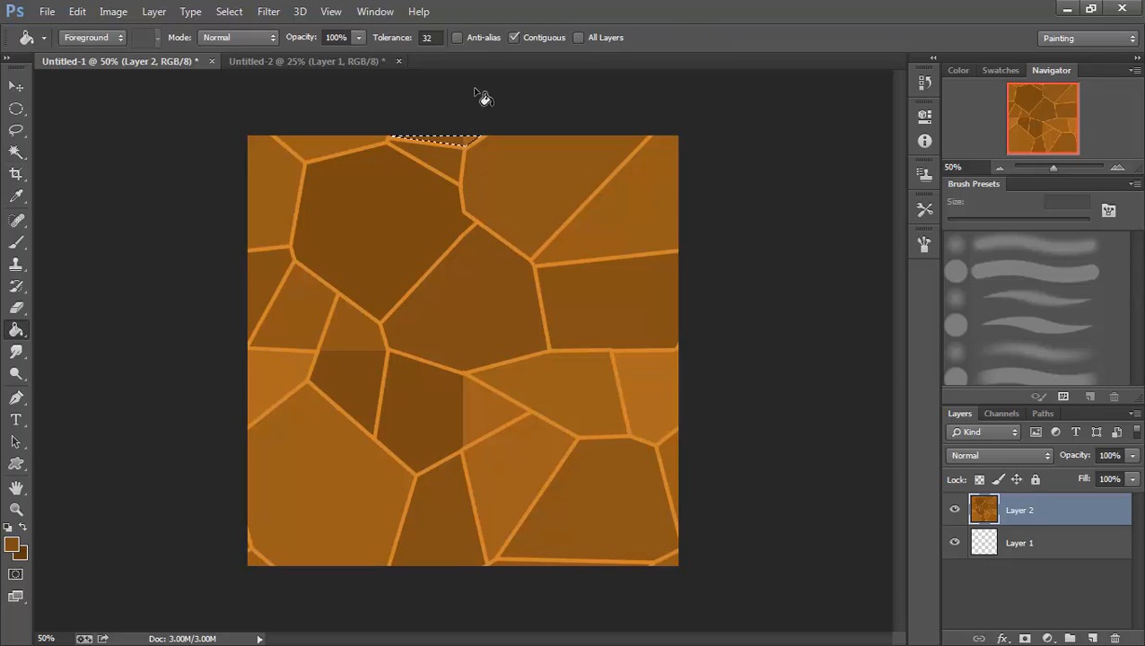
mouse_move(503, 294)
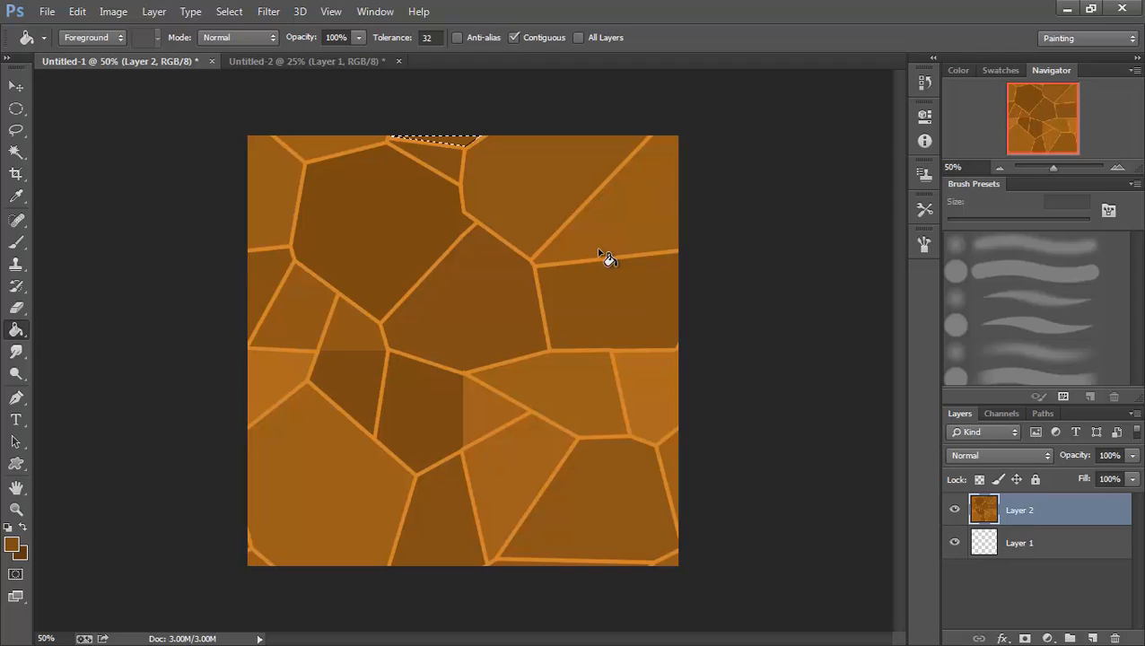
mouse_move(503, 422)
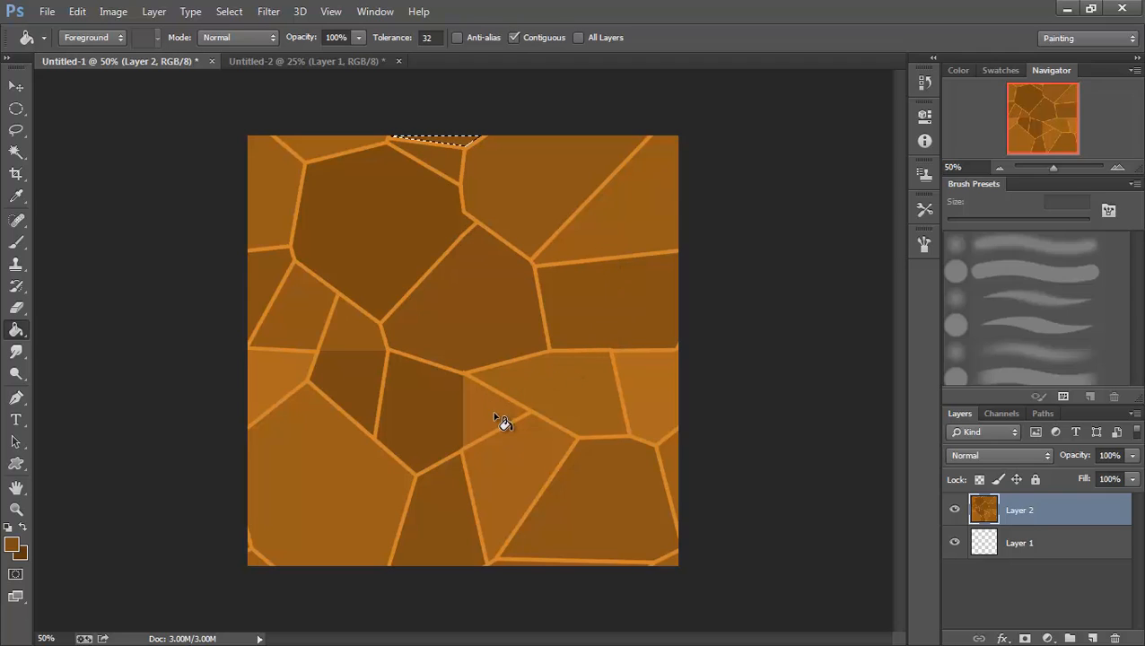
mouse_move(474, 431)
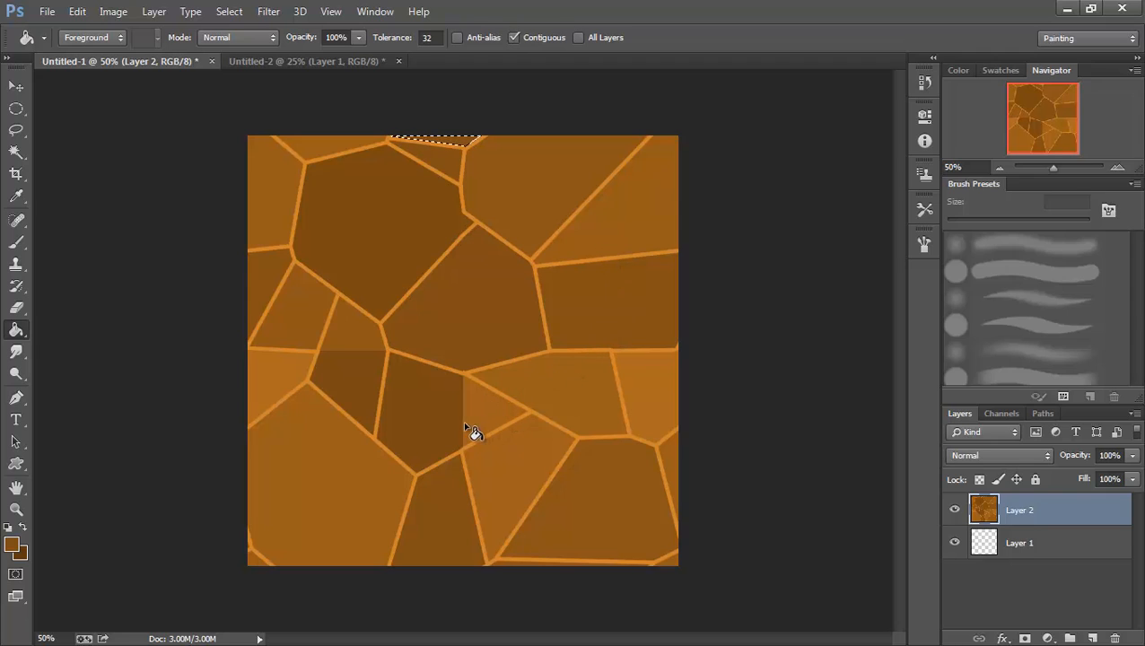
mouse_move(458, 427)
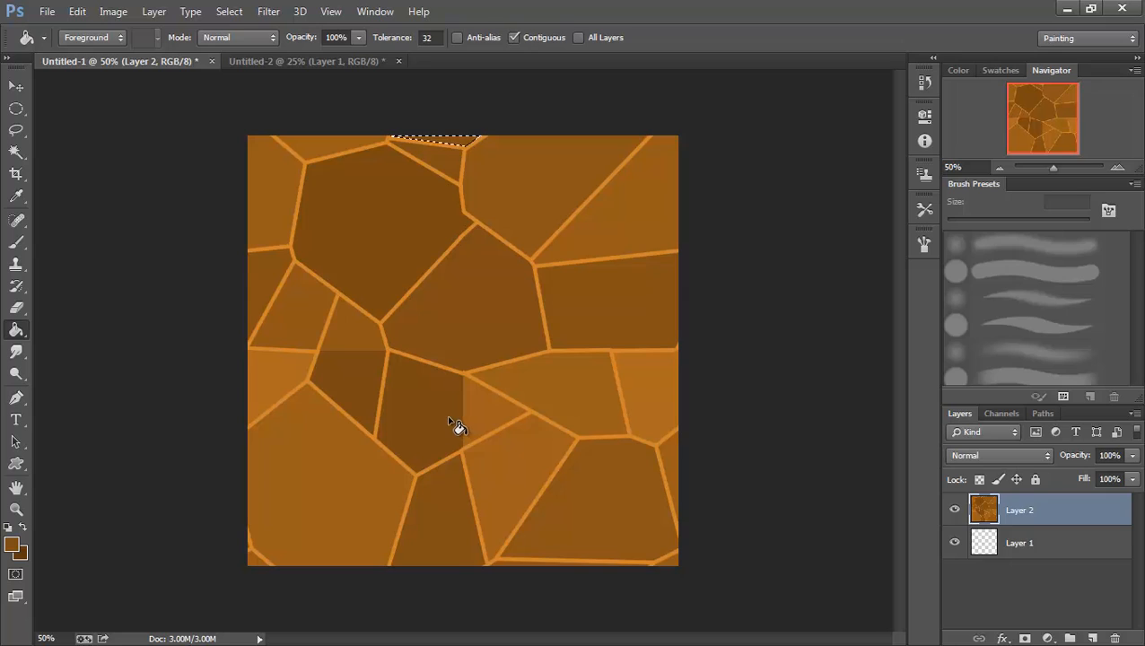
mouse_move(447, 406)
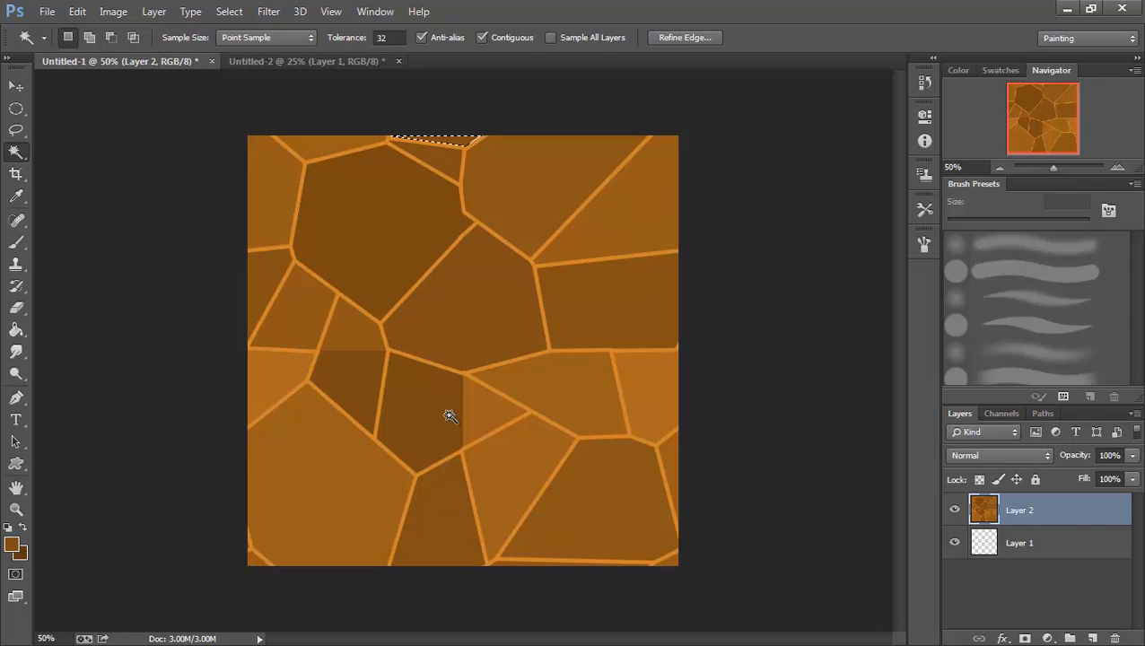
Select both darker and lighter halves of the stone below centre together
click(449, 415)
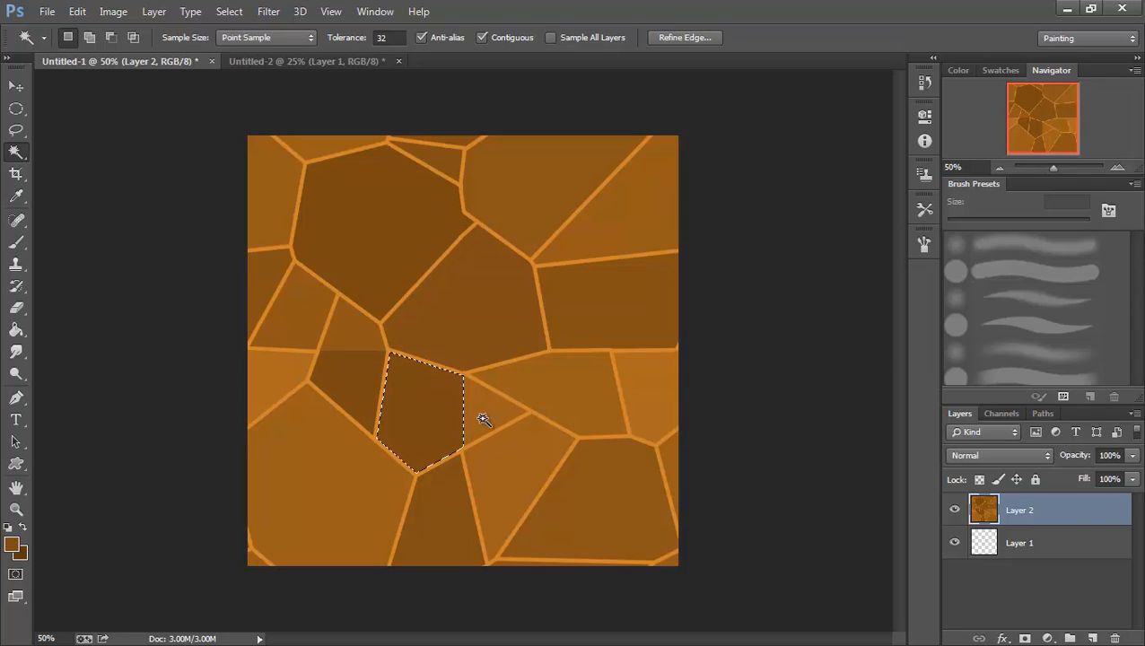
click(485, 418)
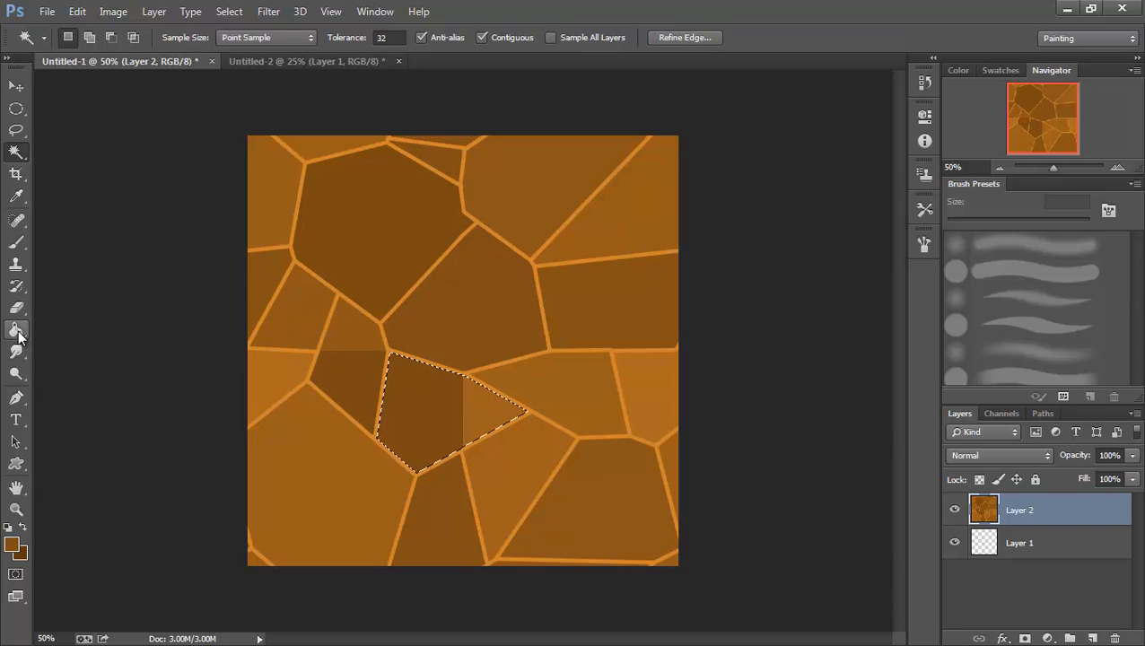
click(16, 330)
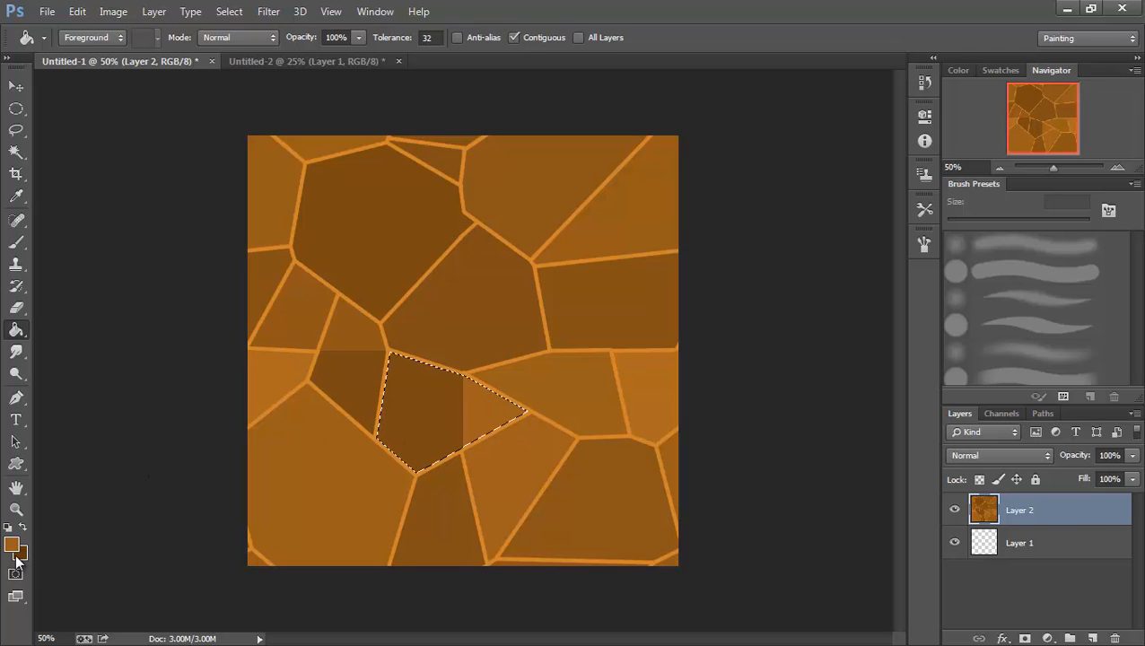
Sample a muted orange from the texture as the foreground fill colour
click(12, 545)
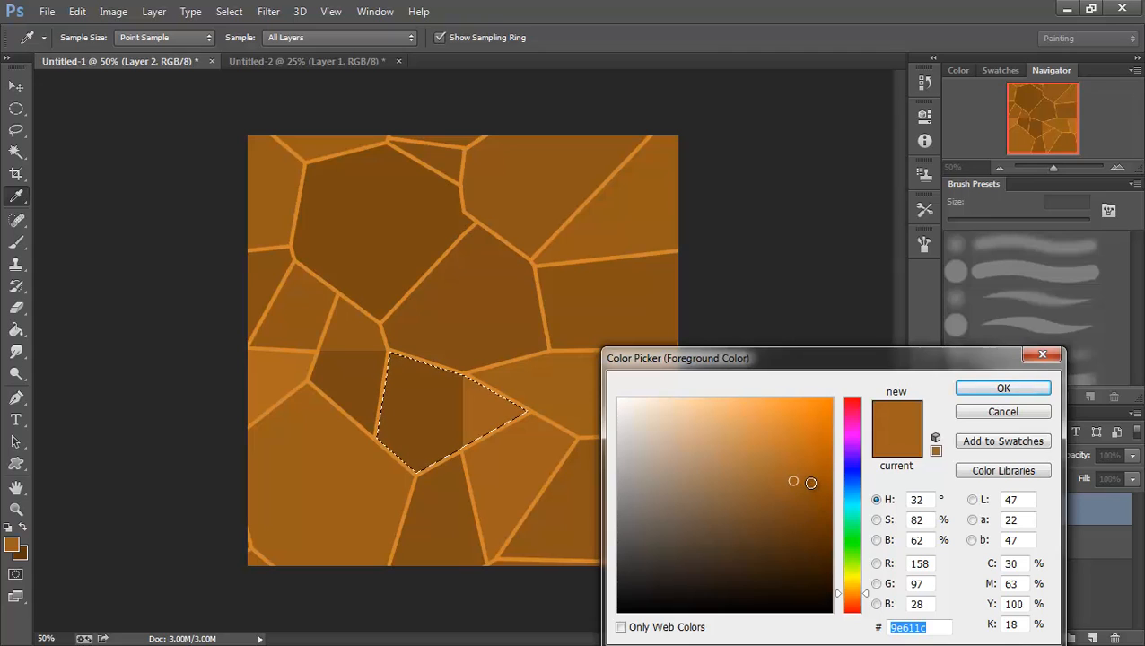
click(817, 458)
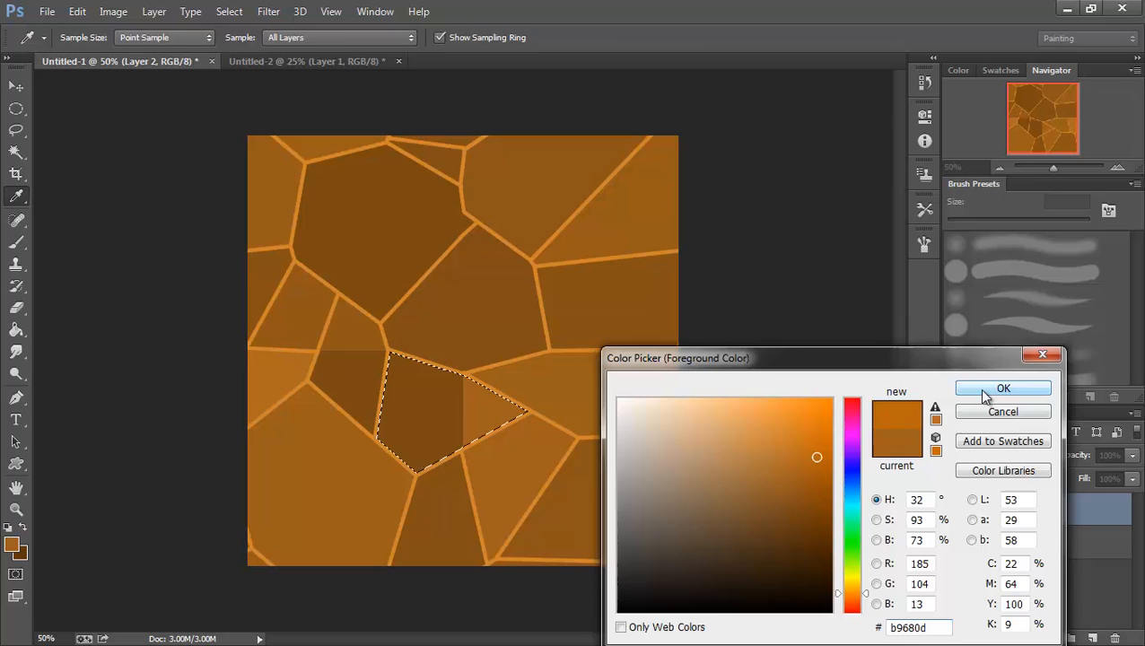
click(1003, 388)
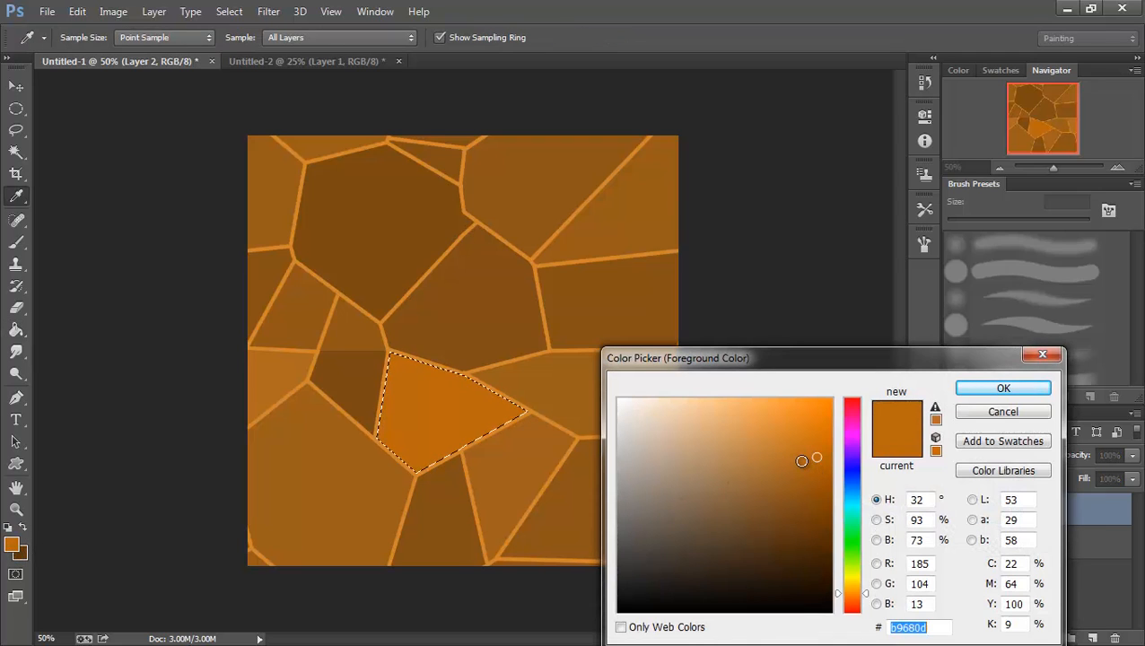
click(800, 460)
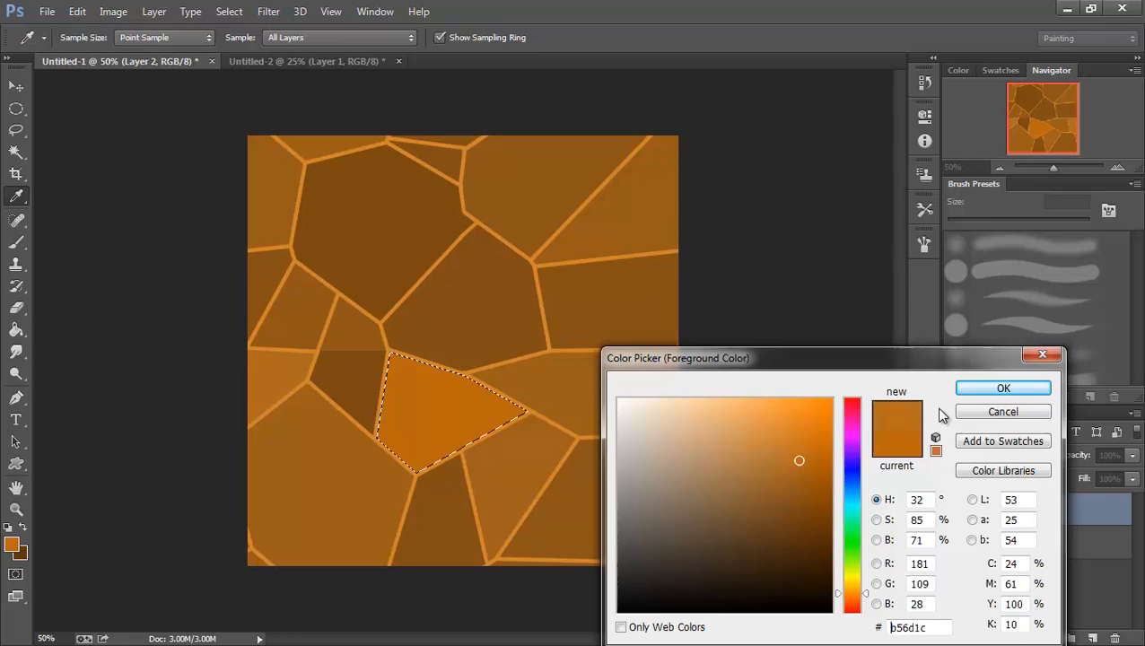
click(1002, 387)
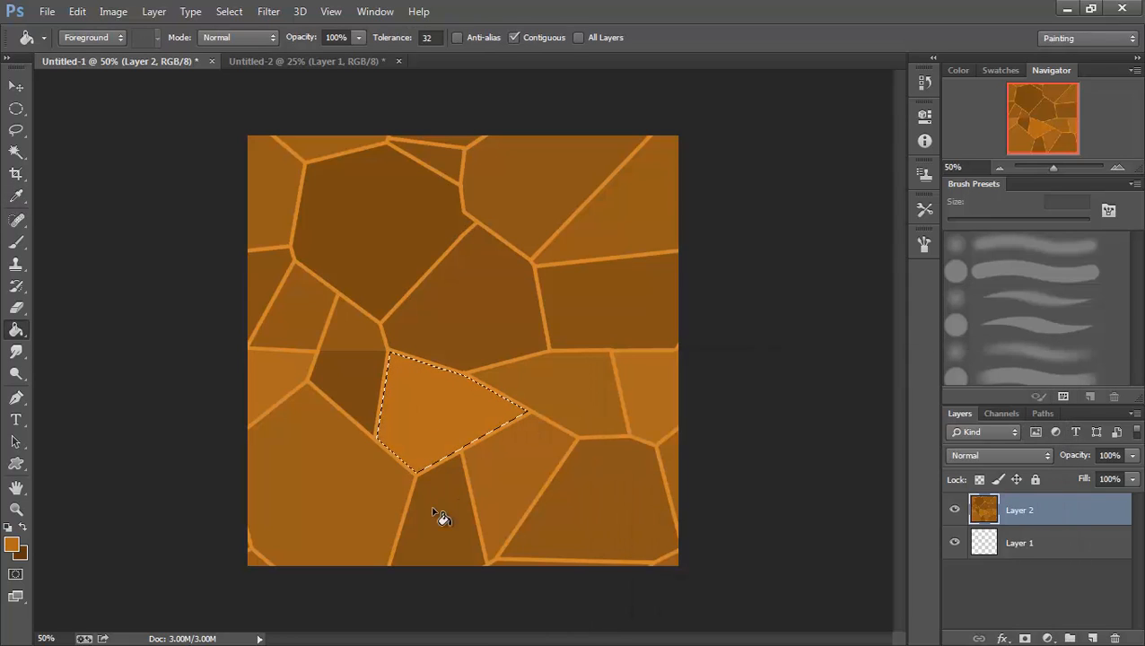
mouse_move(471, 463)
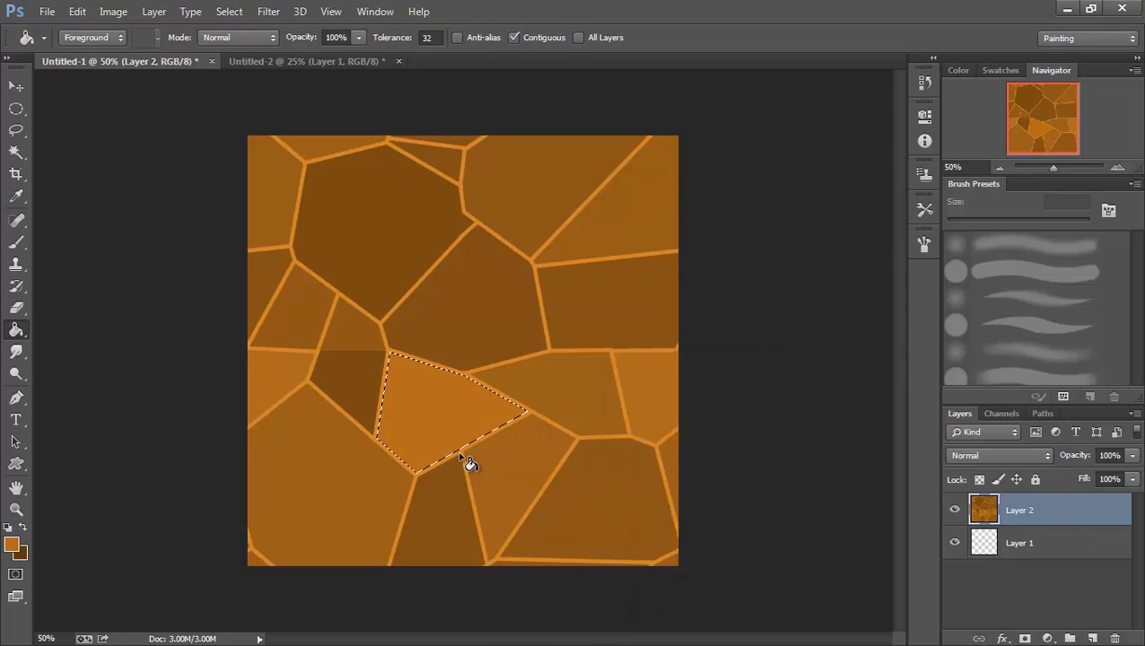
mouse_move(364, 398)
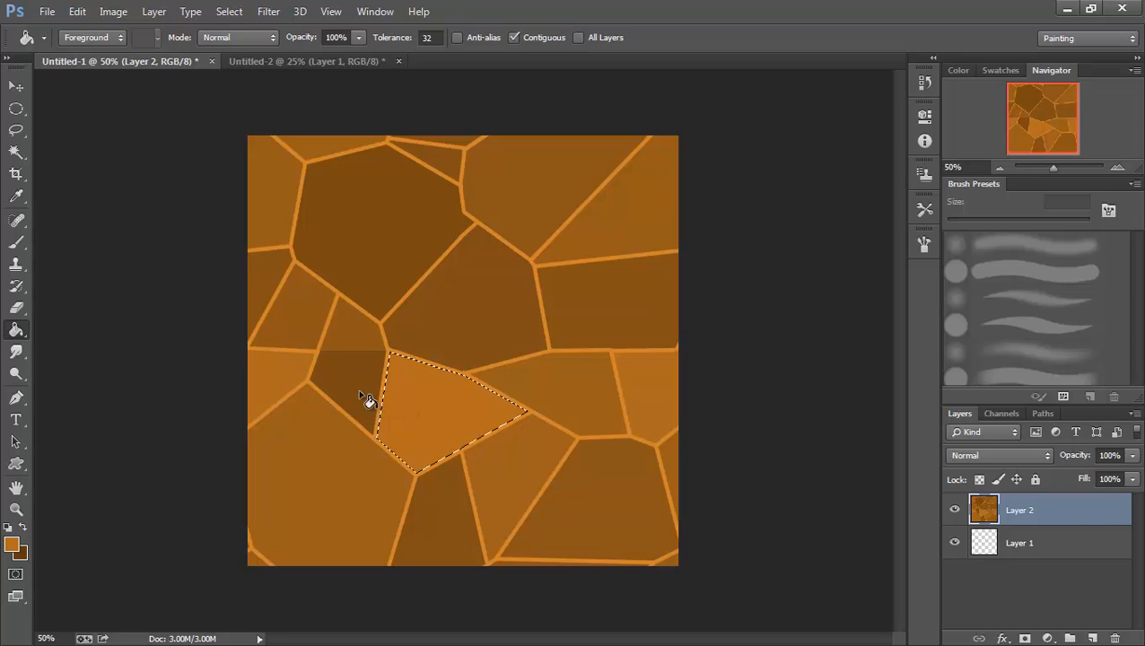
mouse_move(49, 198)
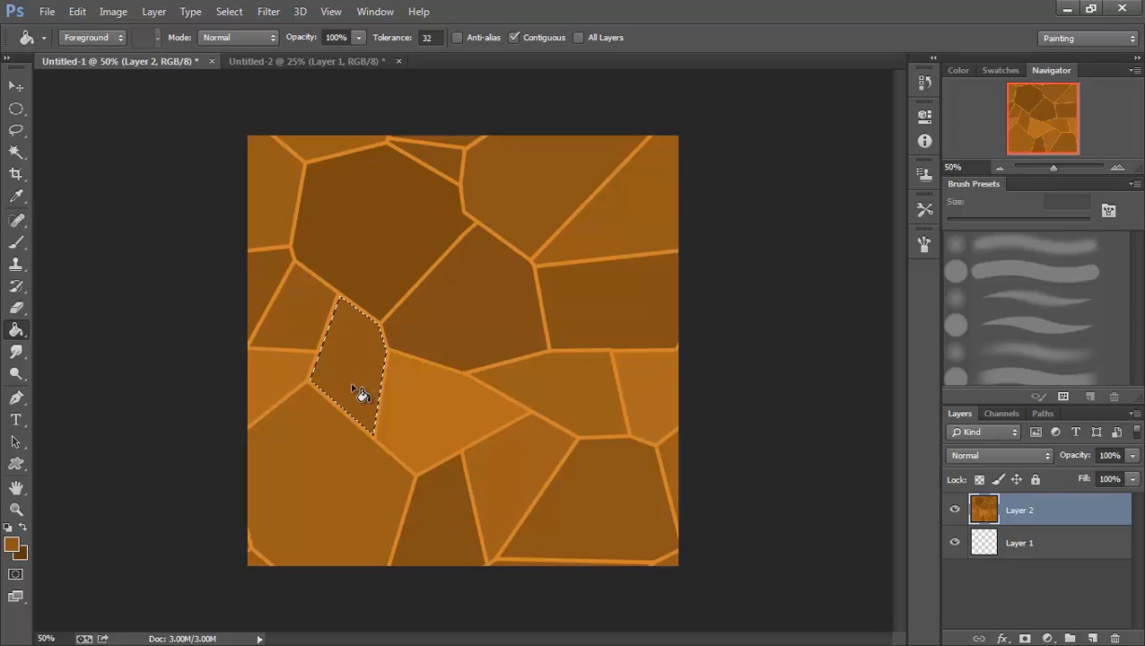
mouse_move(628, 364)
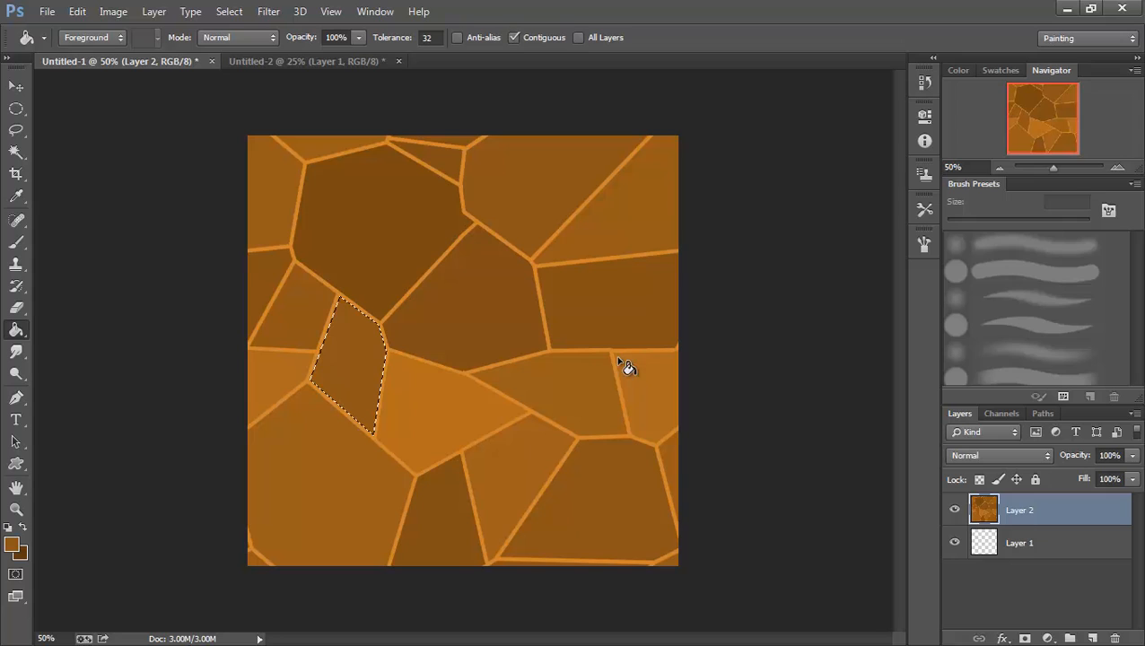
mouse_move(579, 336)
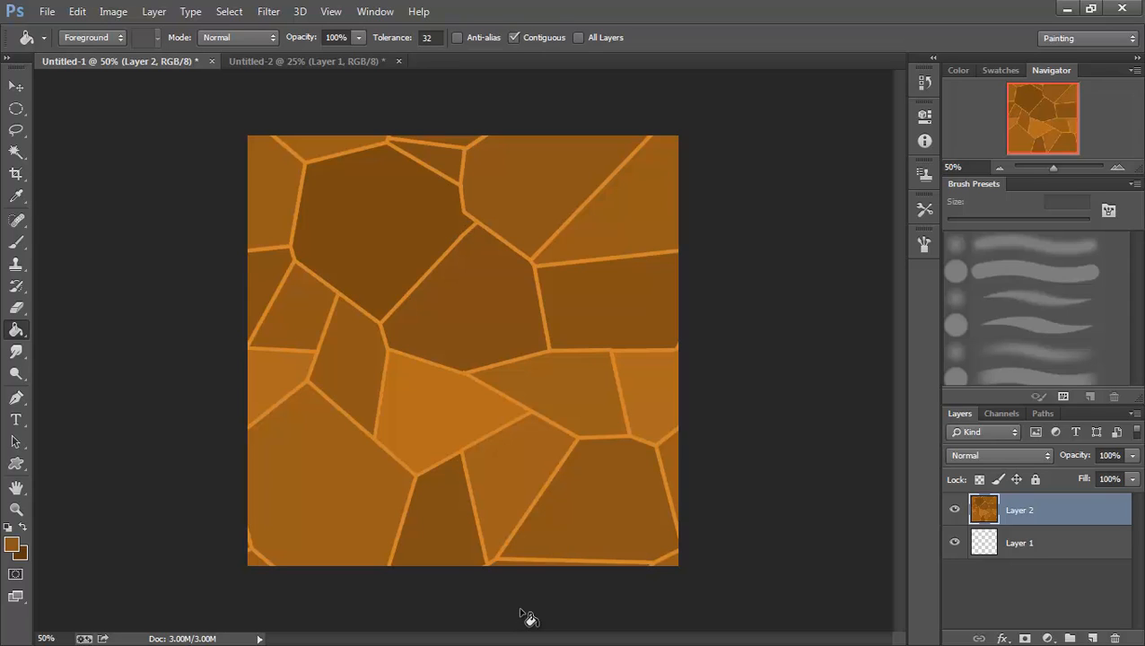
mouse_move(552, 615)
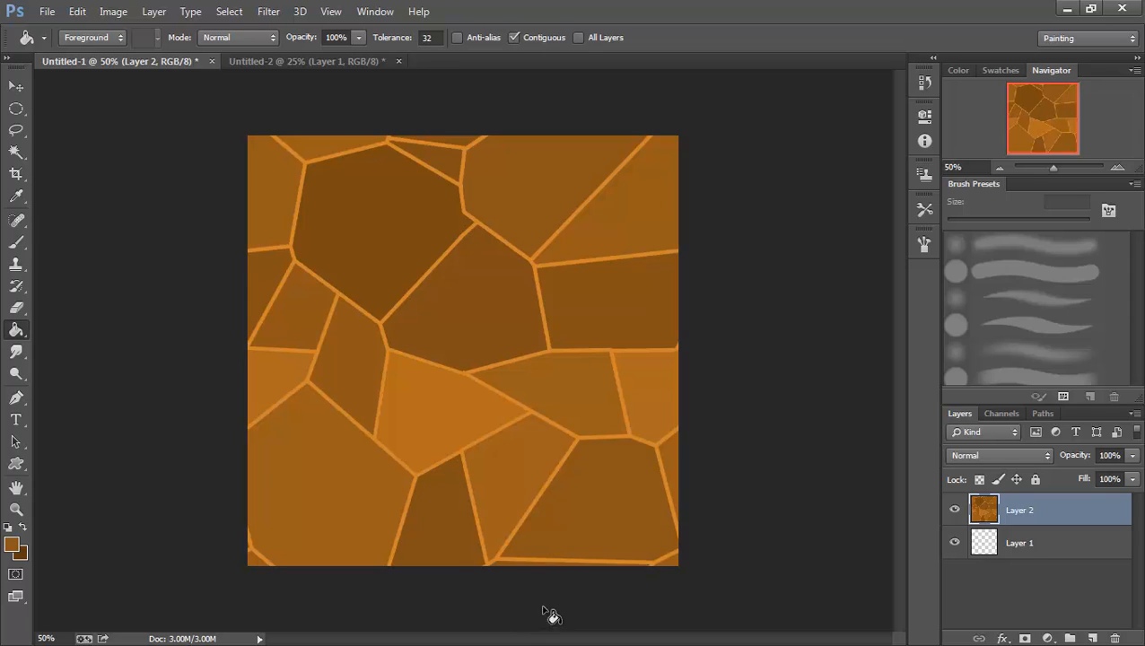
mouse_move(323, 583)
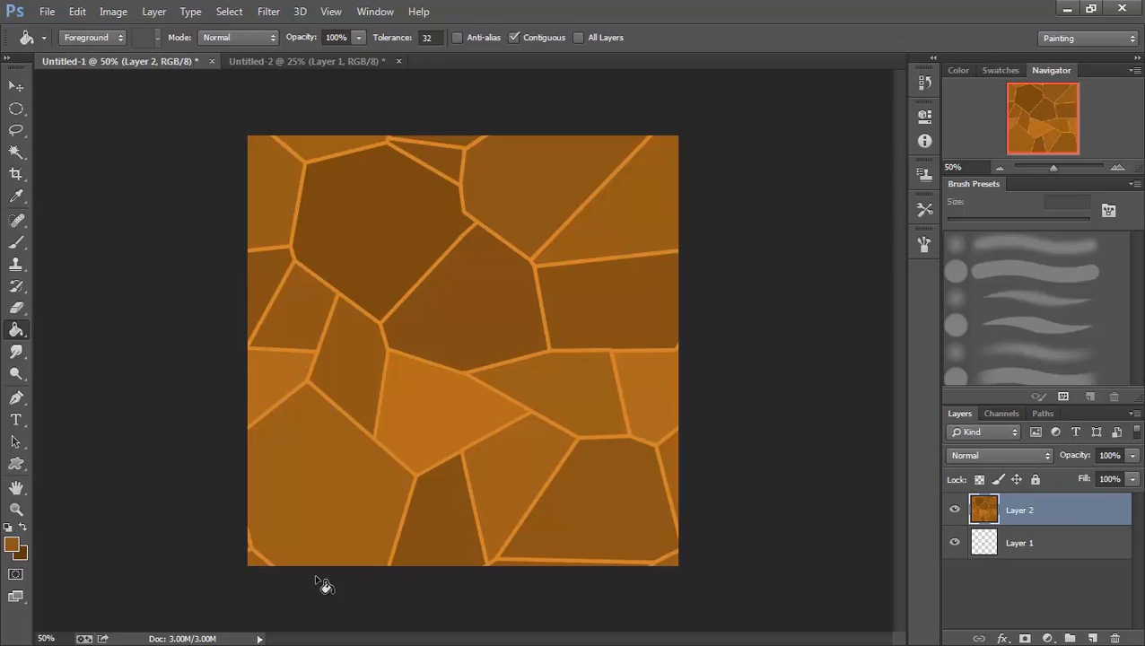
mouse_move(668, 518)
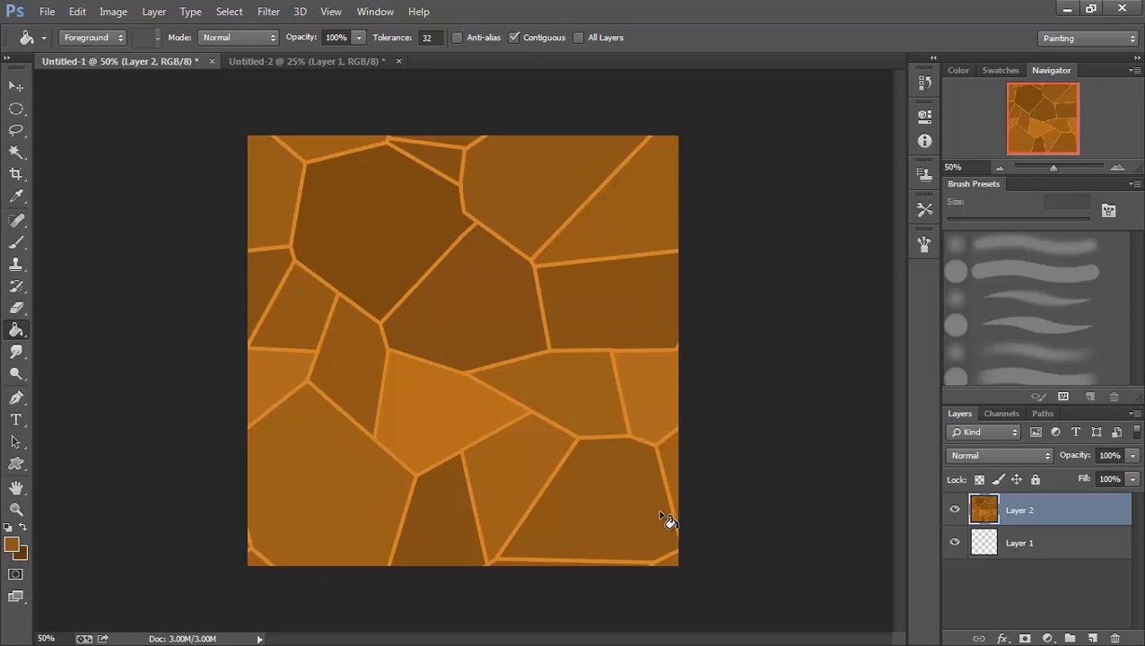
mouse_move(439, 437)
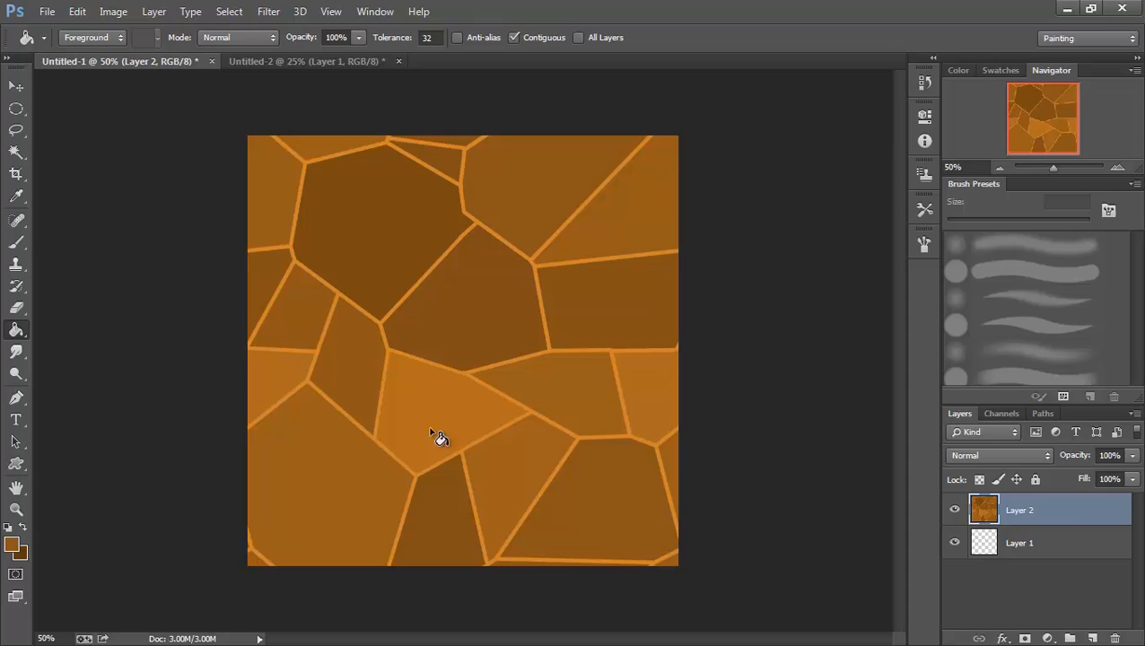
mouse_move(510, 188)
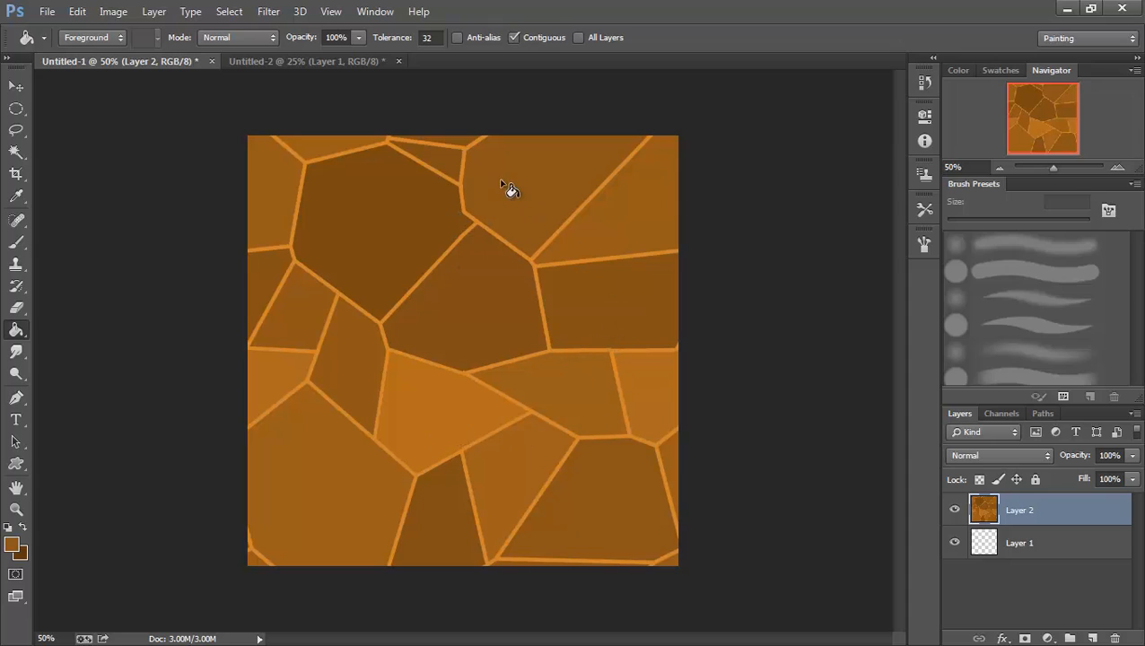
mouse_move(452, 459)
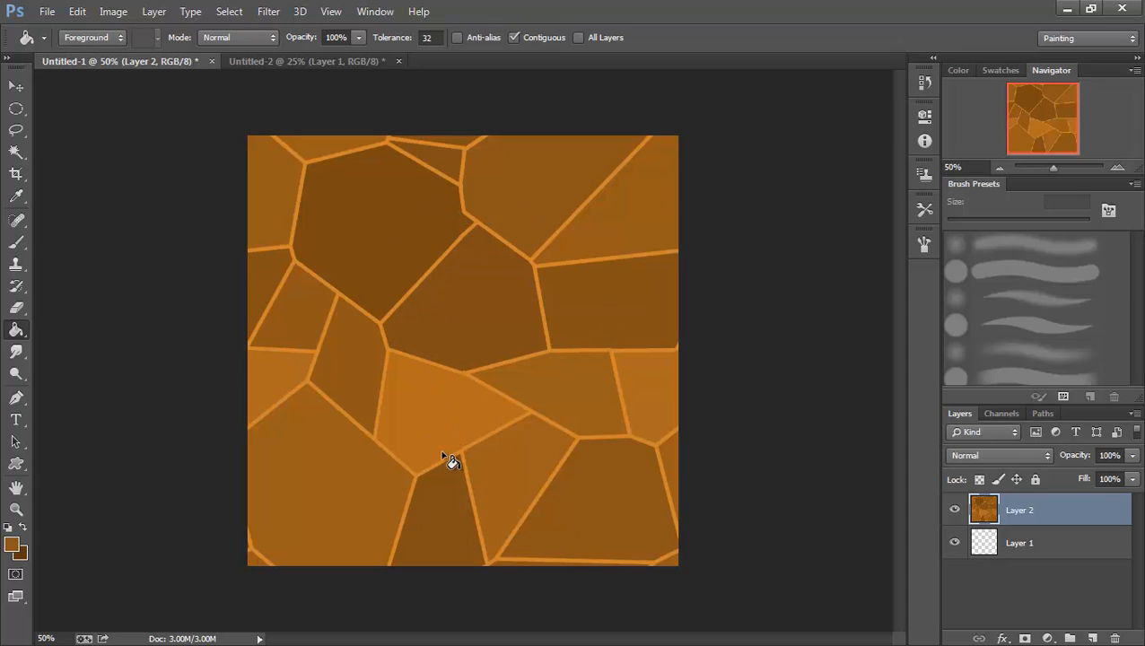
mouse_move(440, 413)
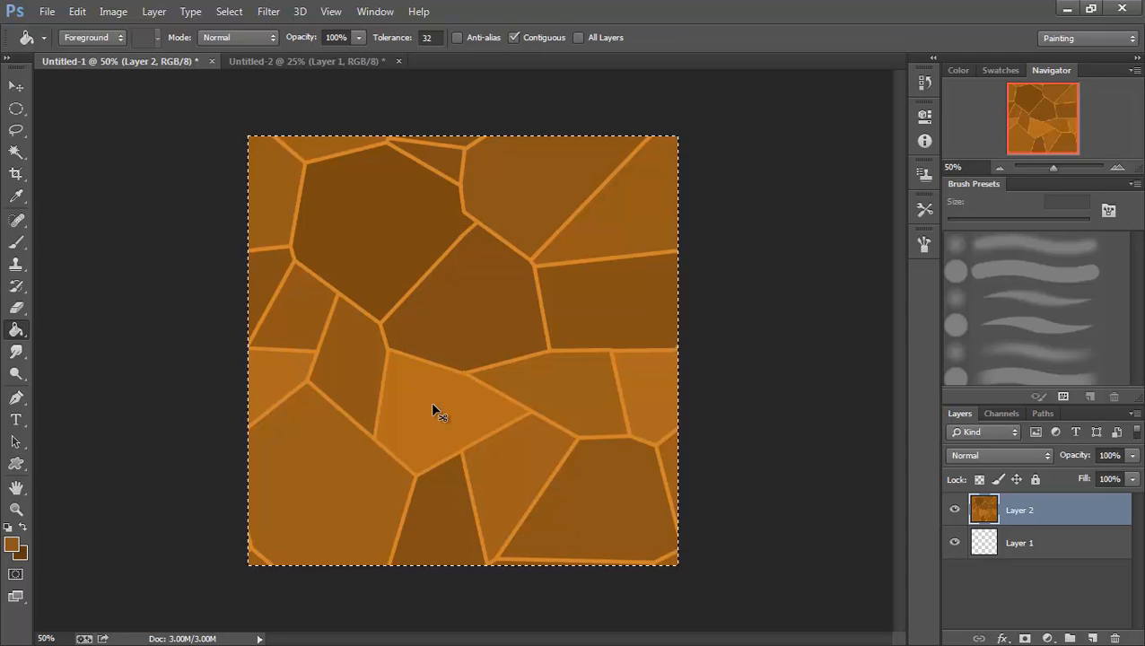
Move the pasted stone tile into Untitled-2's bottom-right corner
click(306, 61)
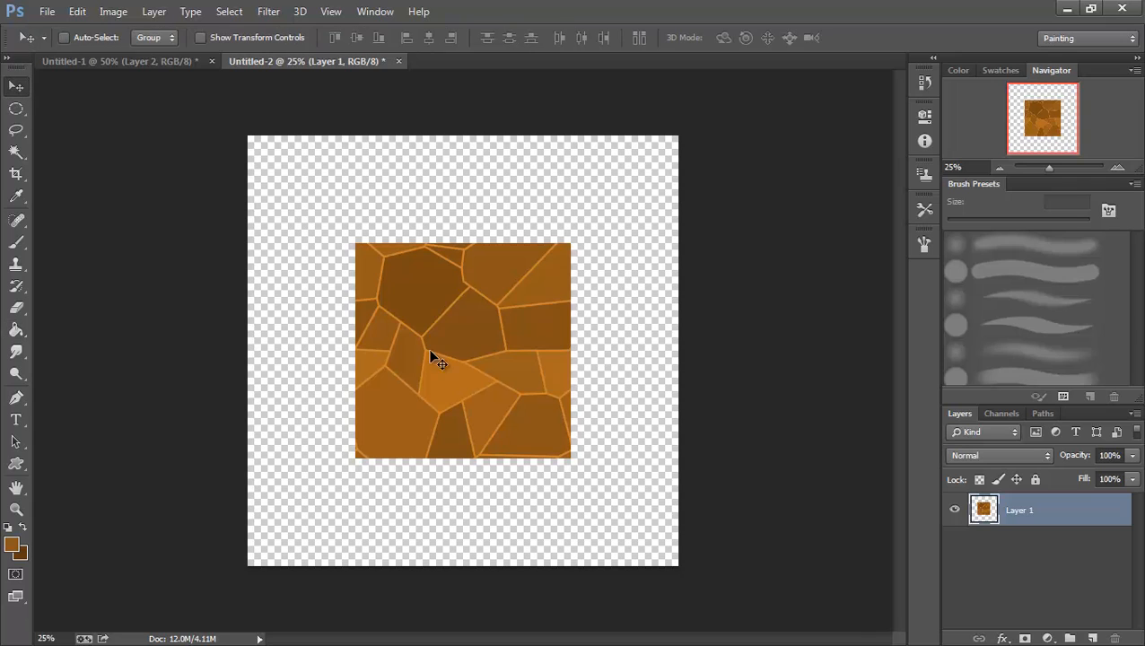
drag(436, 354, 554, 458)
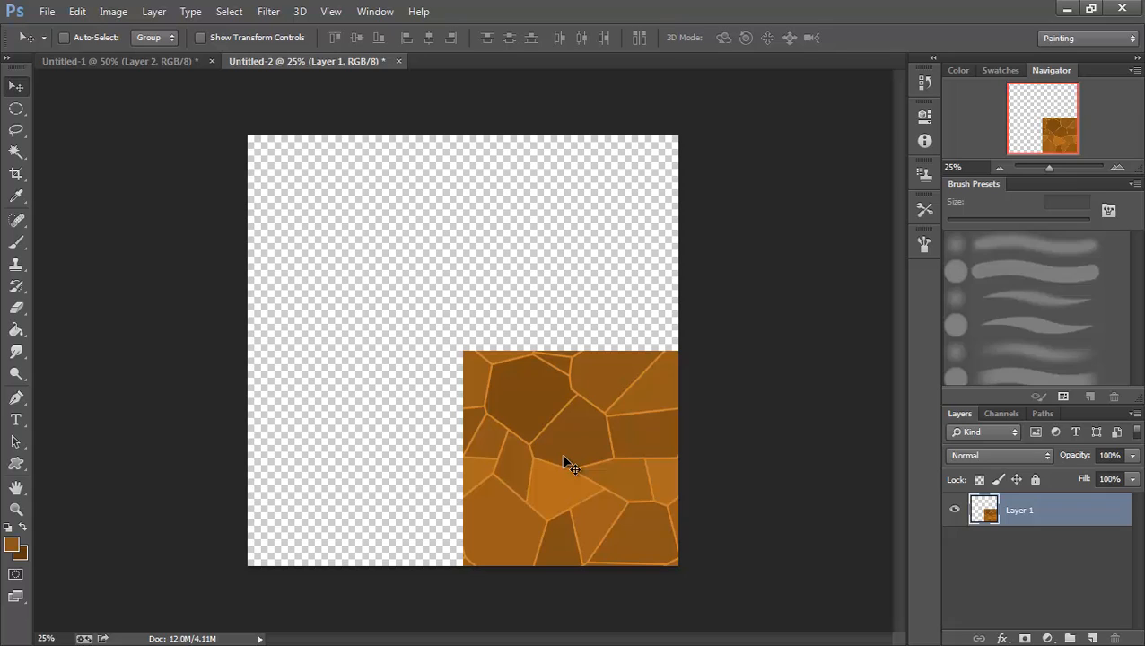
mouse_move(585, 457)
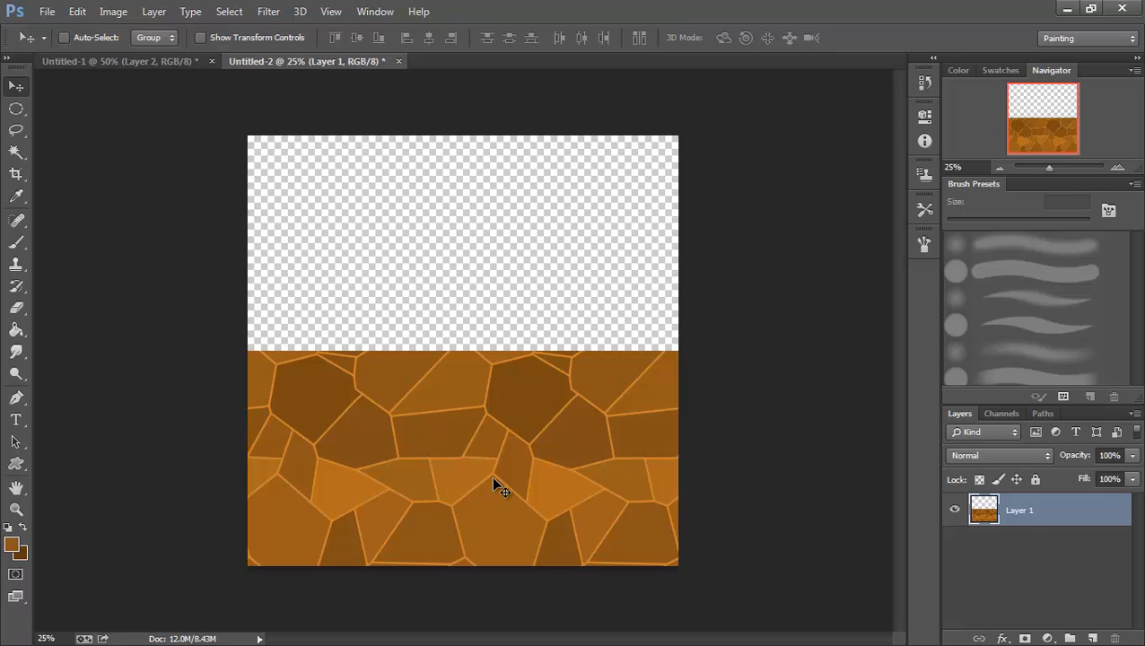
mouse_move(499, 433)
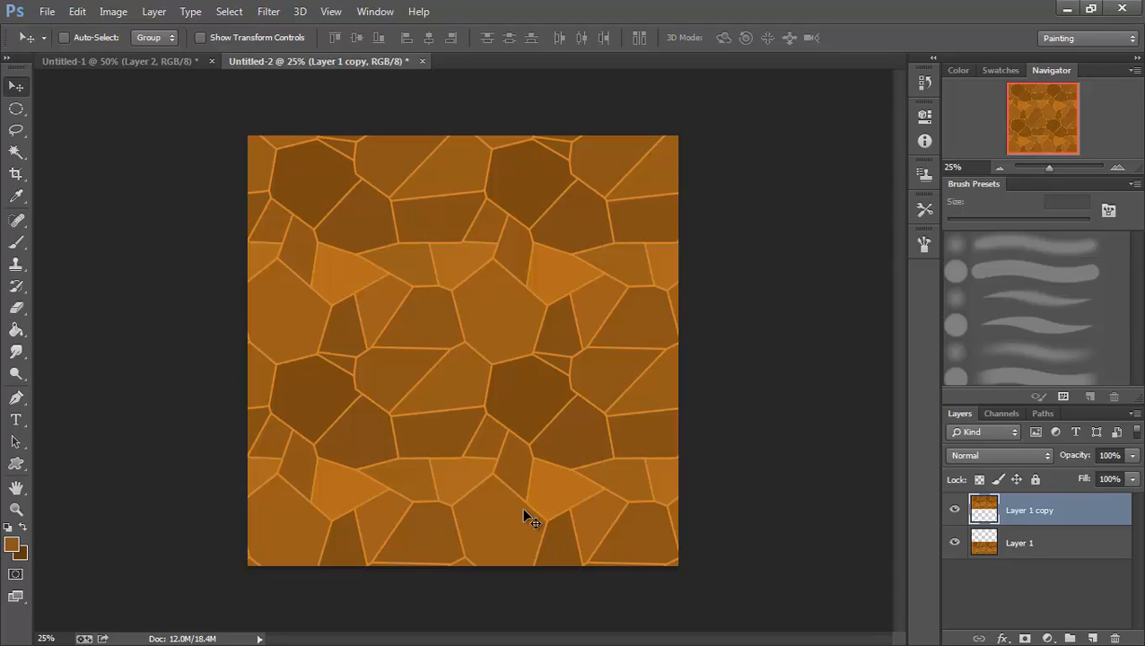
mouse_move(530, 494)
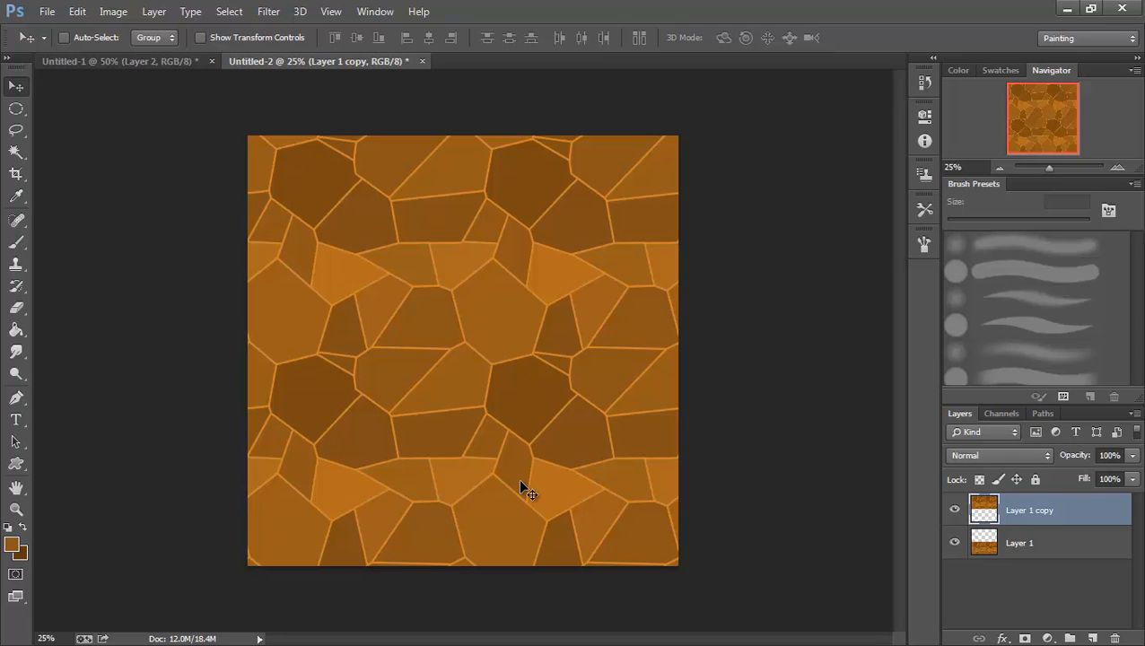
mouse_move(536, 507)
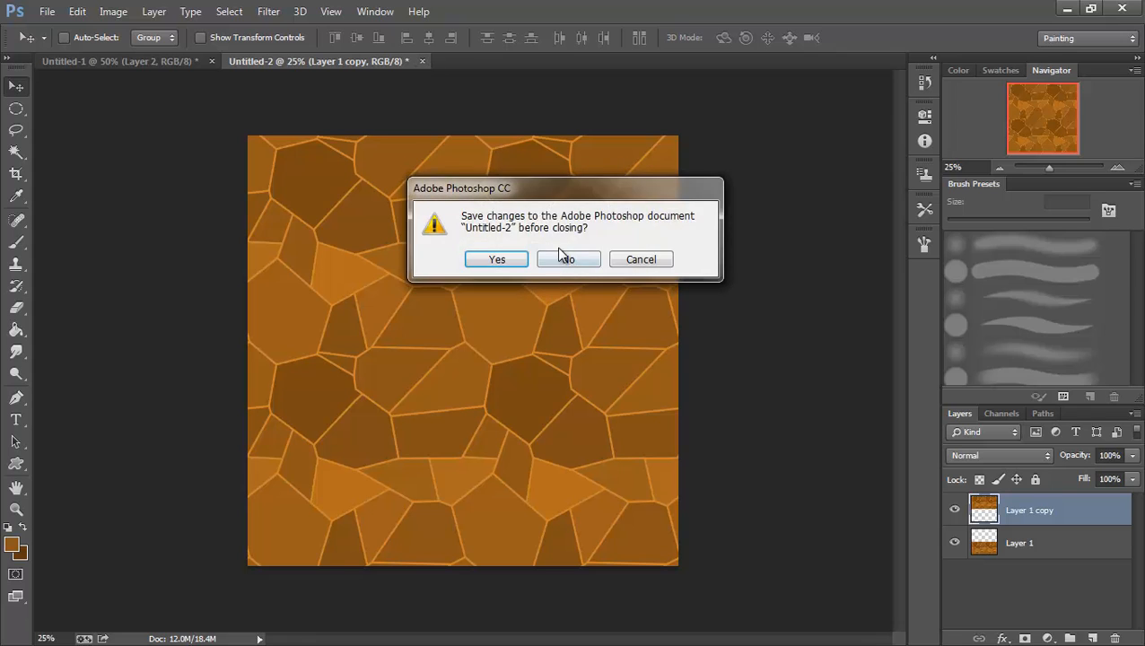
Close the tiling test document without saving
click(569, 259)
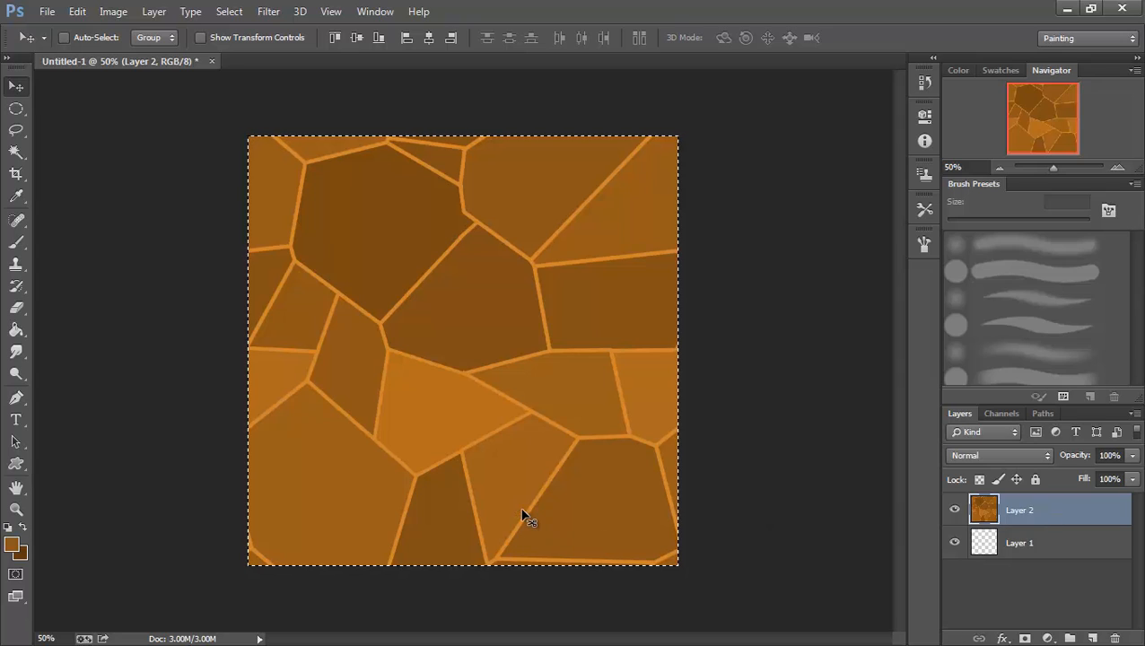
mouse_move(584, 480)
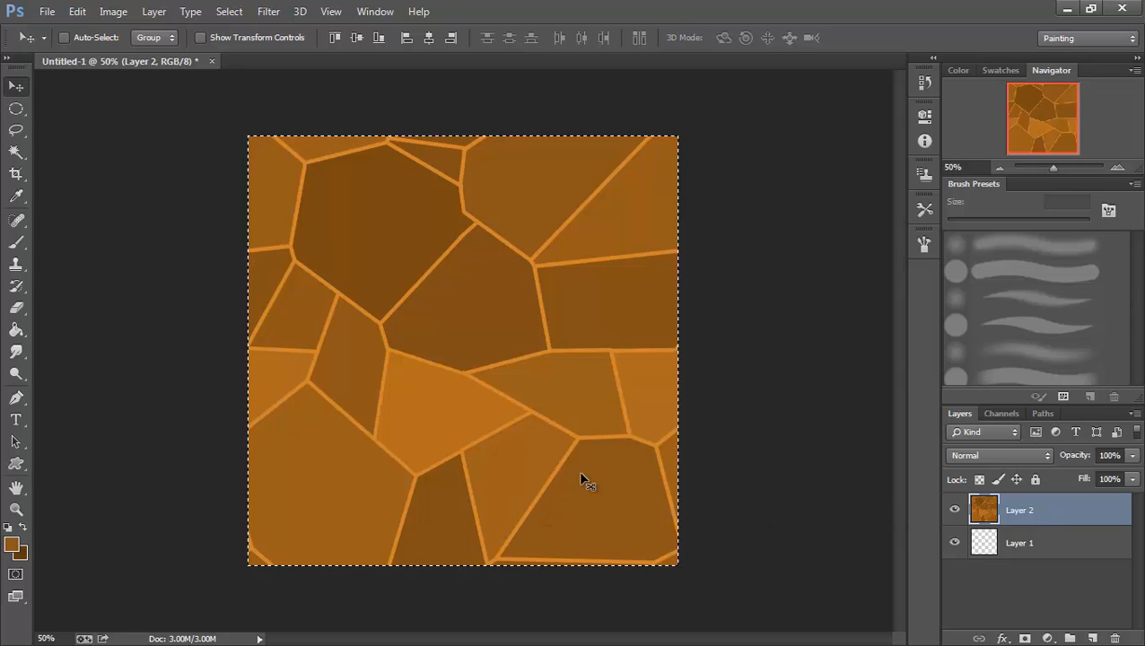
mouse_move(619, 390)
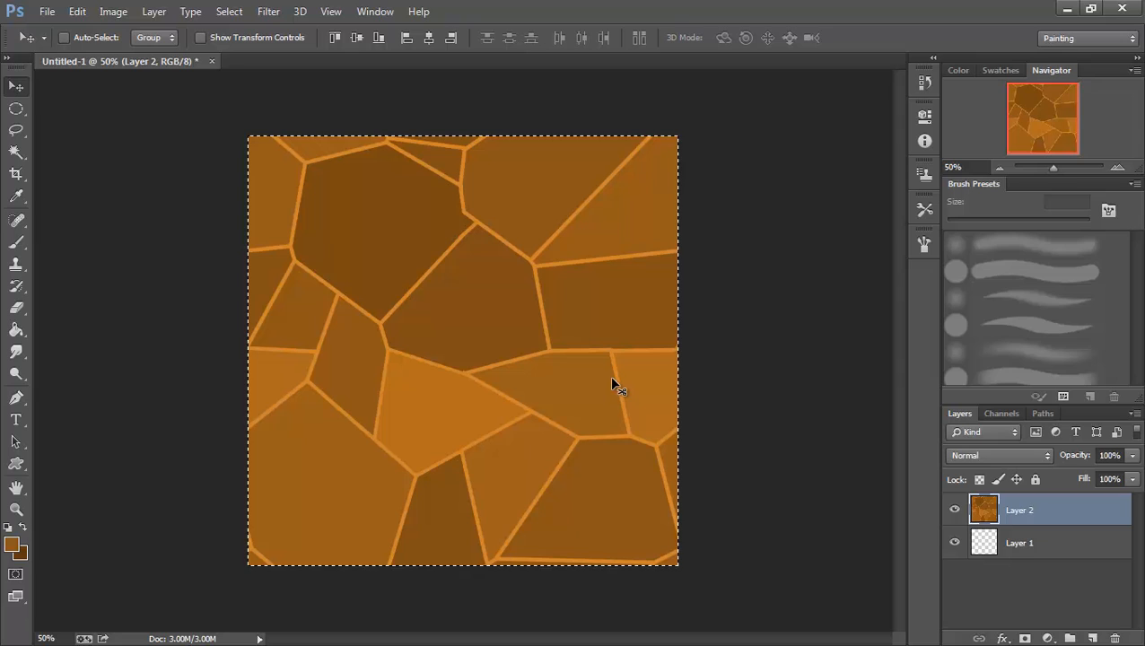
mouse_move(588, 386)
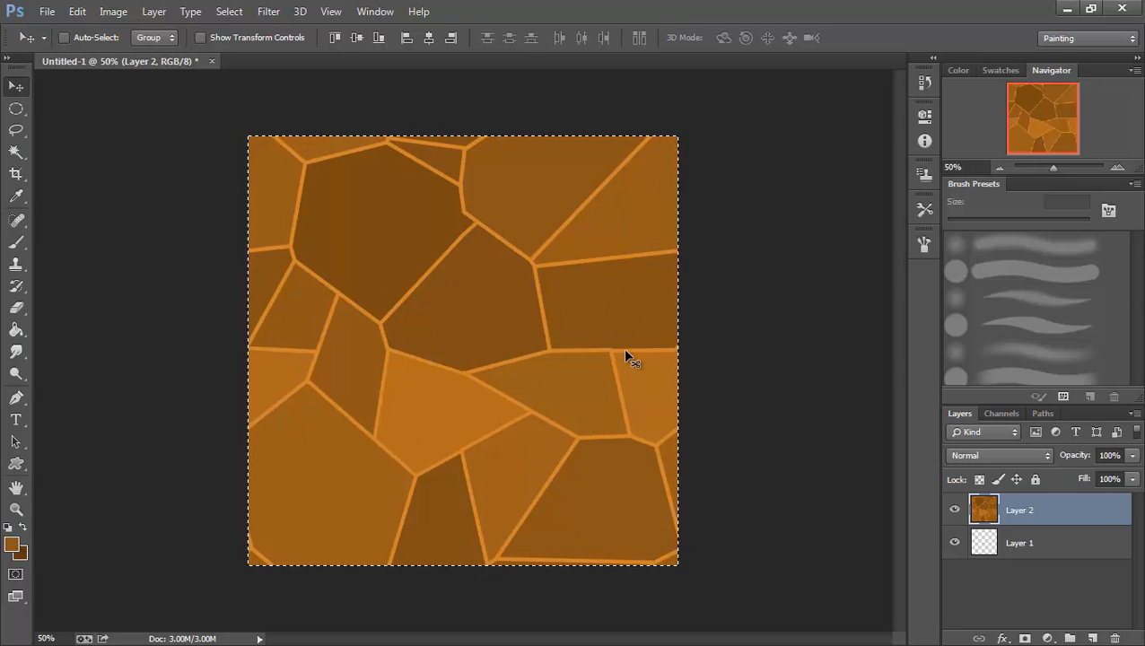
mouse_move(507, 370)
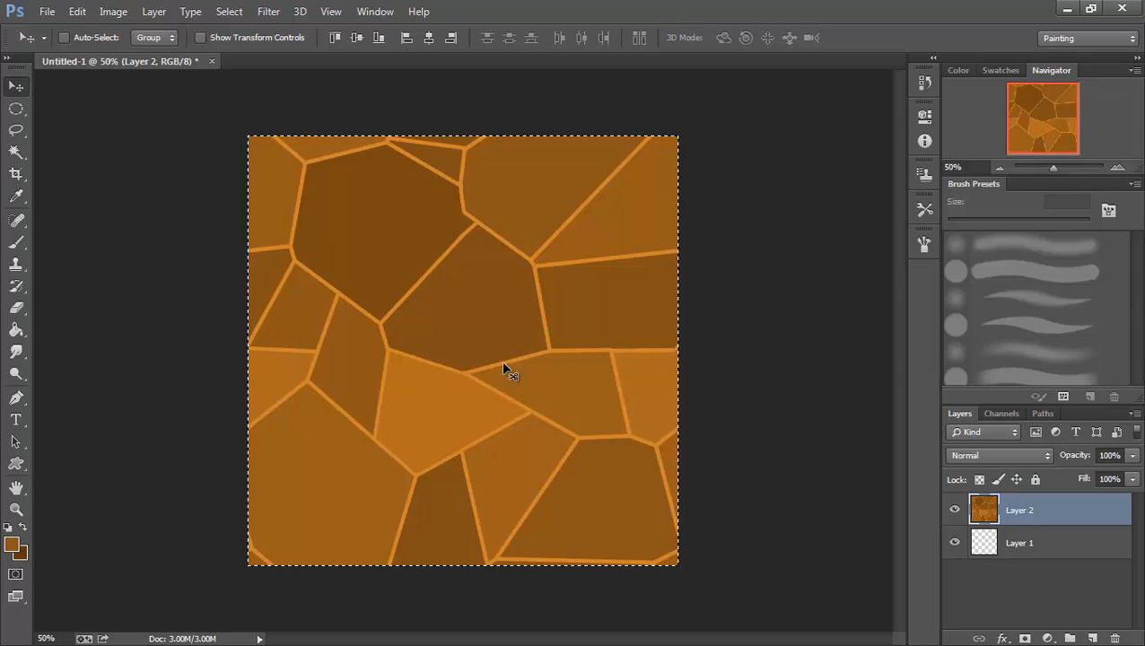
mouse_move(449, 342)
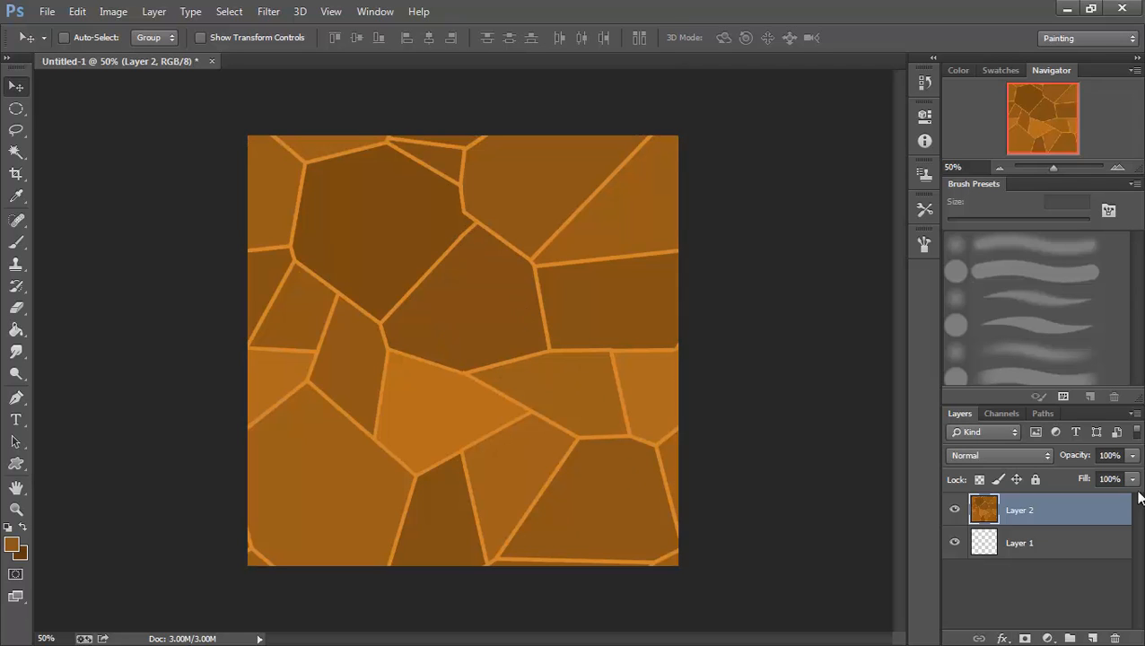
Save the texture as Earth.tga, 24 bits/pixel, in the Class textures folder
click(47, 12)
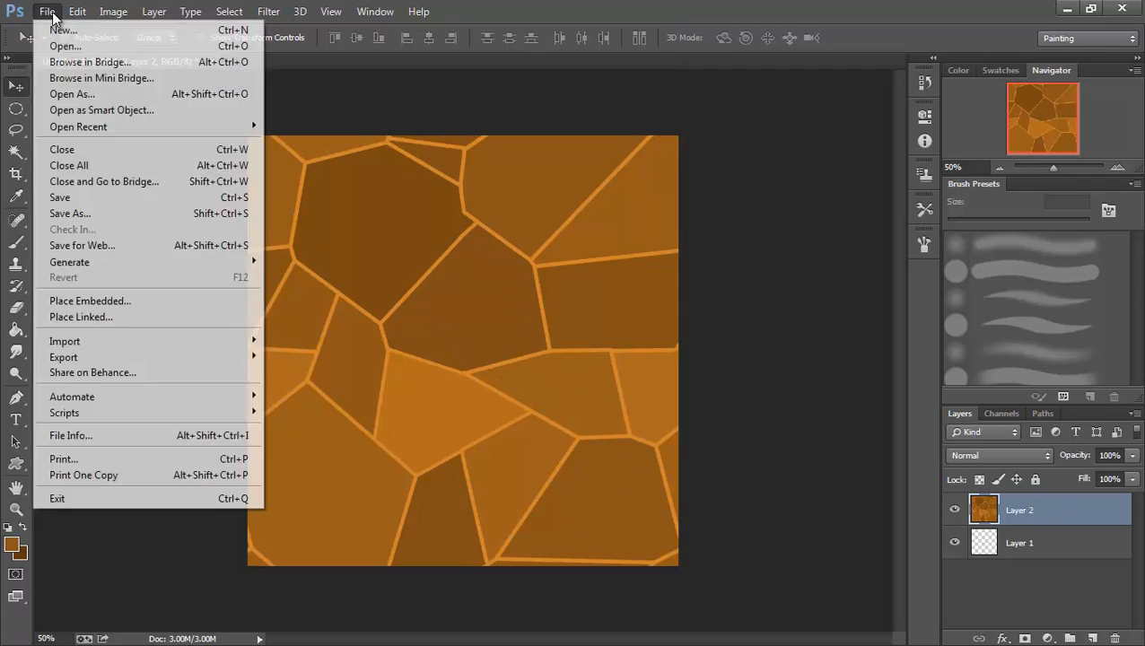
click(70, 213)
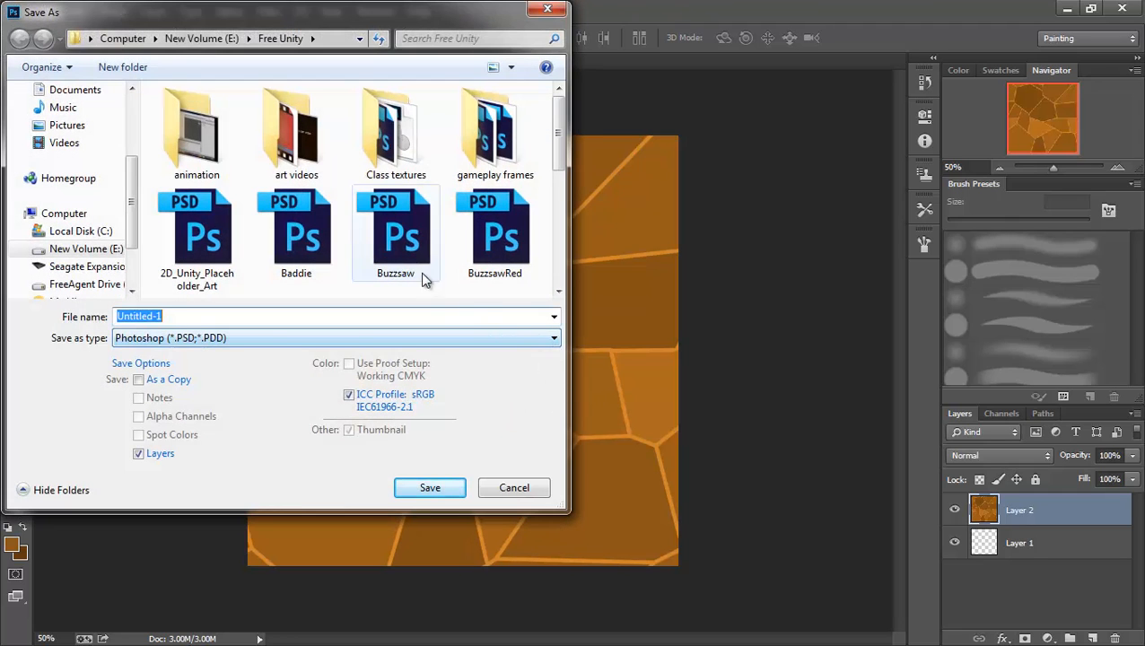
double_click(396, 130)
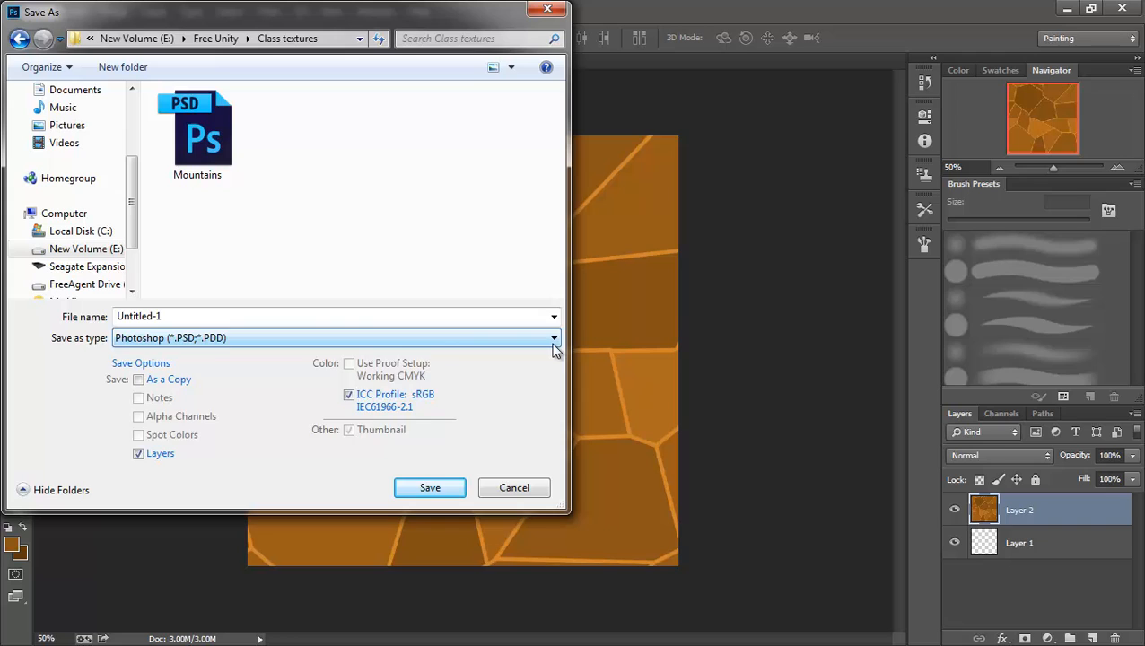
click(553, 338)
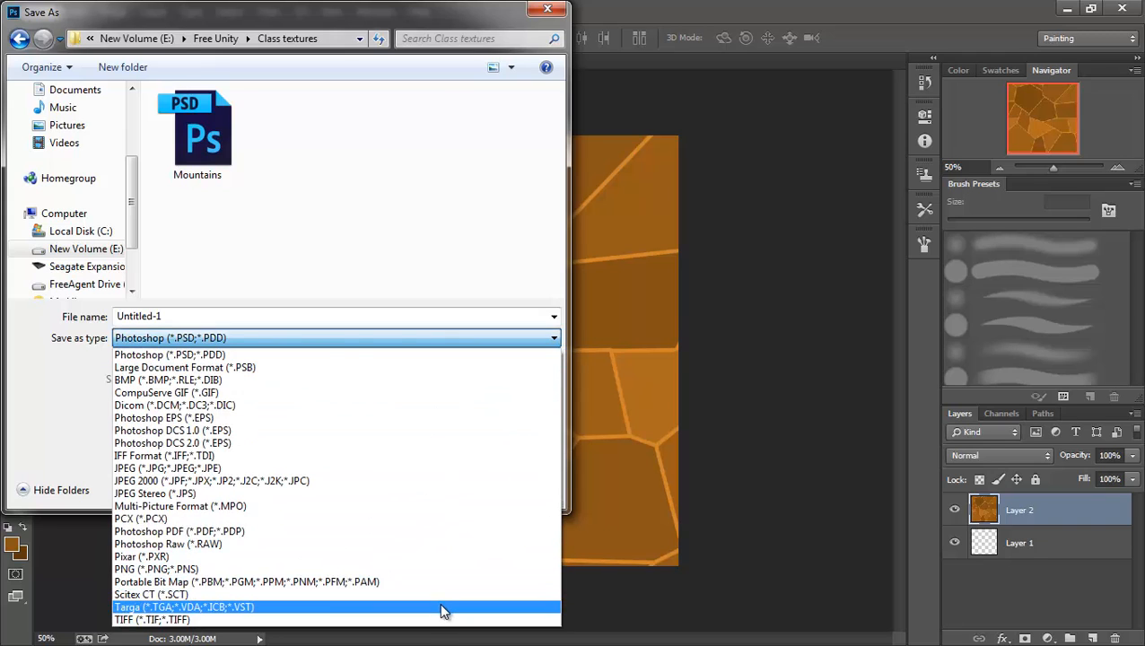
click(184, 608)
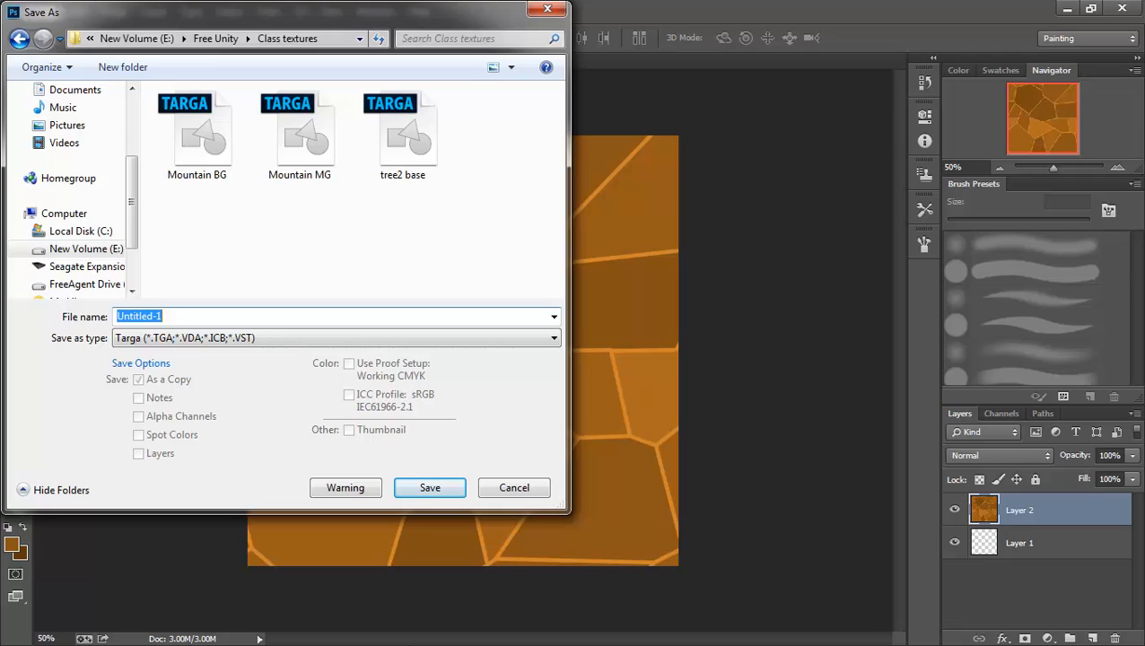
text(Earth)
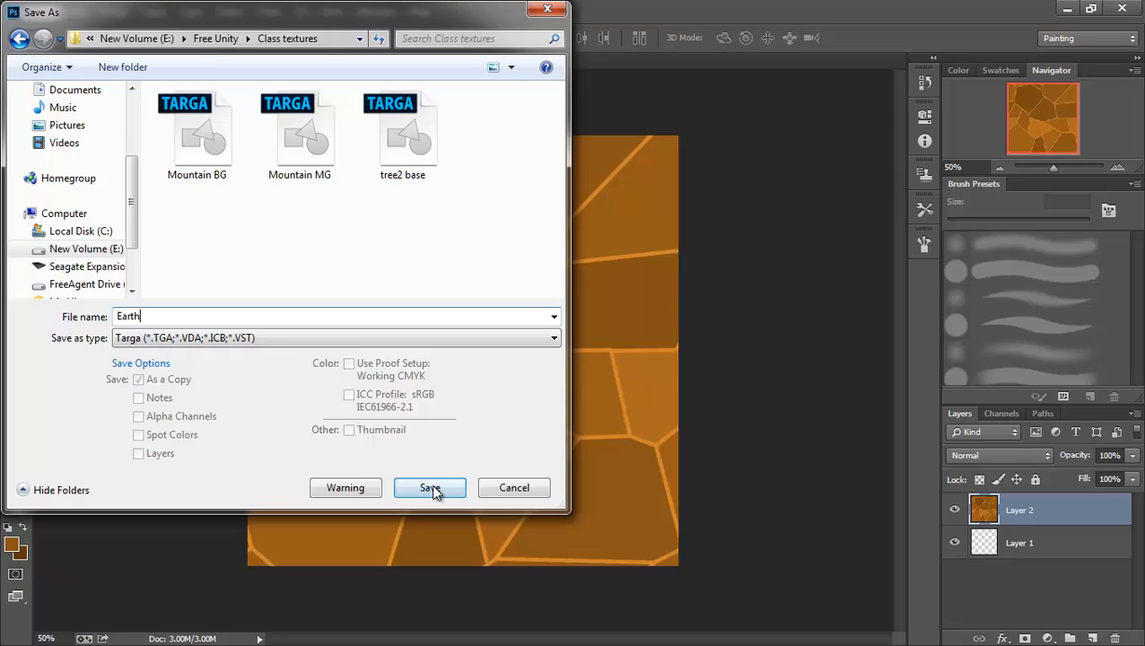
click(430, 487)
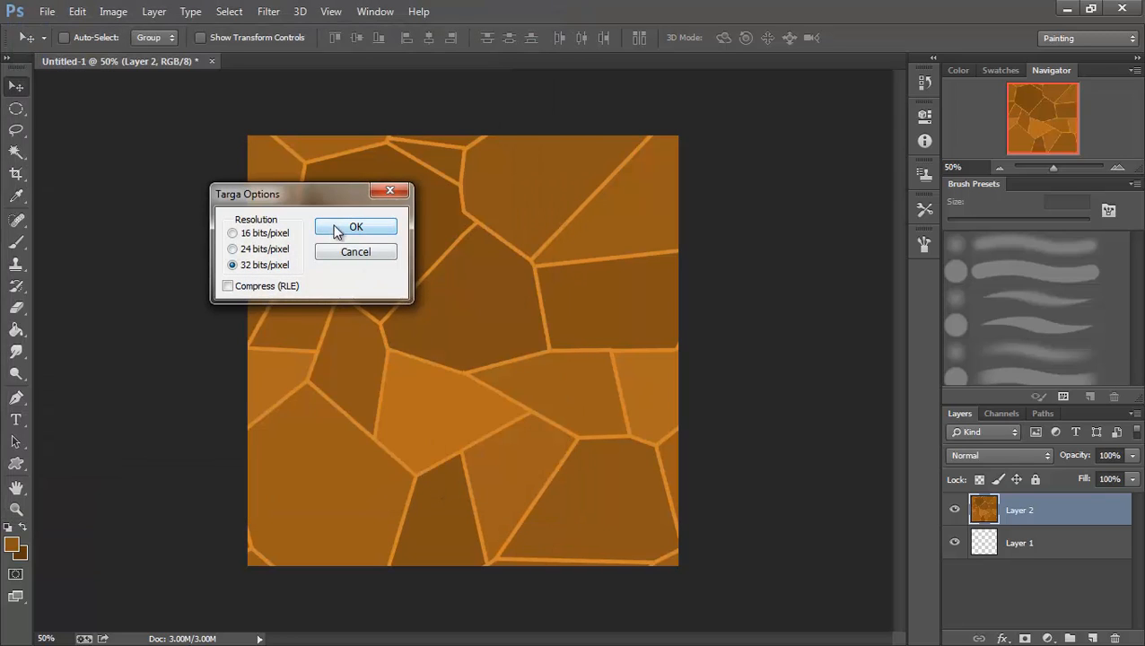
click(233, 249)
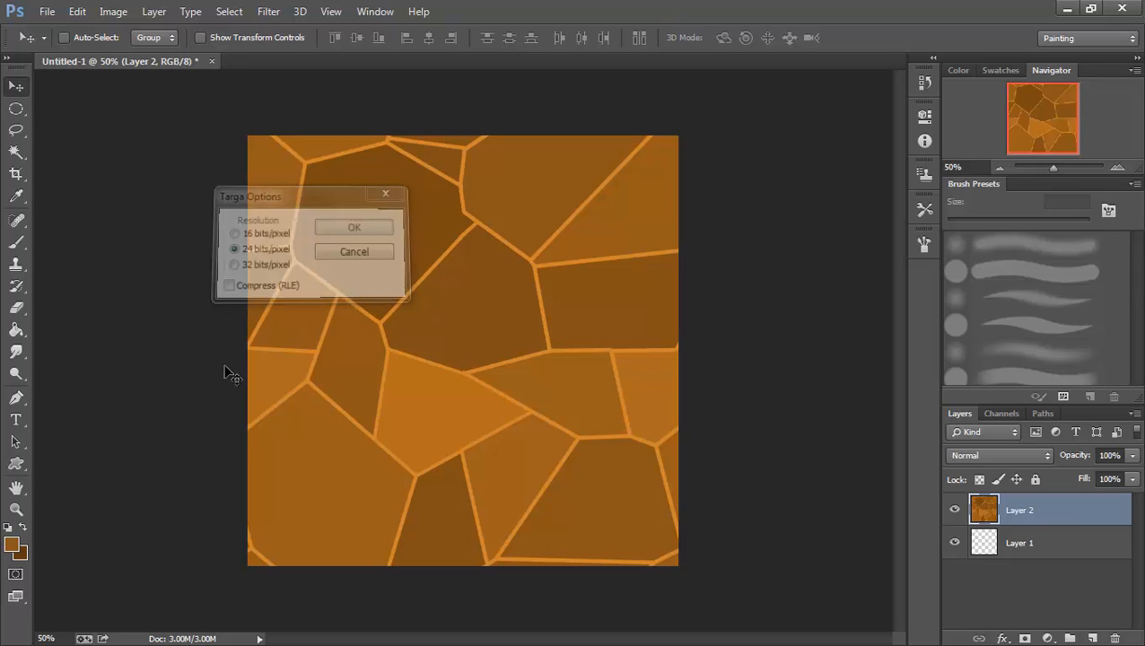
click(353, 227)
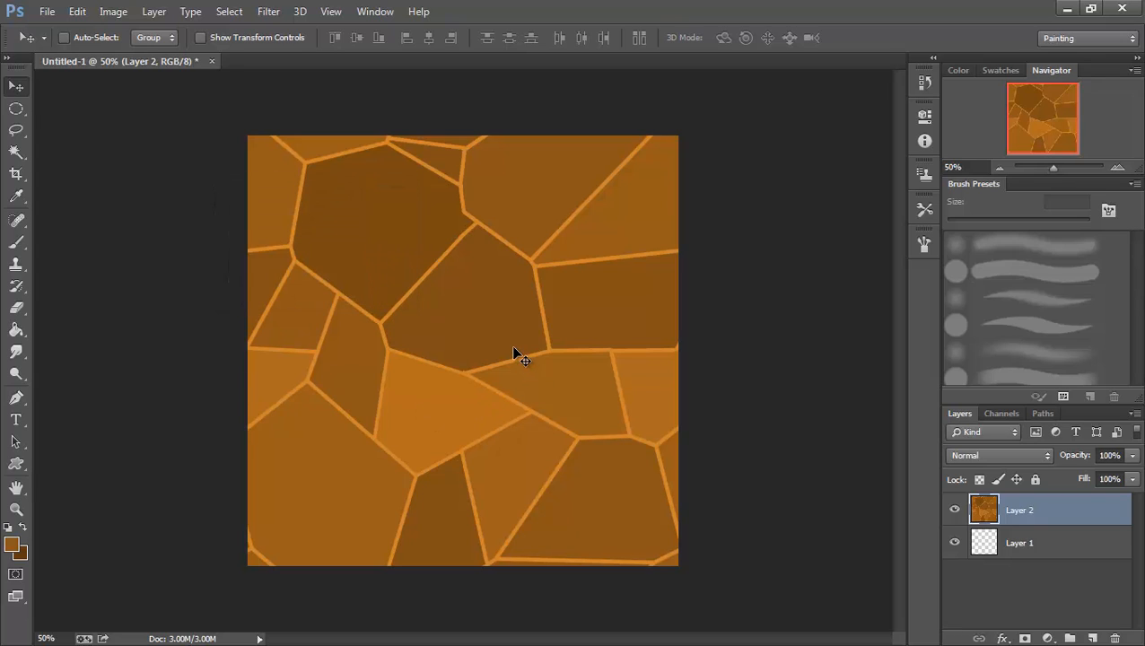
mouse_move(665, 420)
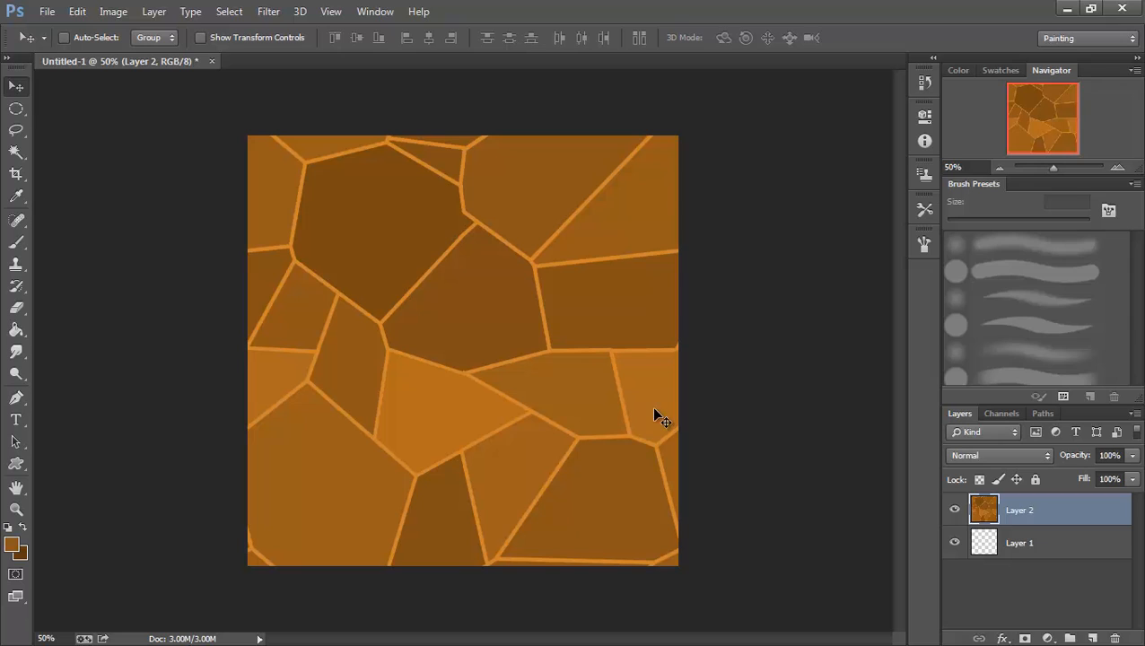
mouse_move(112, 224)
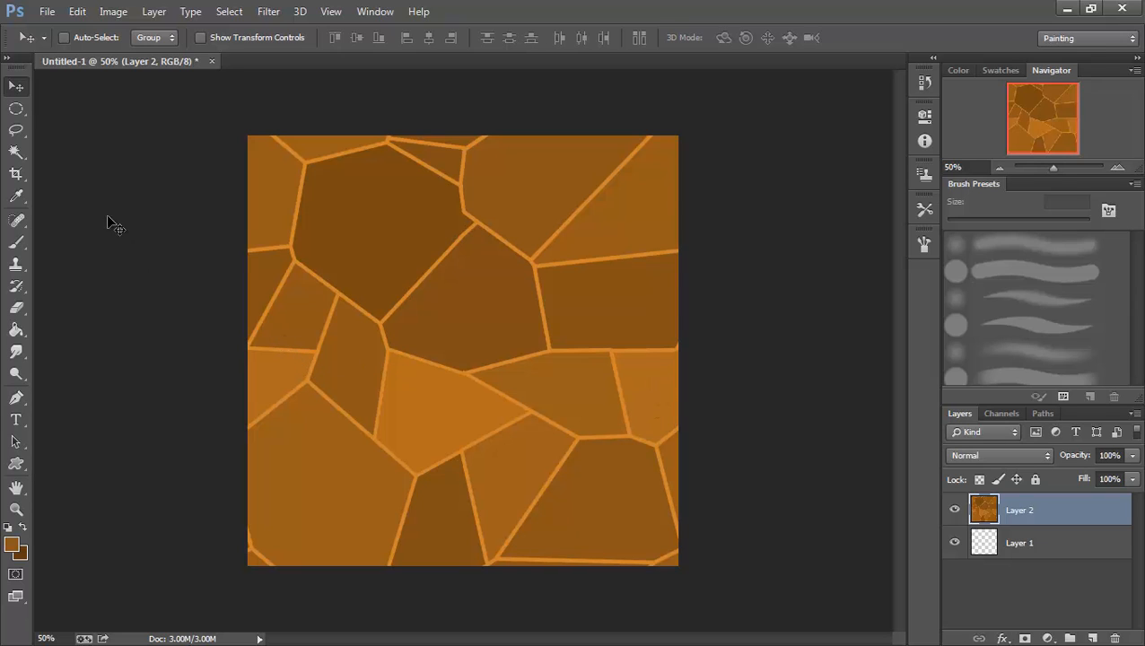
Change the grid preference to a gridline every 512 pixels instead of 128
click(77, 11)
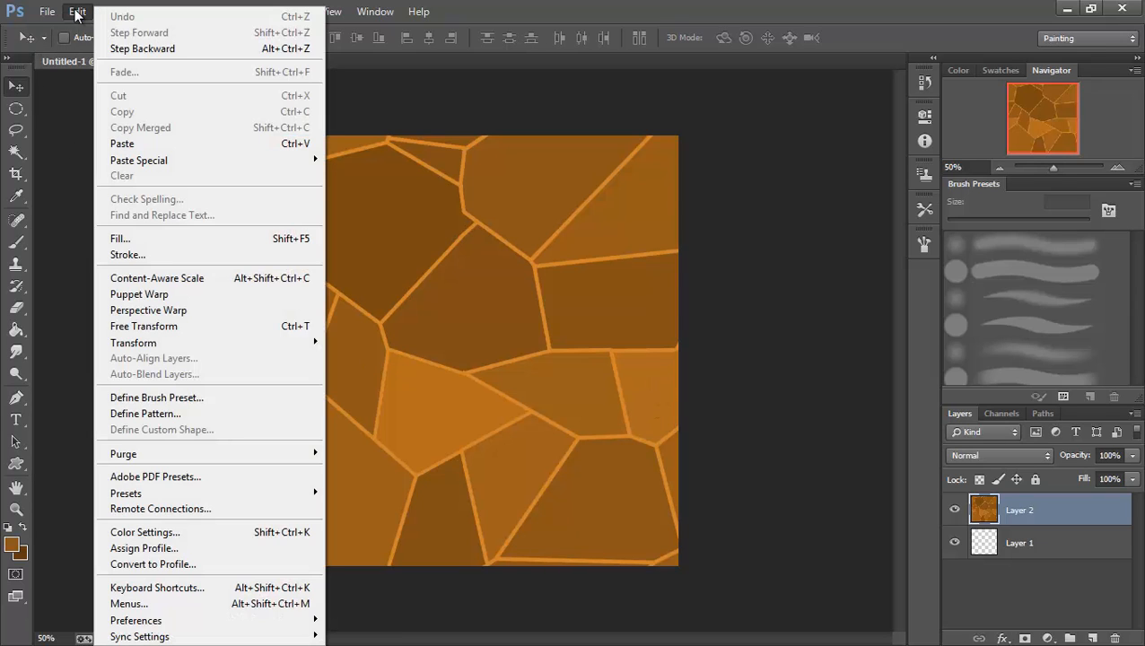
mouse_move(146, 414)
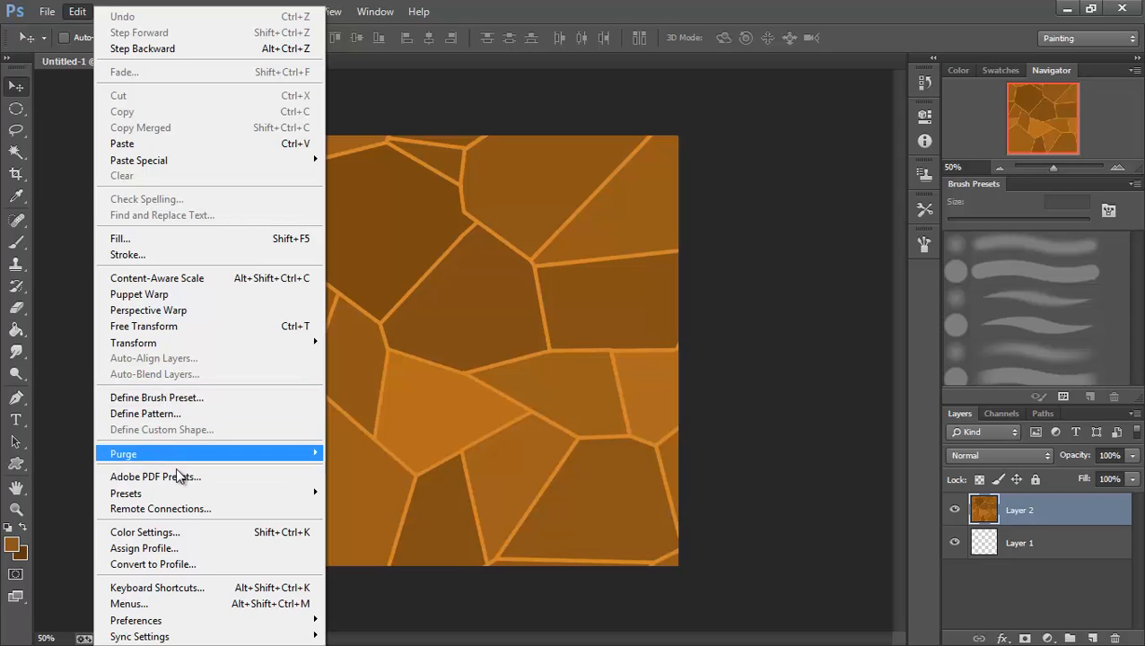
mouse_move(135, 621)
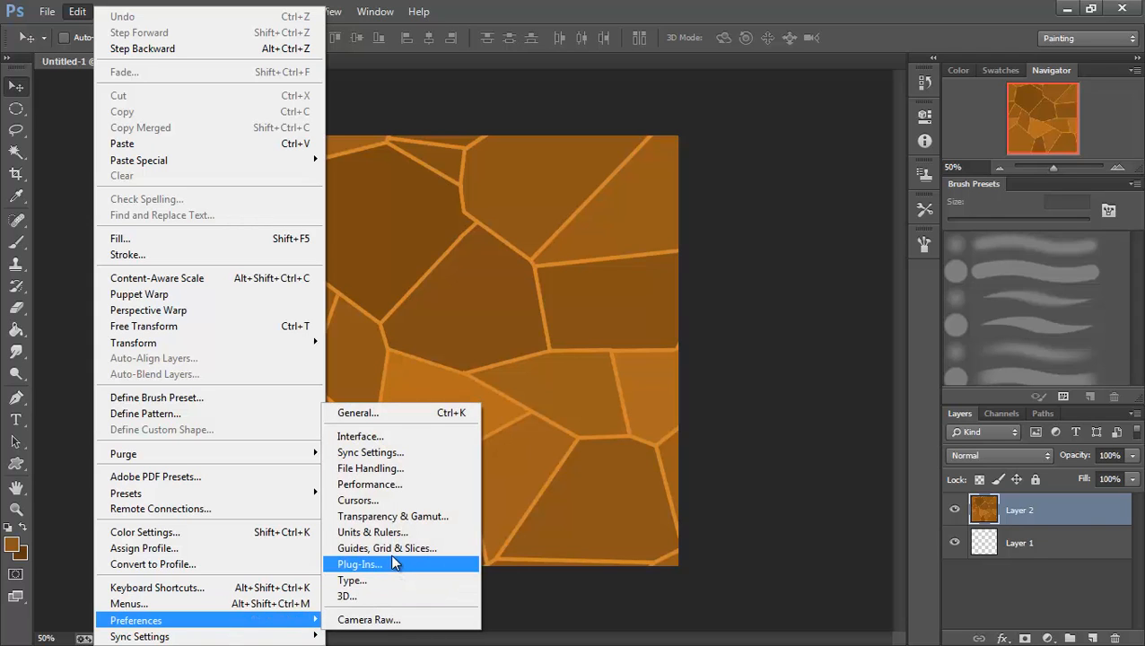
mouse_move(387, 549)
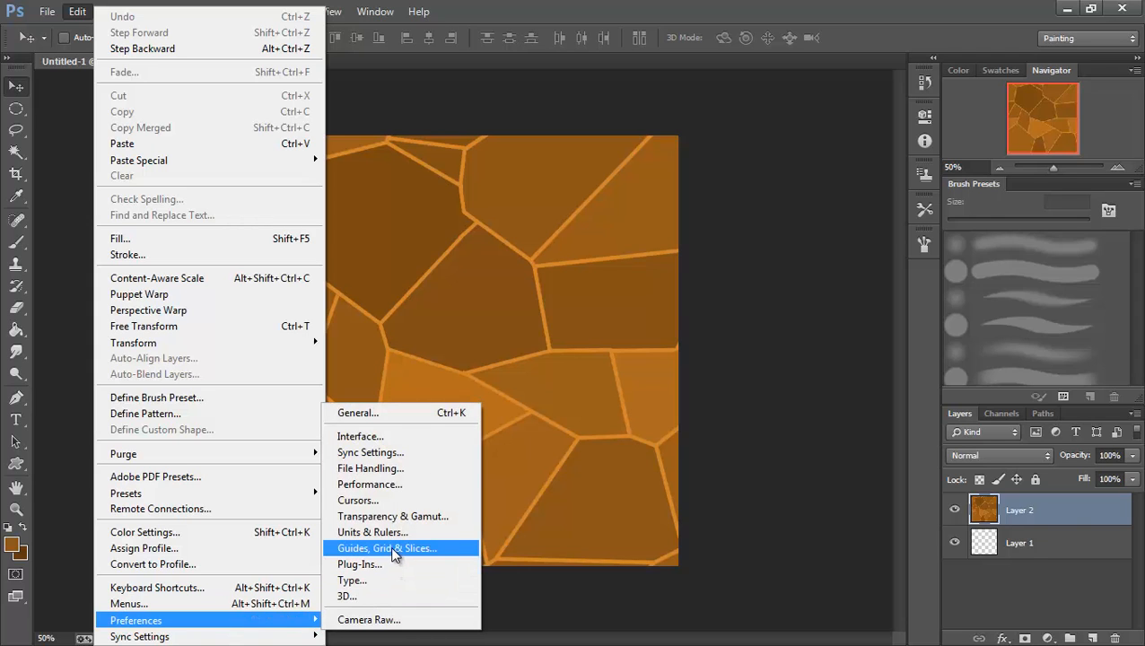
click(387, 549)
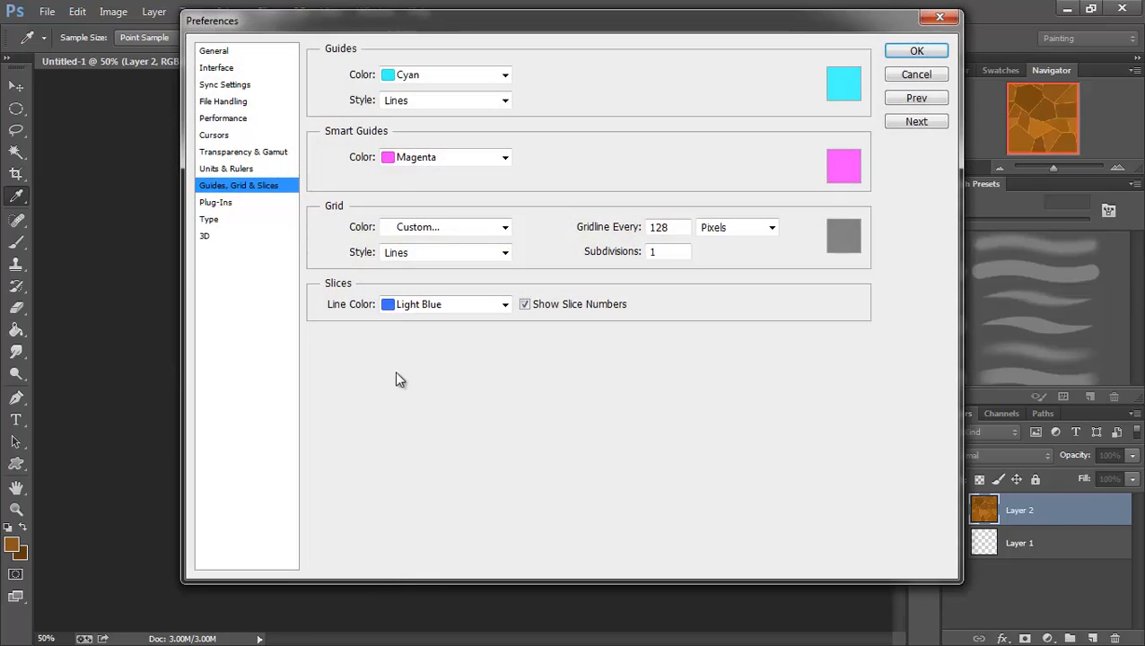
mouse_move(636, 225)
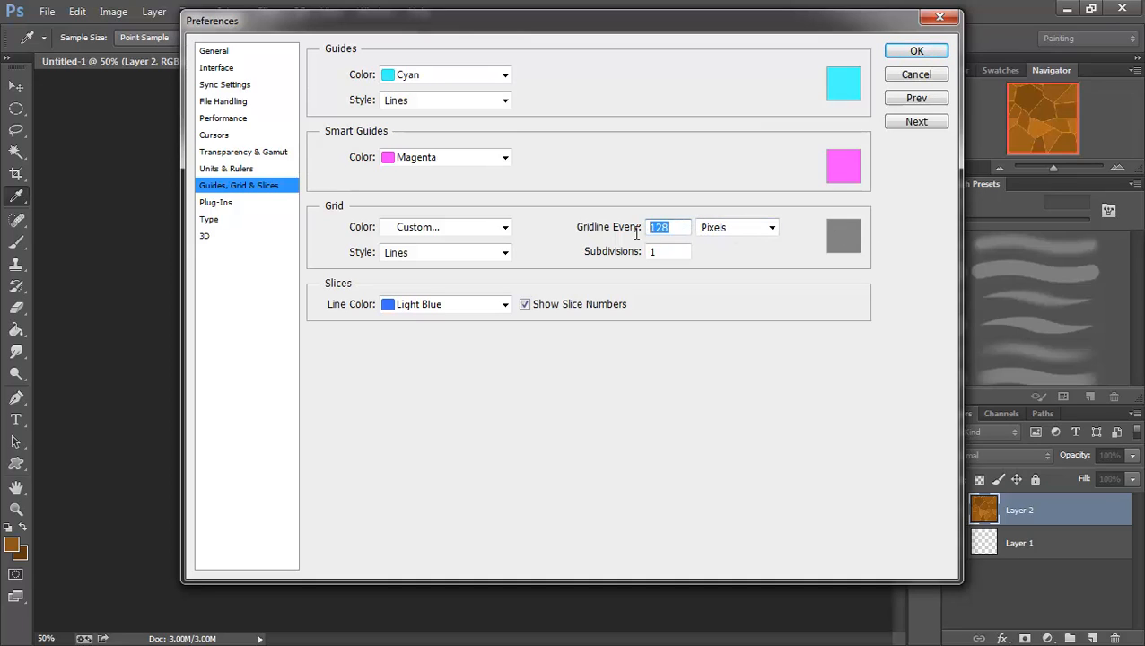
text(51)
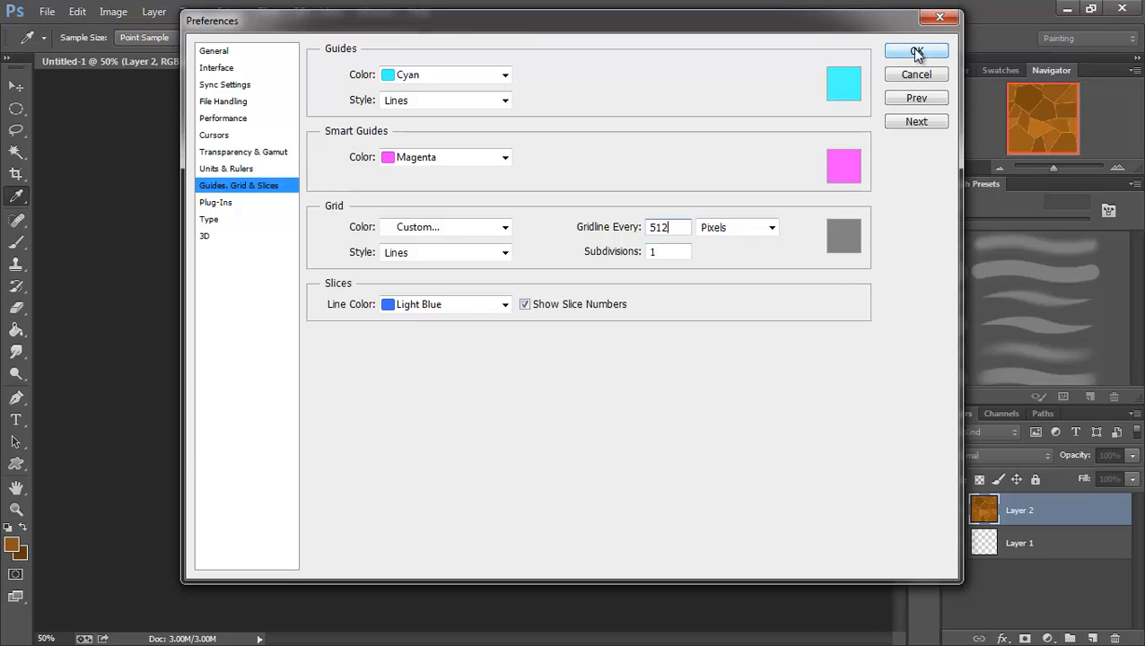
click(916, 51)
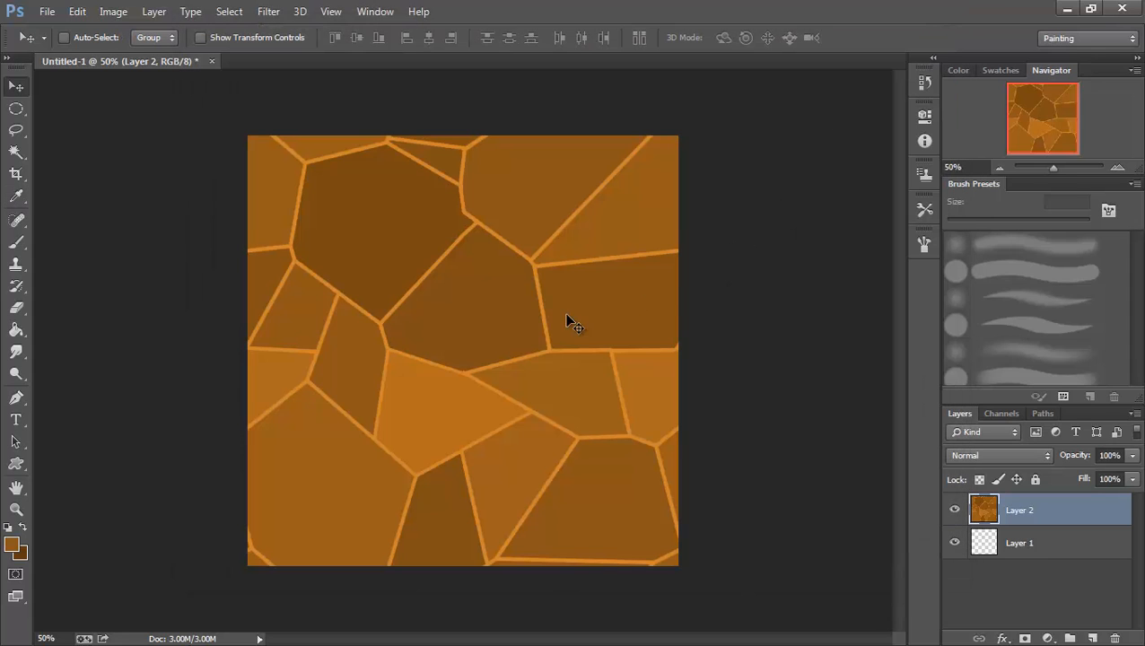
mouse_move(500, 359)
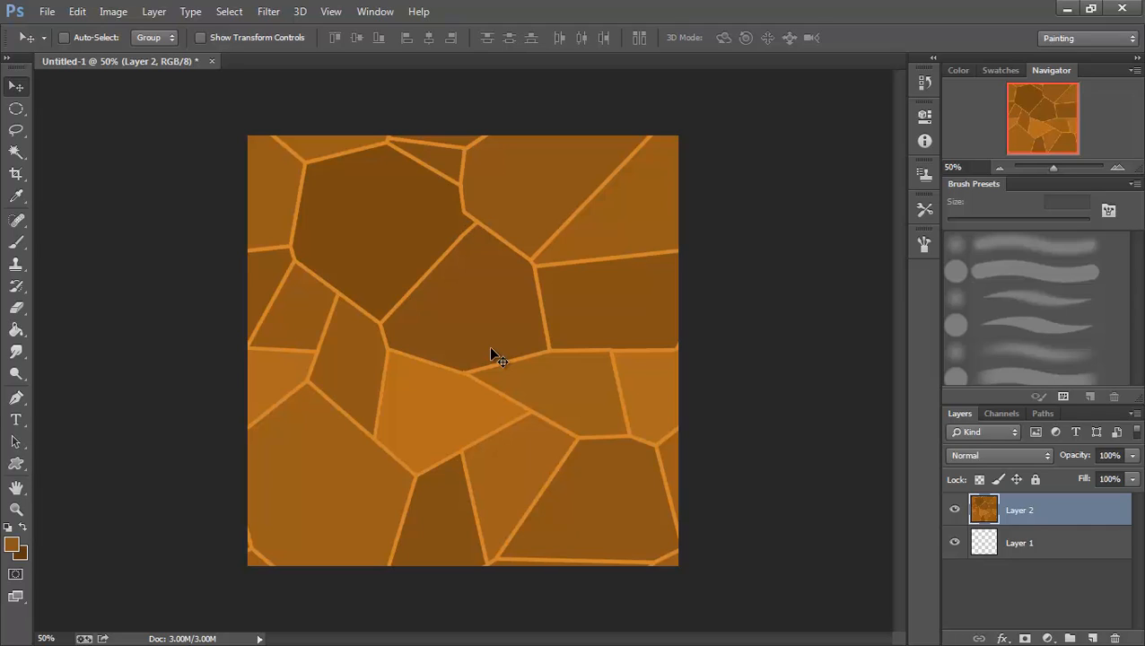
mouse_move(454, 314)
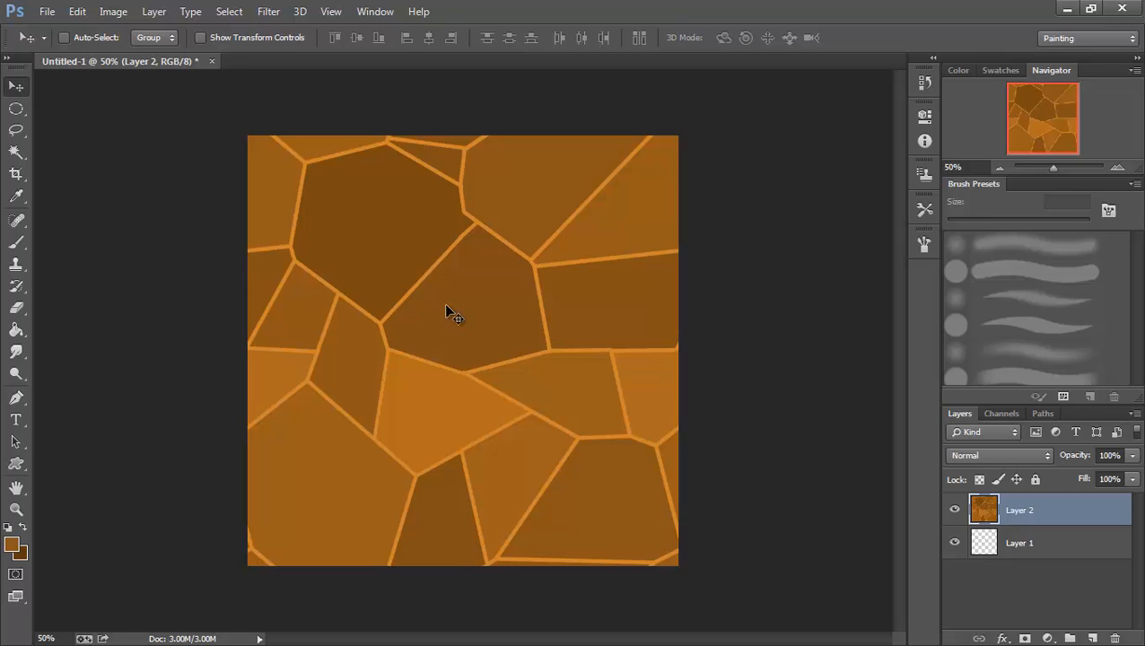
mouse_move(438, 399)
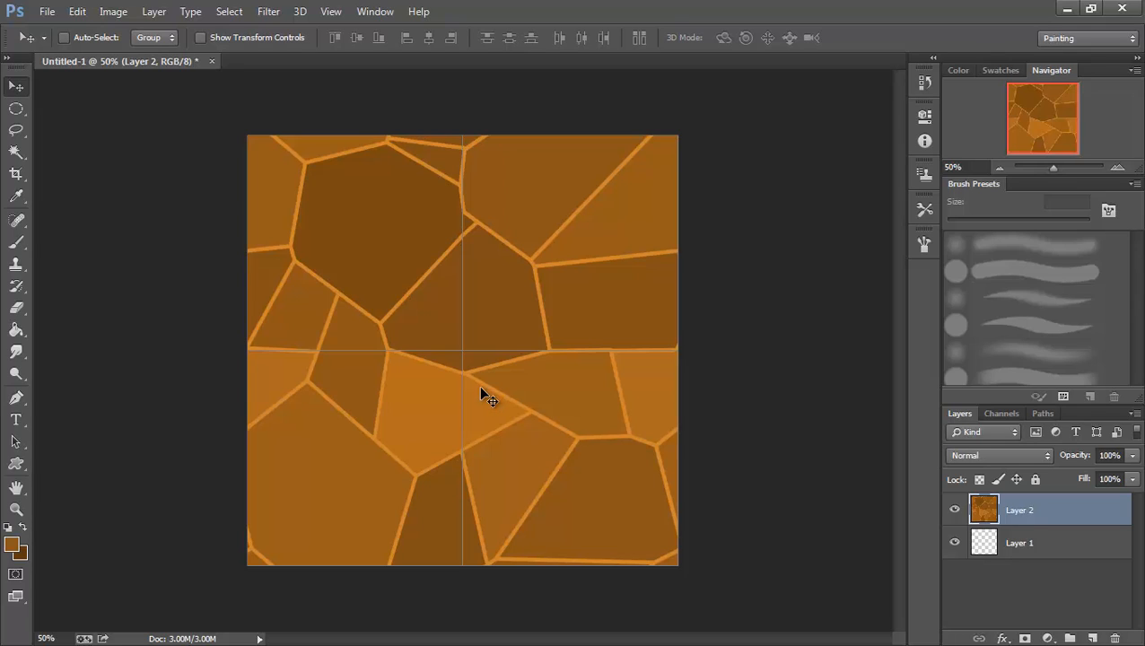
mouse_move(501, 386)
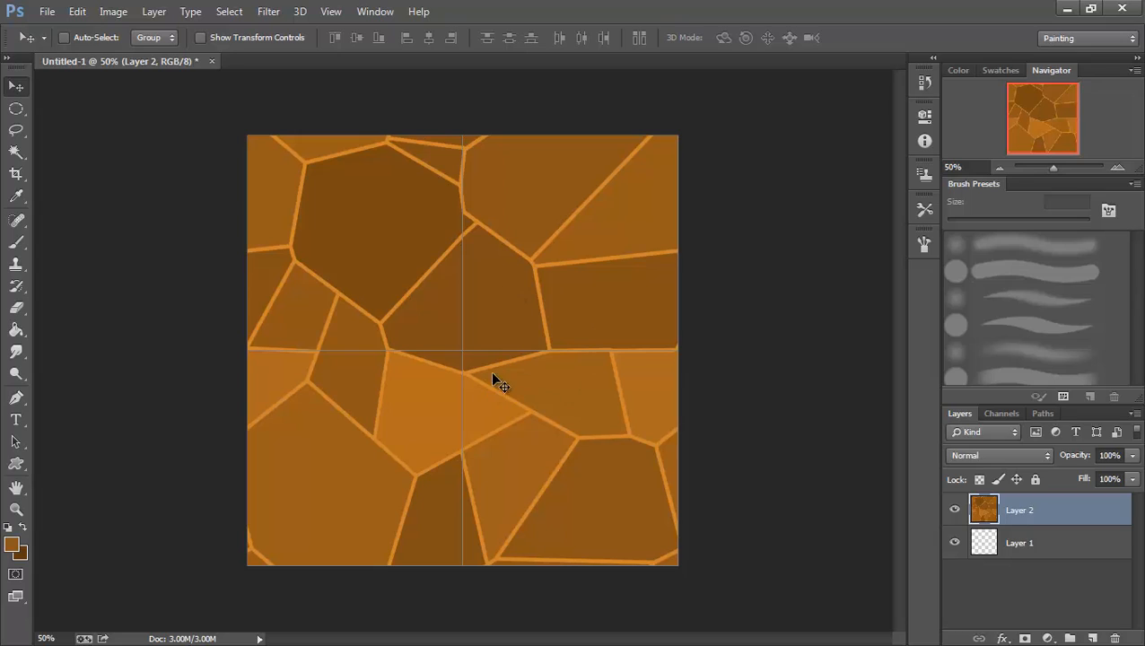
mouse_move(474, 306)
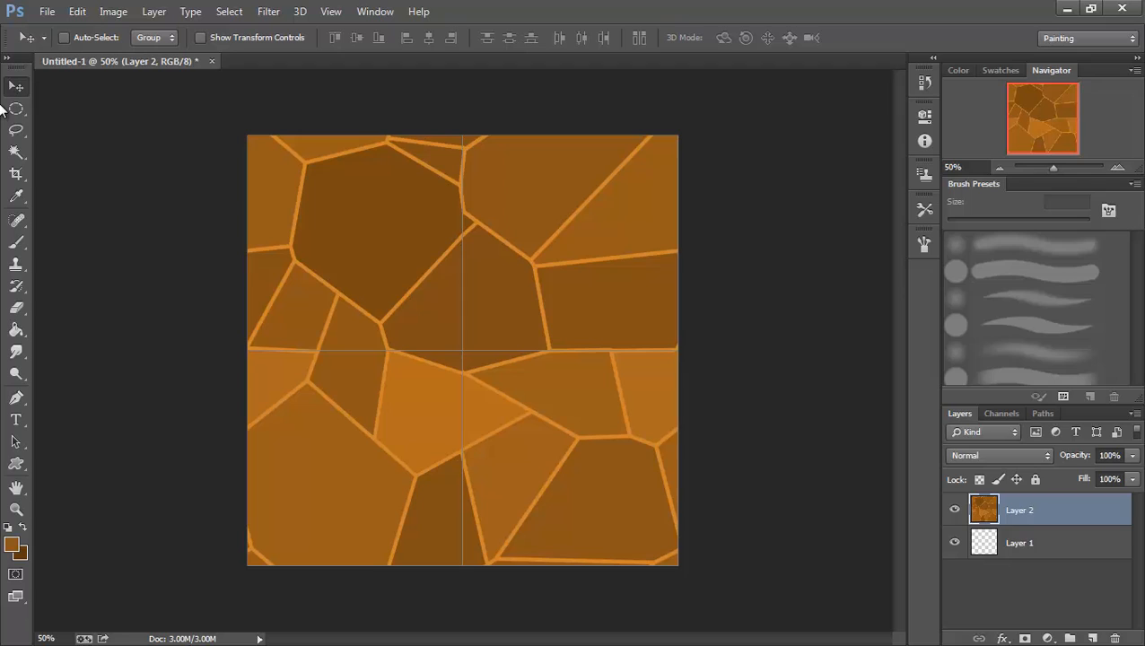
Show the 512-pixel grid, splitting the stone tile into four quarters
click(16, 108)
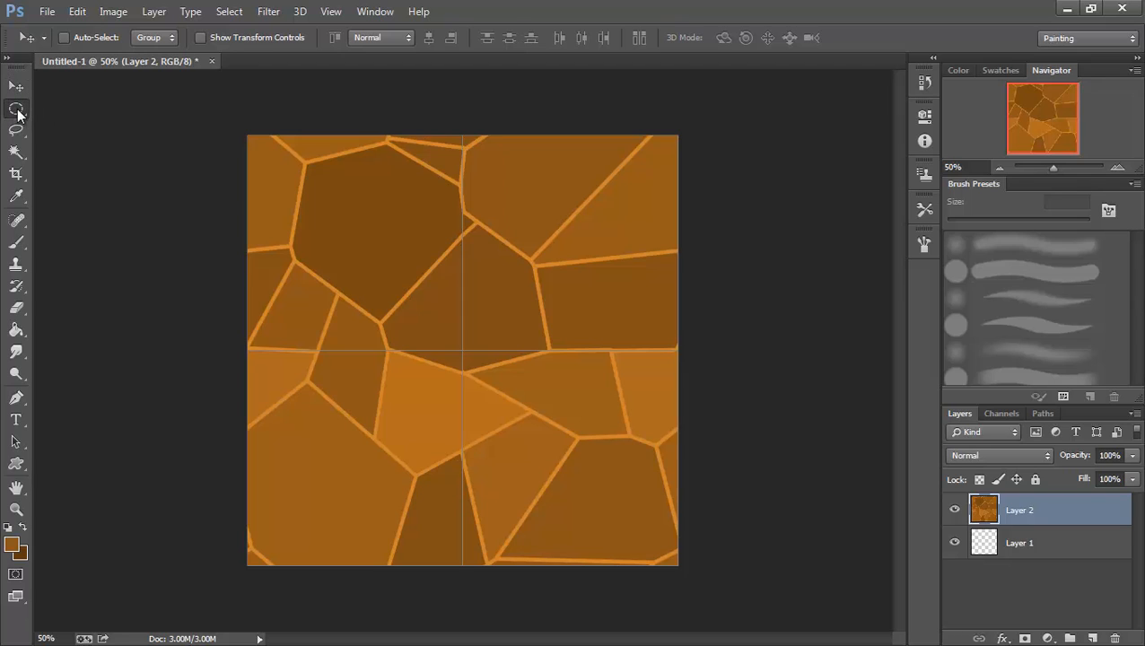
Select the top half of the tile above the horizontal gridline with the Rectangular Marquee
click(16, 108)
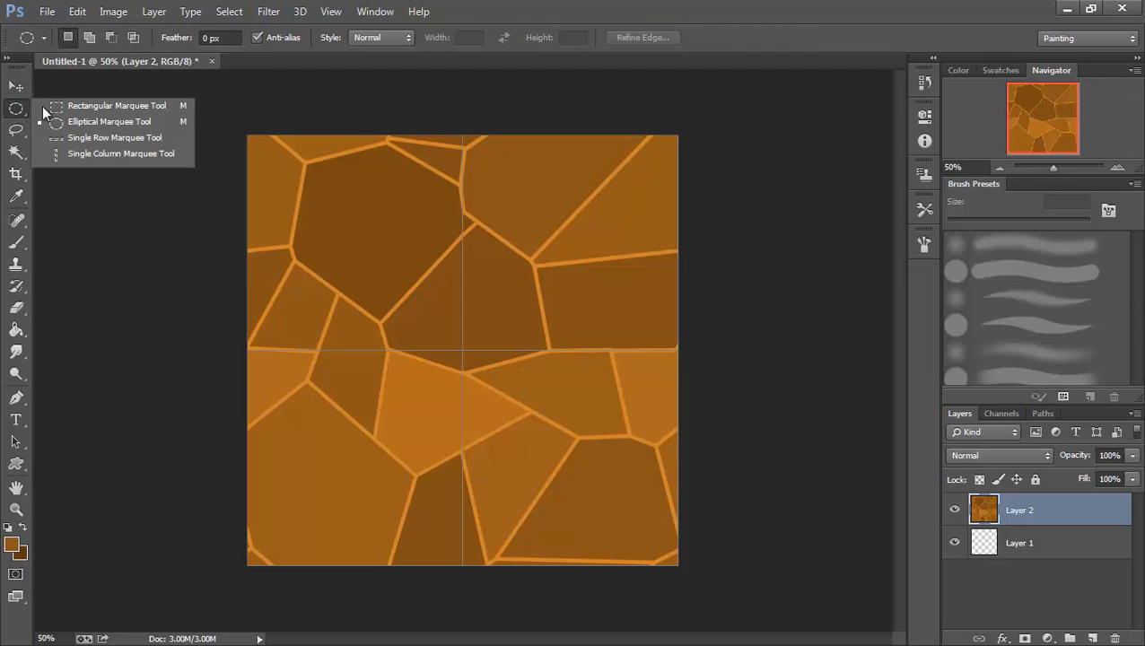
click(116, 105)
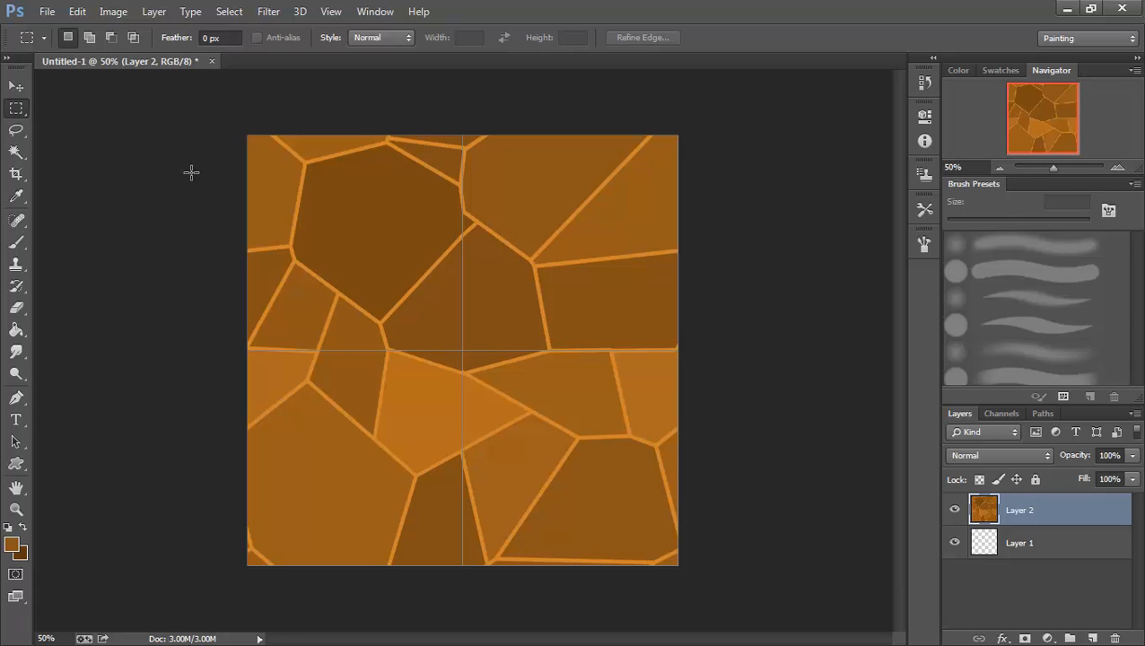
drag(249, 137, 340, 323)
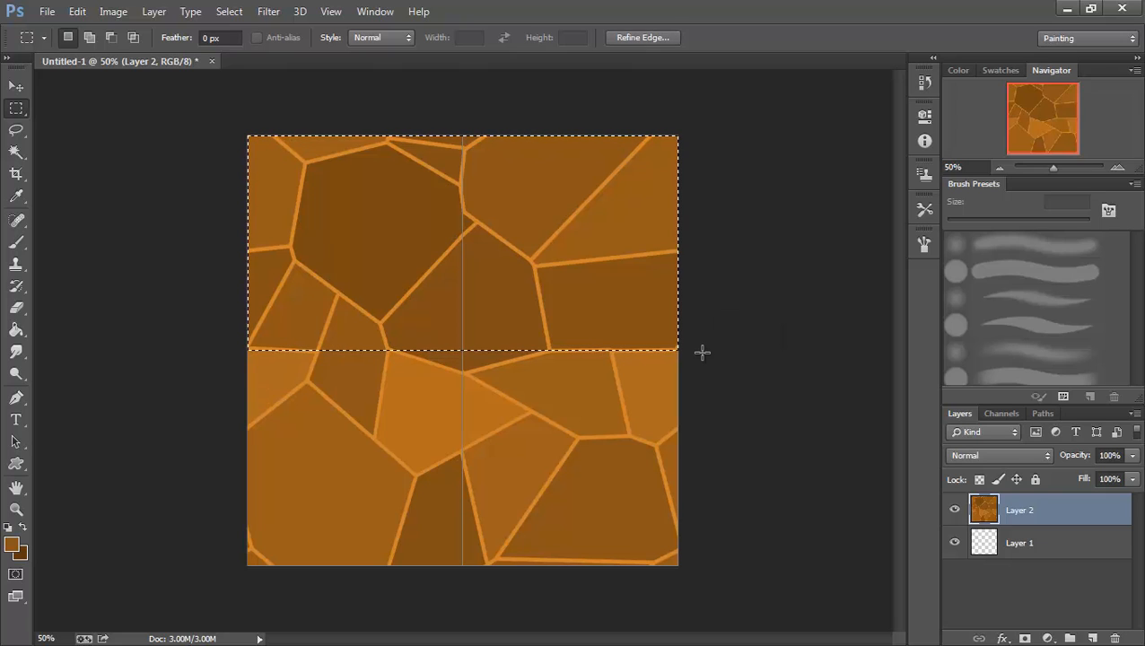
mouse_move(766, 354)
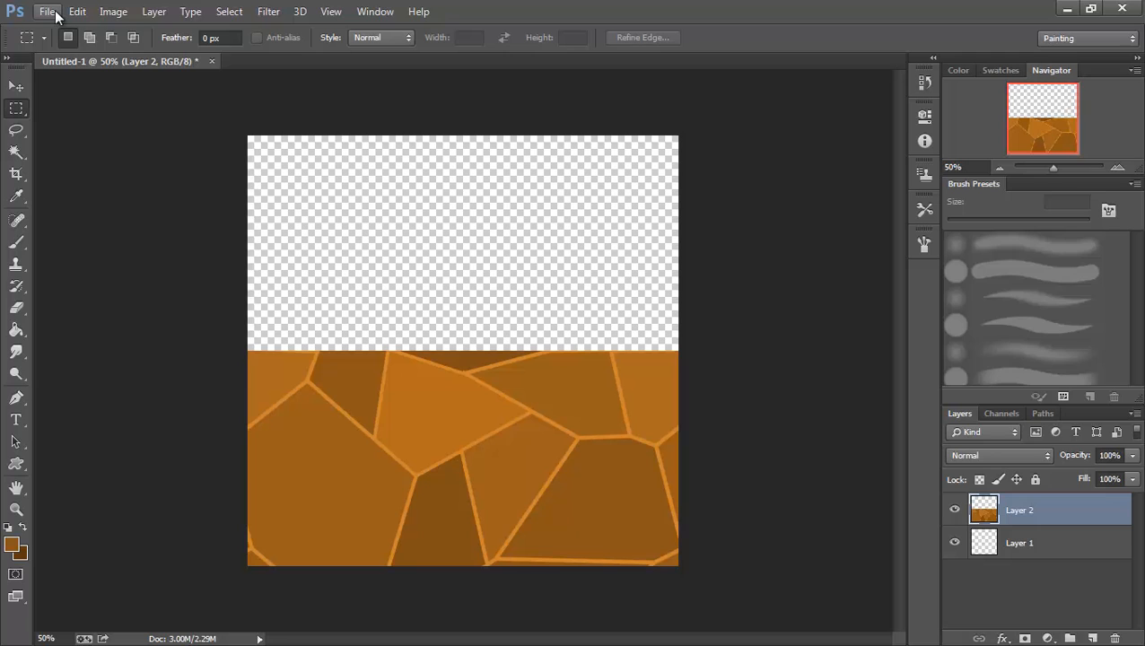
Save a Targa copy named Earth_half with 32 bits per pixel
click(47, 12)
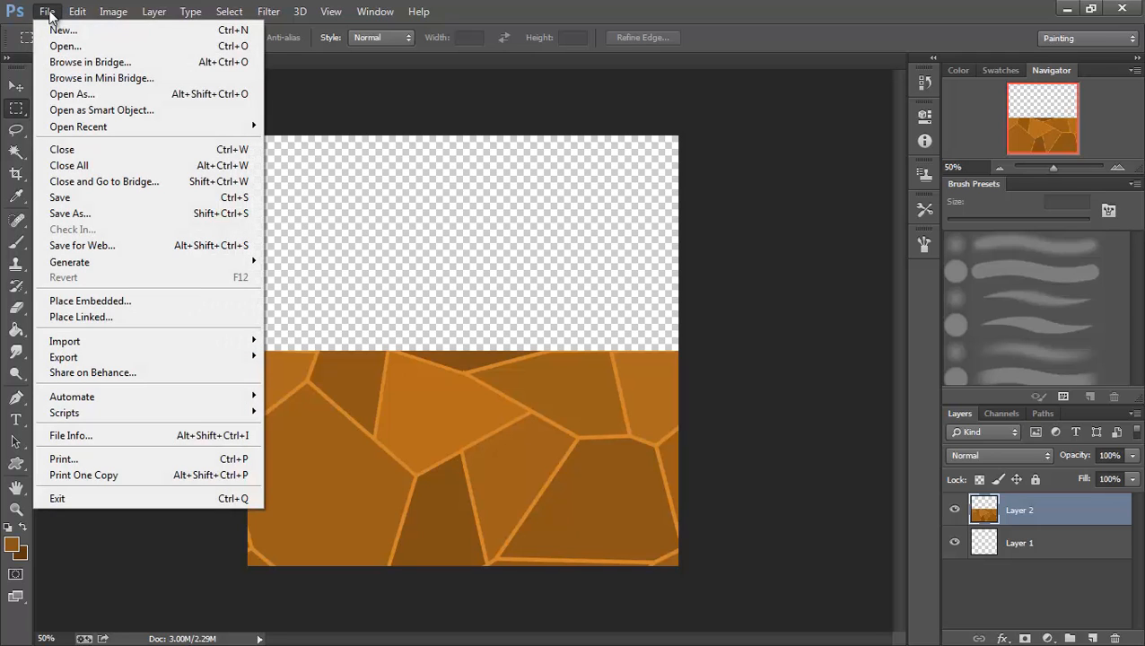
click(70, 213)
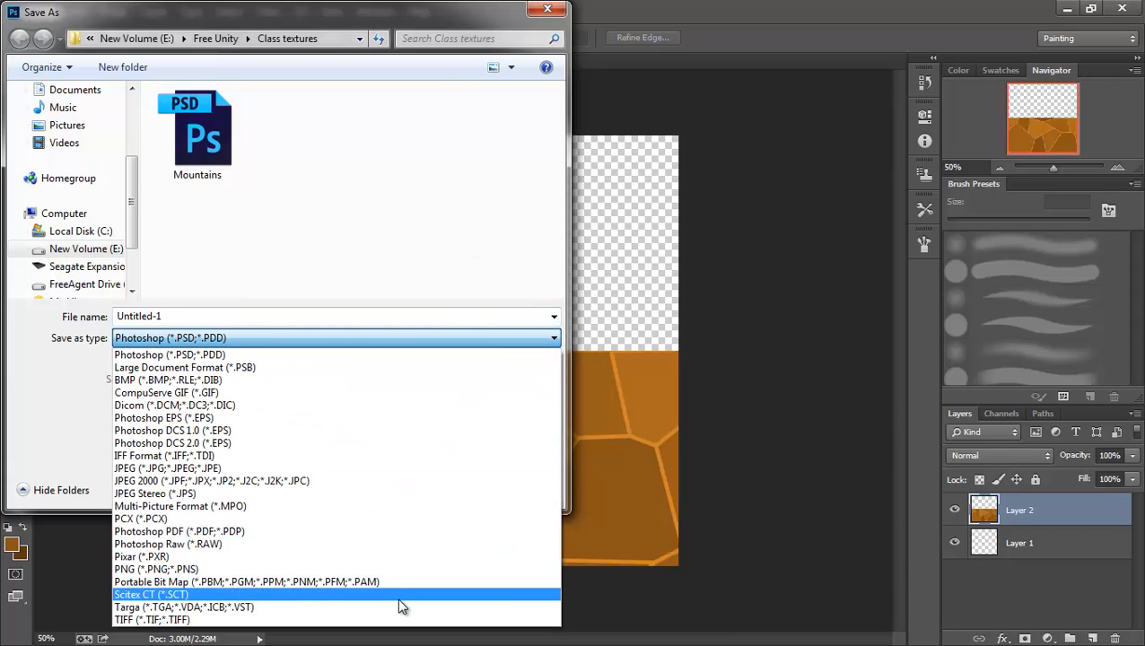
click(184, 607)
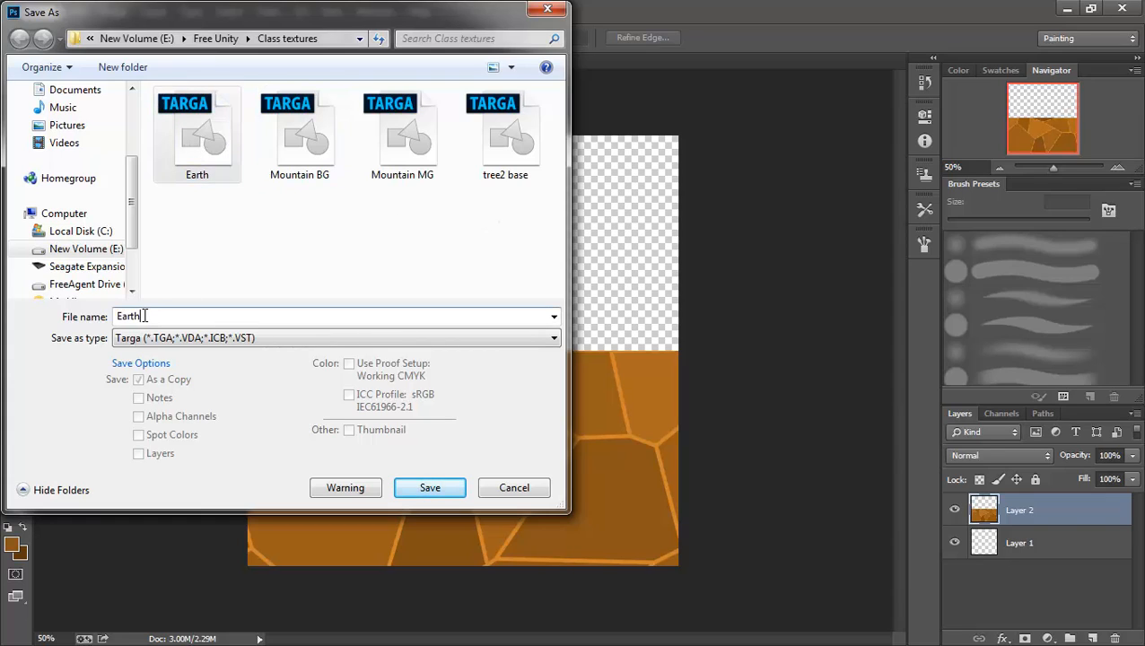
text(_half)
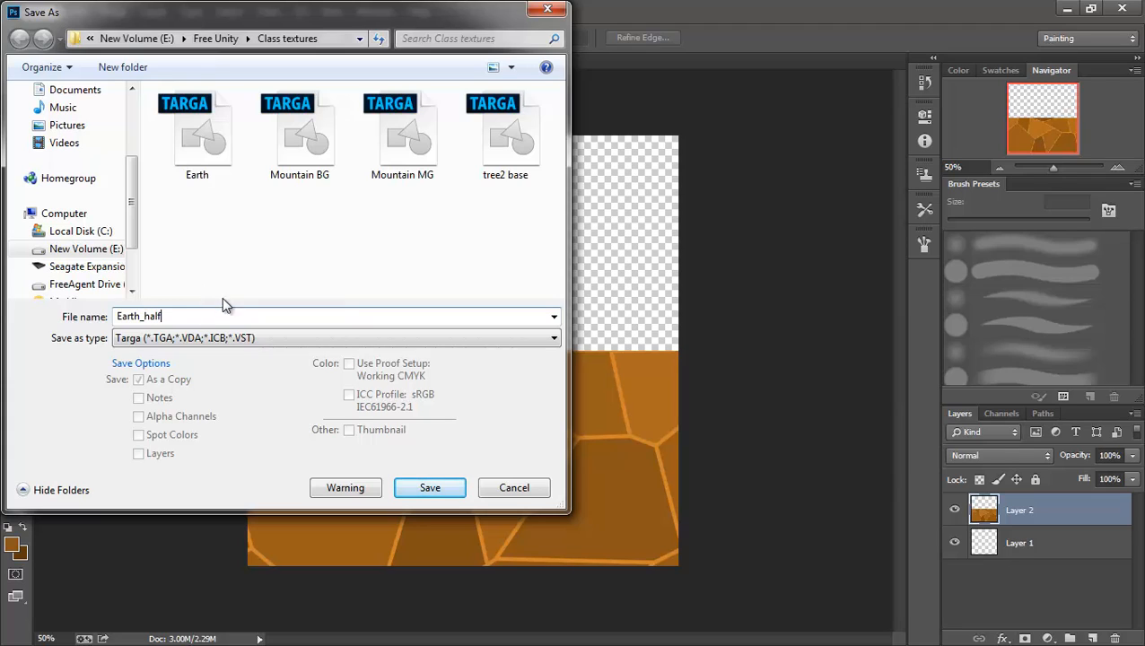
mouse_move(430, 488)
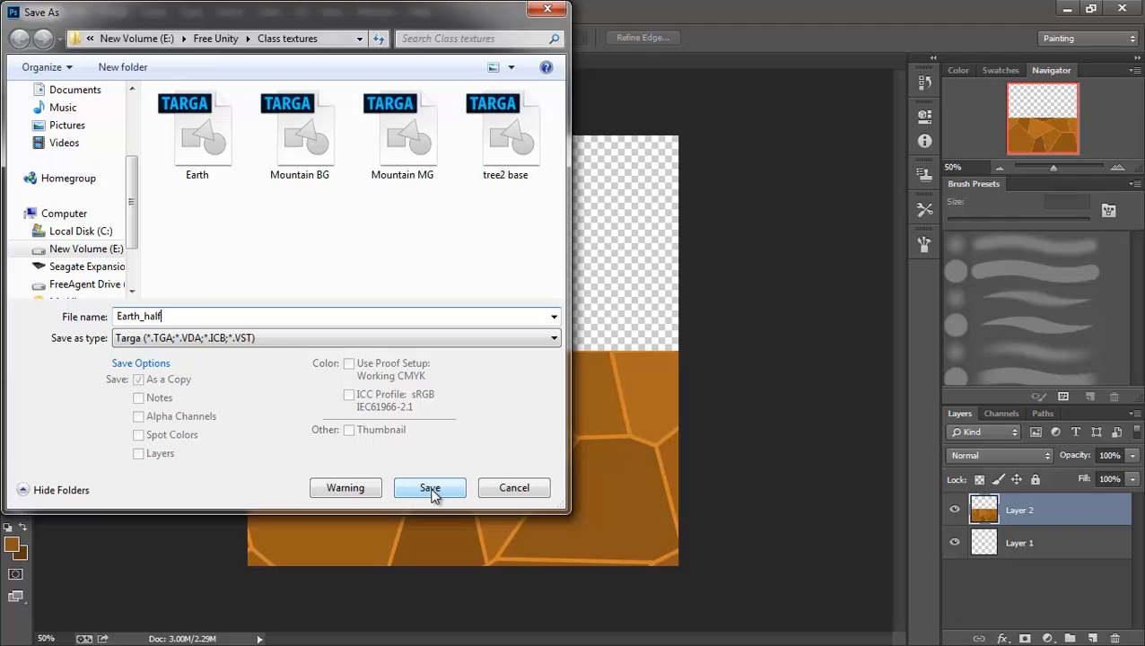
click(429, 487)
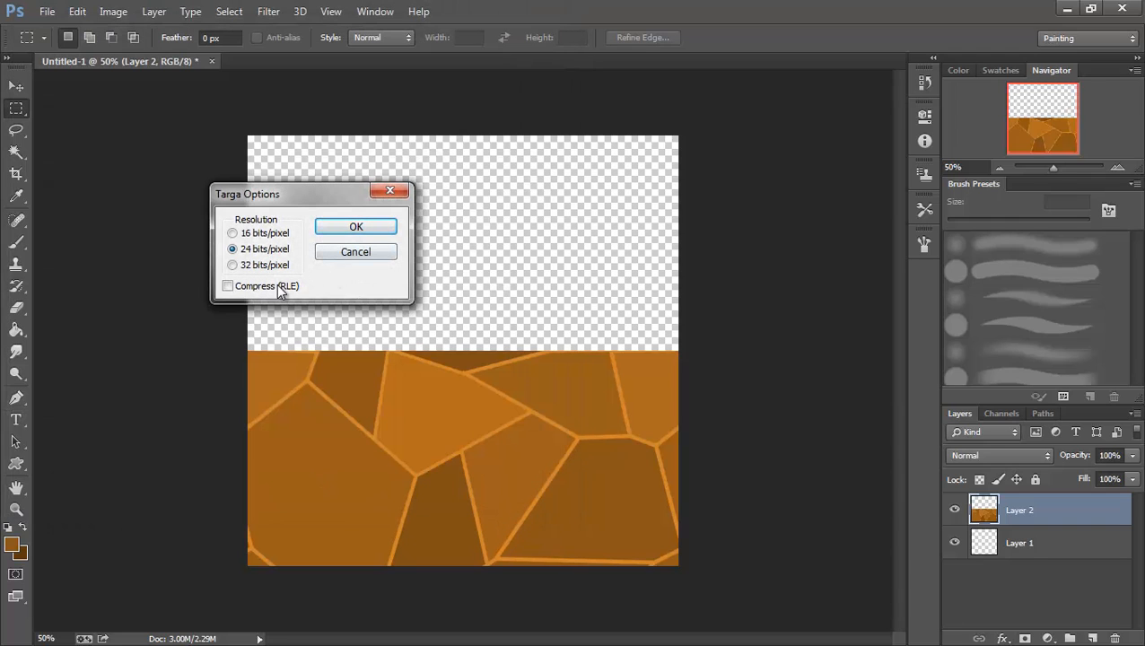
click(233, 264)
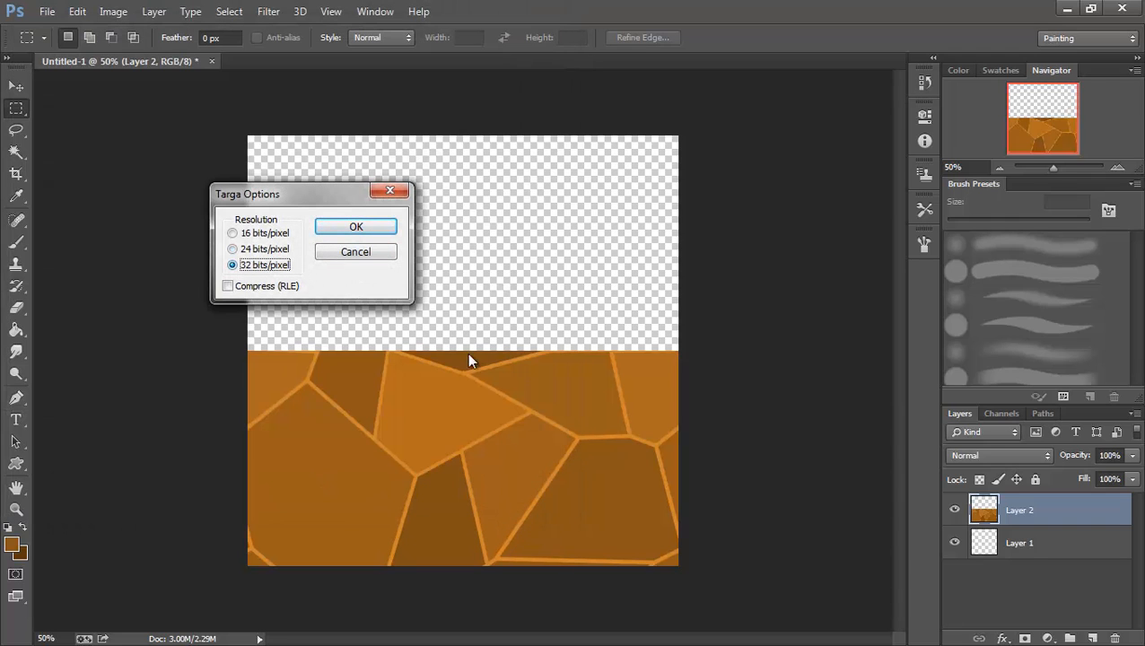
click(355, 226)
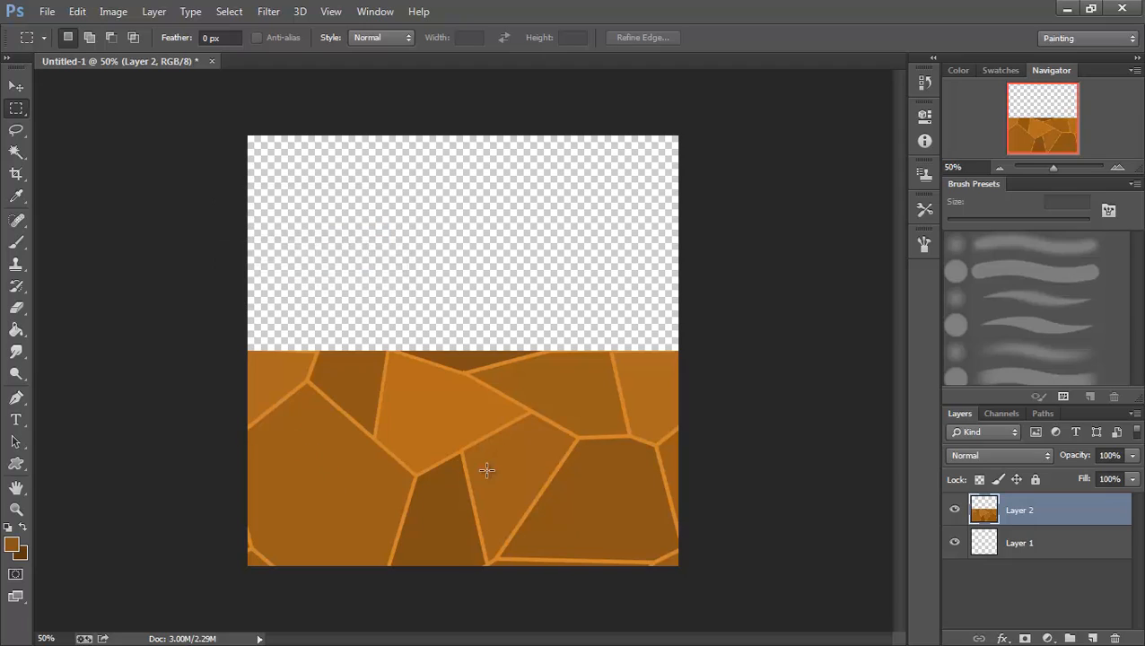
mouse_move(474, 454)
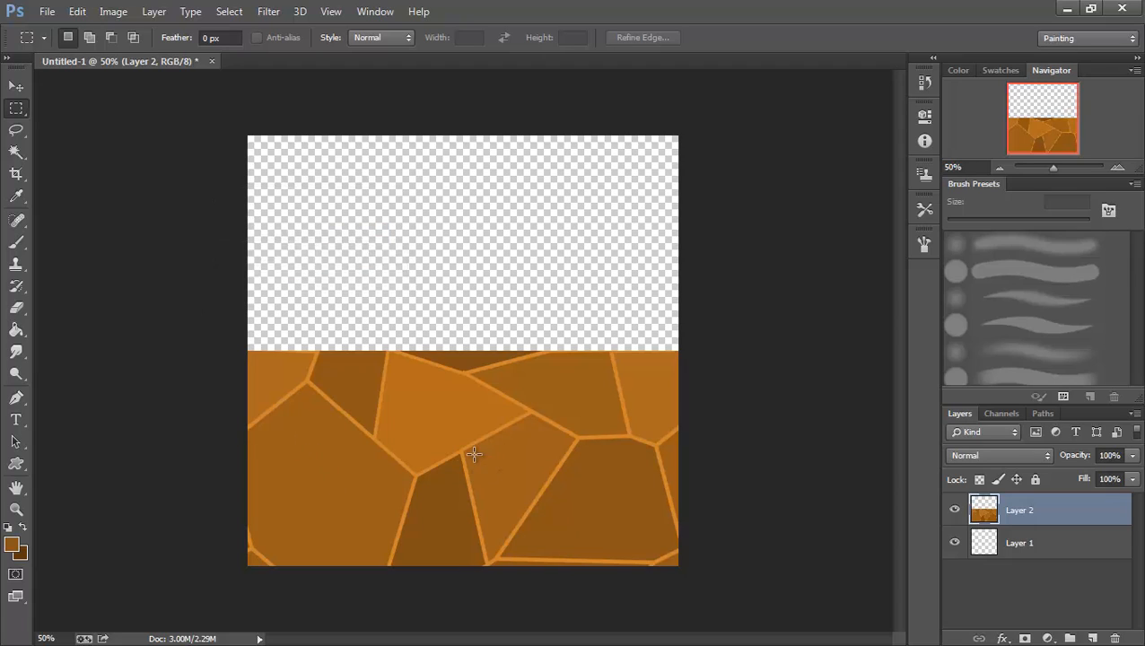